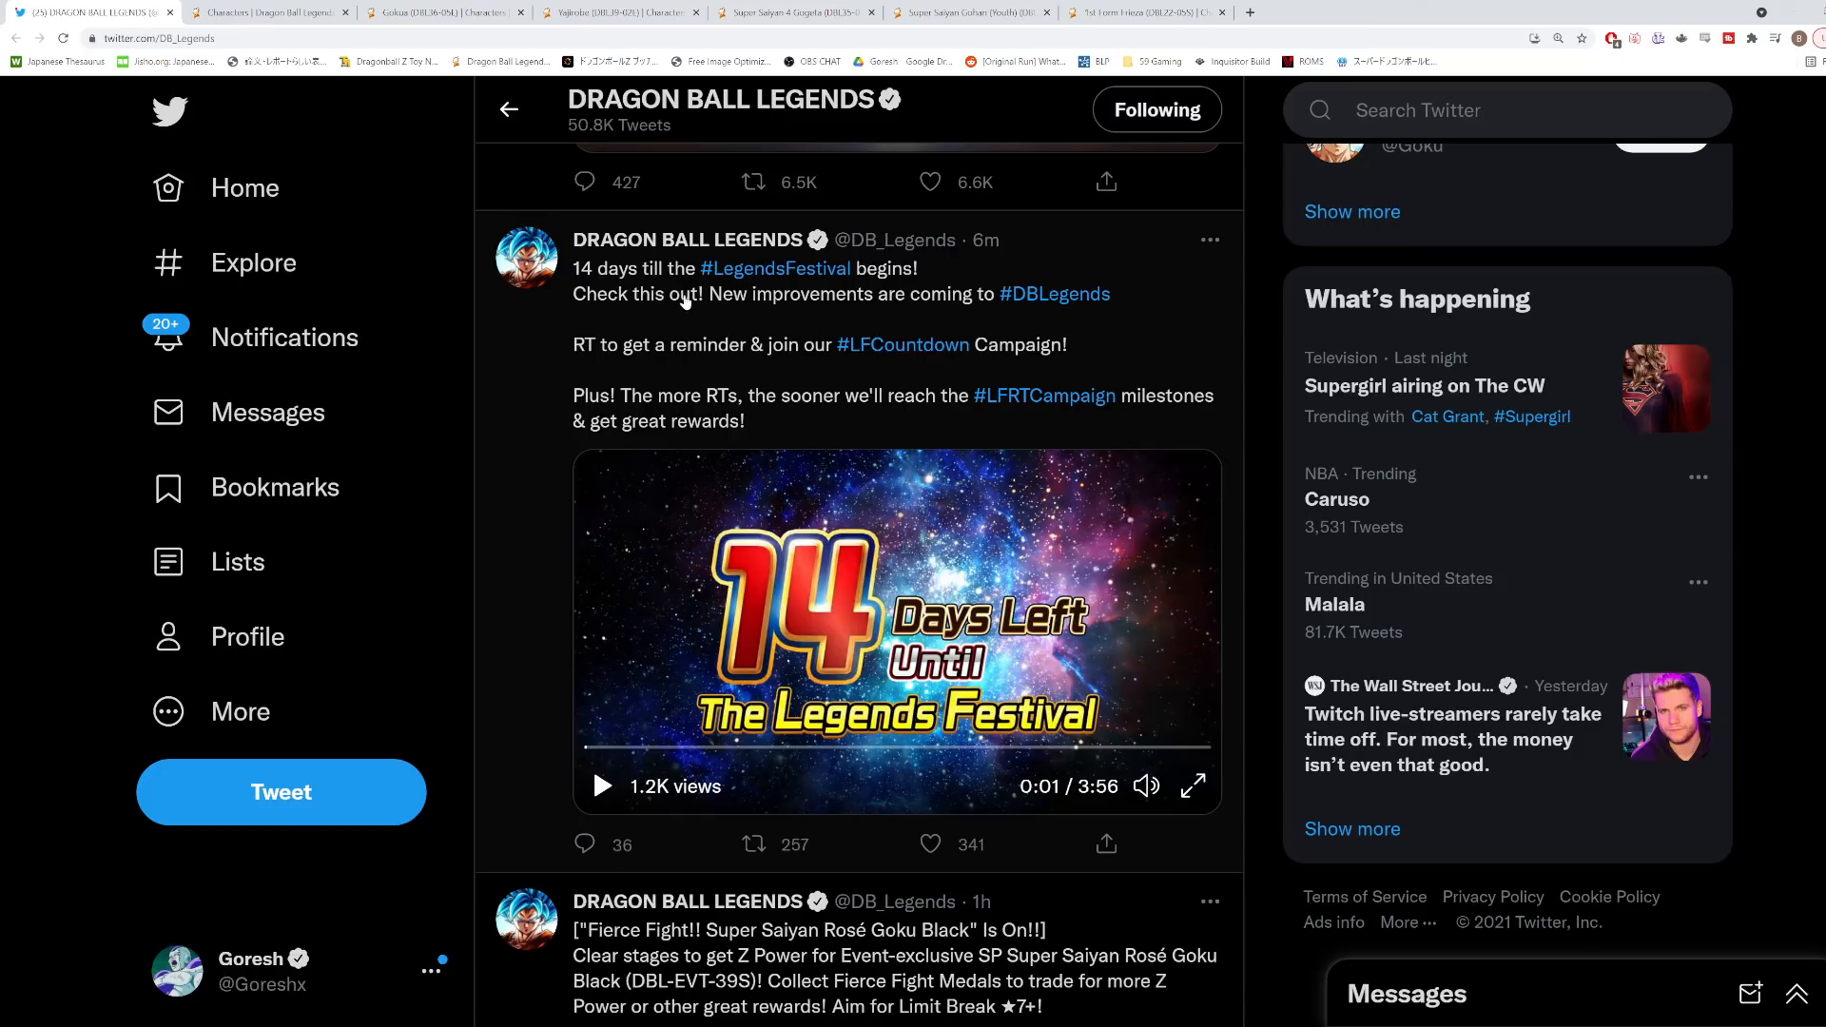
# Play the Legends Festival countdown video toward the Leader Slot feature slide.
pyautogui.click(928, 844)
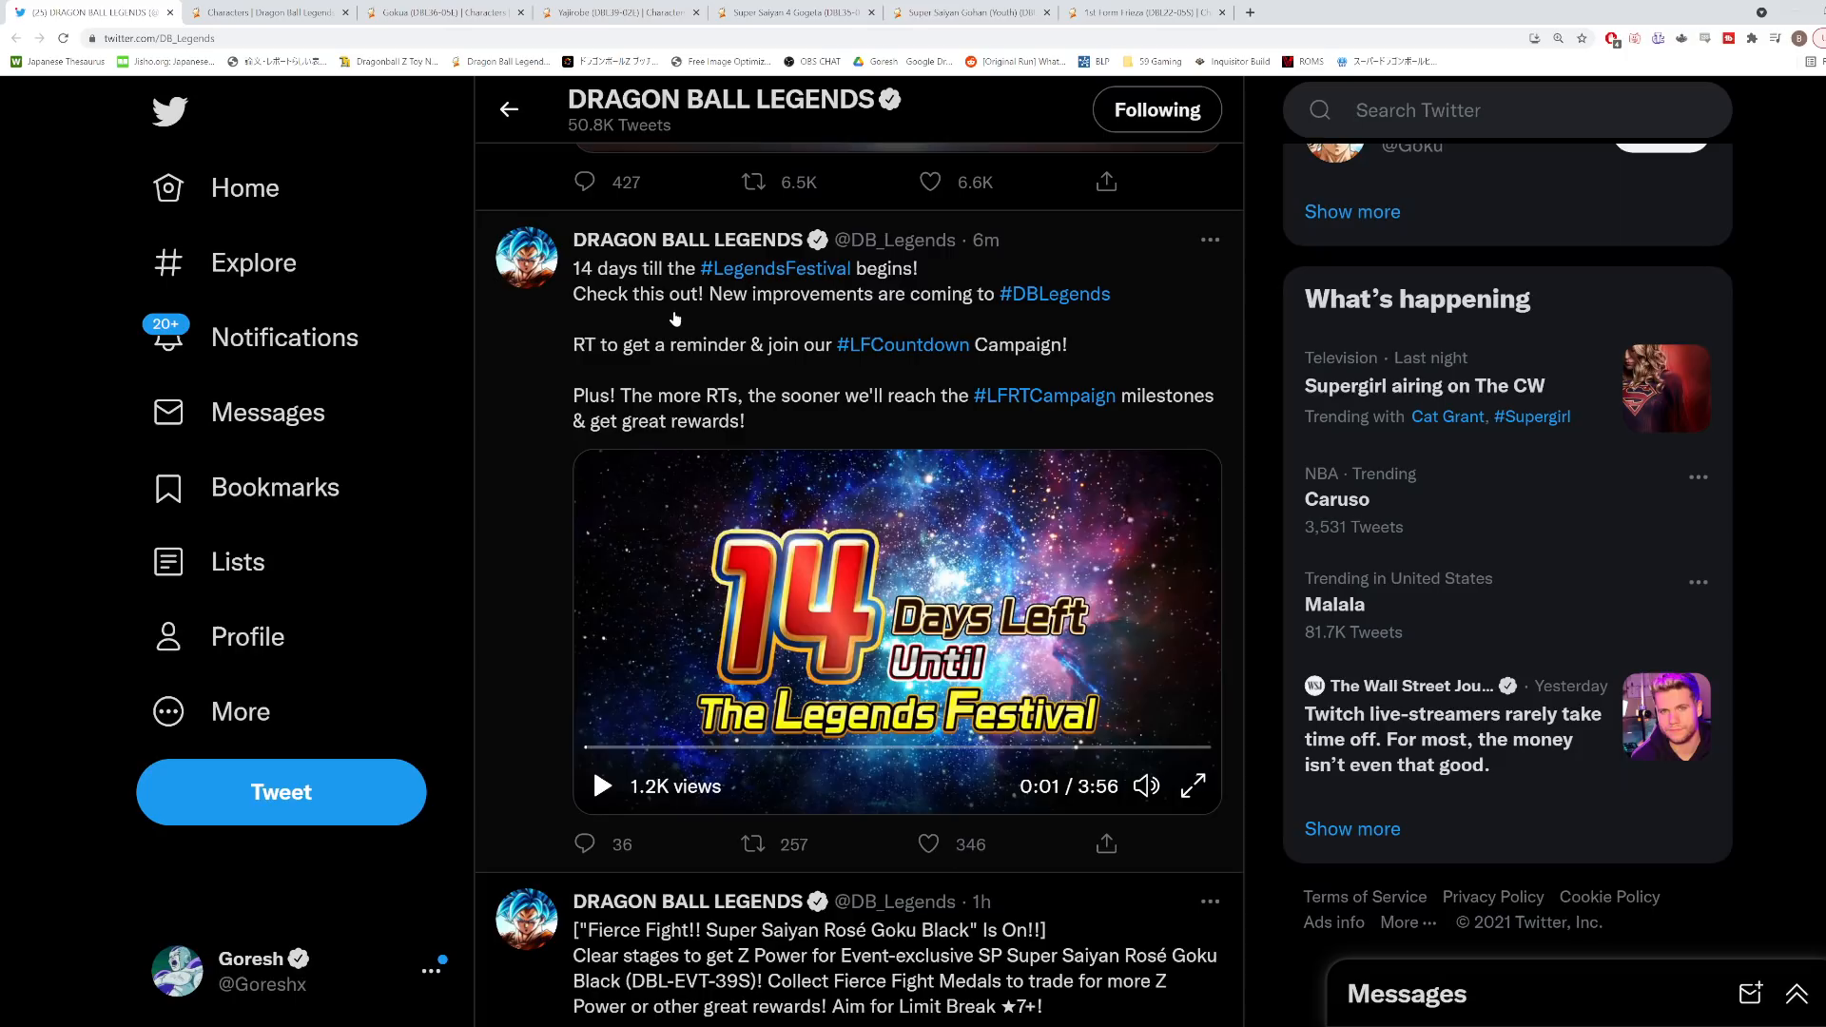
pyautogui.click(928, 845)
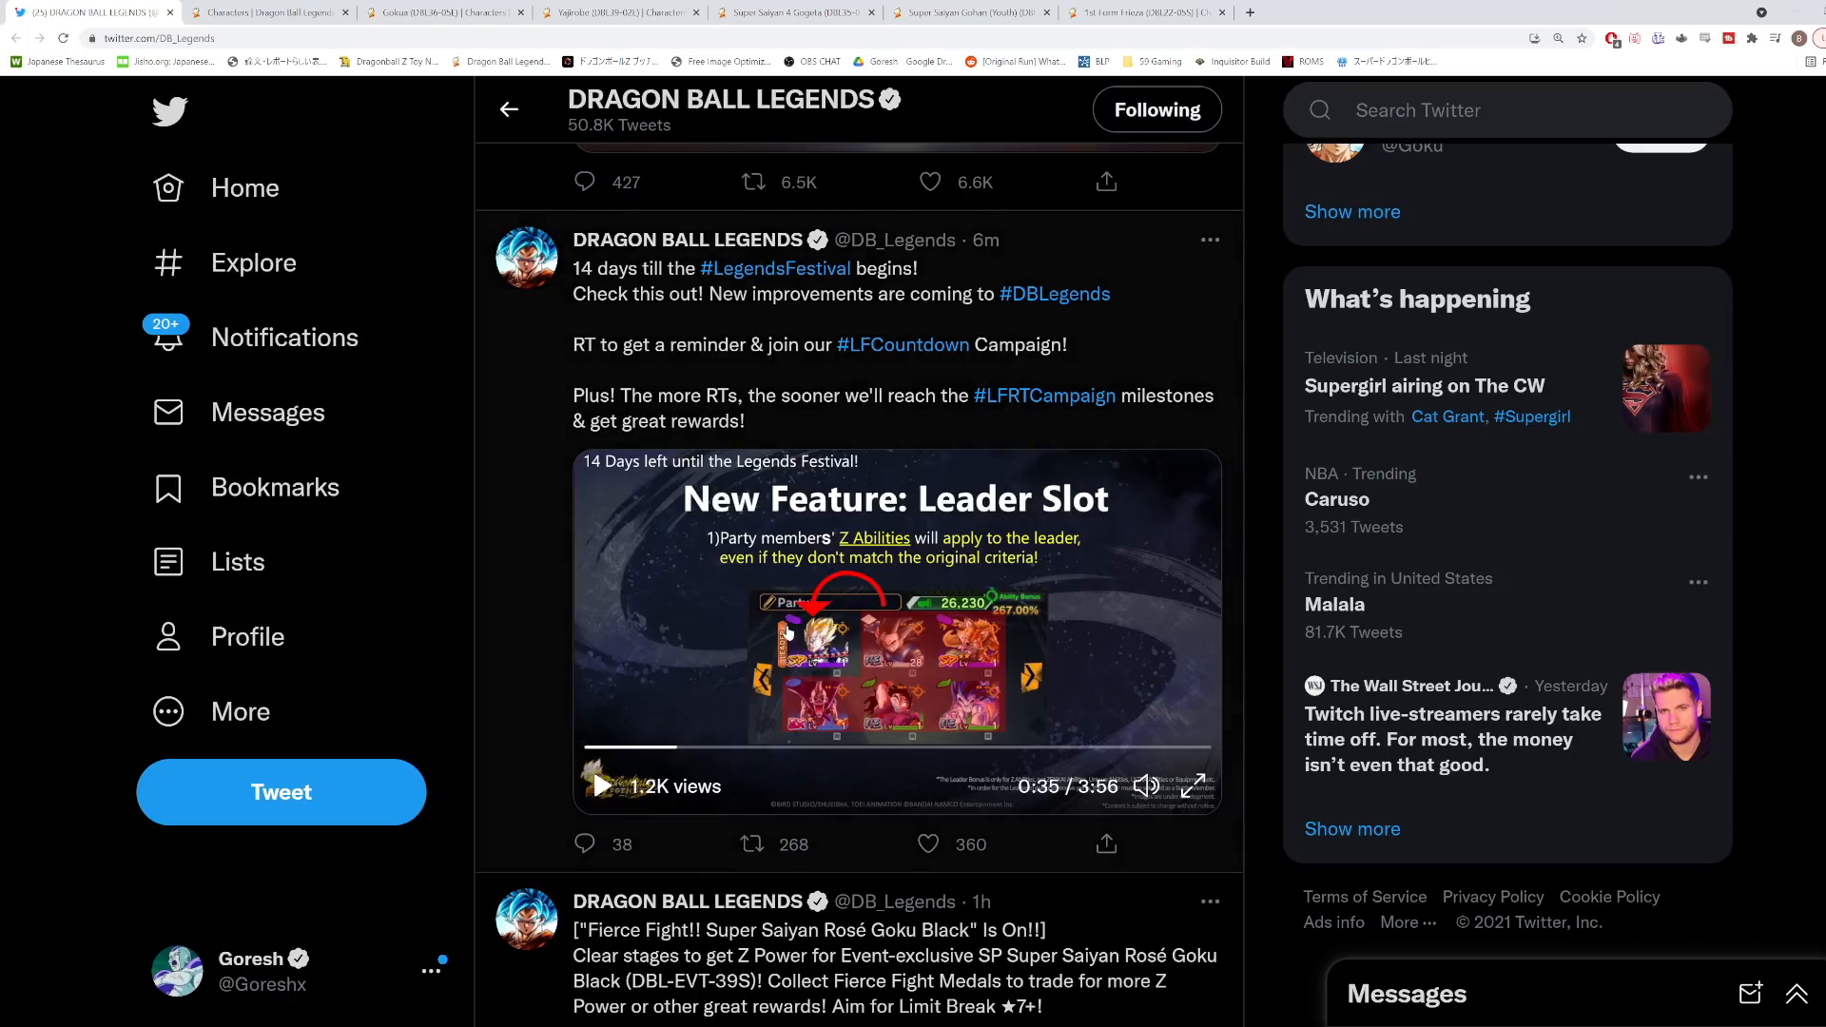
pyautogui.click(928, 843)
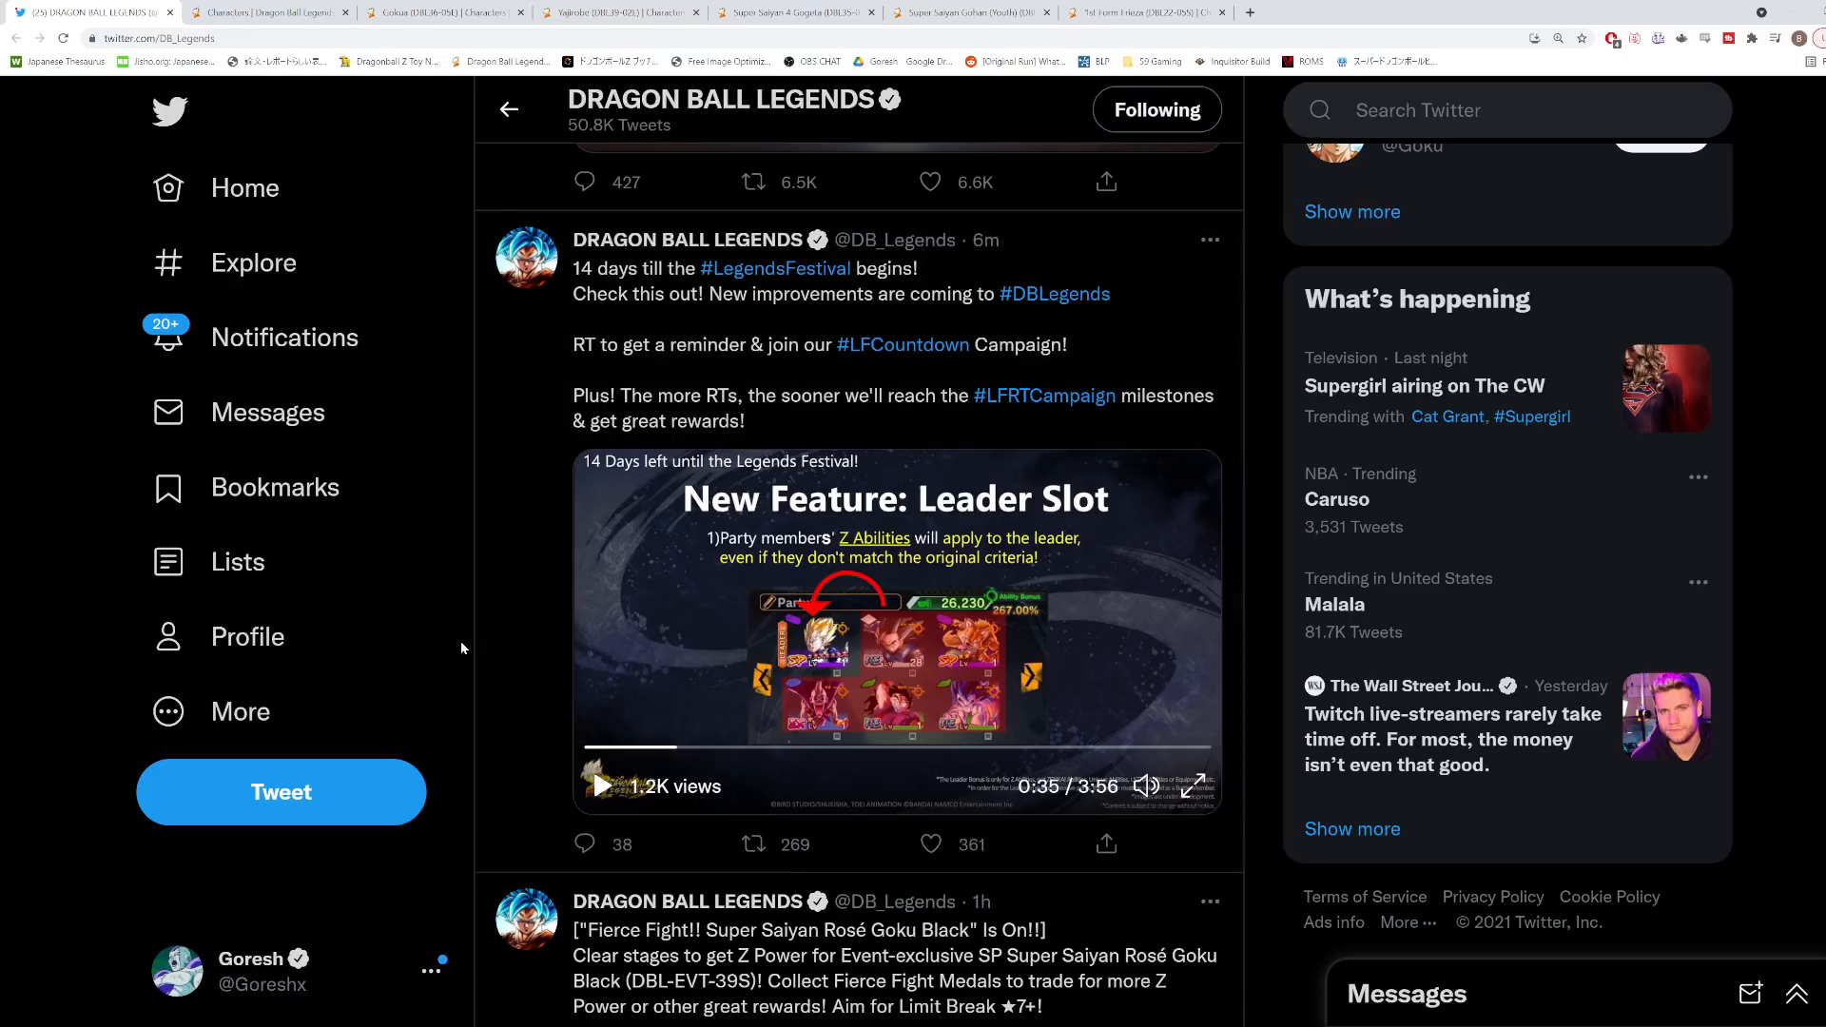
pyautogui.click(928, 843)
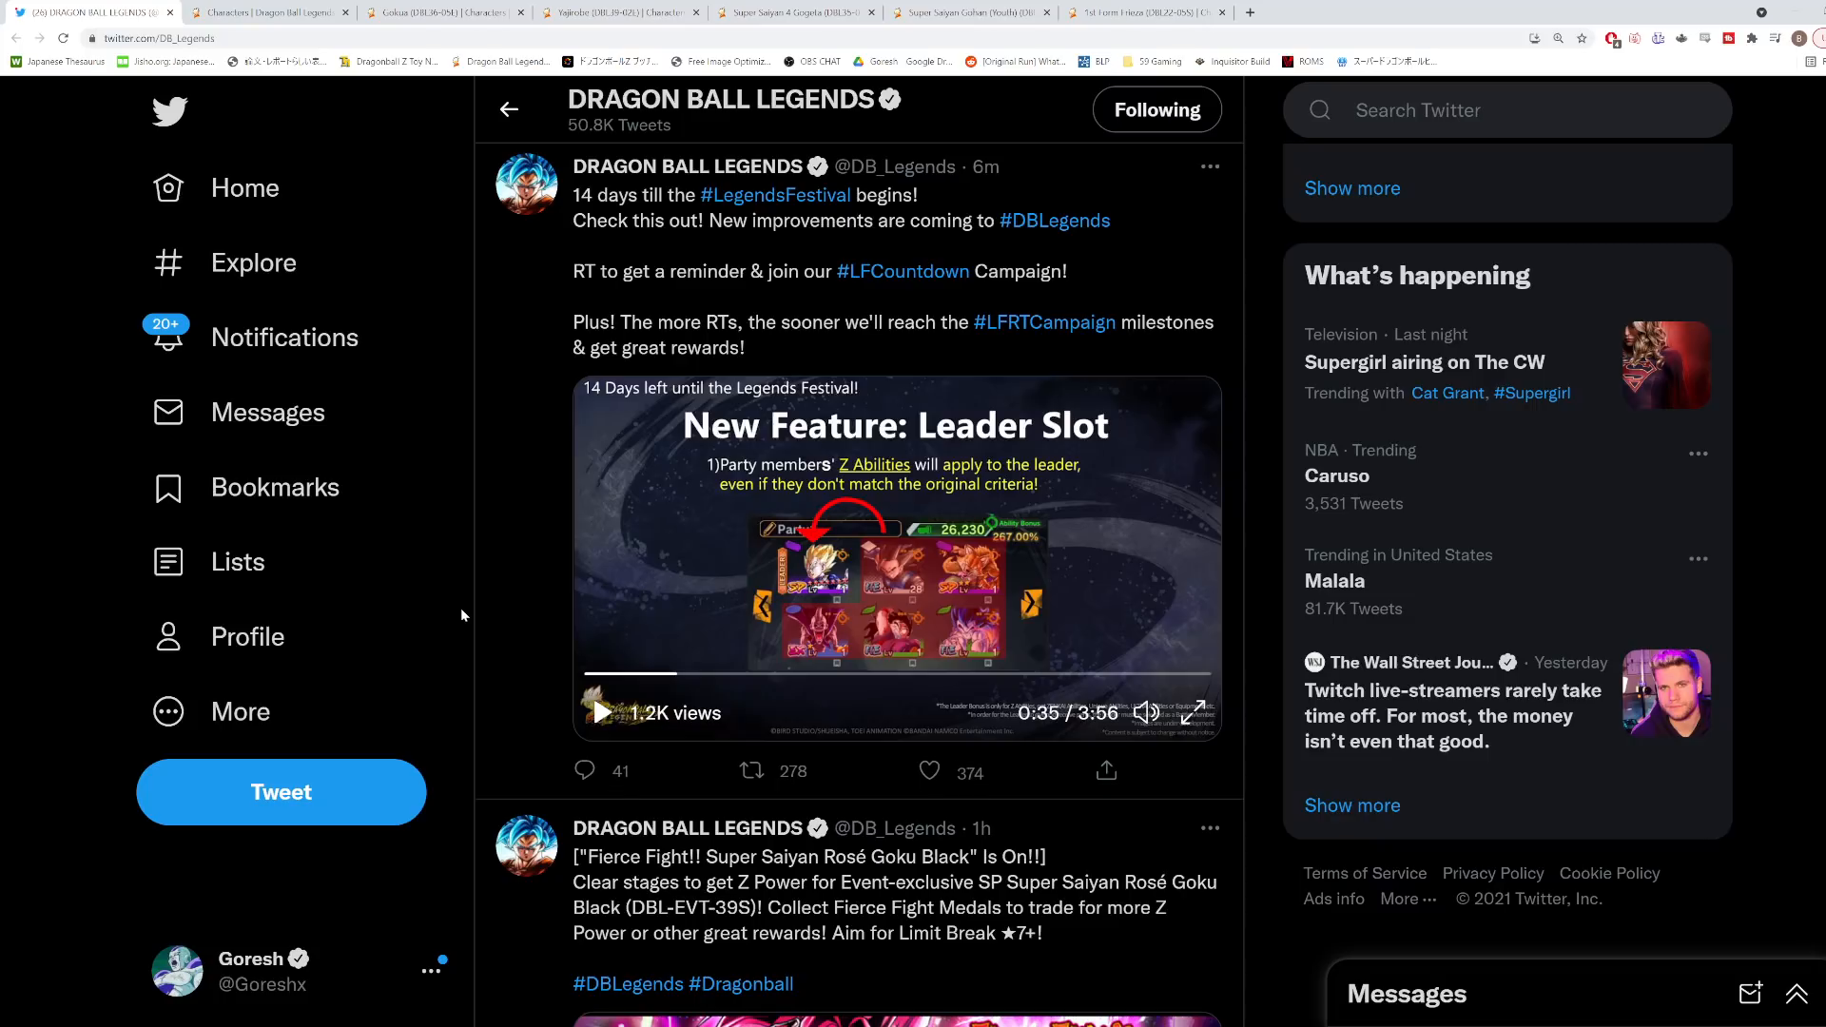
pyautogui.click(751, 771)
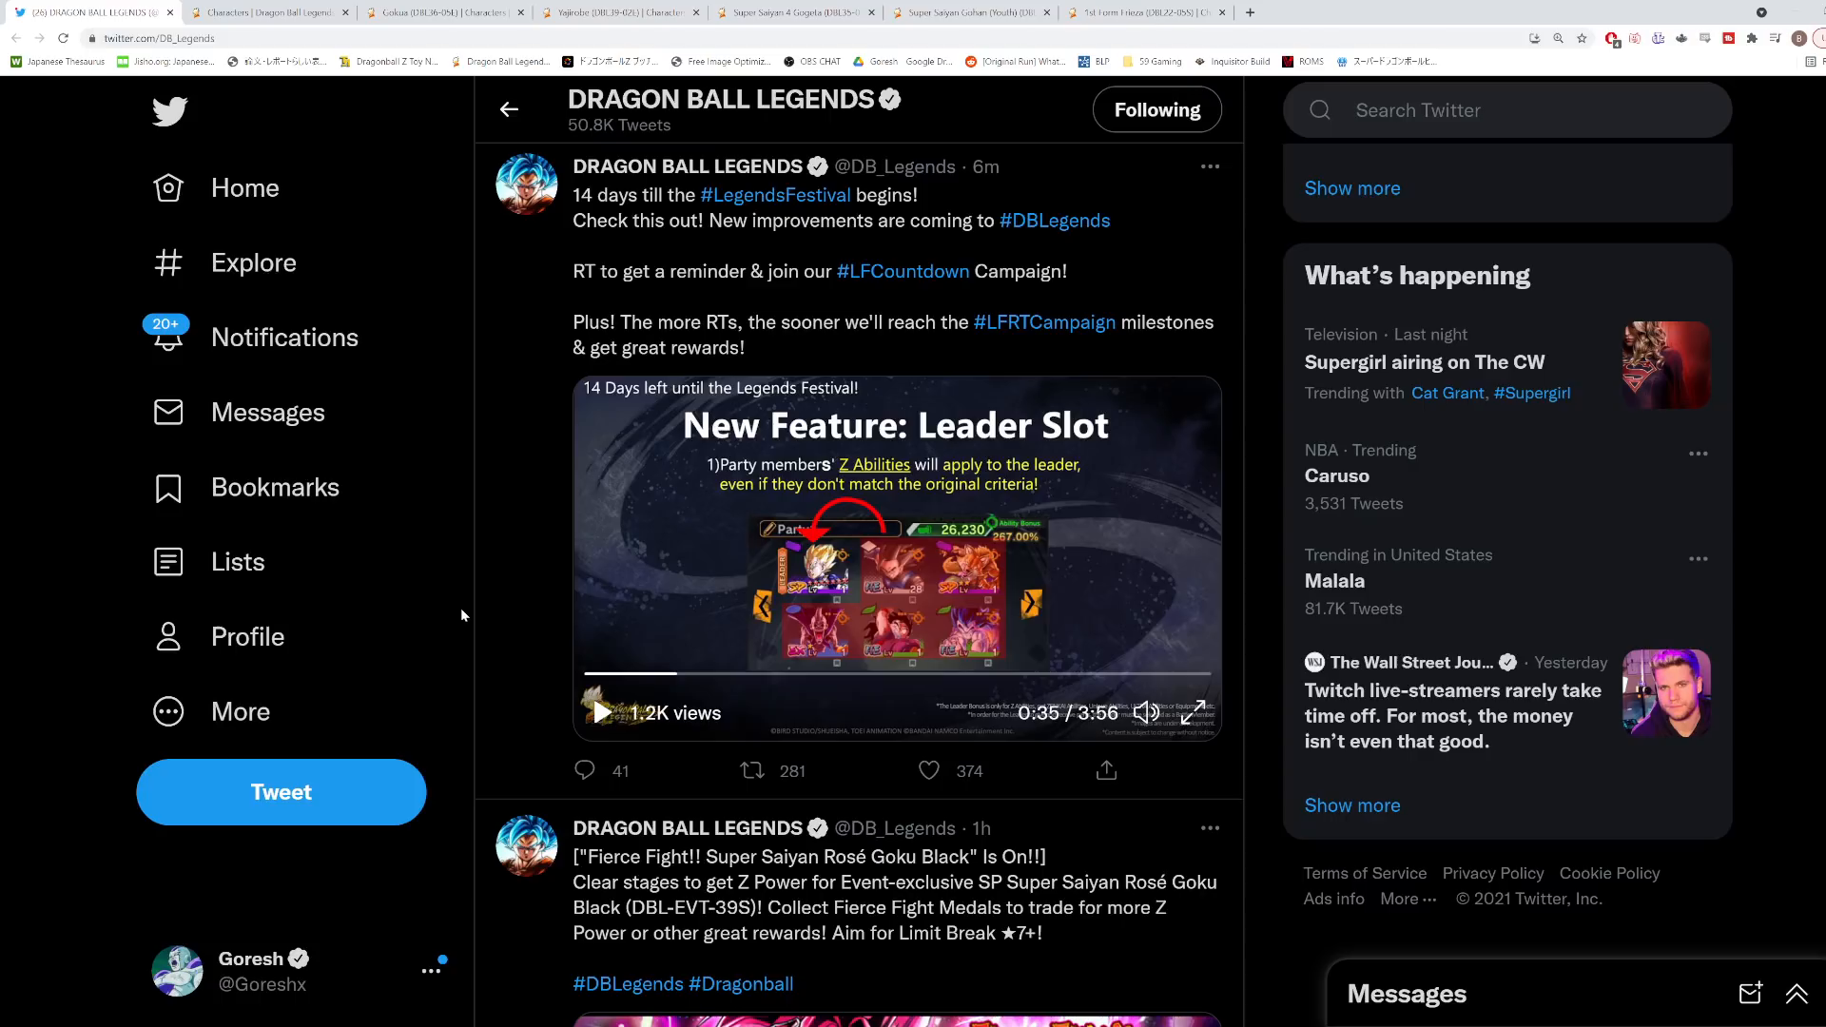
pyautogui.click(752, 770)
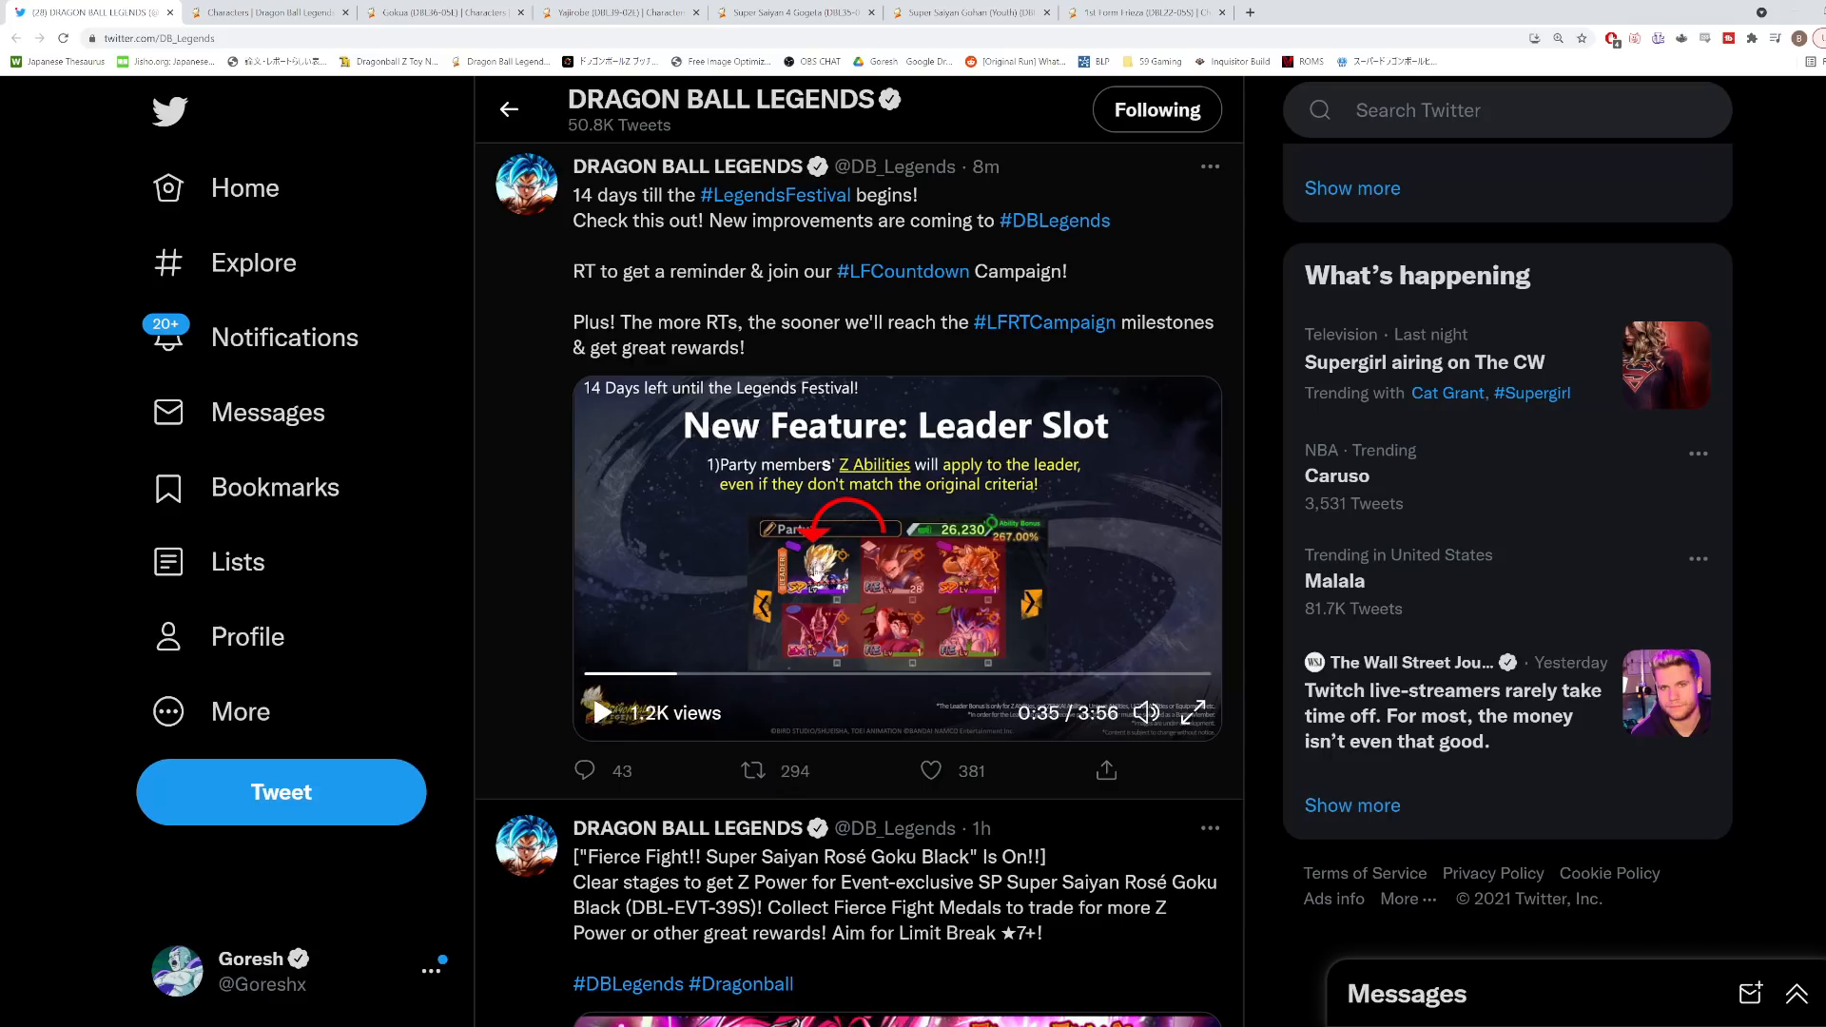
pyautogui.moveTo(822, 598)
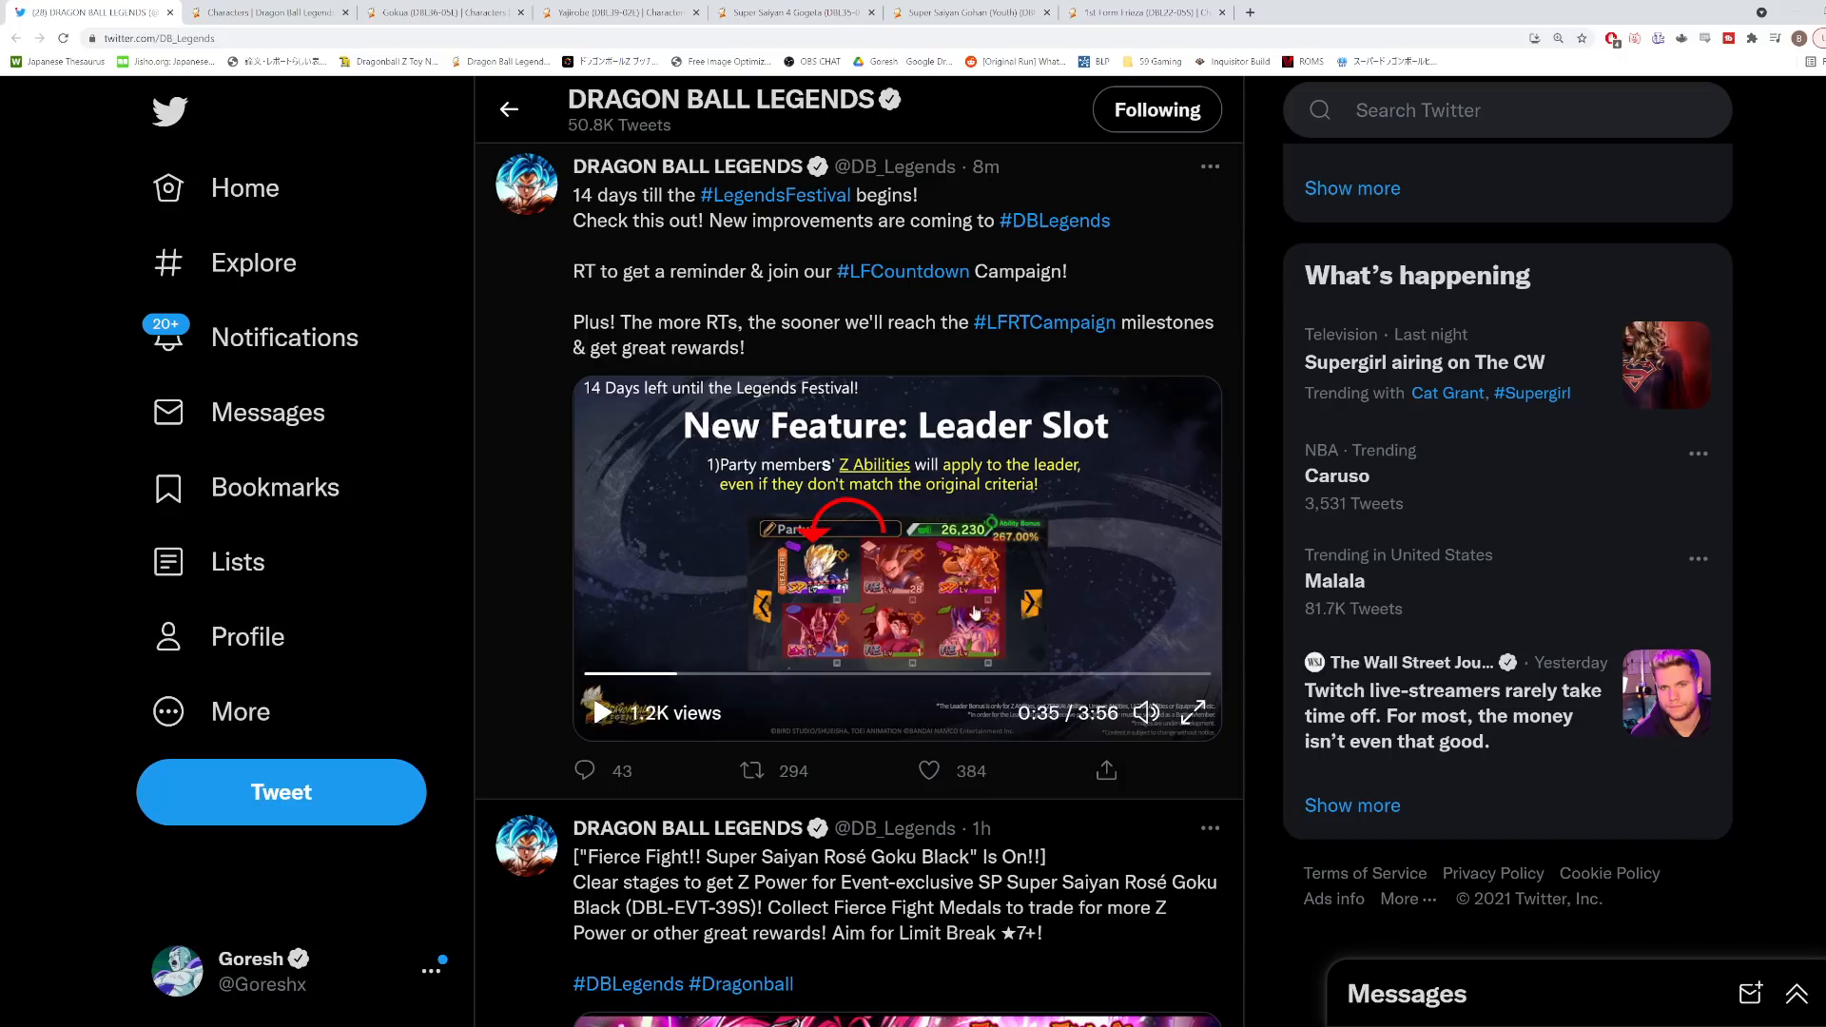
pyautogui.moveTo(818, 651)
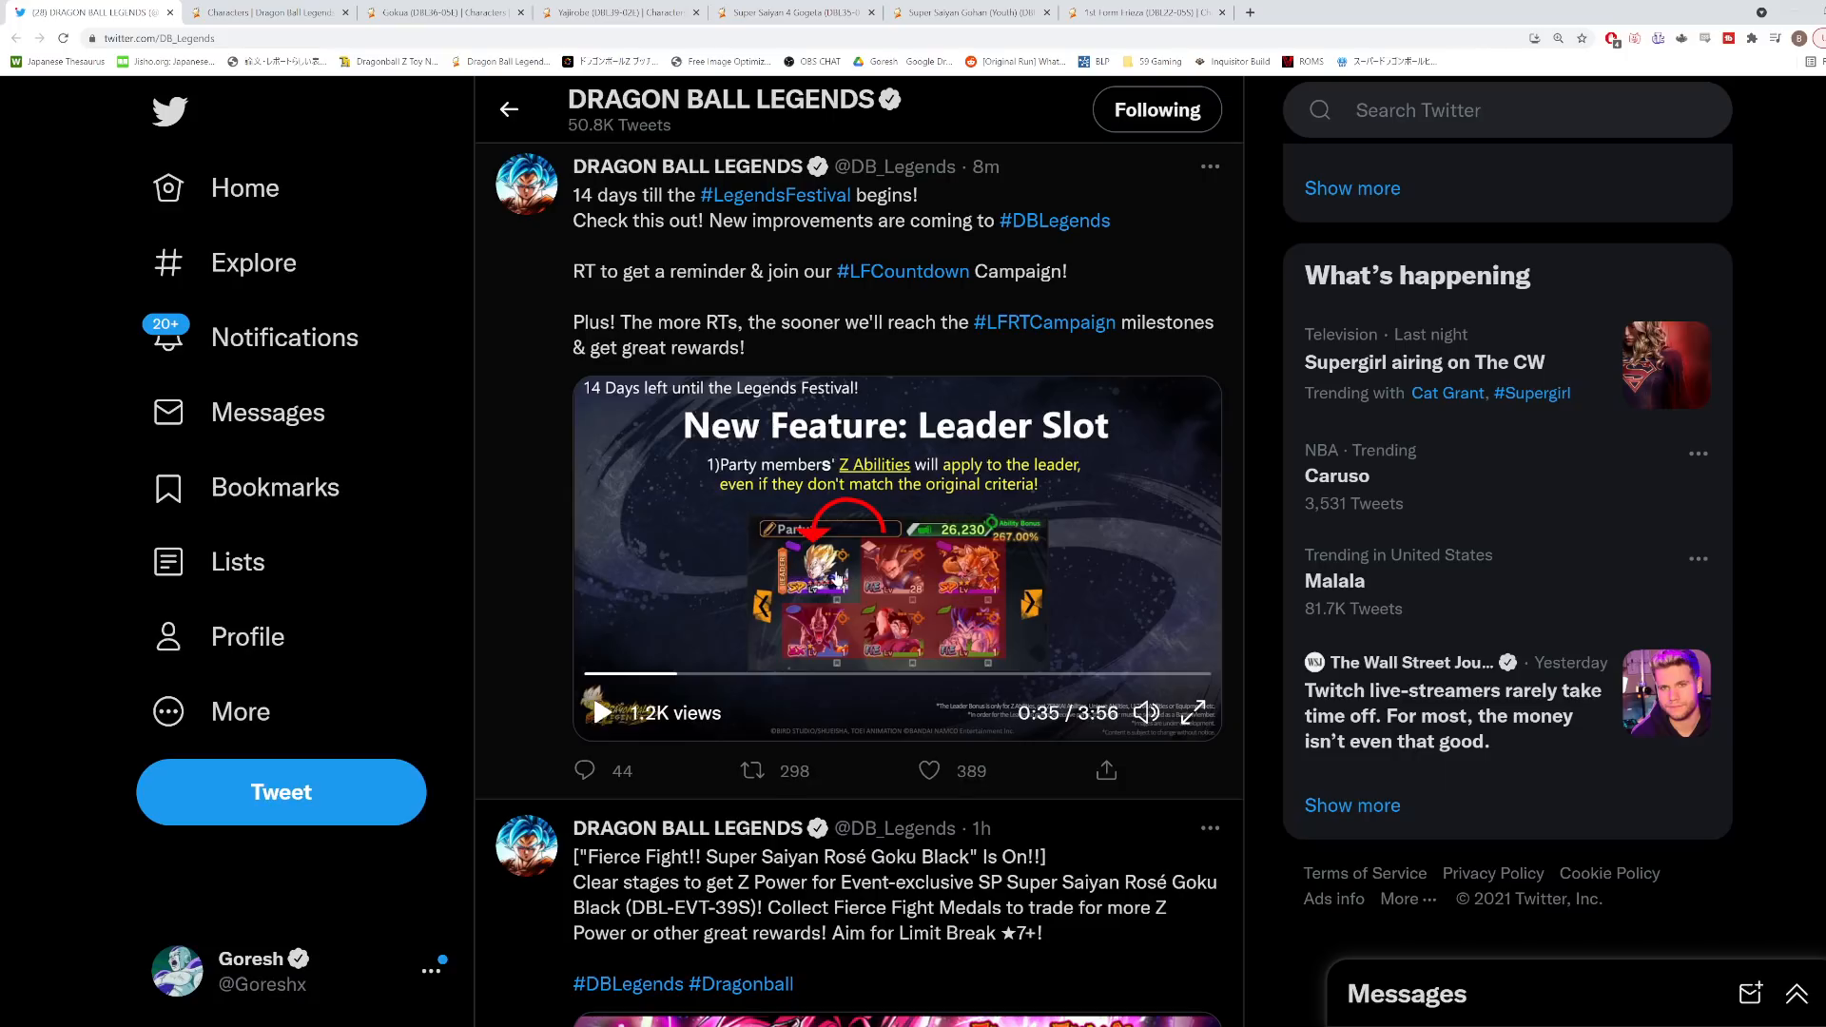
pyautogui.click(928, 770)
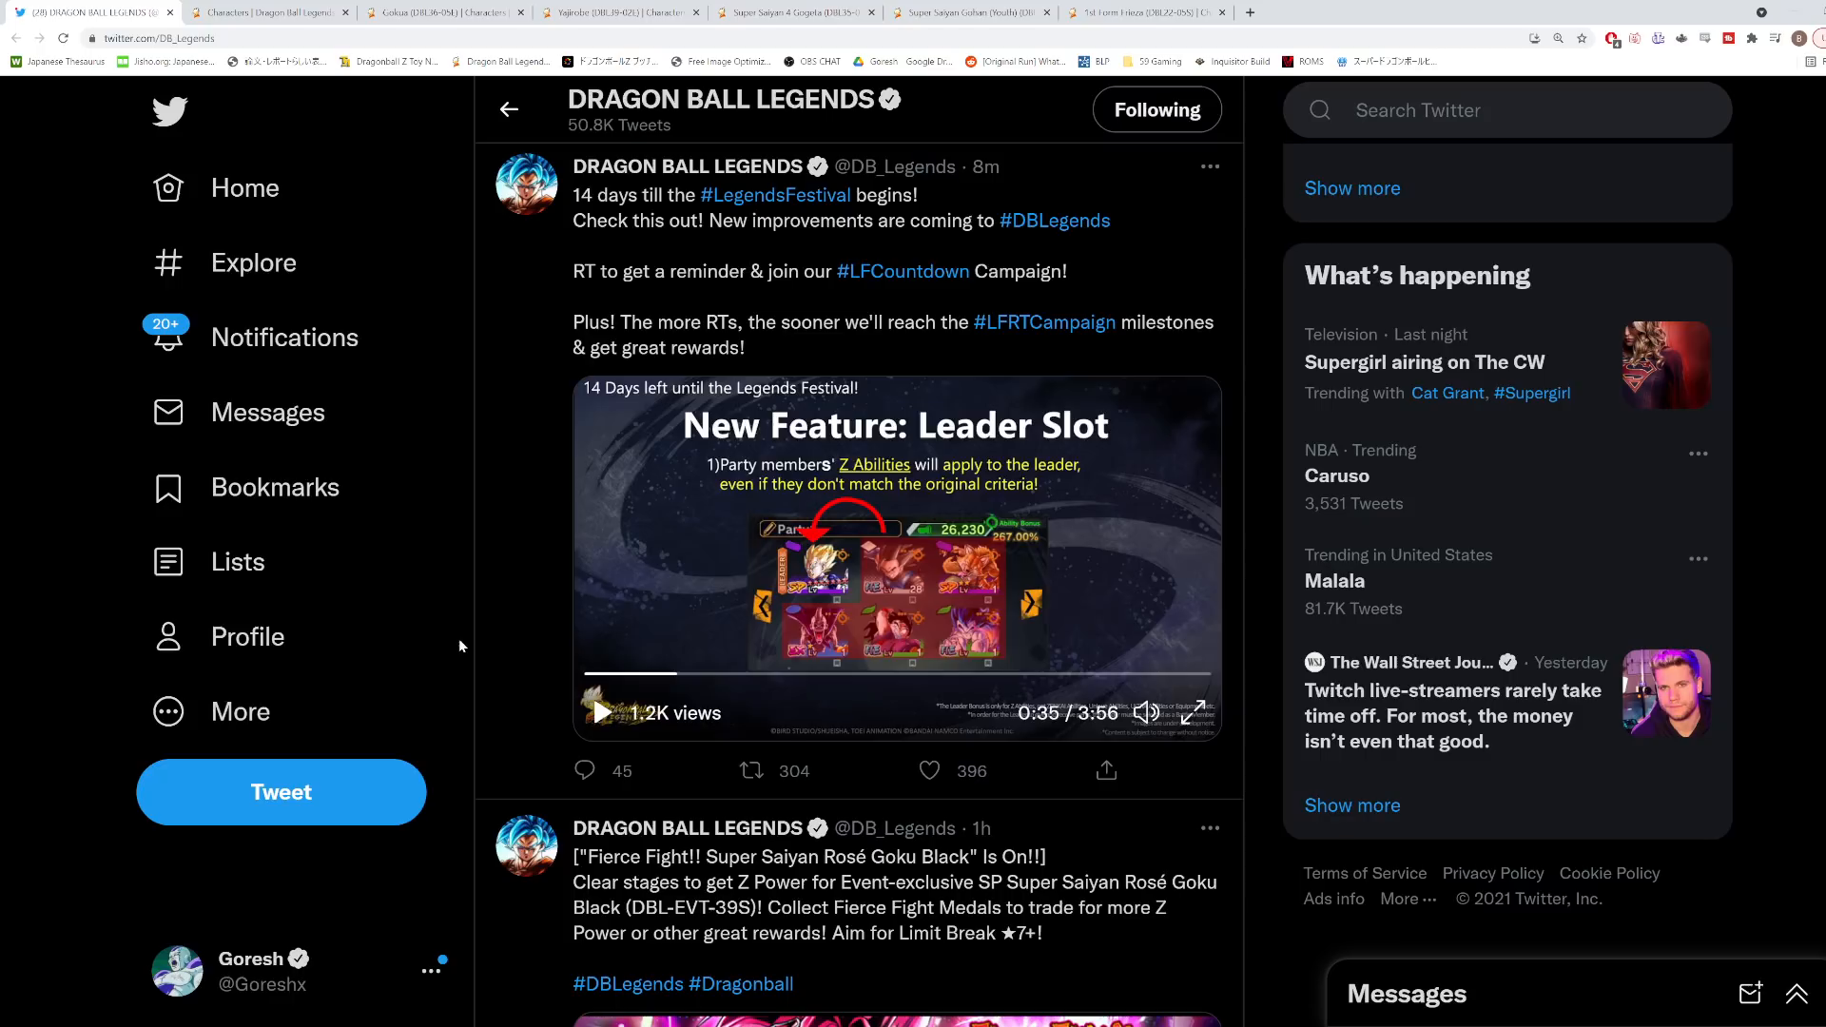
pyautogui.click(928, 770)
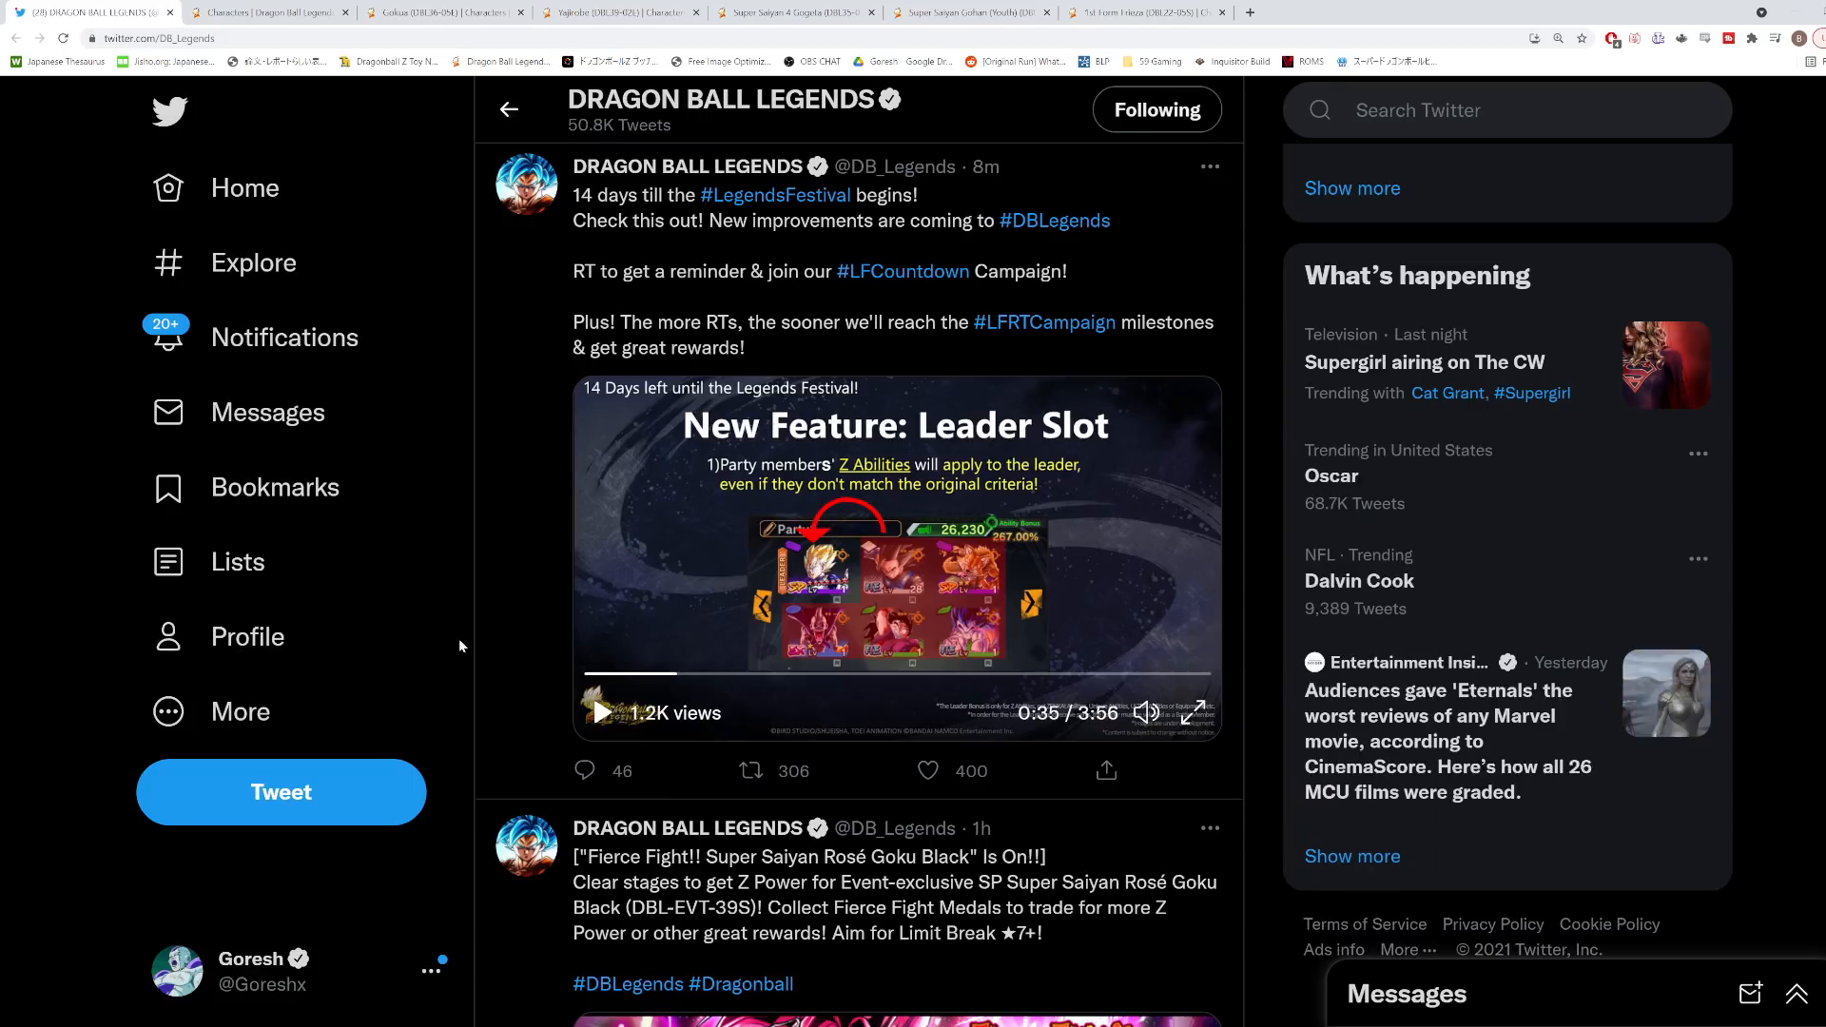
pyautogui.click(751, 771)
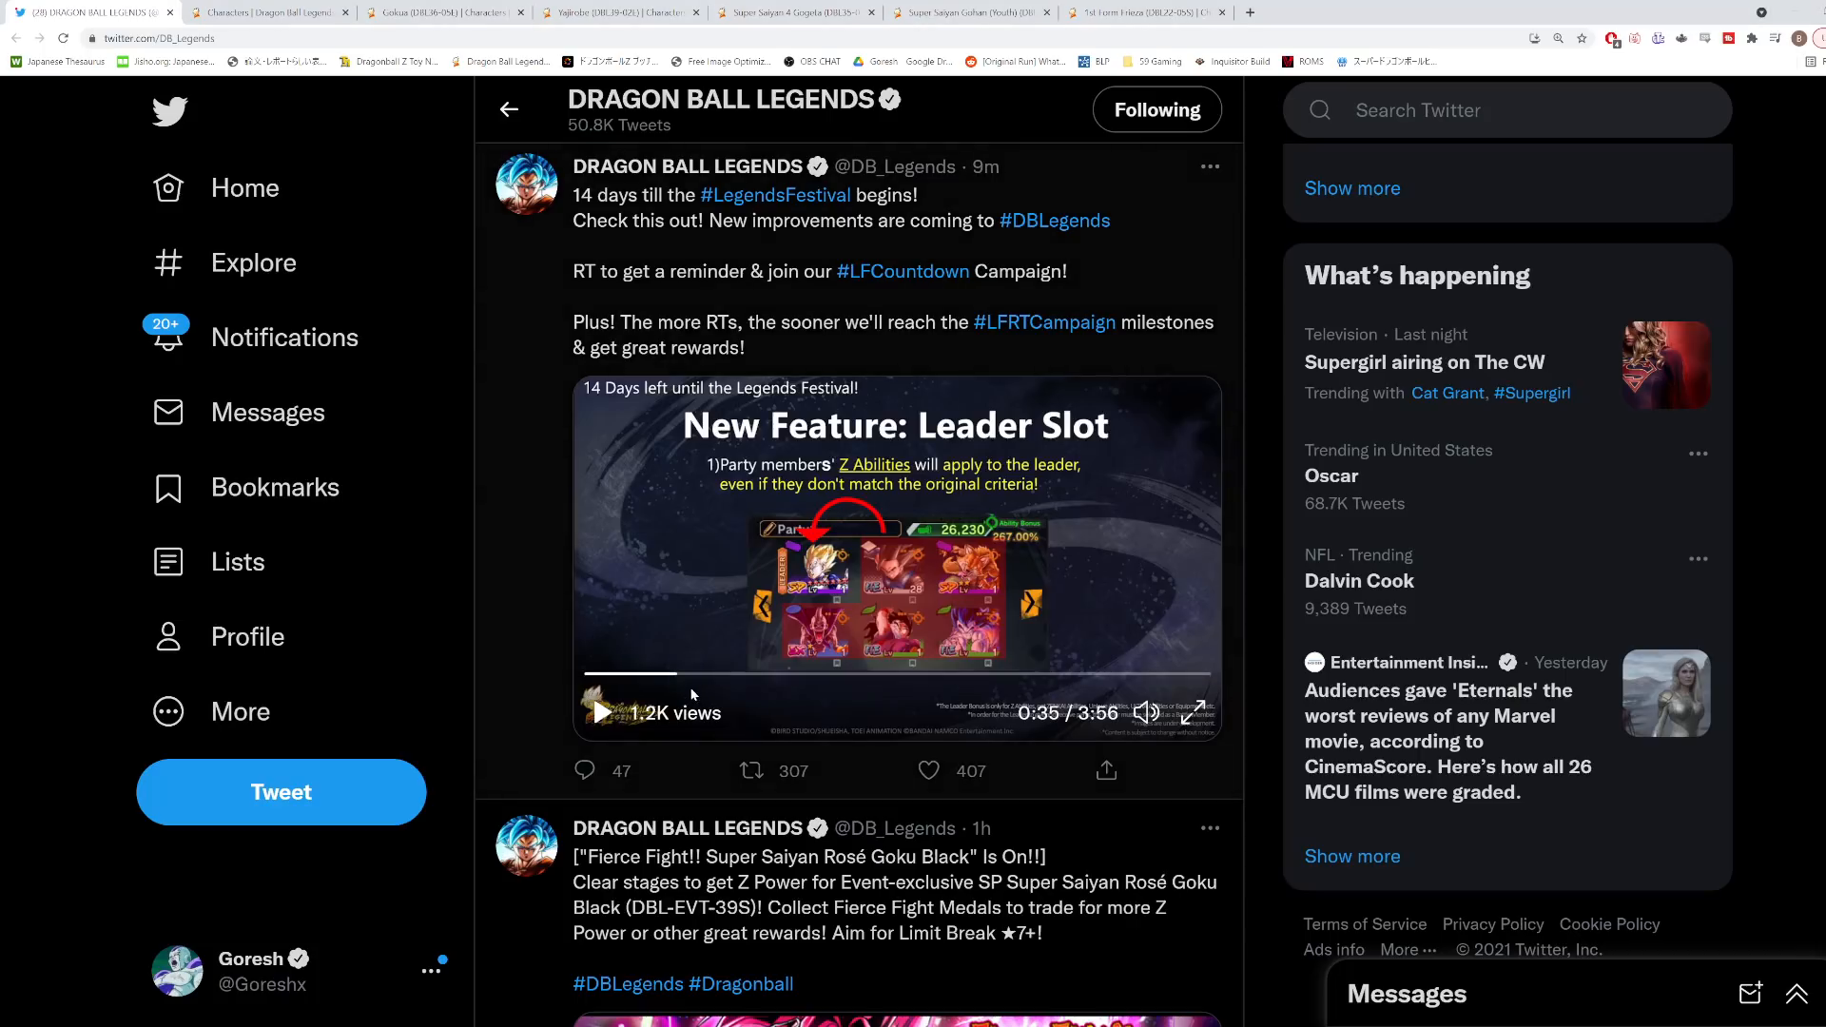
# Skip the video ahead to 1:32 on the Boost Characters slide and pause there.
pyautogui.moveTo(677, 673); pyautogui.dragTo(755, 673)
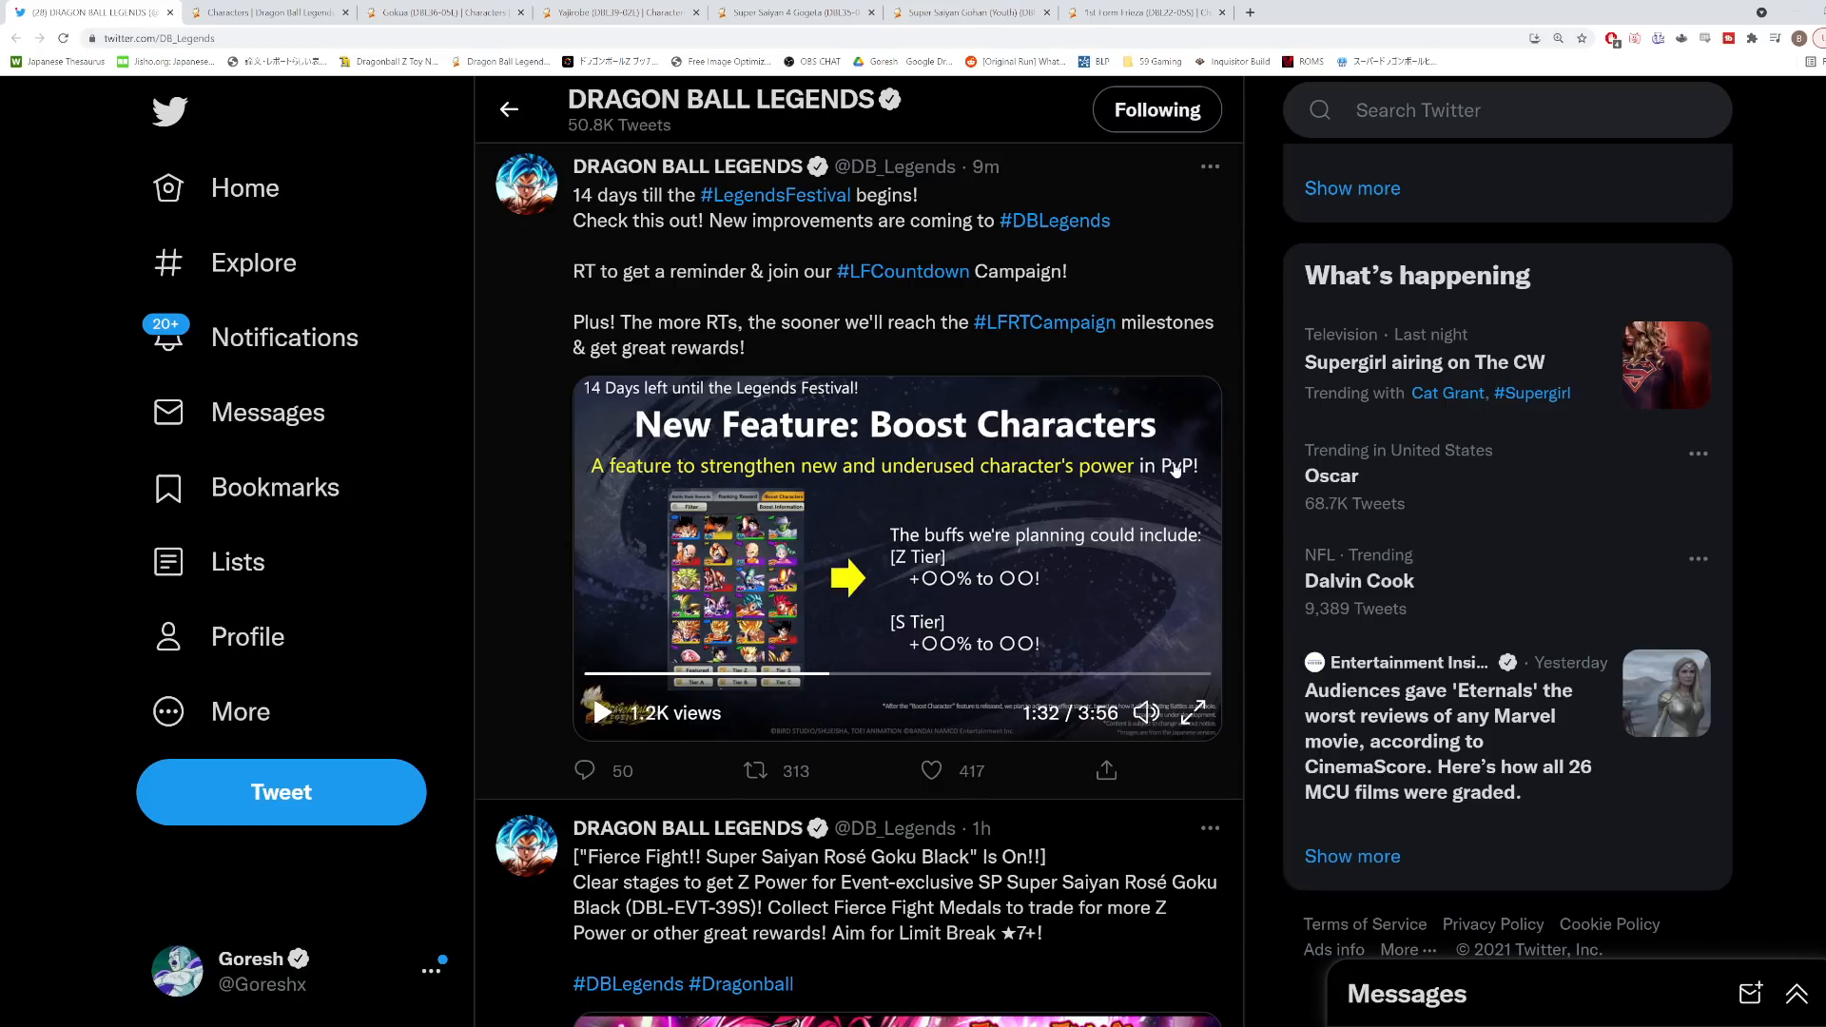
pyautogui.moveTo(1005, 560)
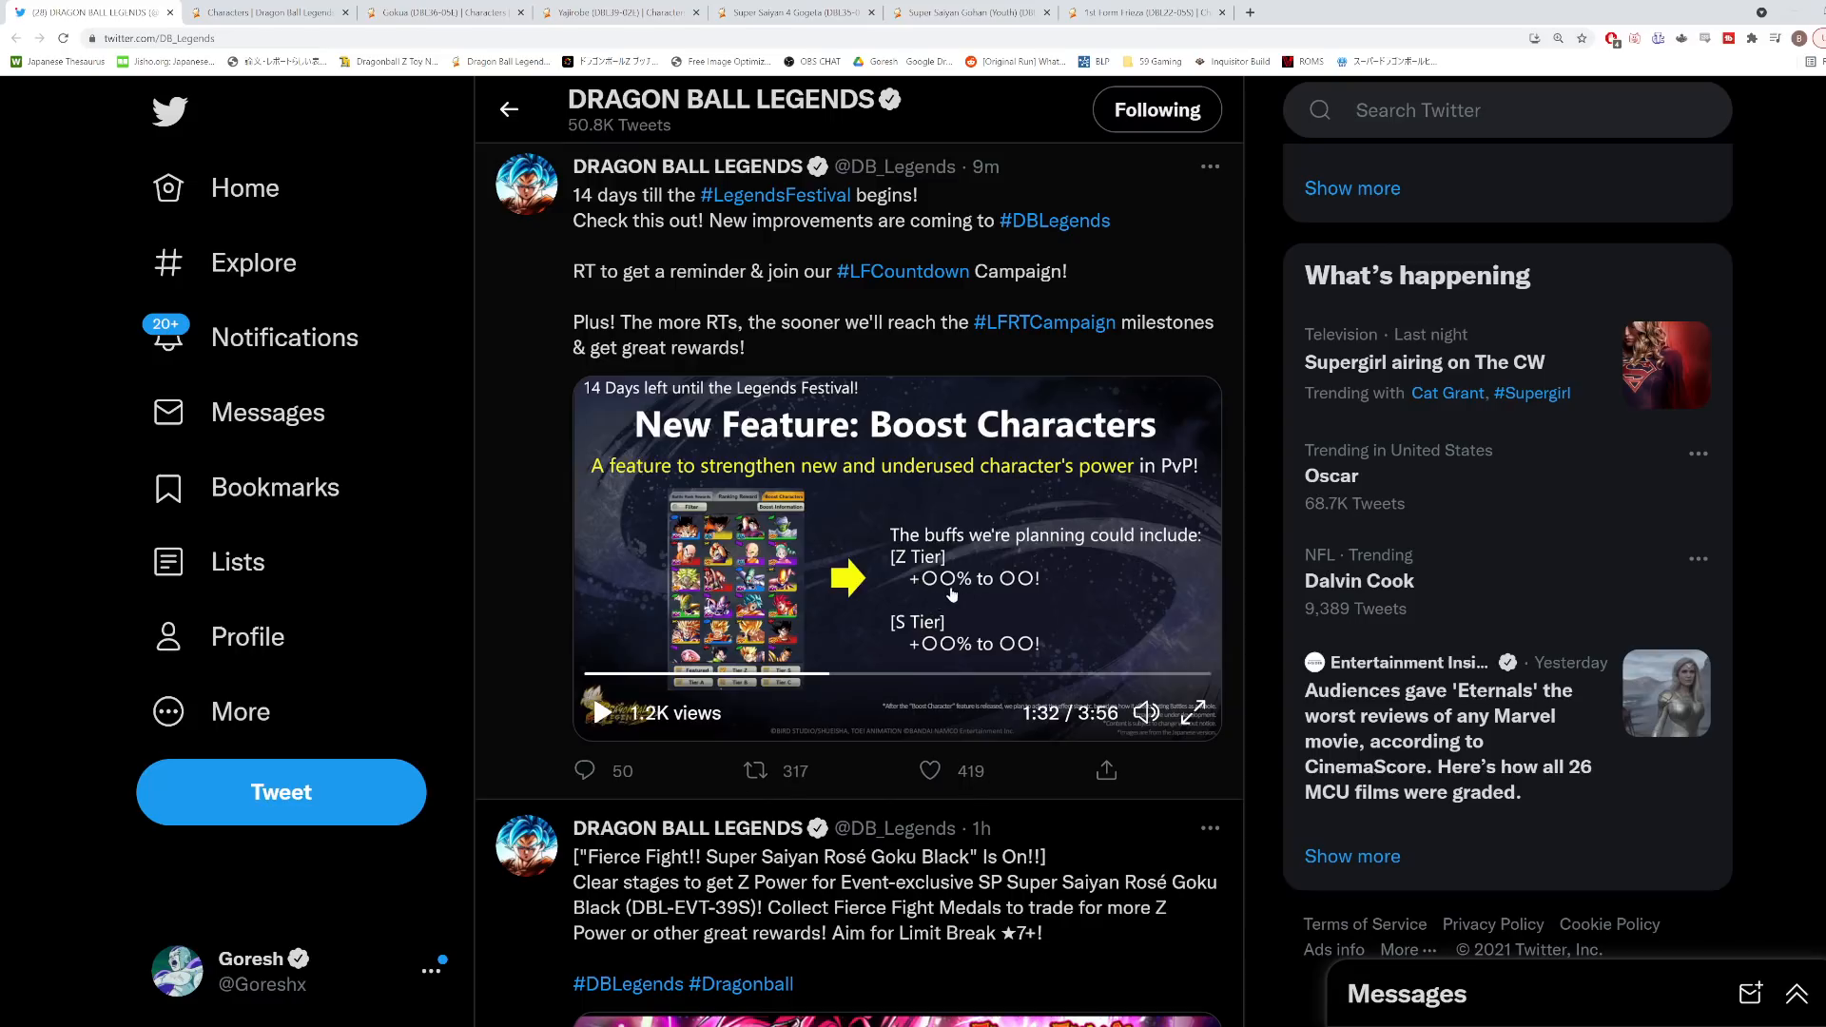
pyautogui.moveTo(998, 593)
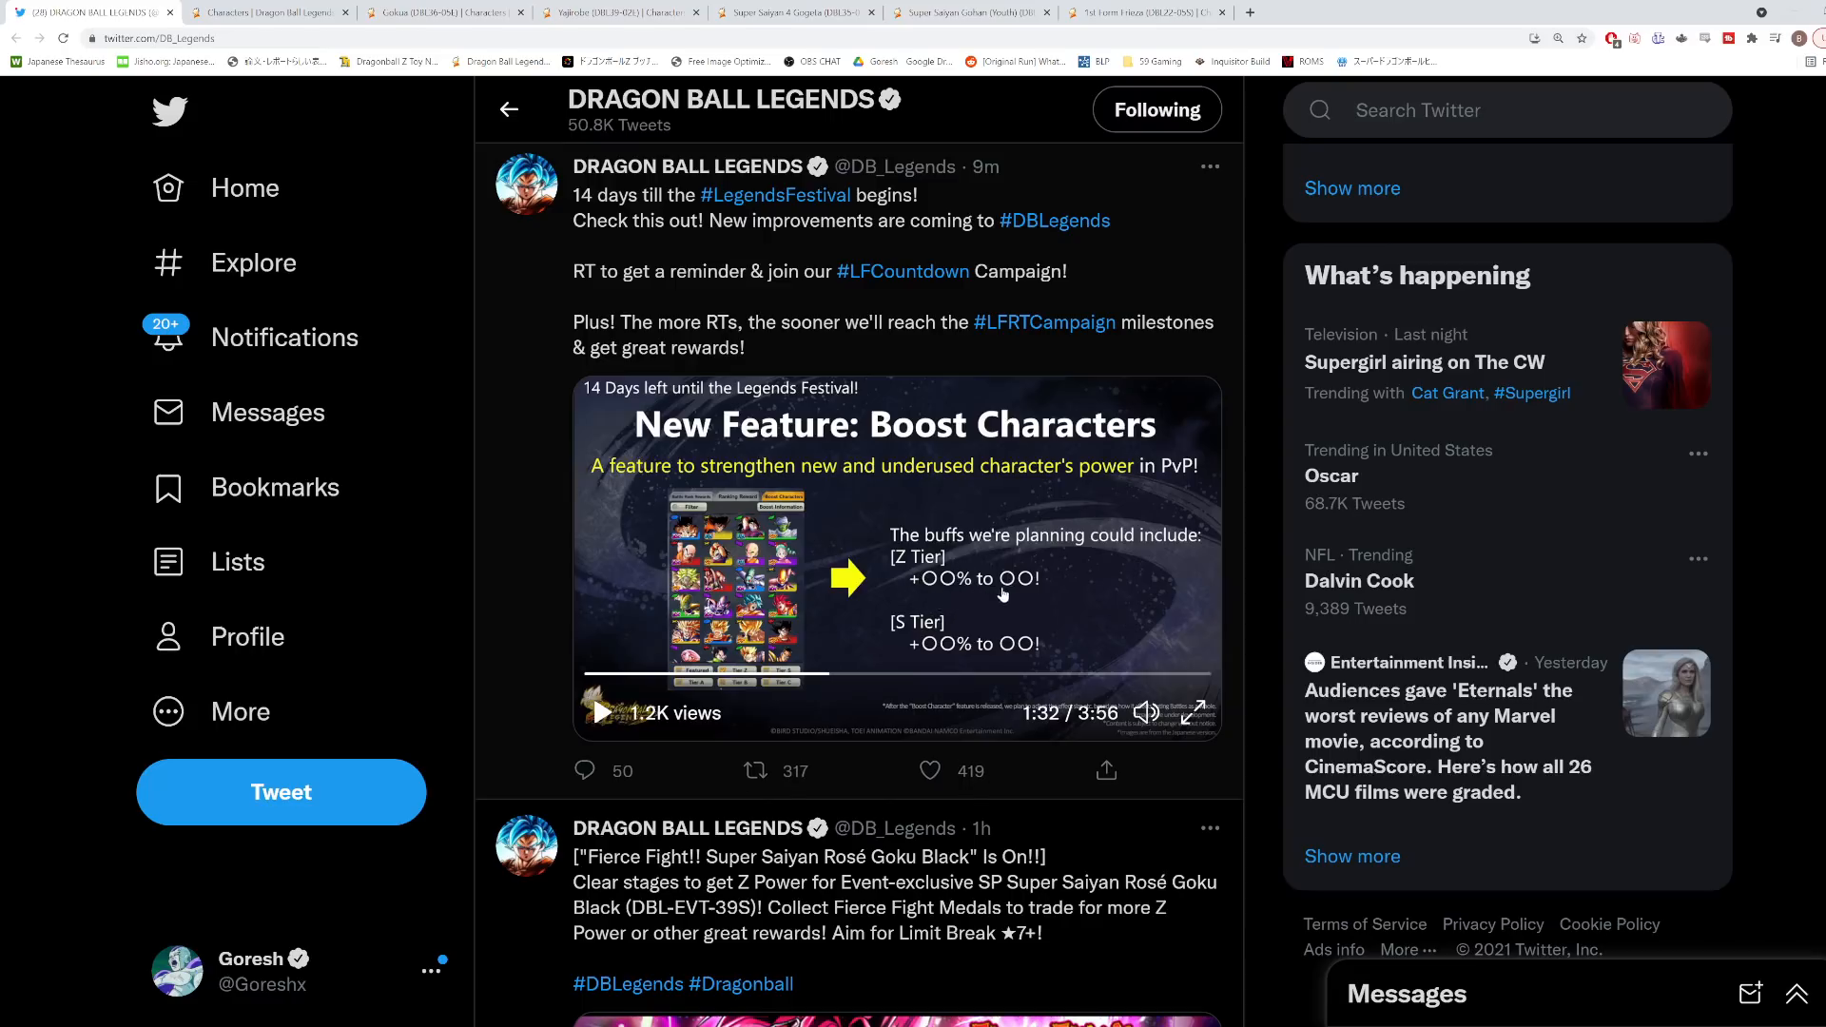
pyautogui.moveTo(949, 559)
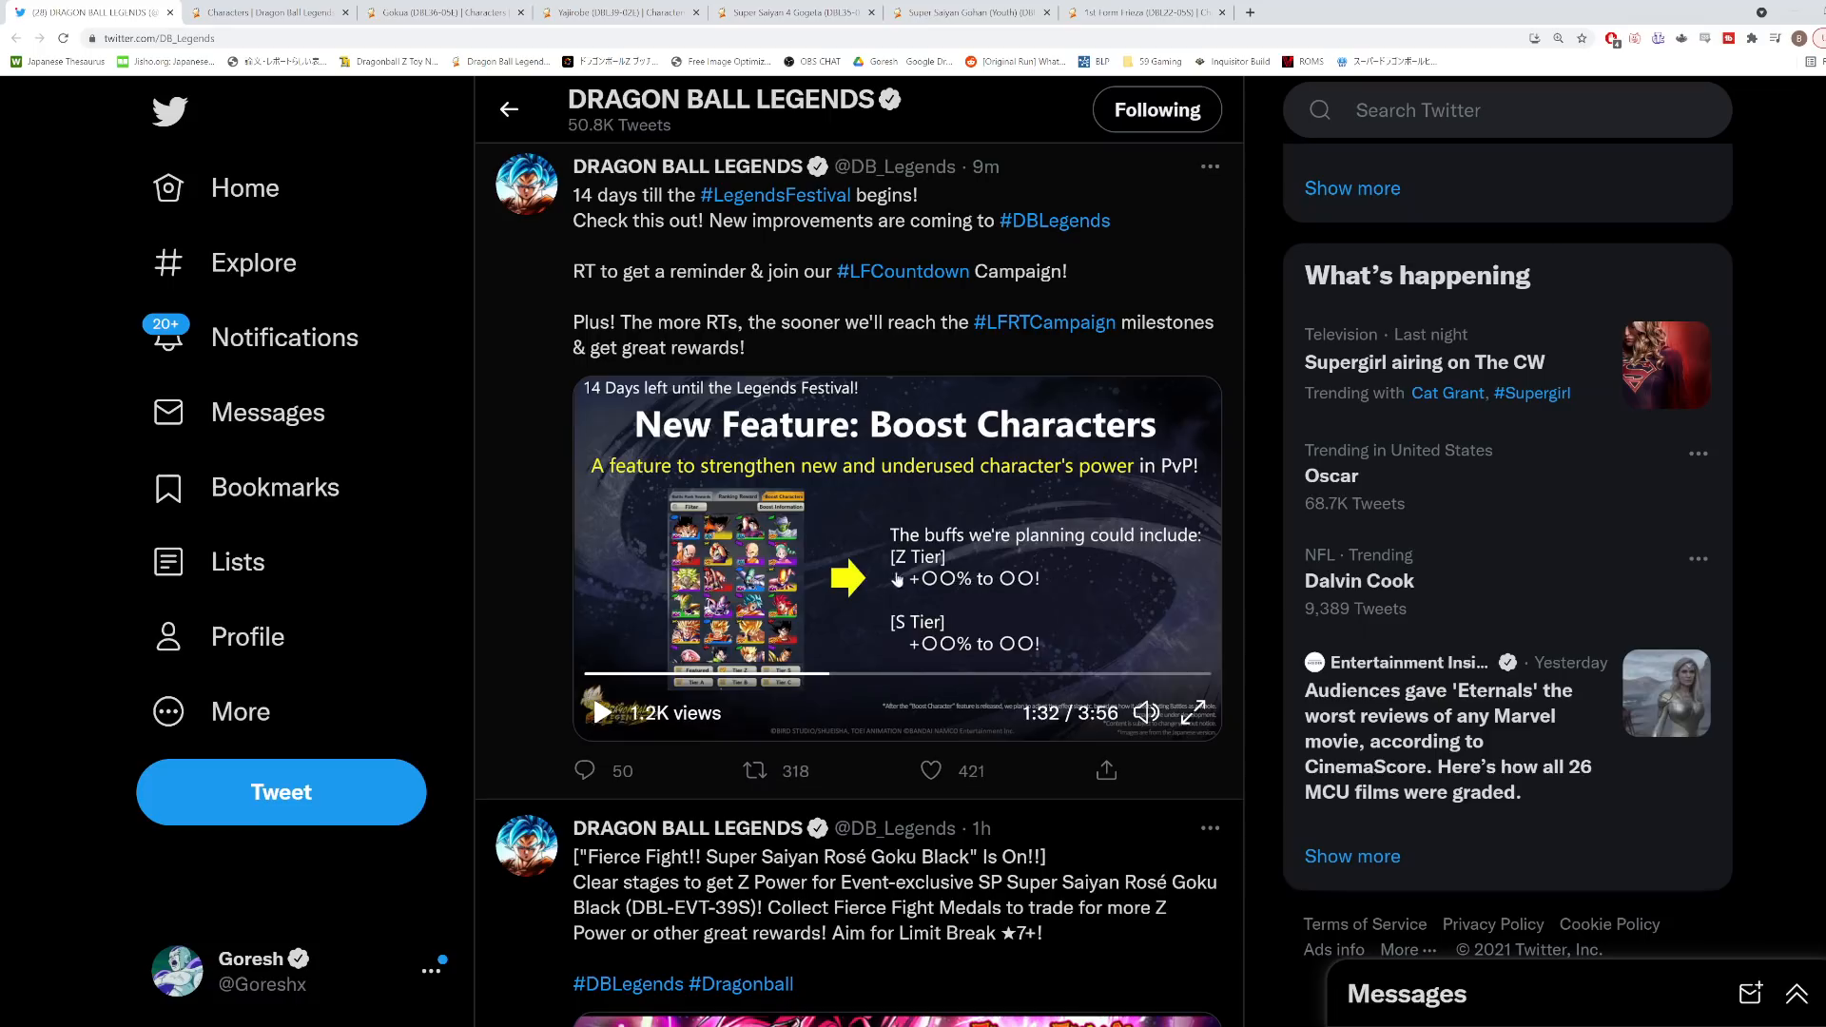
pyautogui.moveTo(976, 574)
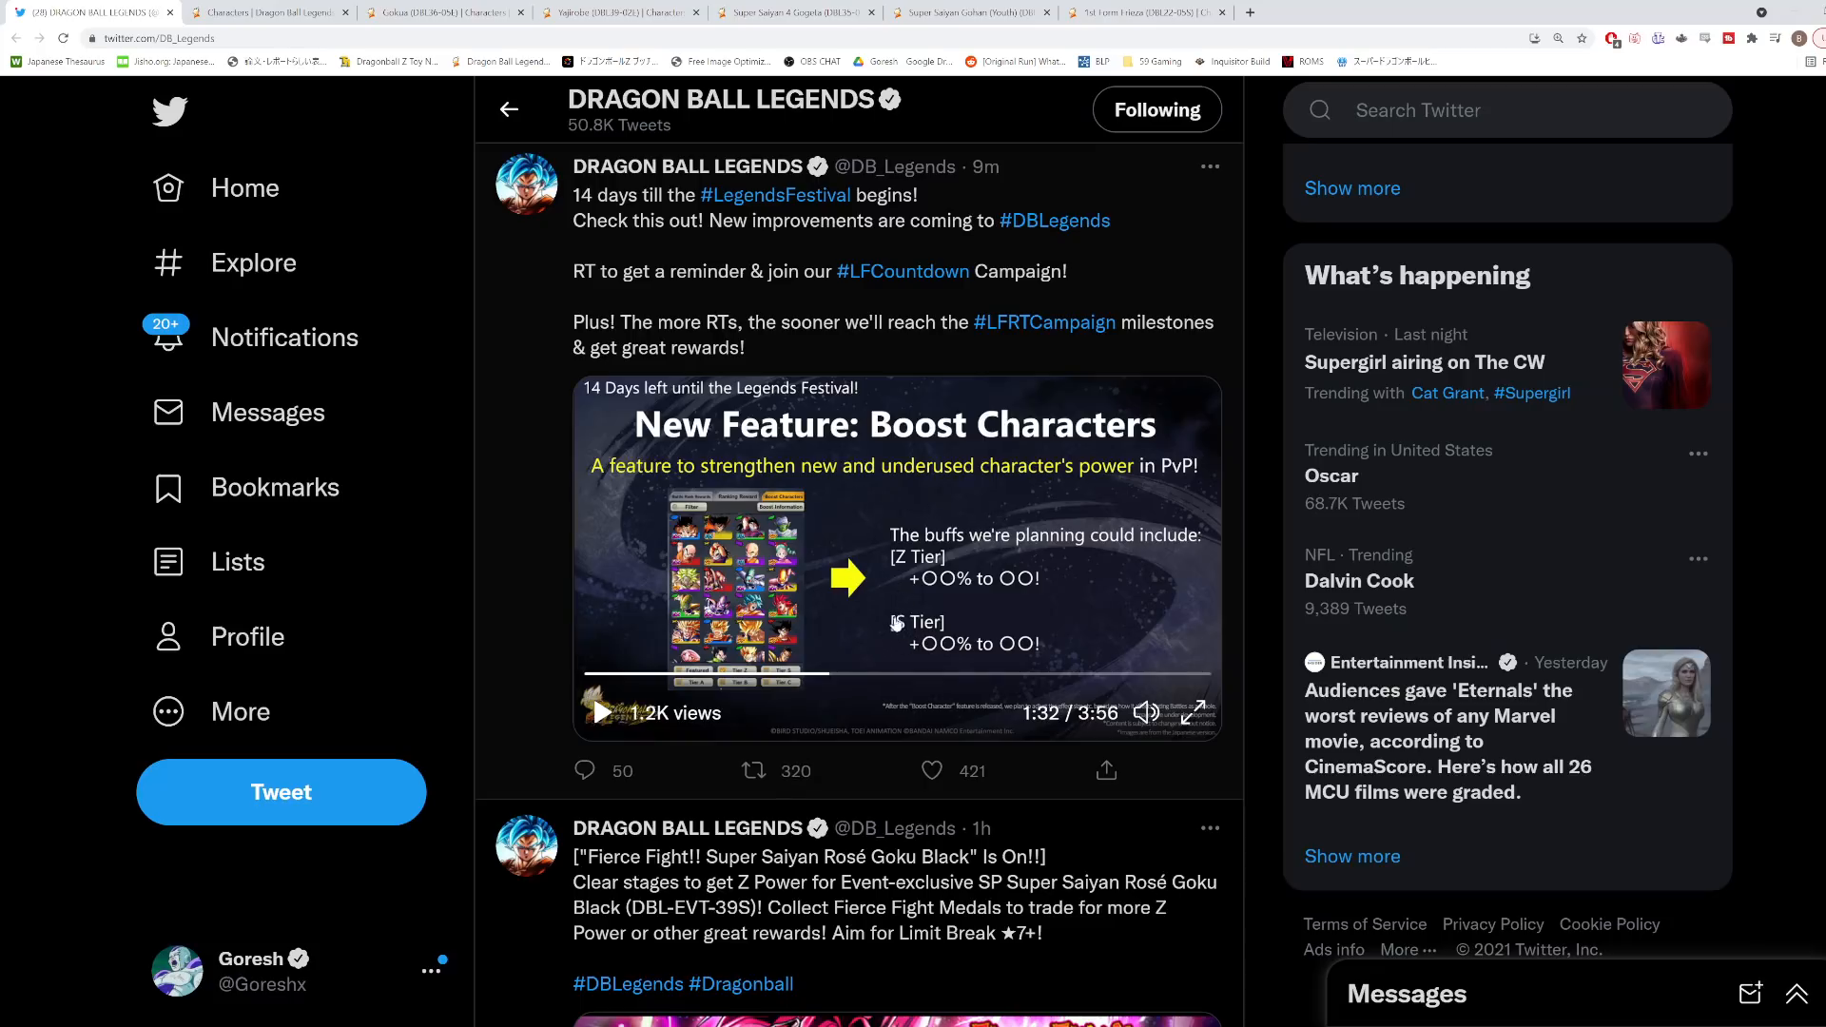
pyautogui.moveTo(884, 647)
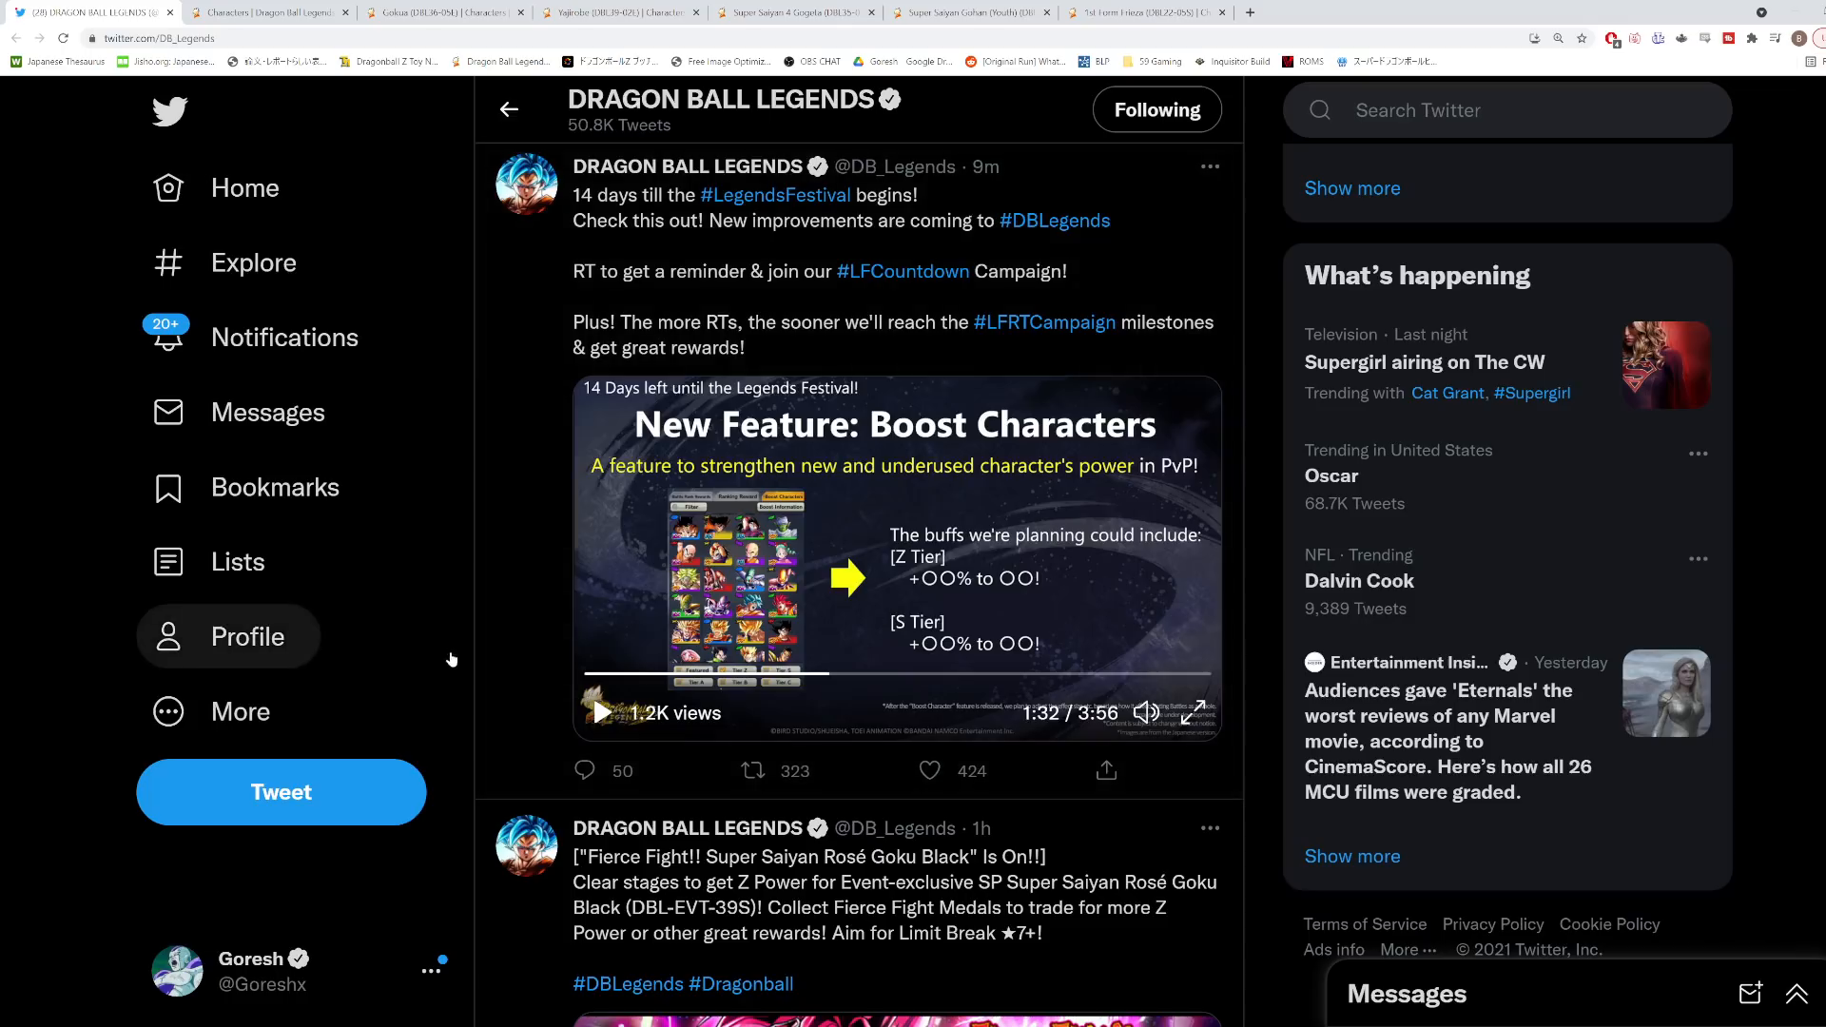
pyautogui.moveTo(464, 645)
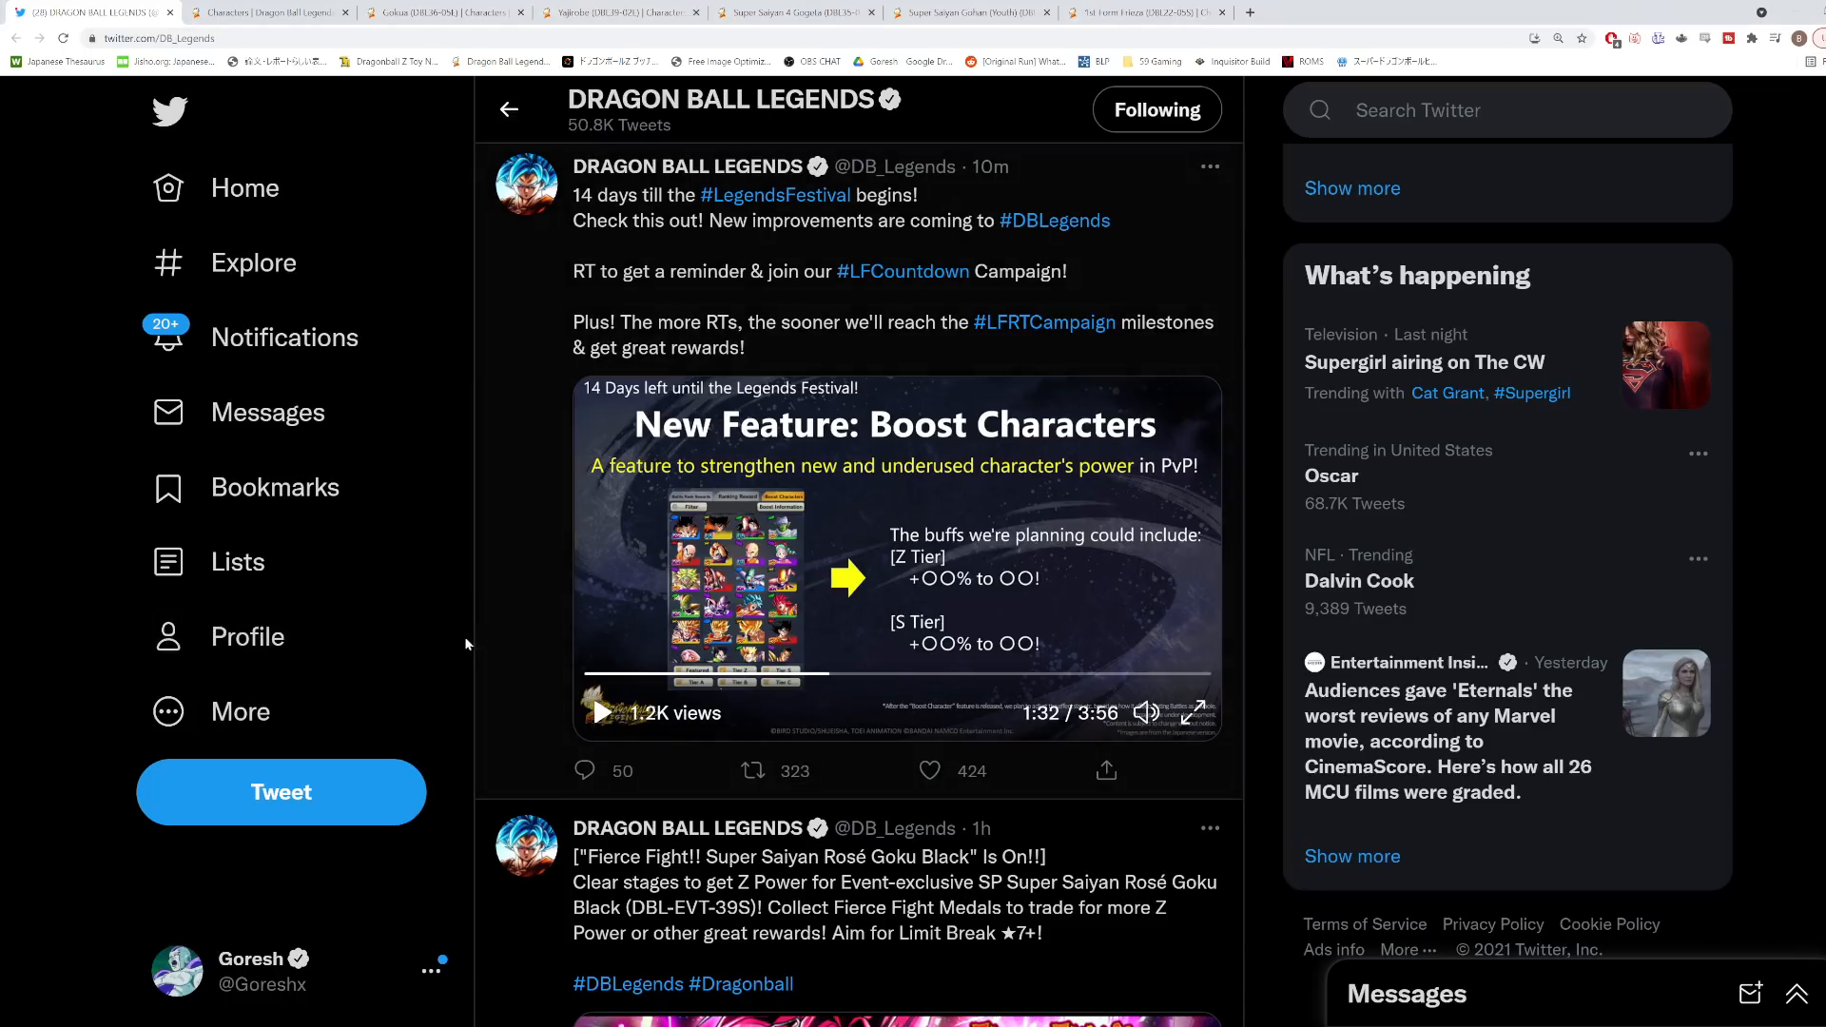
pyautogui.moveTo(245, 635)
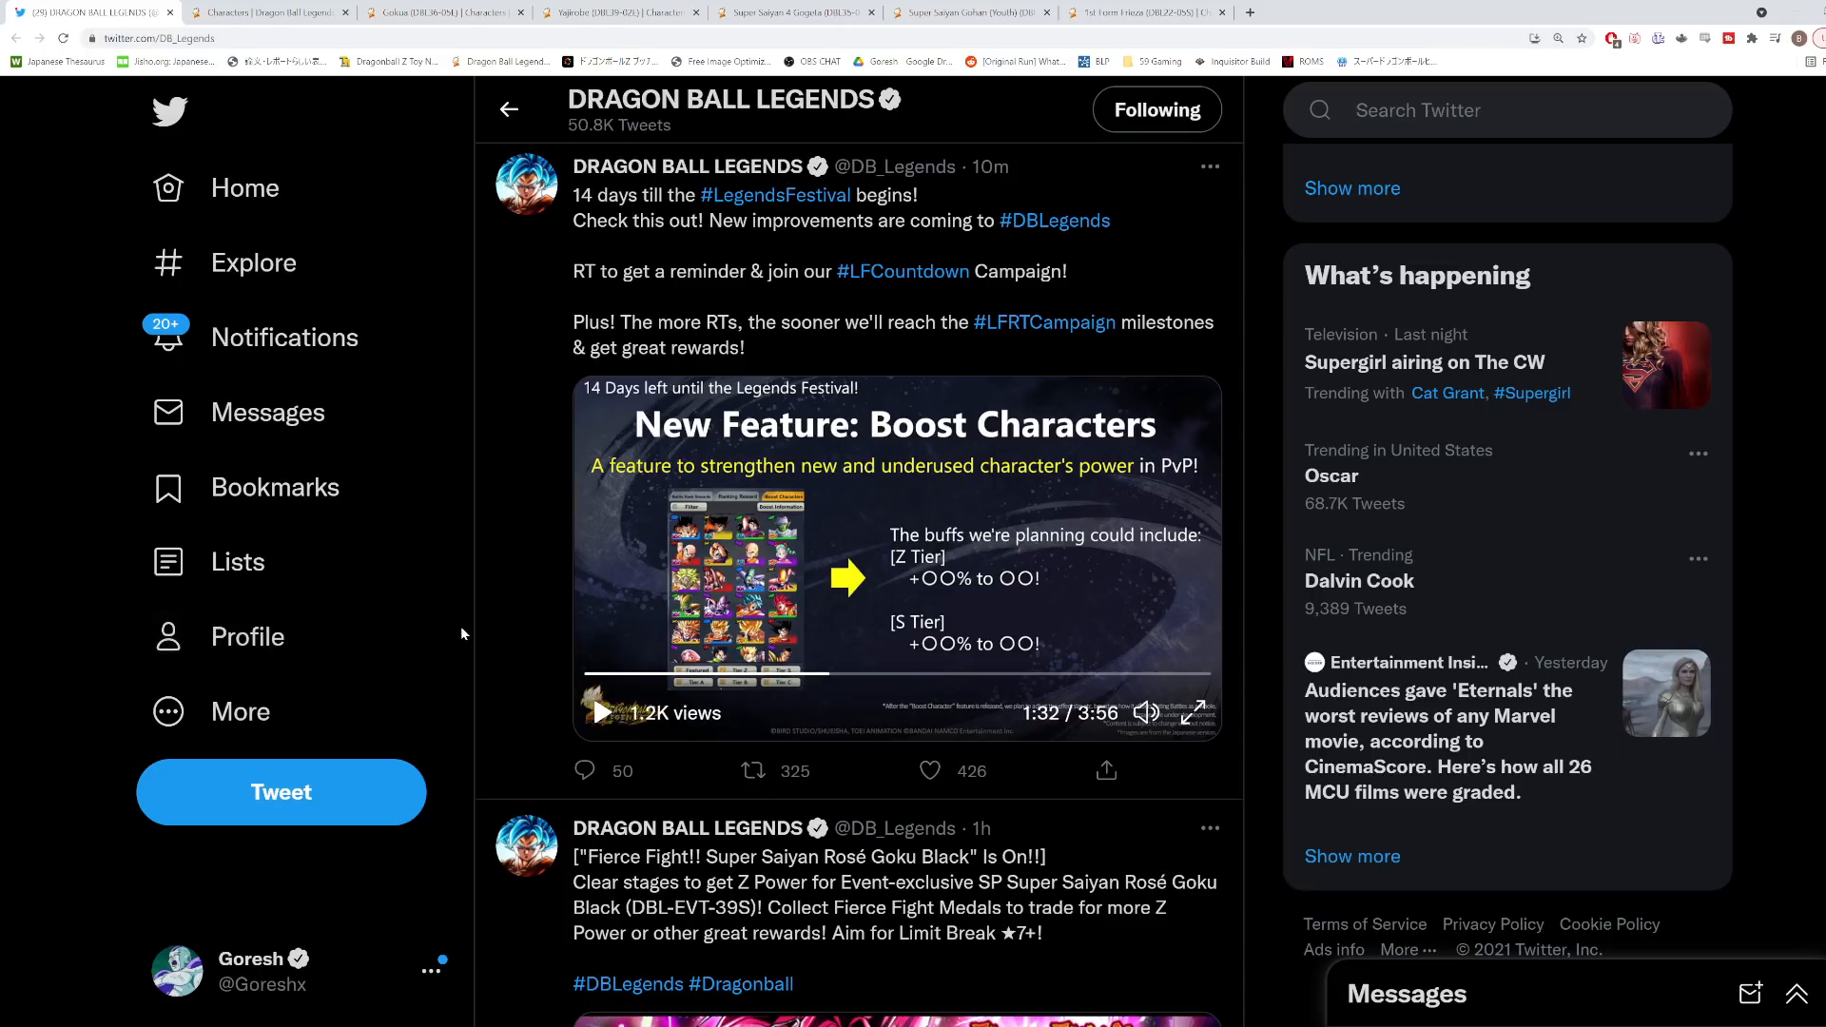
pyautogui.click(929, 770)
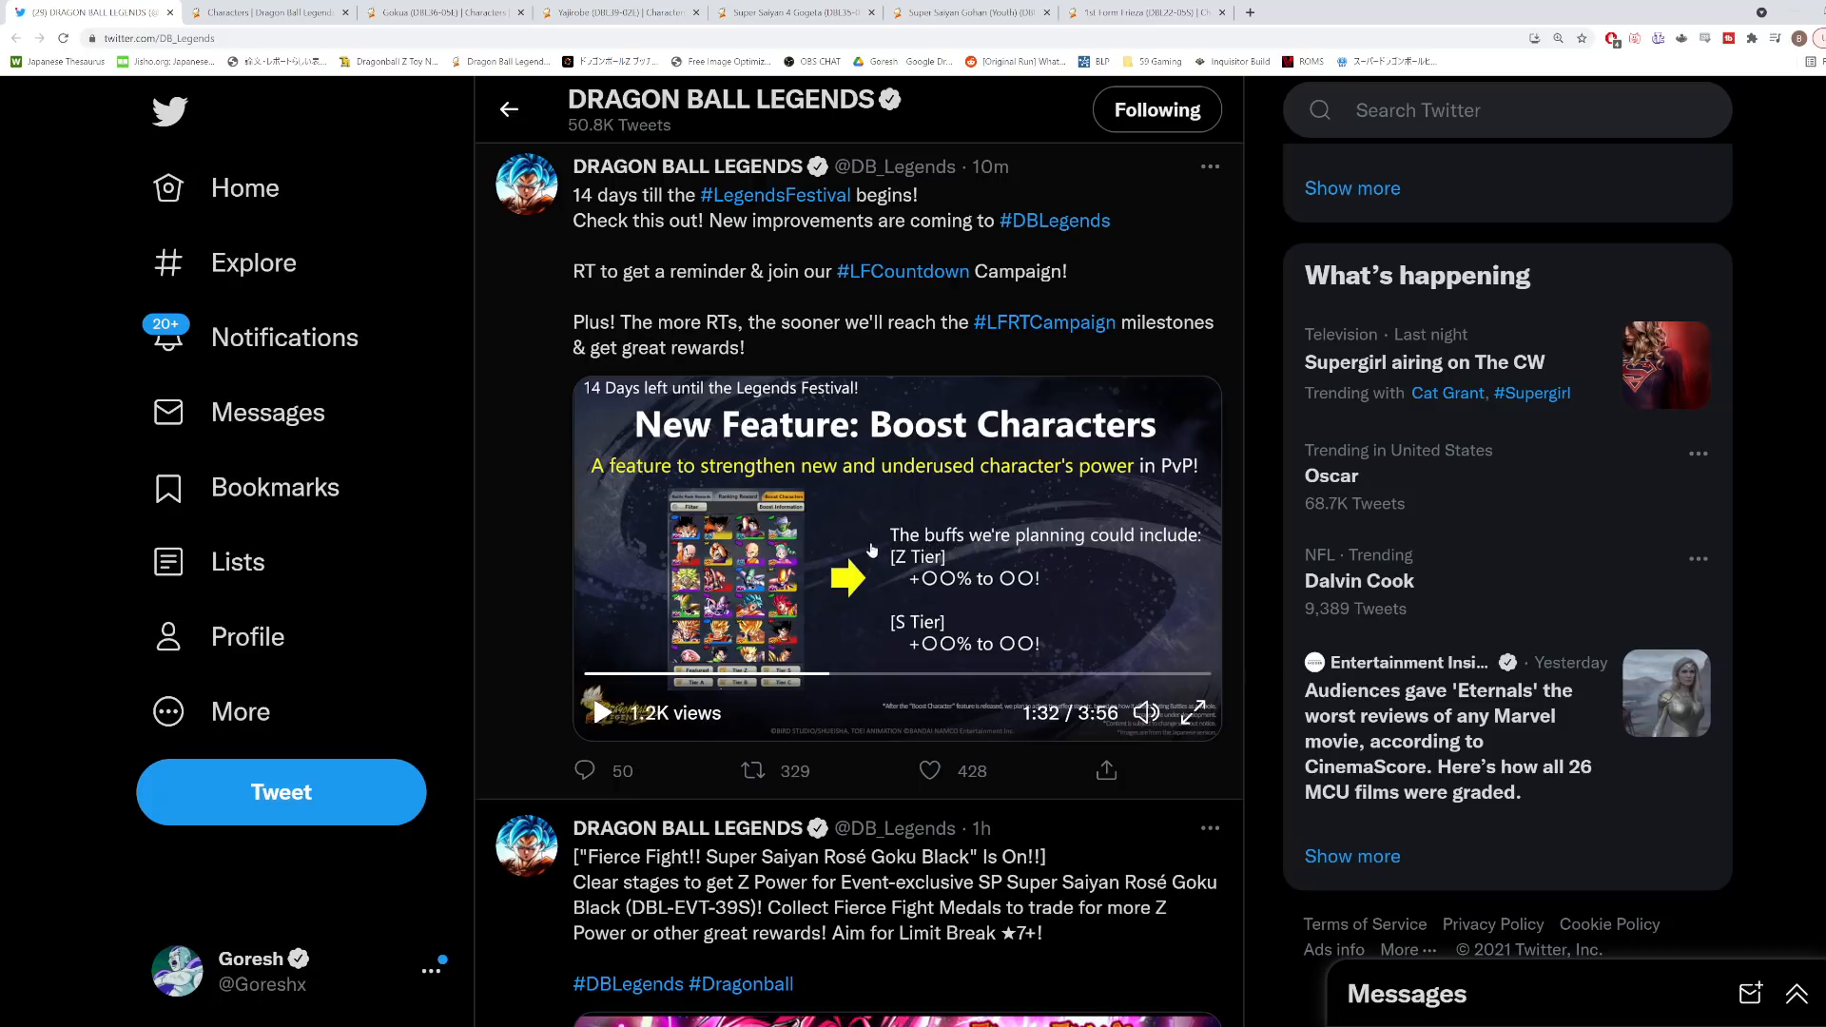
pyautogui.moveTo(875, 572)
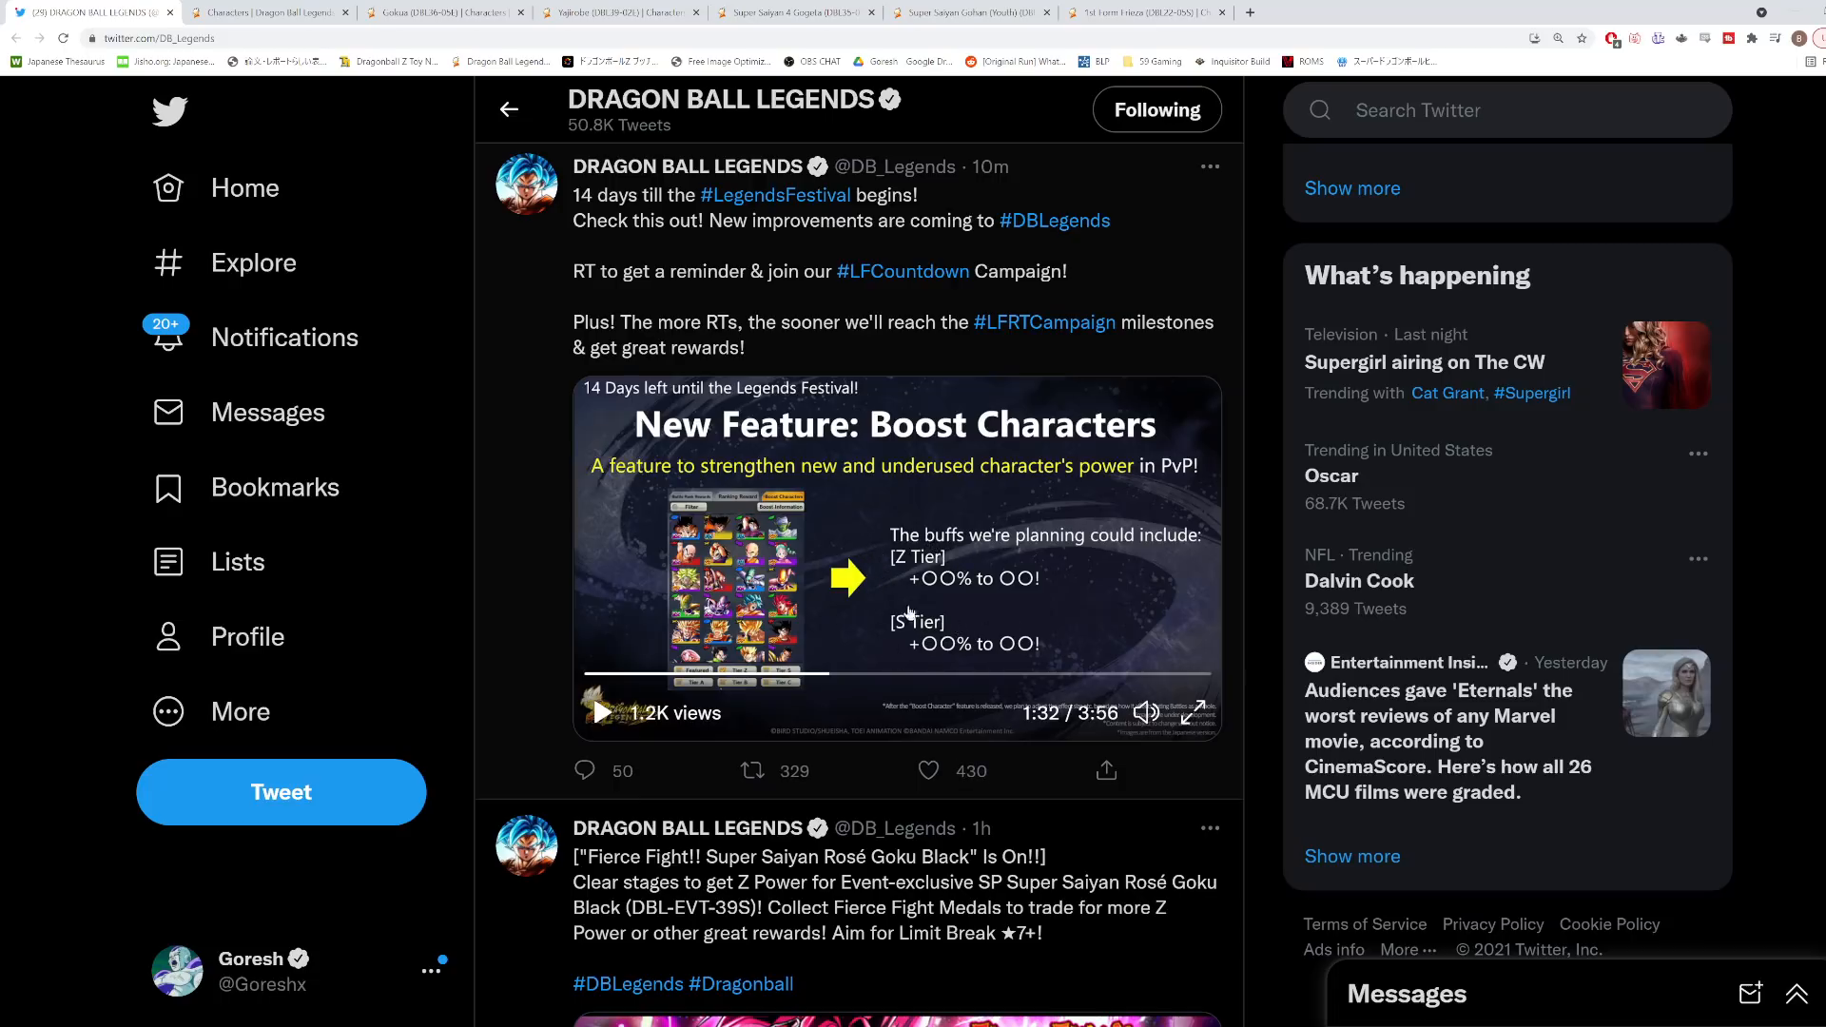
pyautogui.moveTo(475, 574)
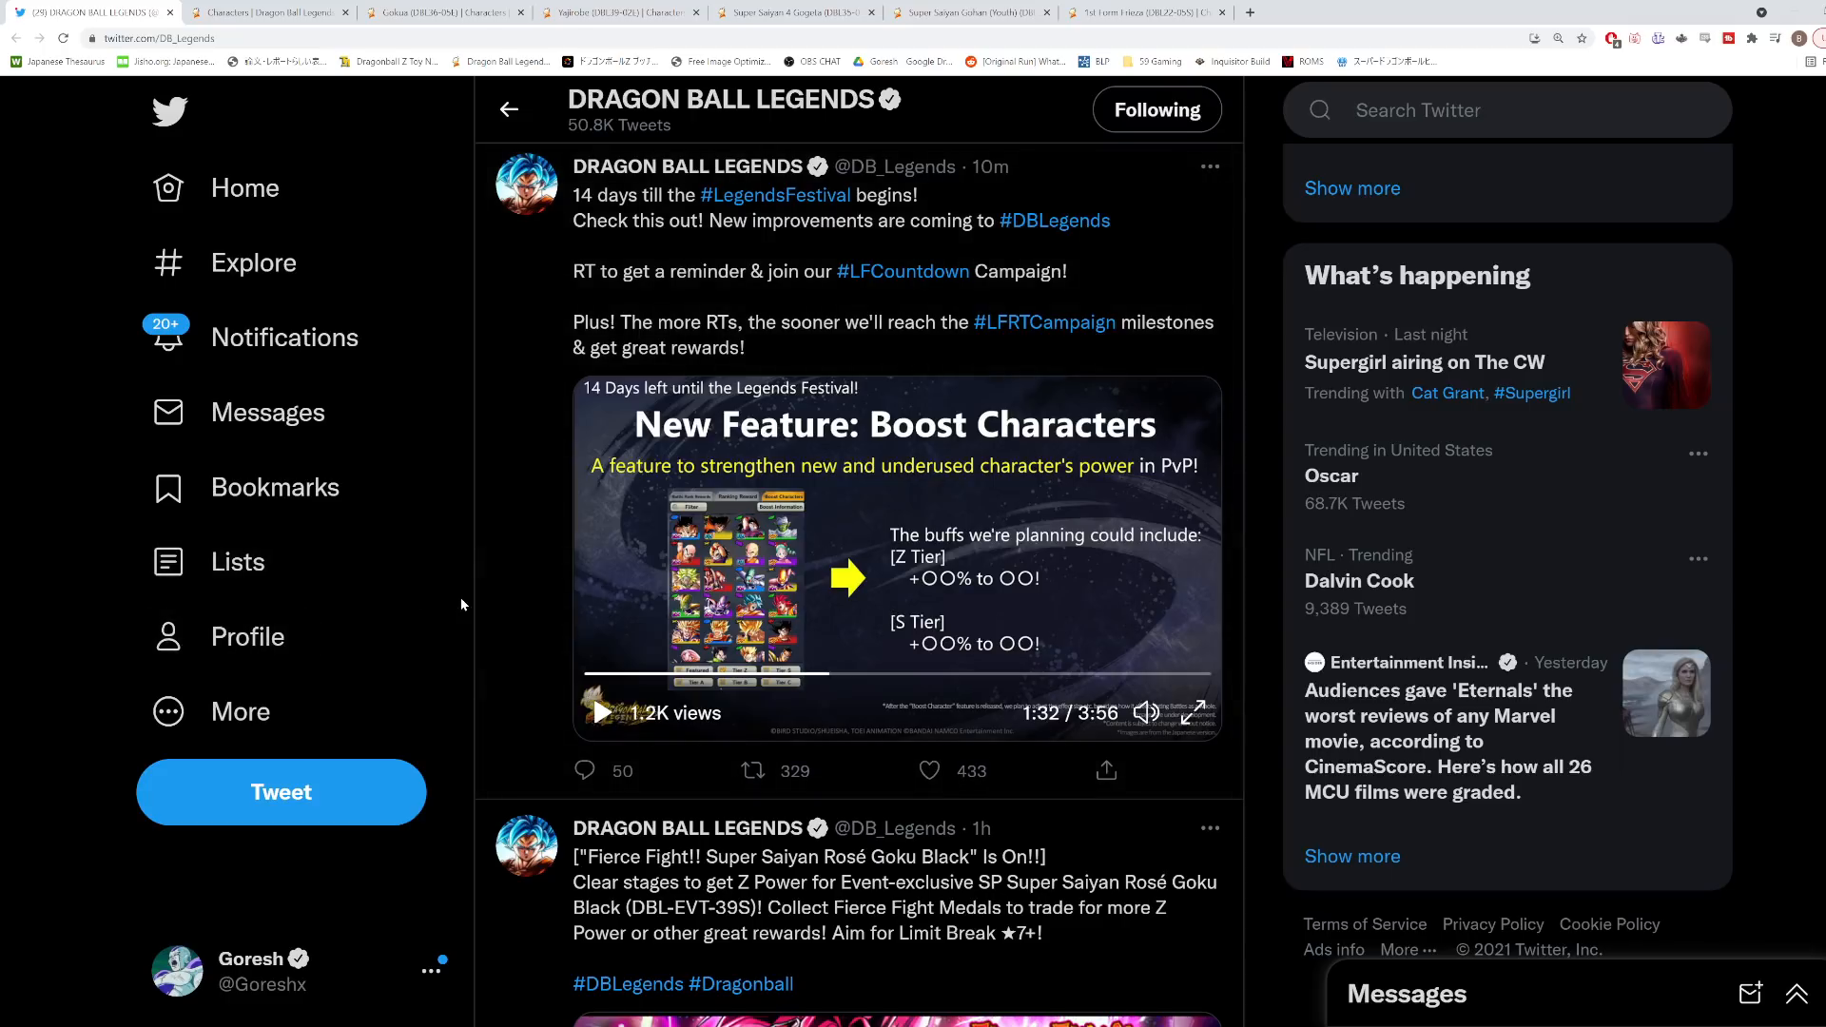
# Step the video back and forth to hold it around the Boost Characters slide.
pyautogui.click(754, 771)
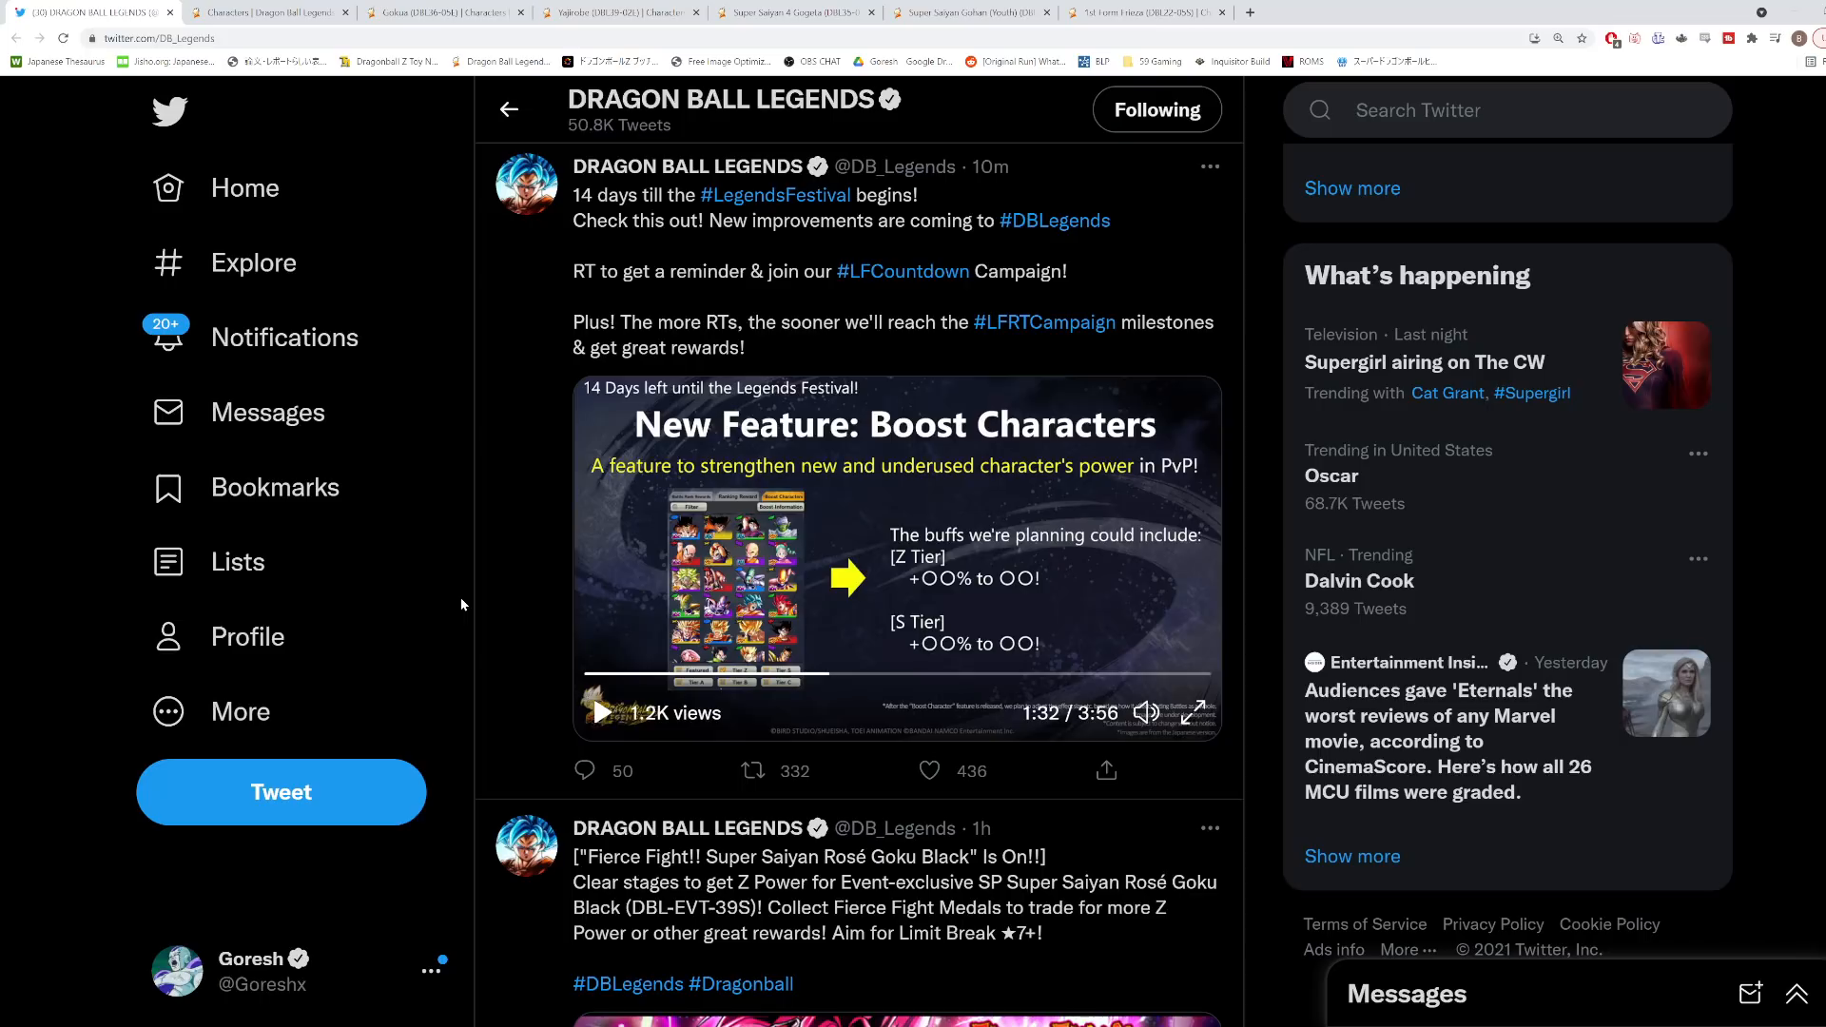
pyautogui.moveTo(510, 599)
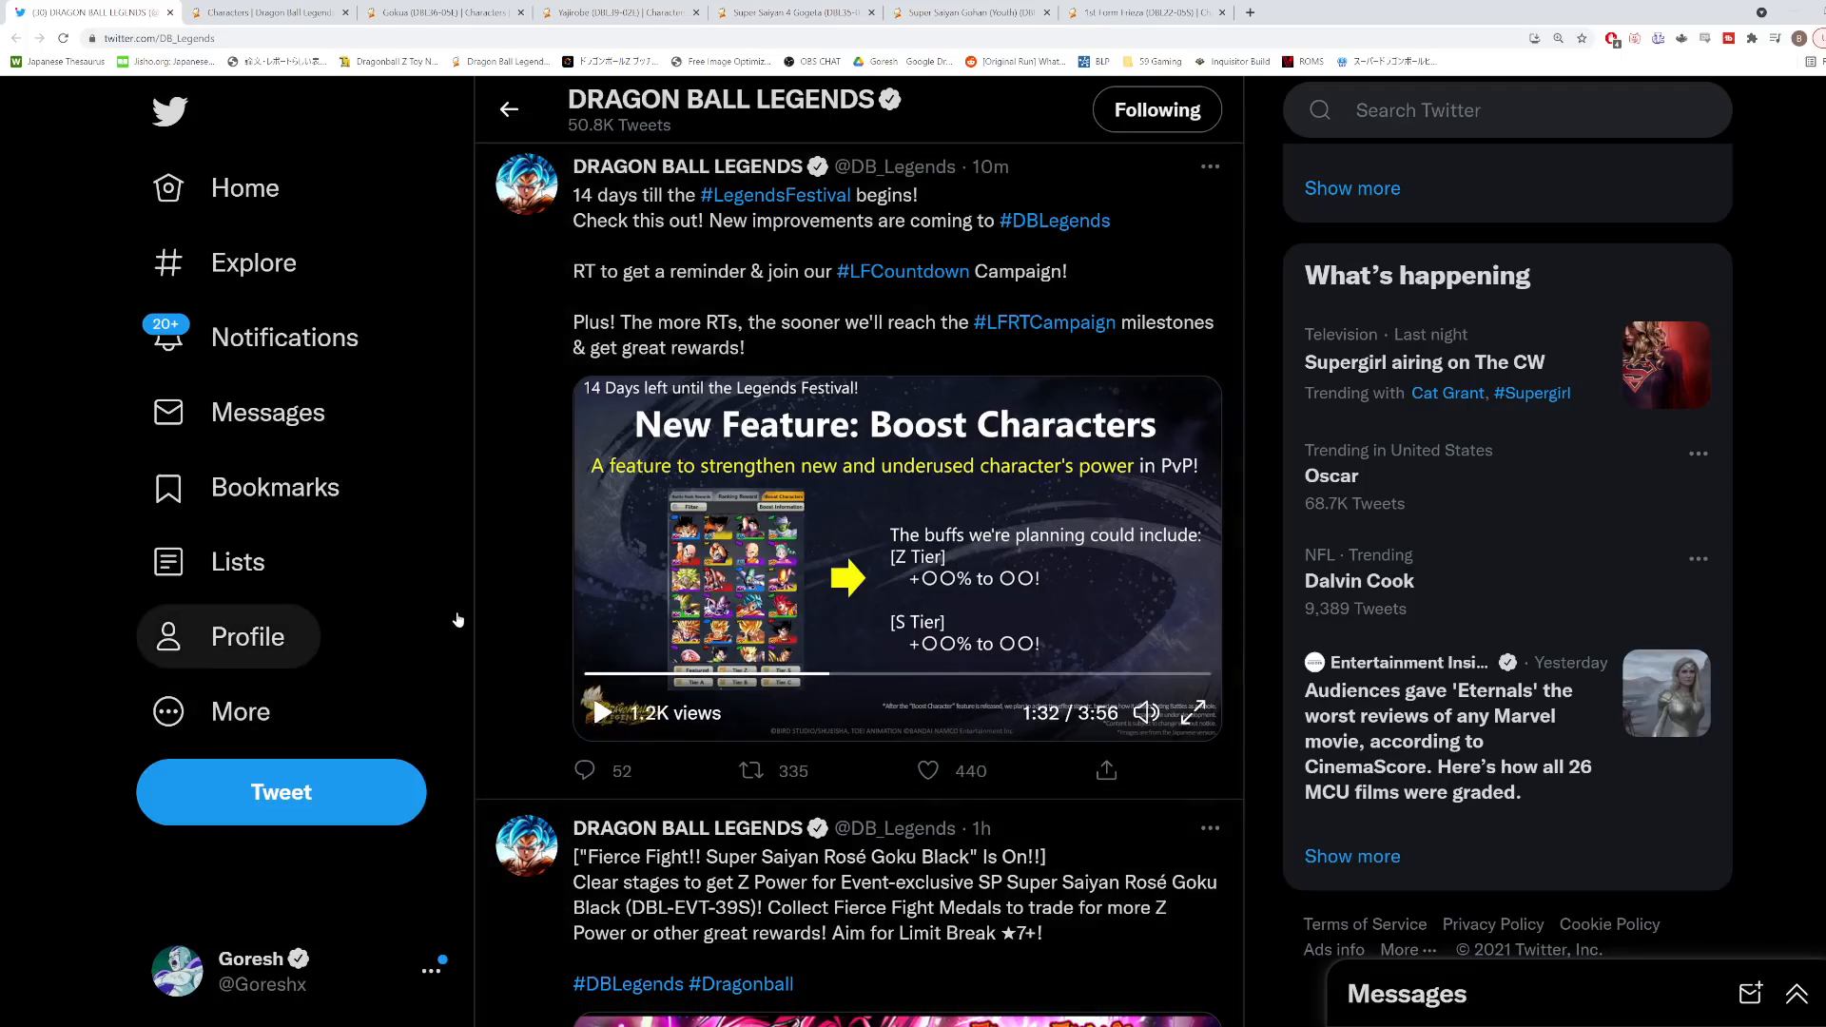
pyautogui.moveTo(462, 603)
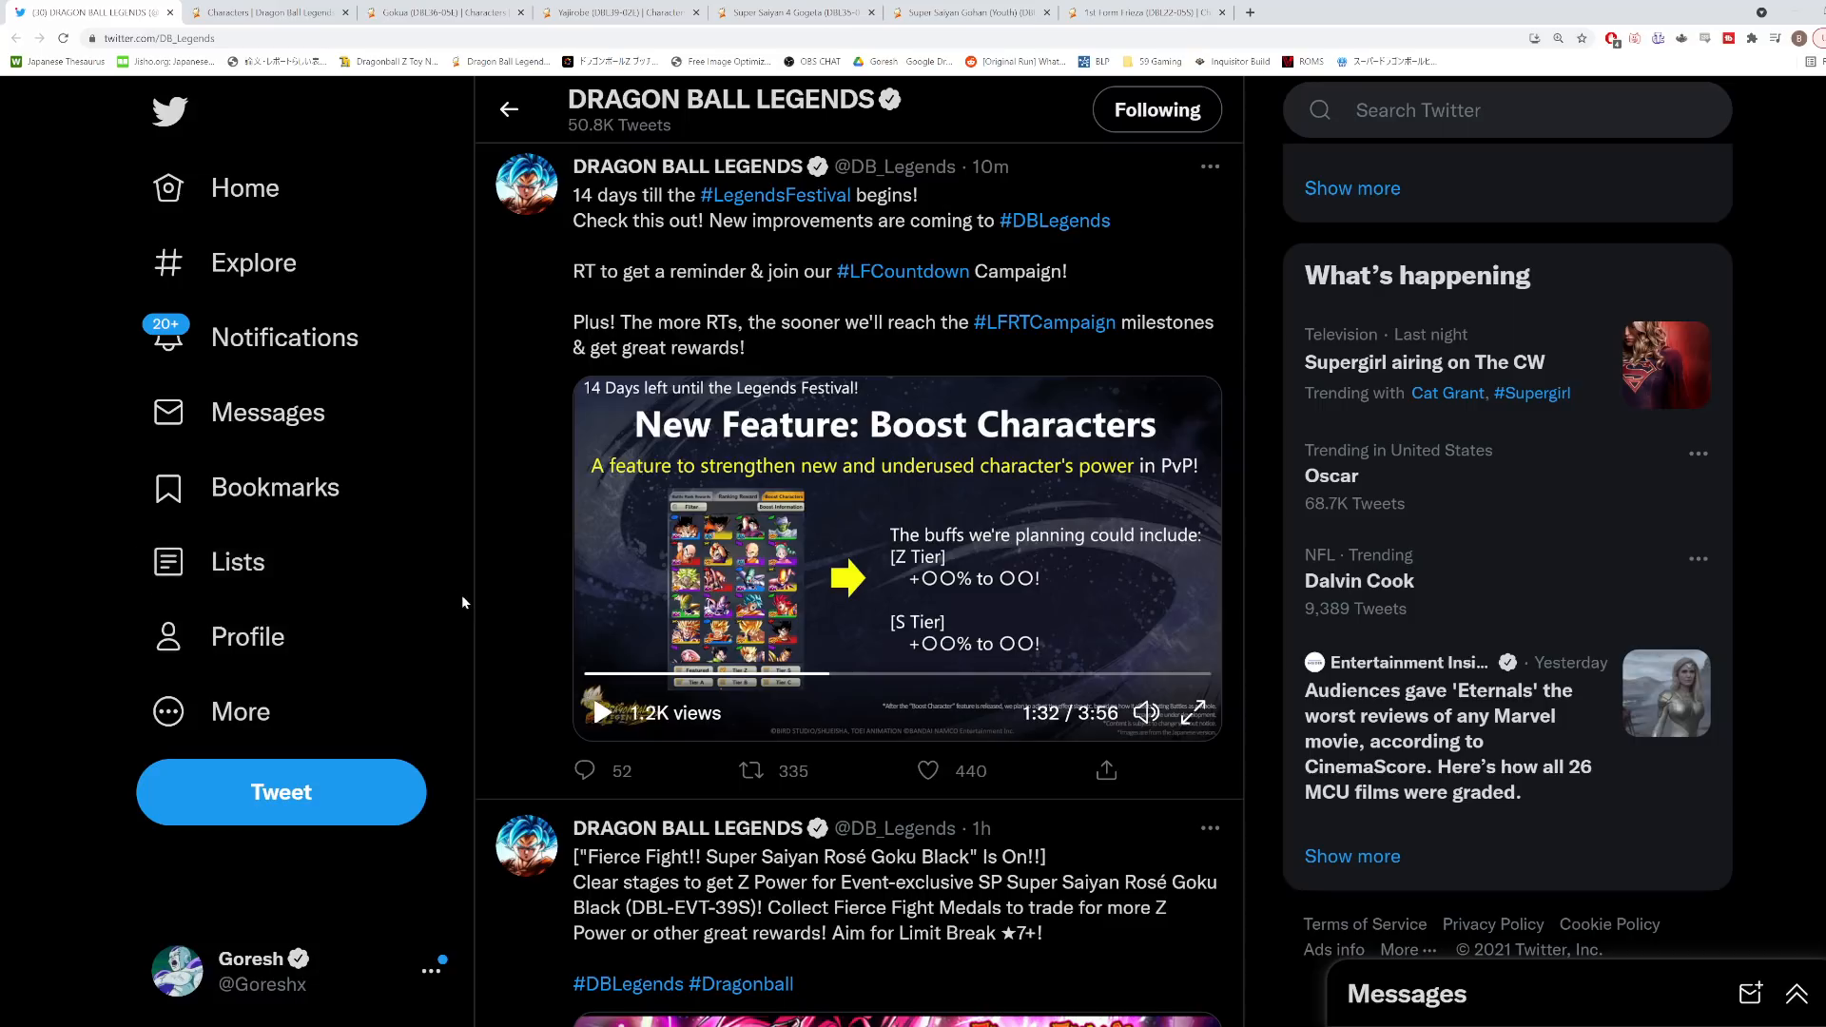
pyautogui.click(928, 771)
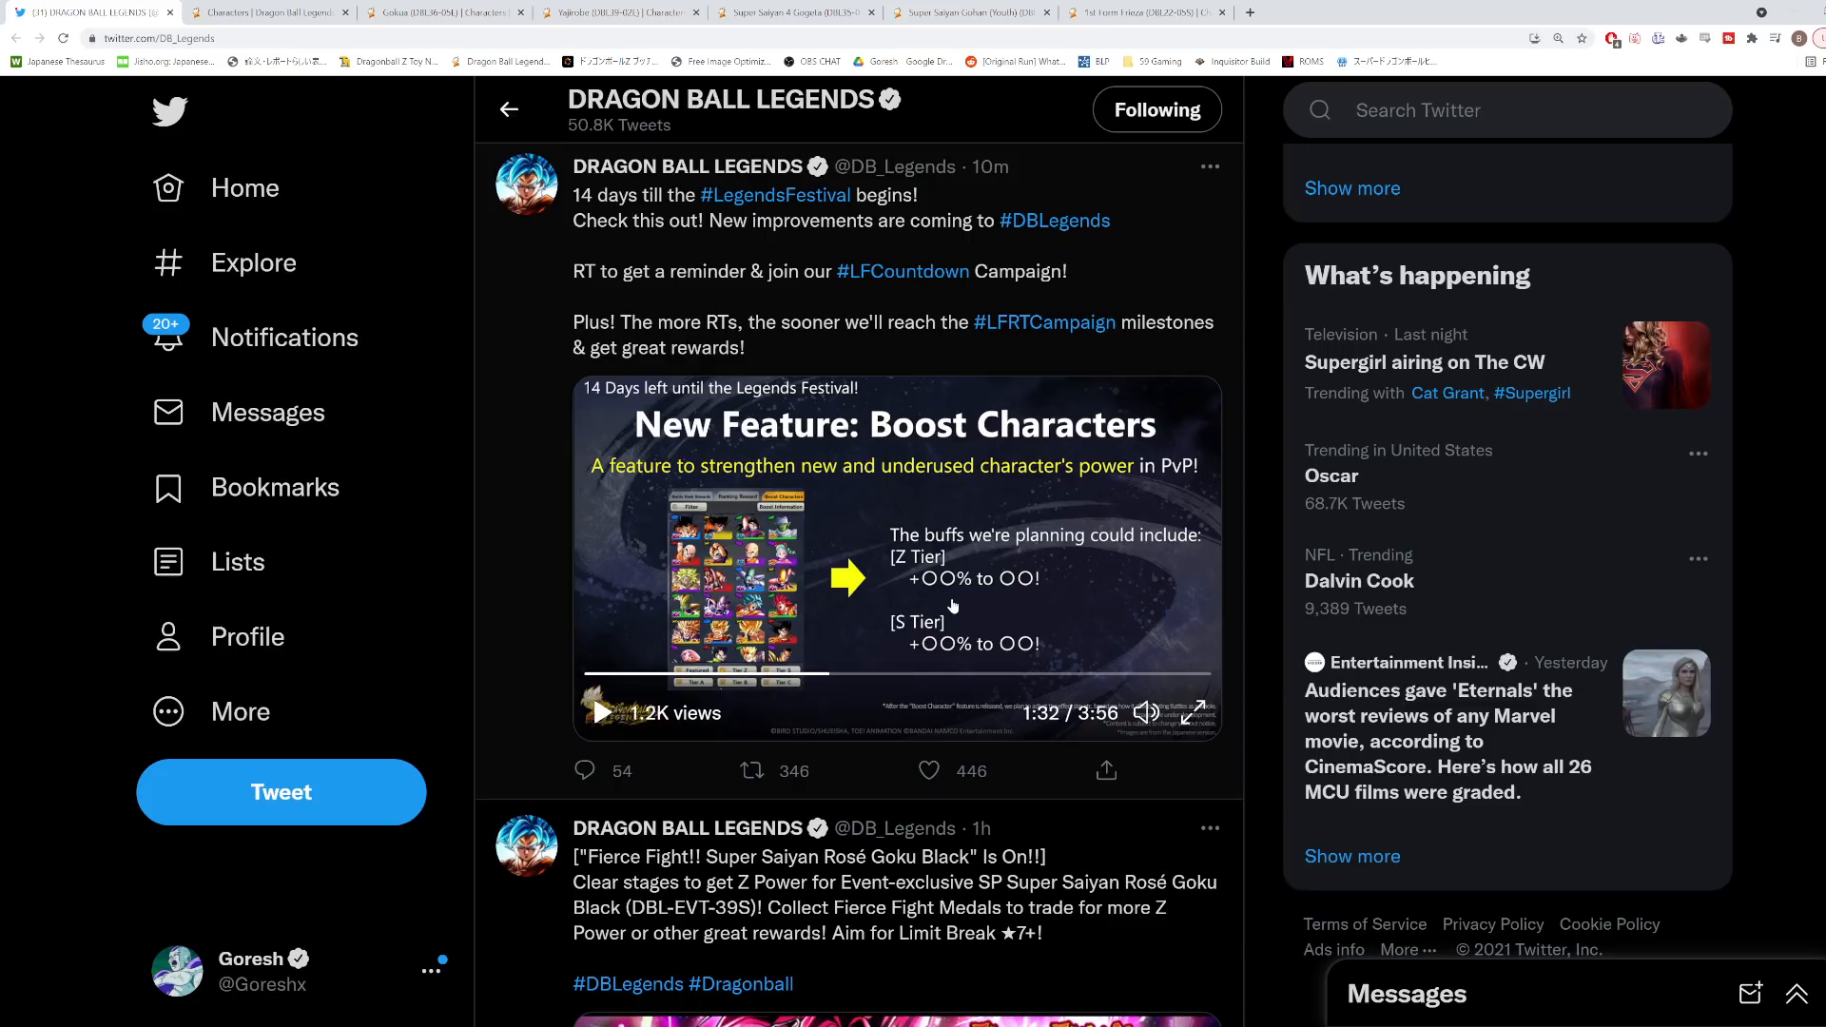
pyautogui.click(928, 771)
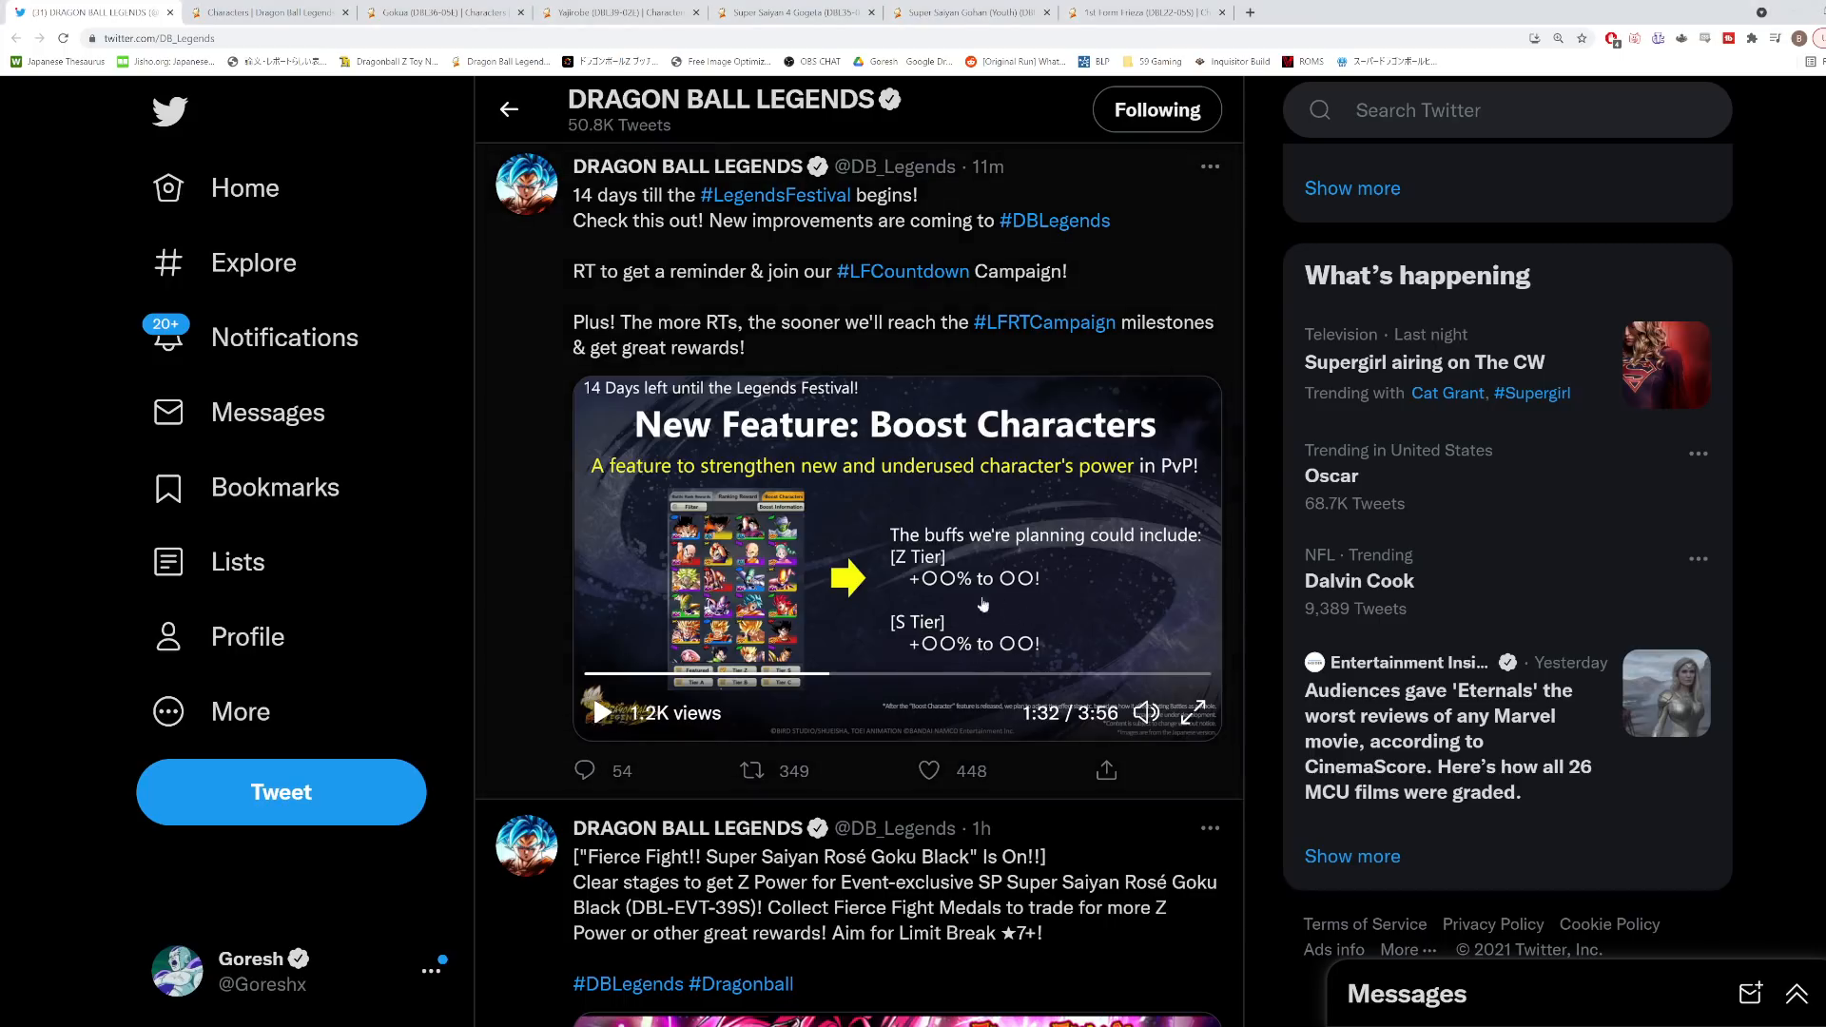
pyautogui.click(928, 771)
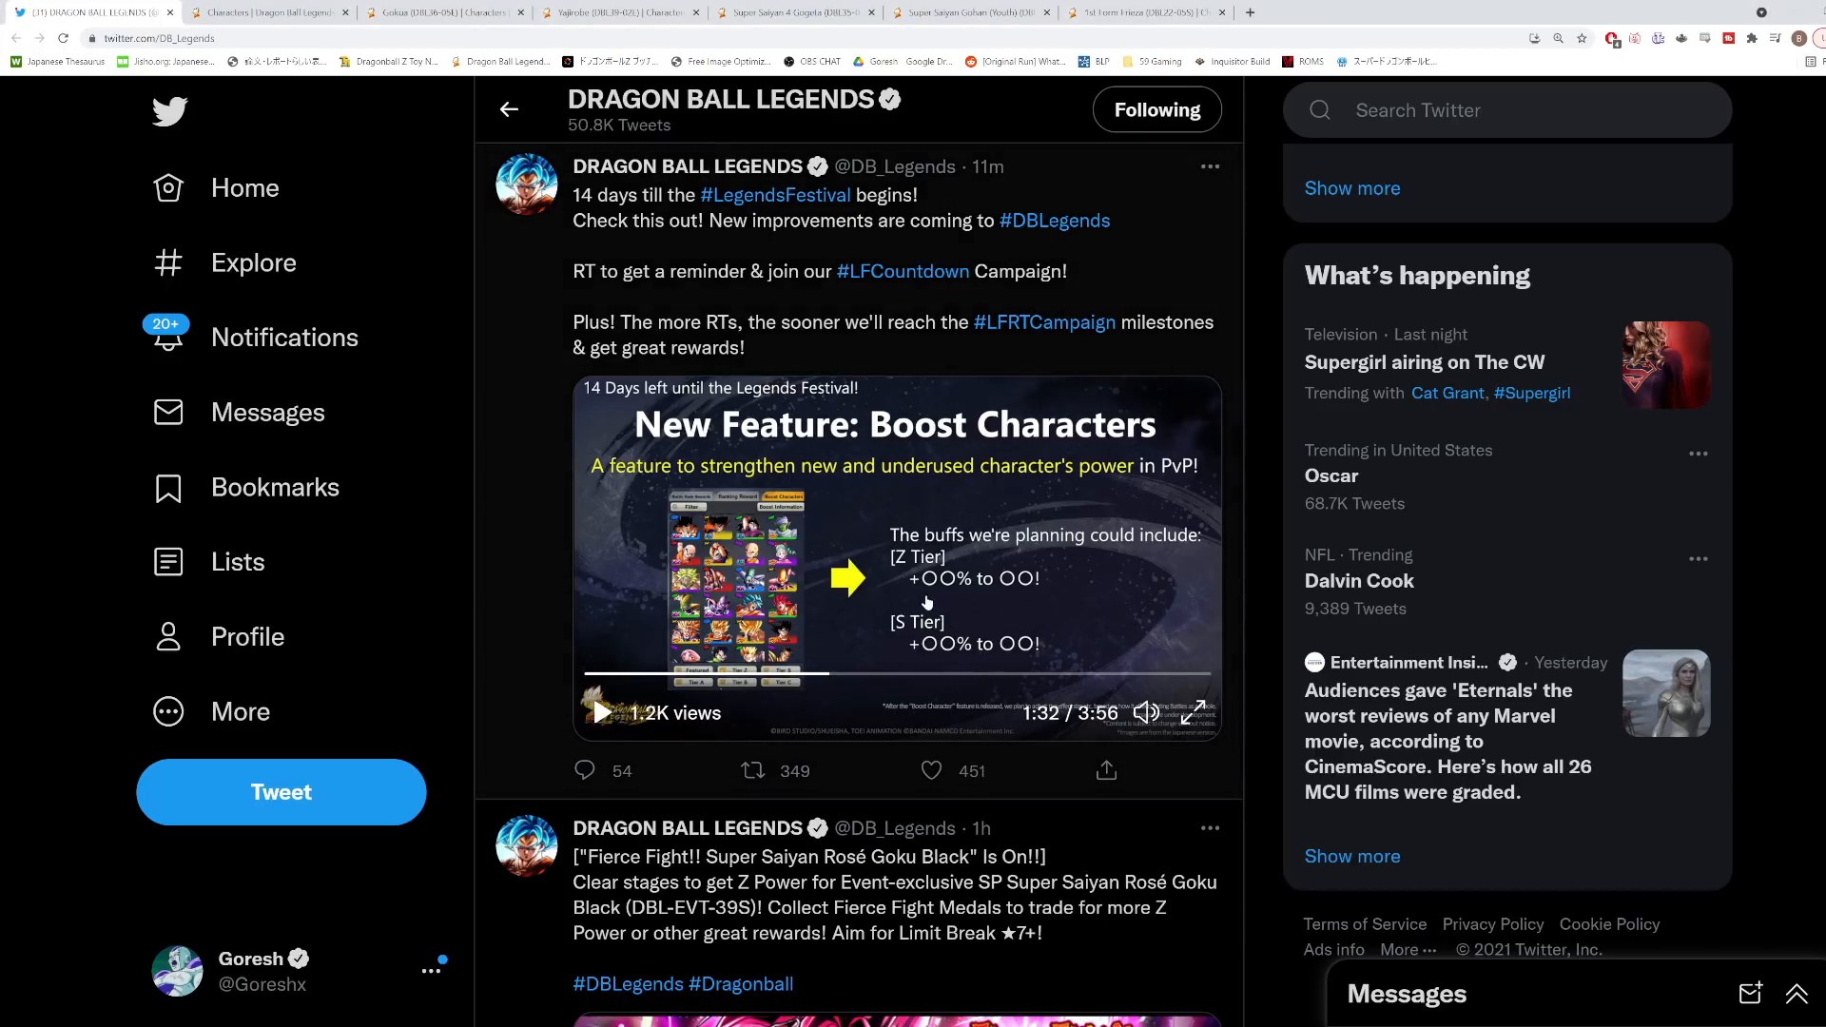
pyautogui.click(753, 770)
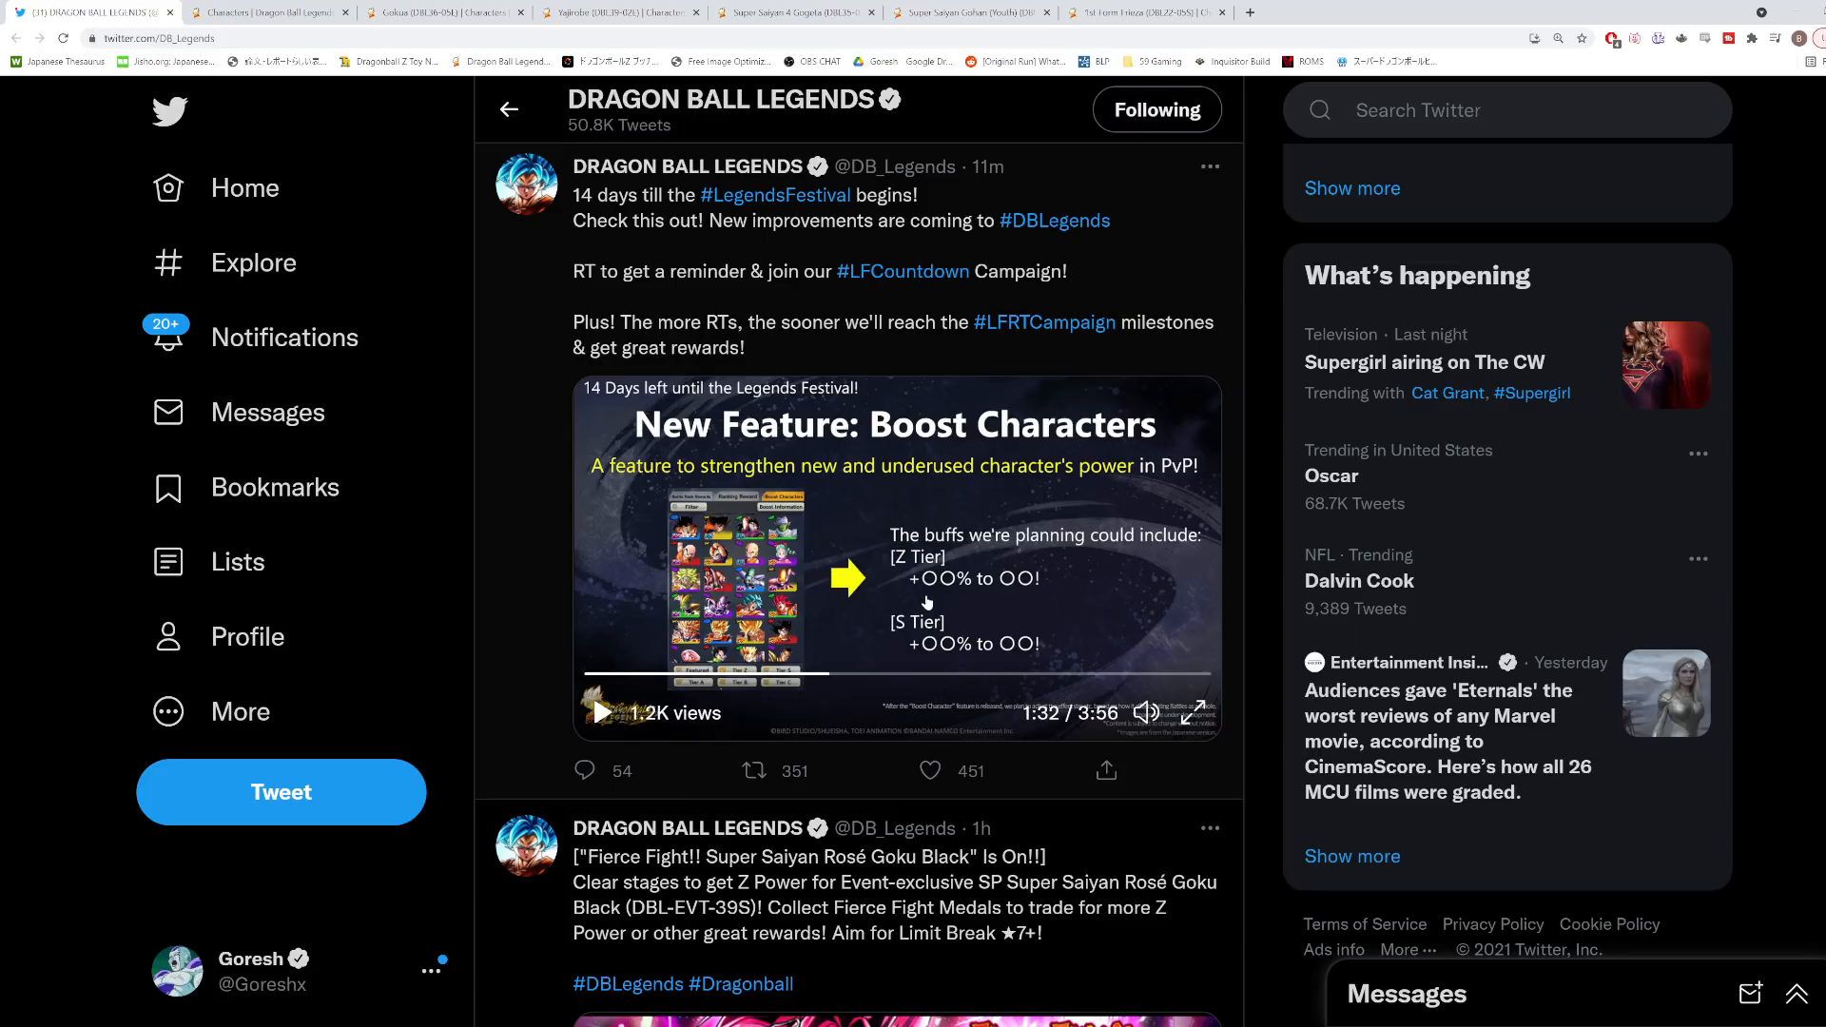
pyautogui.click(753, 770)
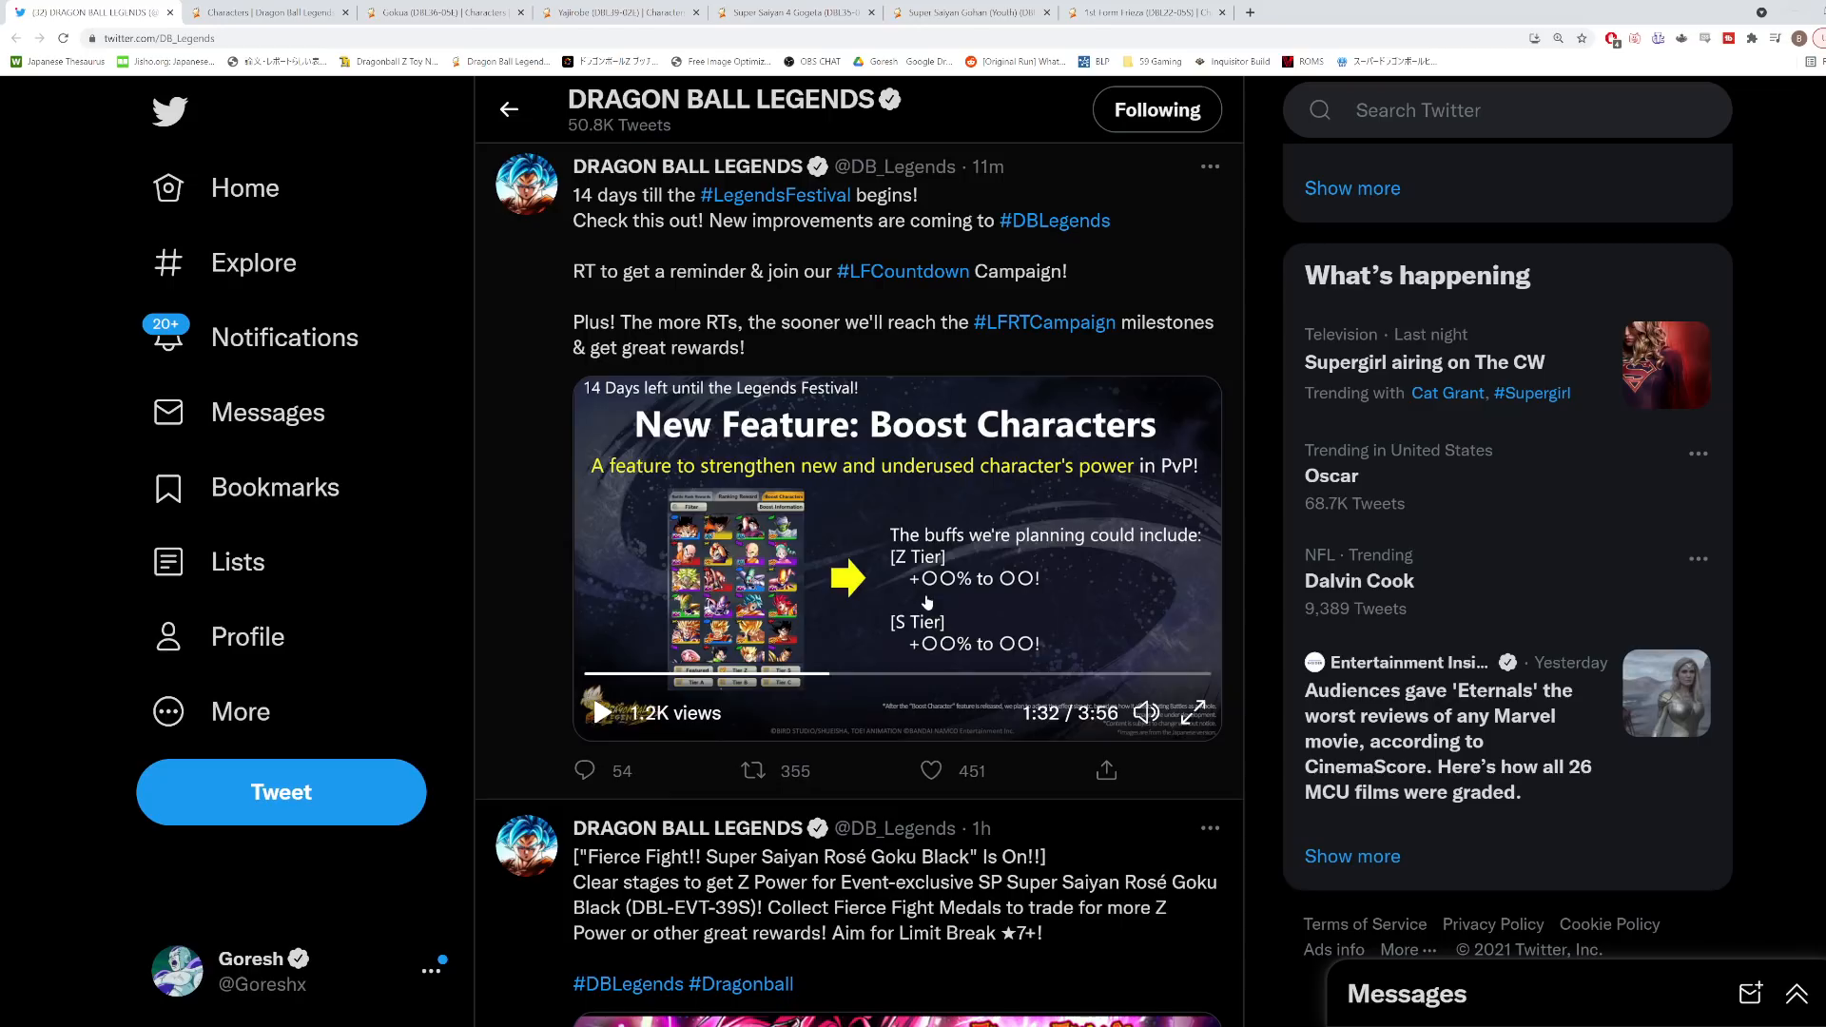
# Let the video run on via the progress bar to about 2:24 showing the presenter.
pyautogui.click(928, 771)
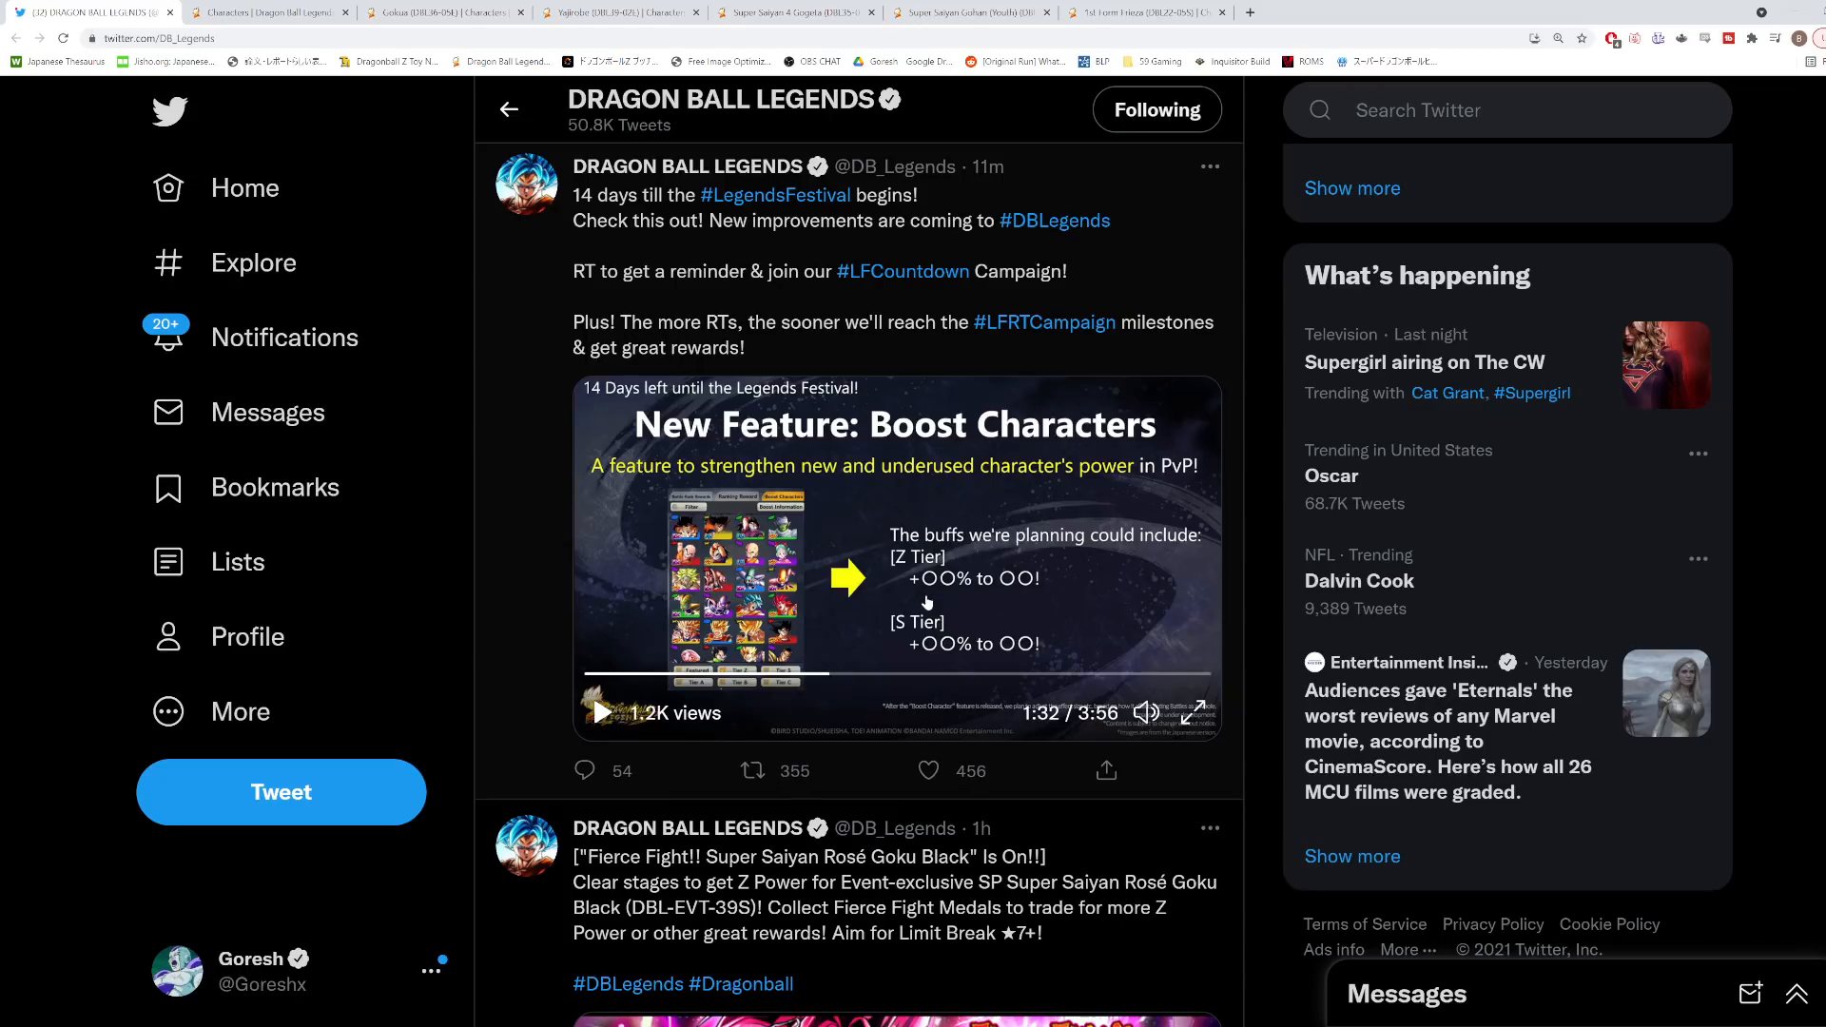
pyautogui.click(753, 771)
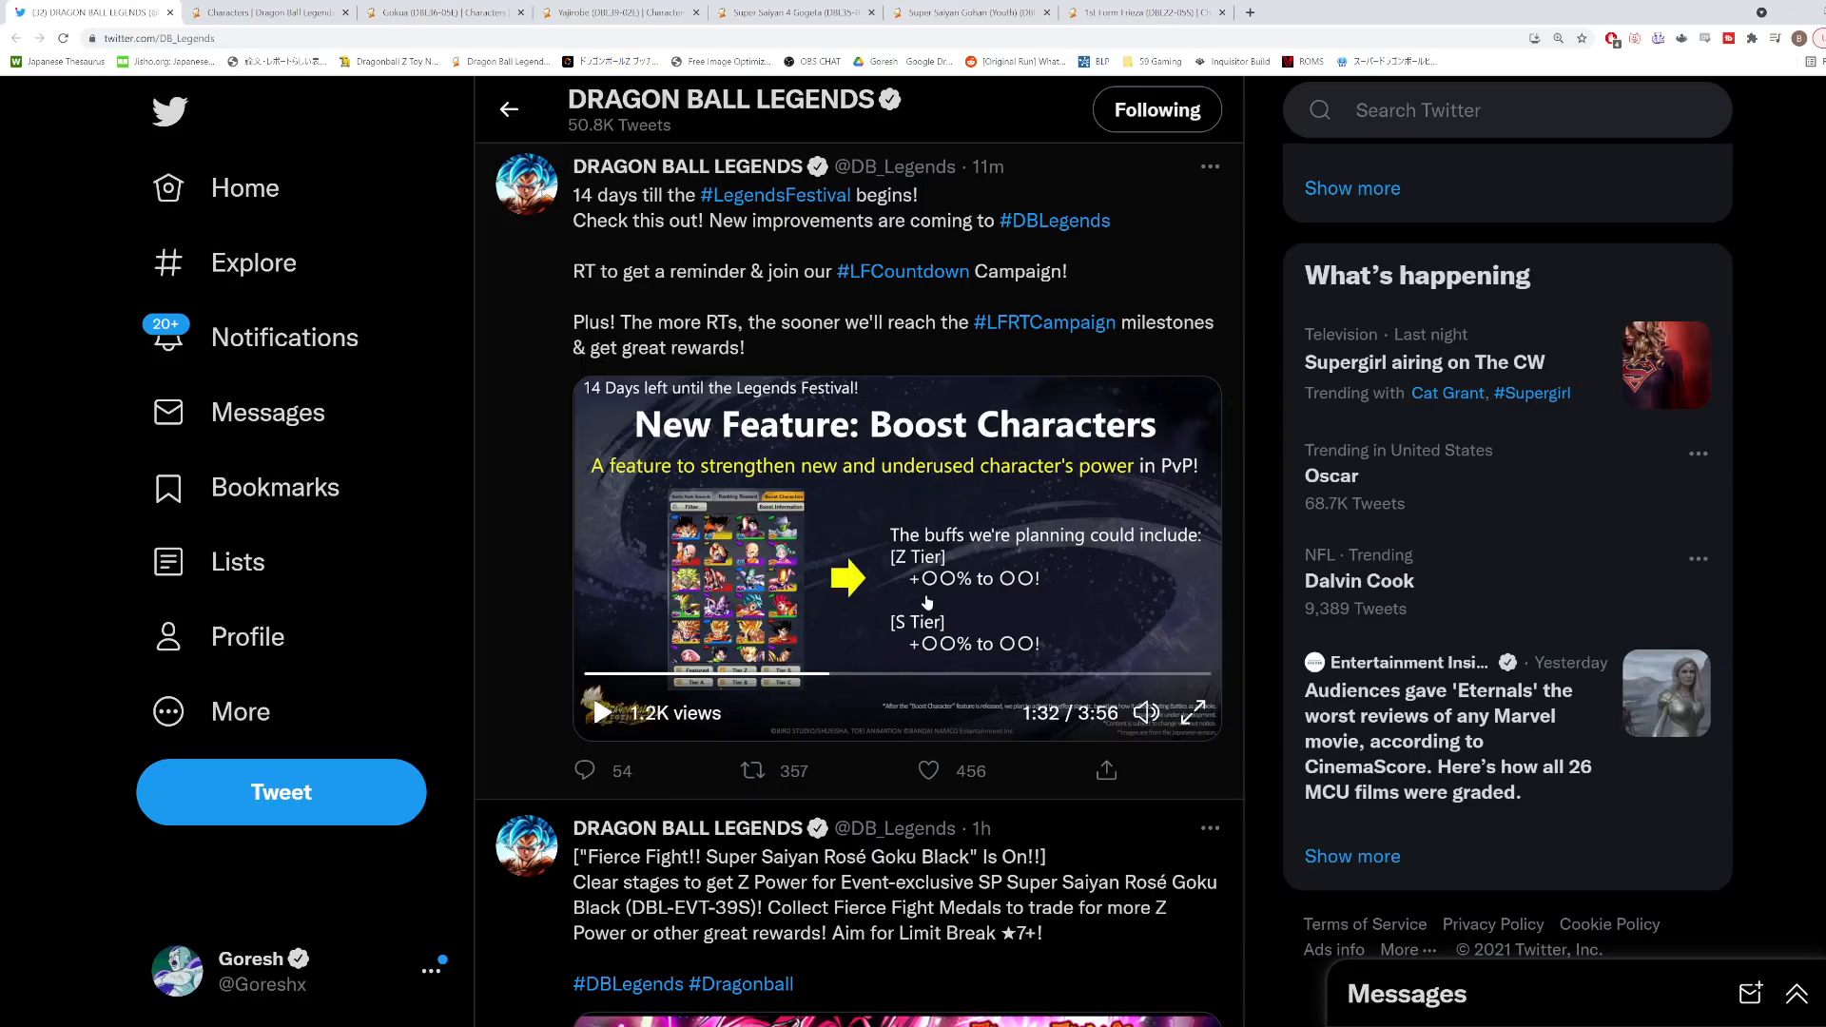
pyautogui.click(928, 770)
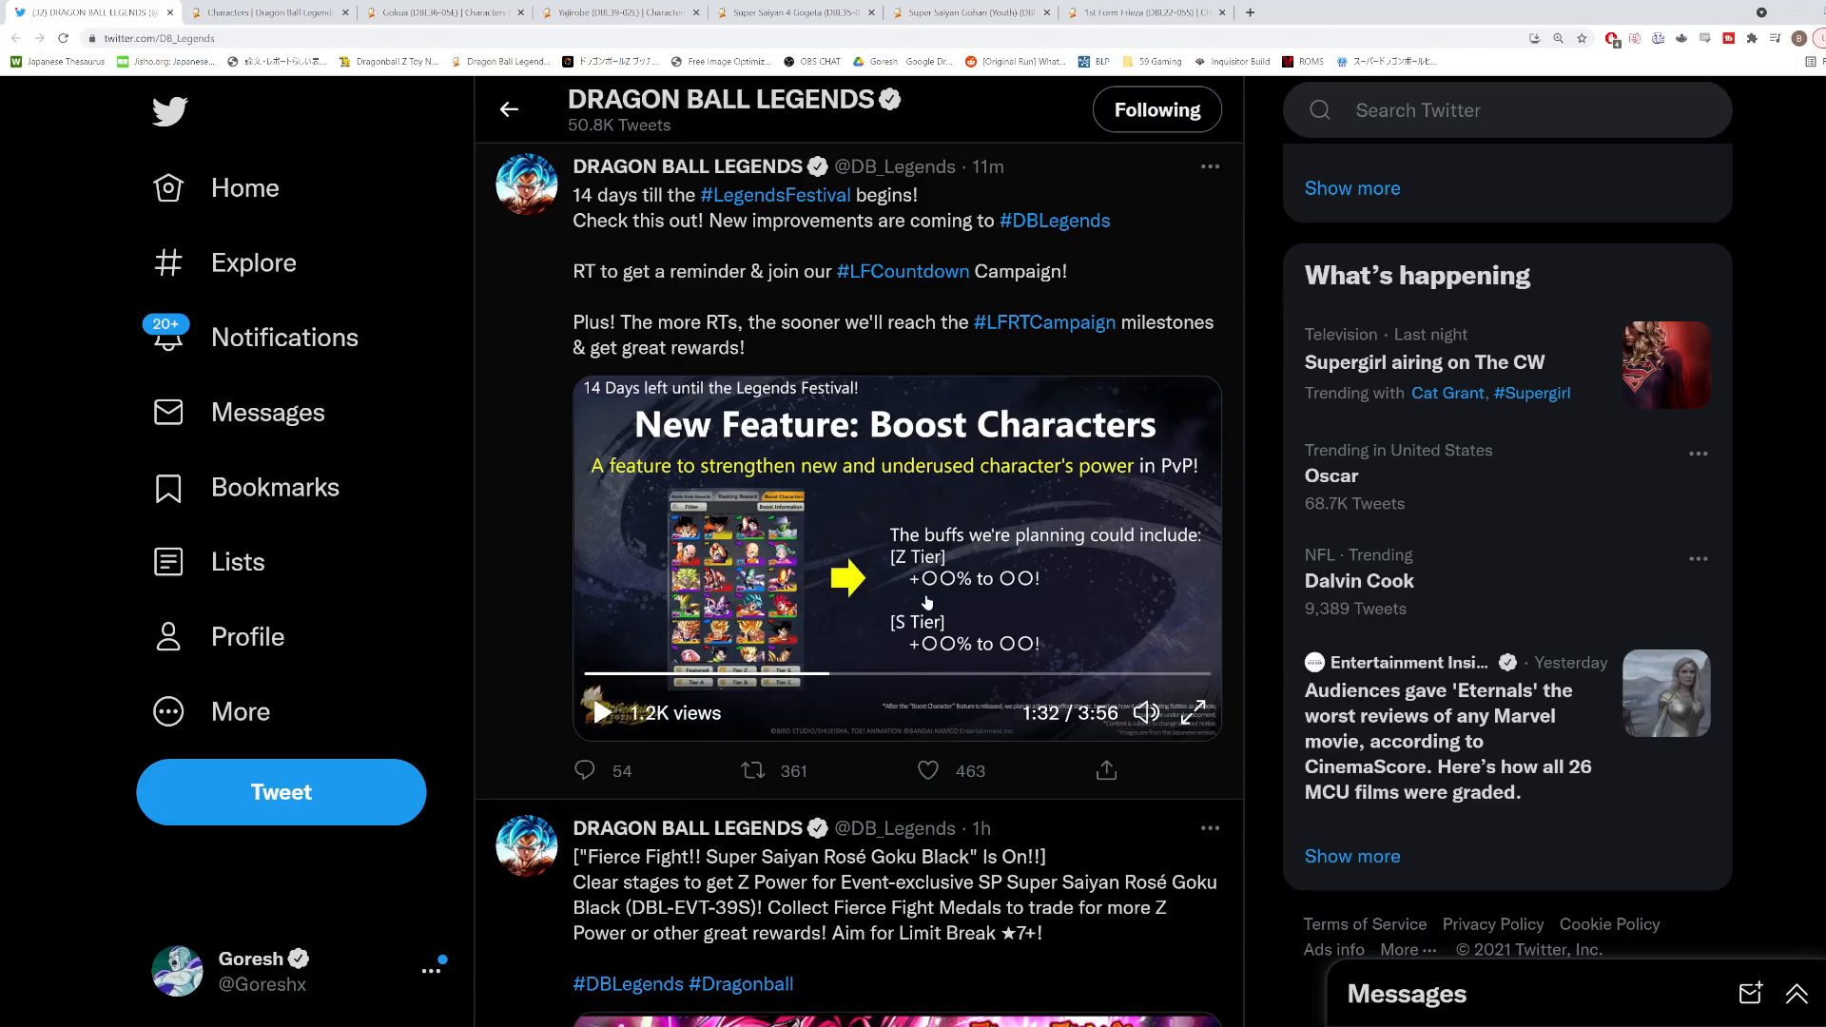
pyautogui.click(837, 674)
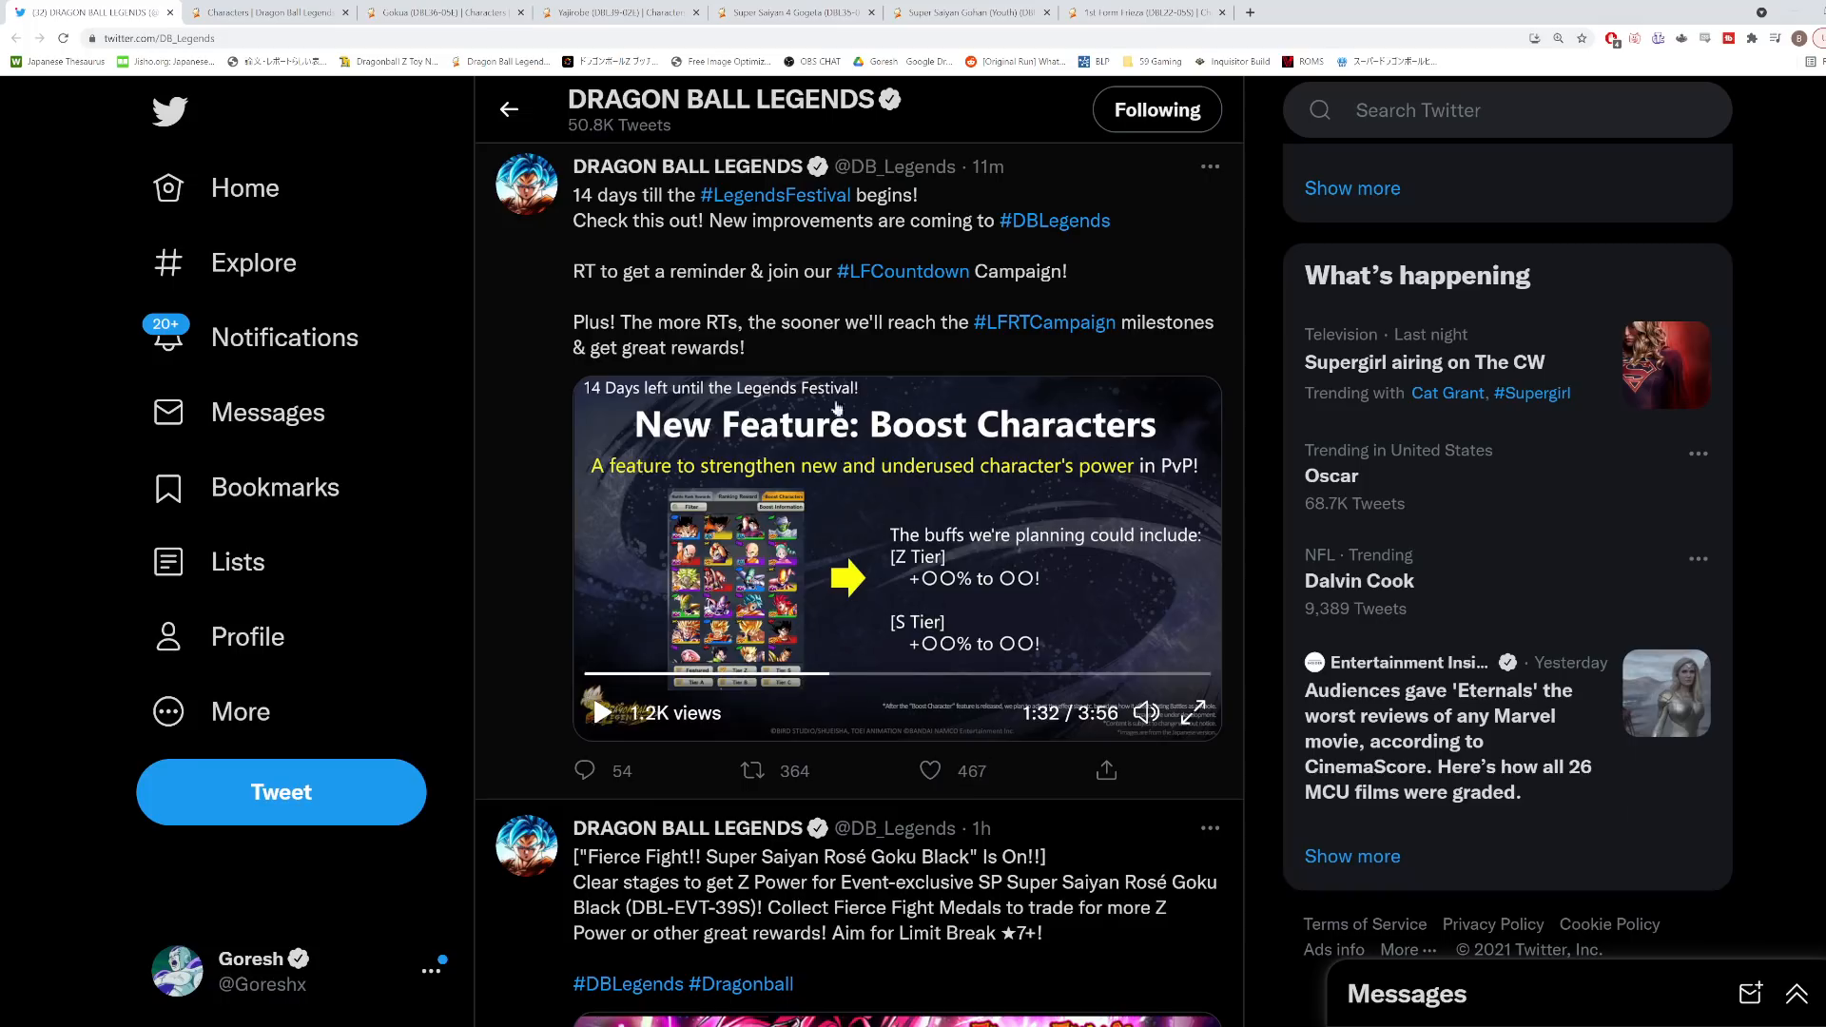
pyautogui.click(928, 770)
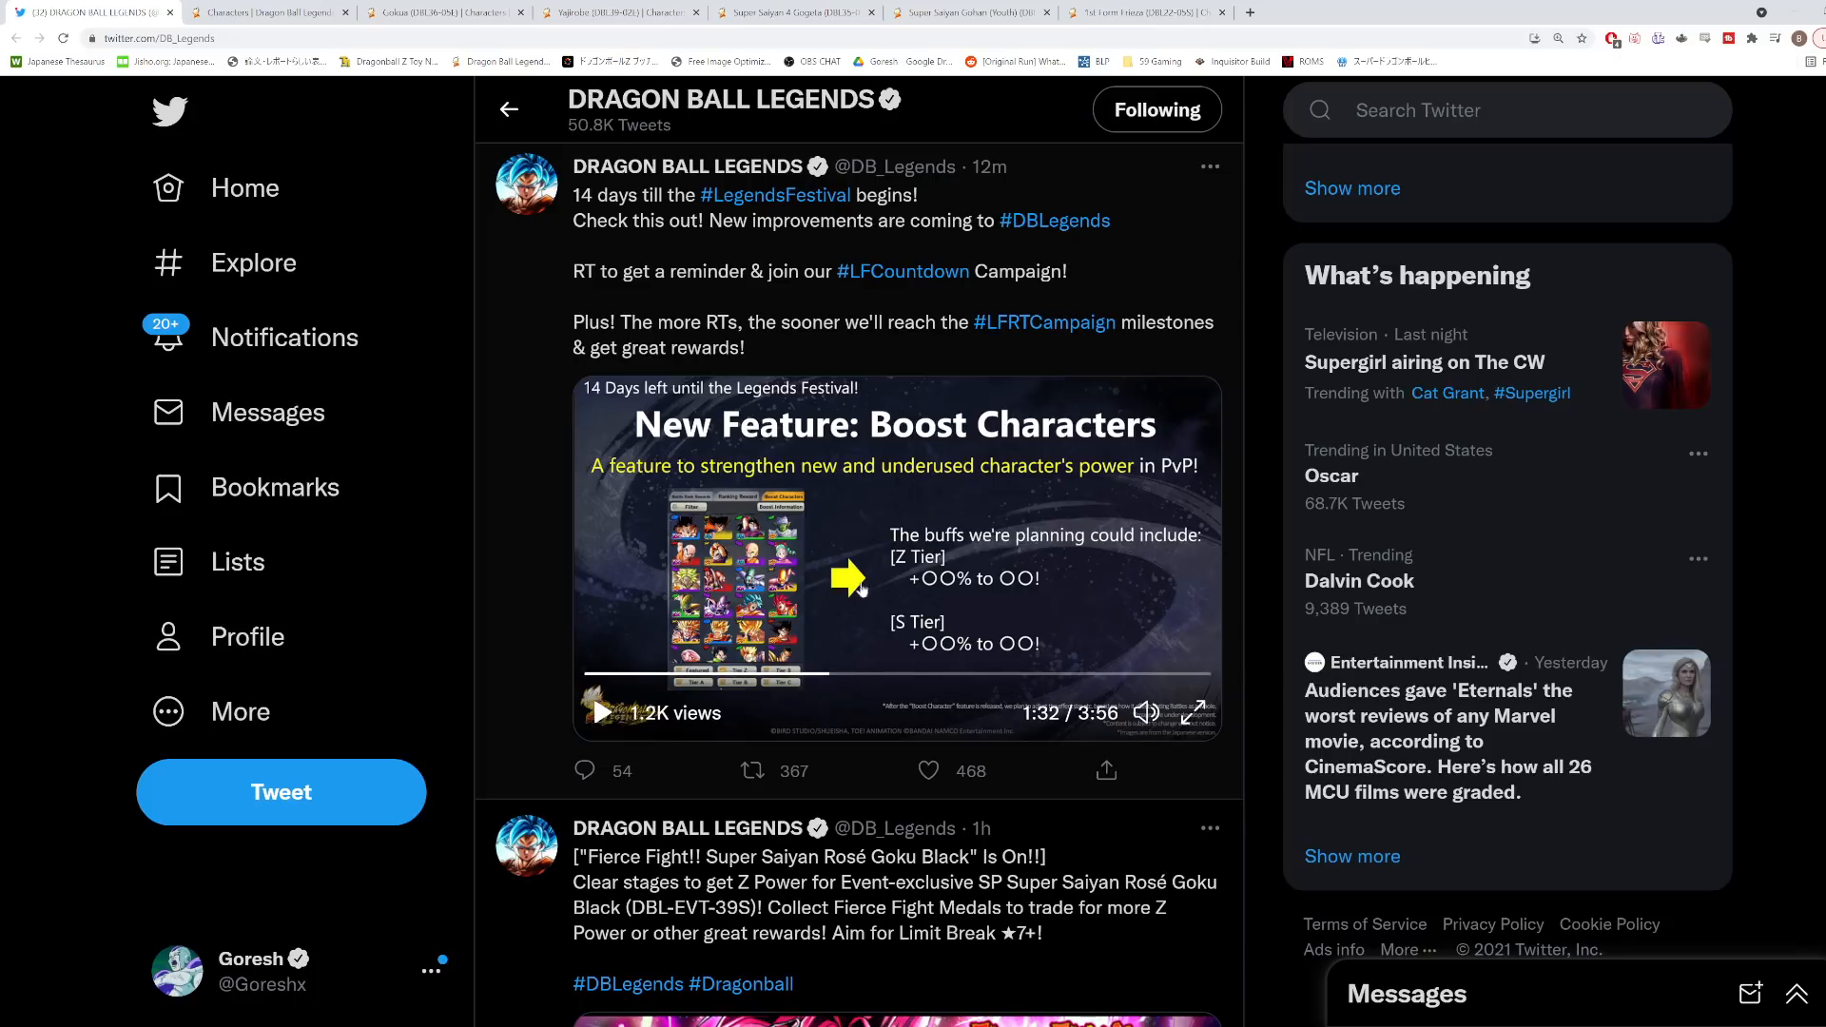
pyautogui.click(856, 672)
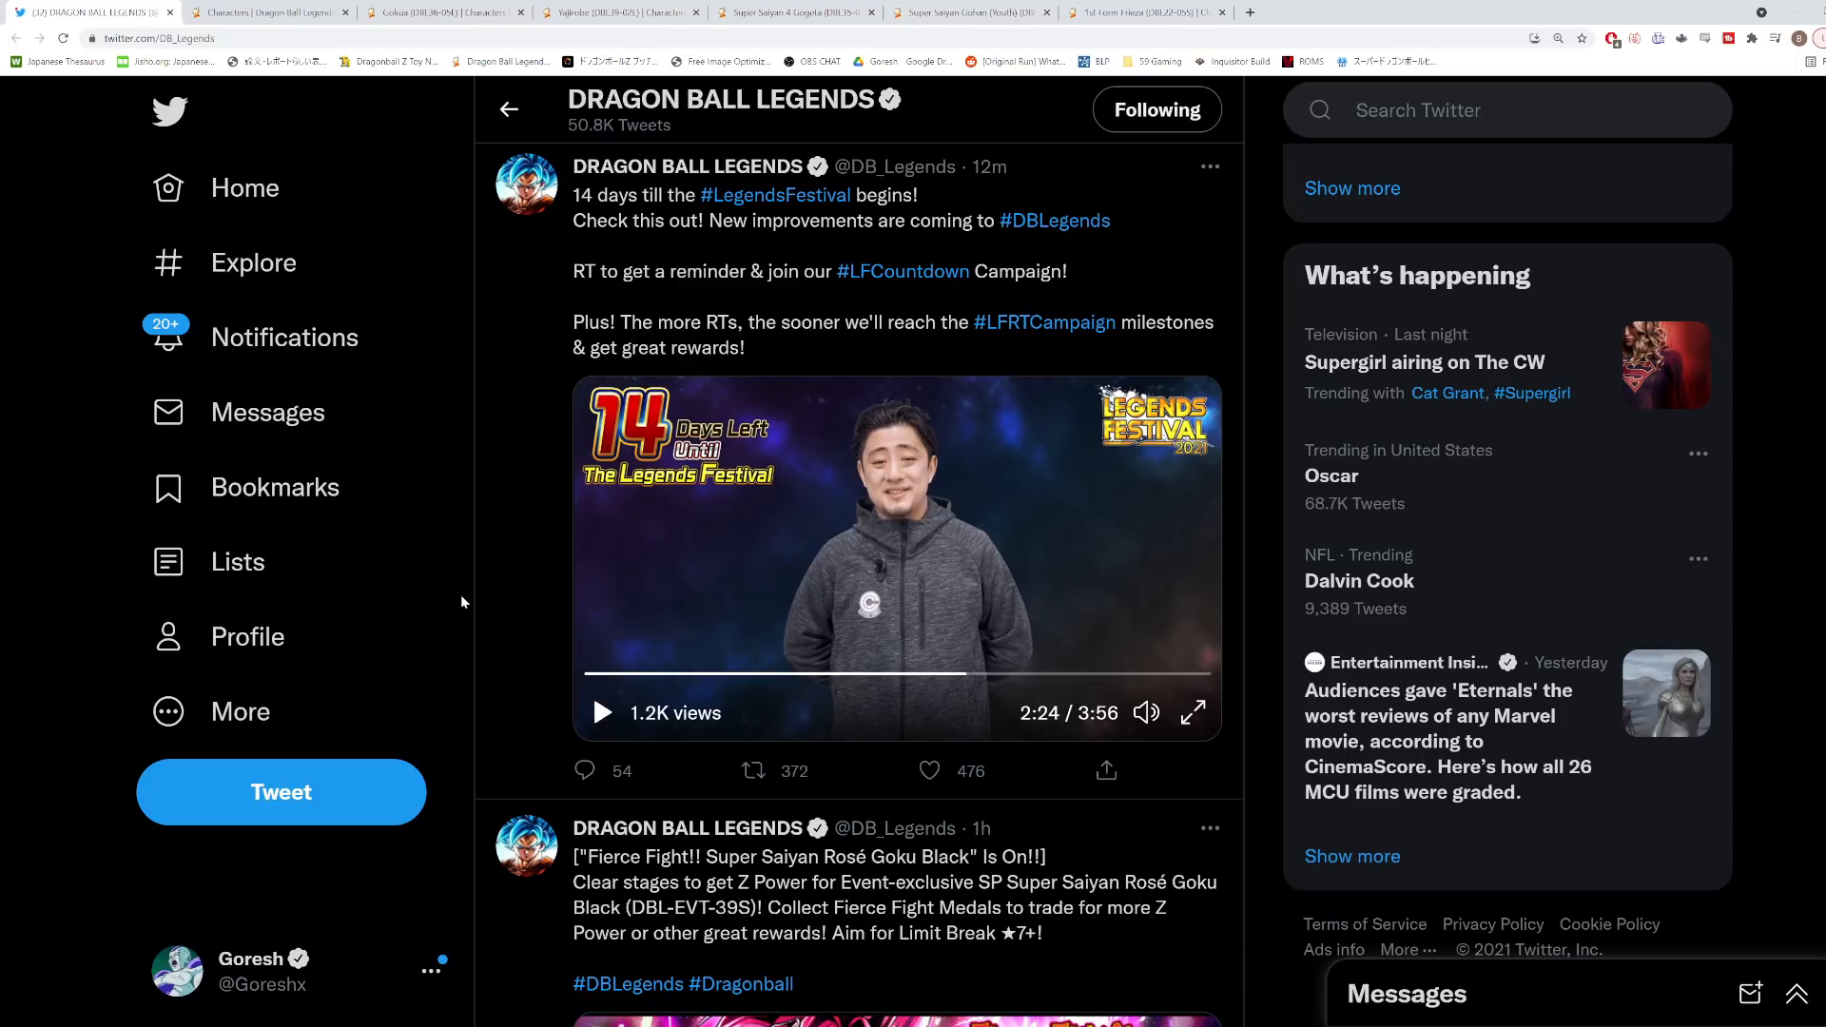
# Nudge the video from 2:24 to 2:25 onto the Equipment Secure/Guaranteed Upgrade slide.
pyautogui.click(930, 770)
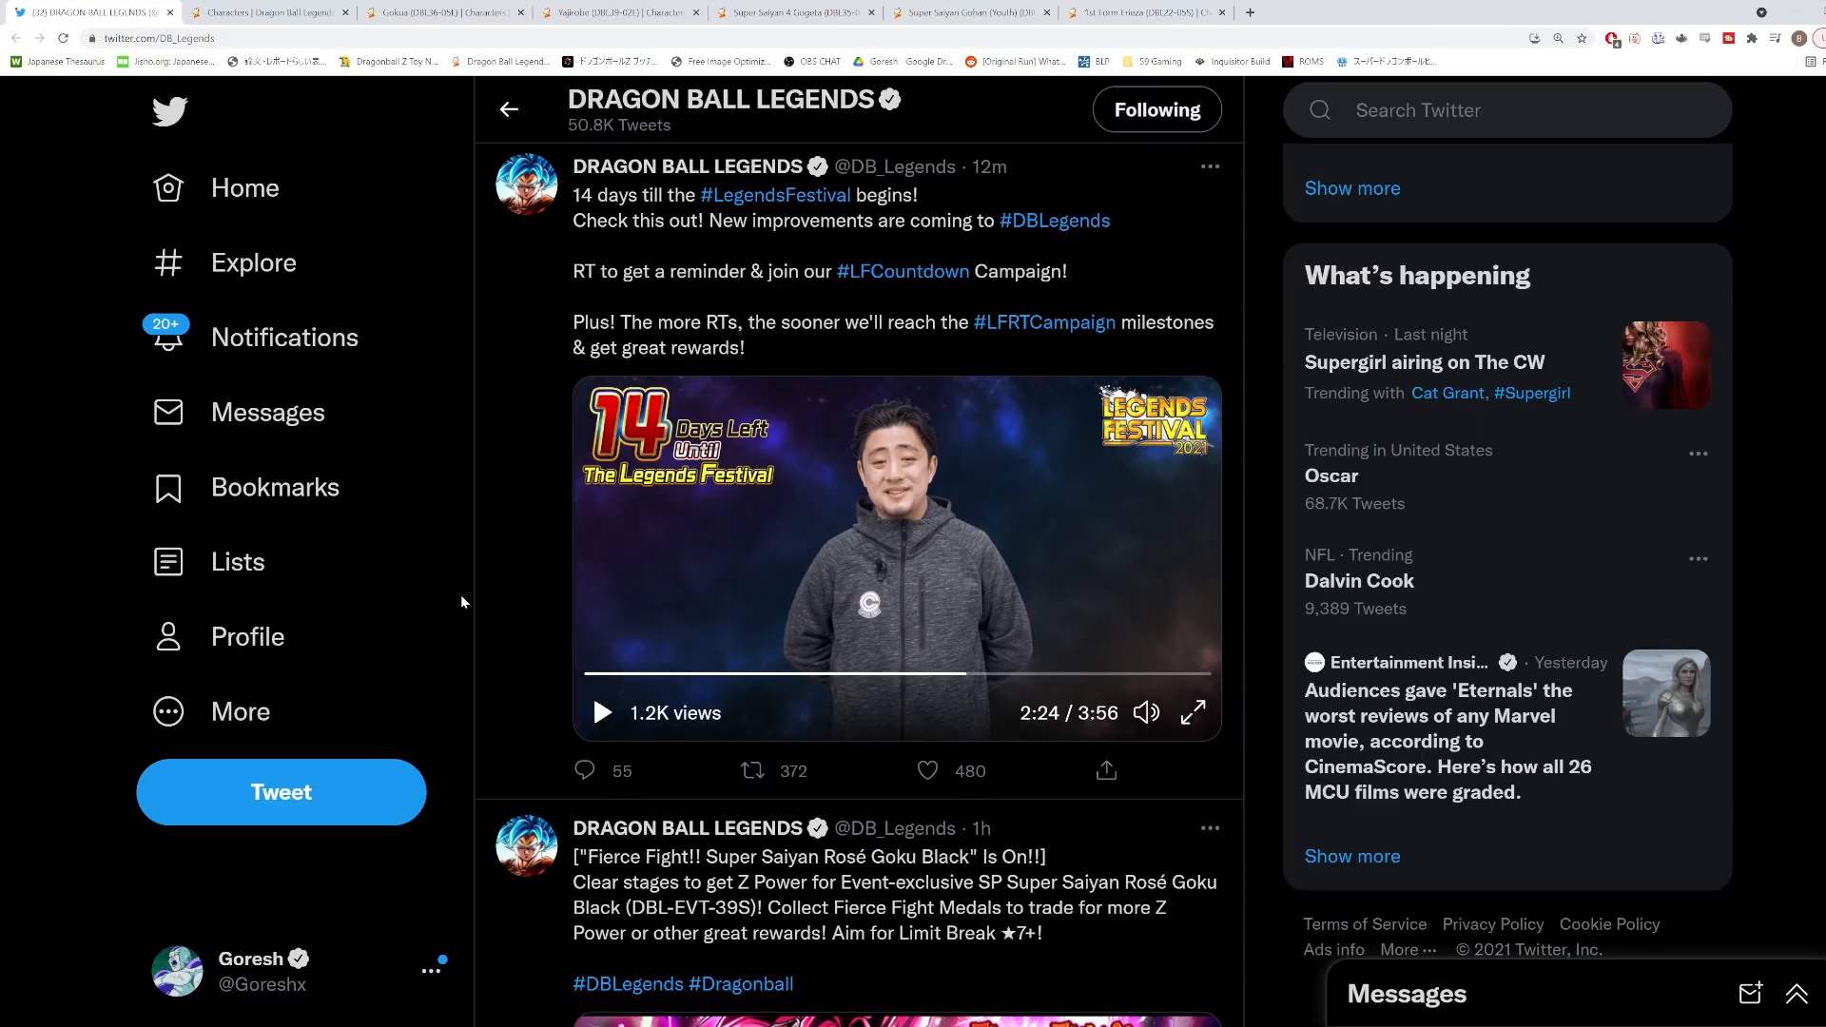
pyautogui.click(753, 770)
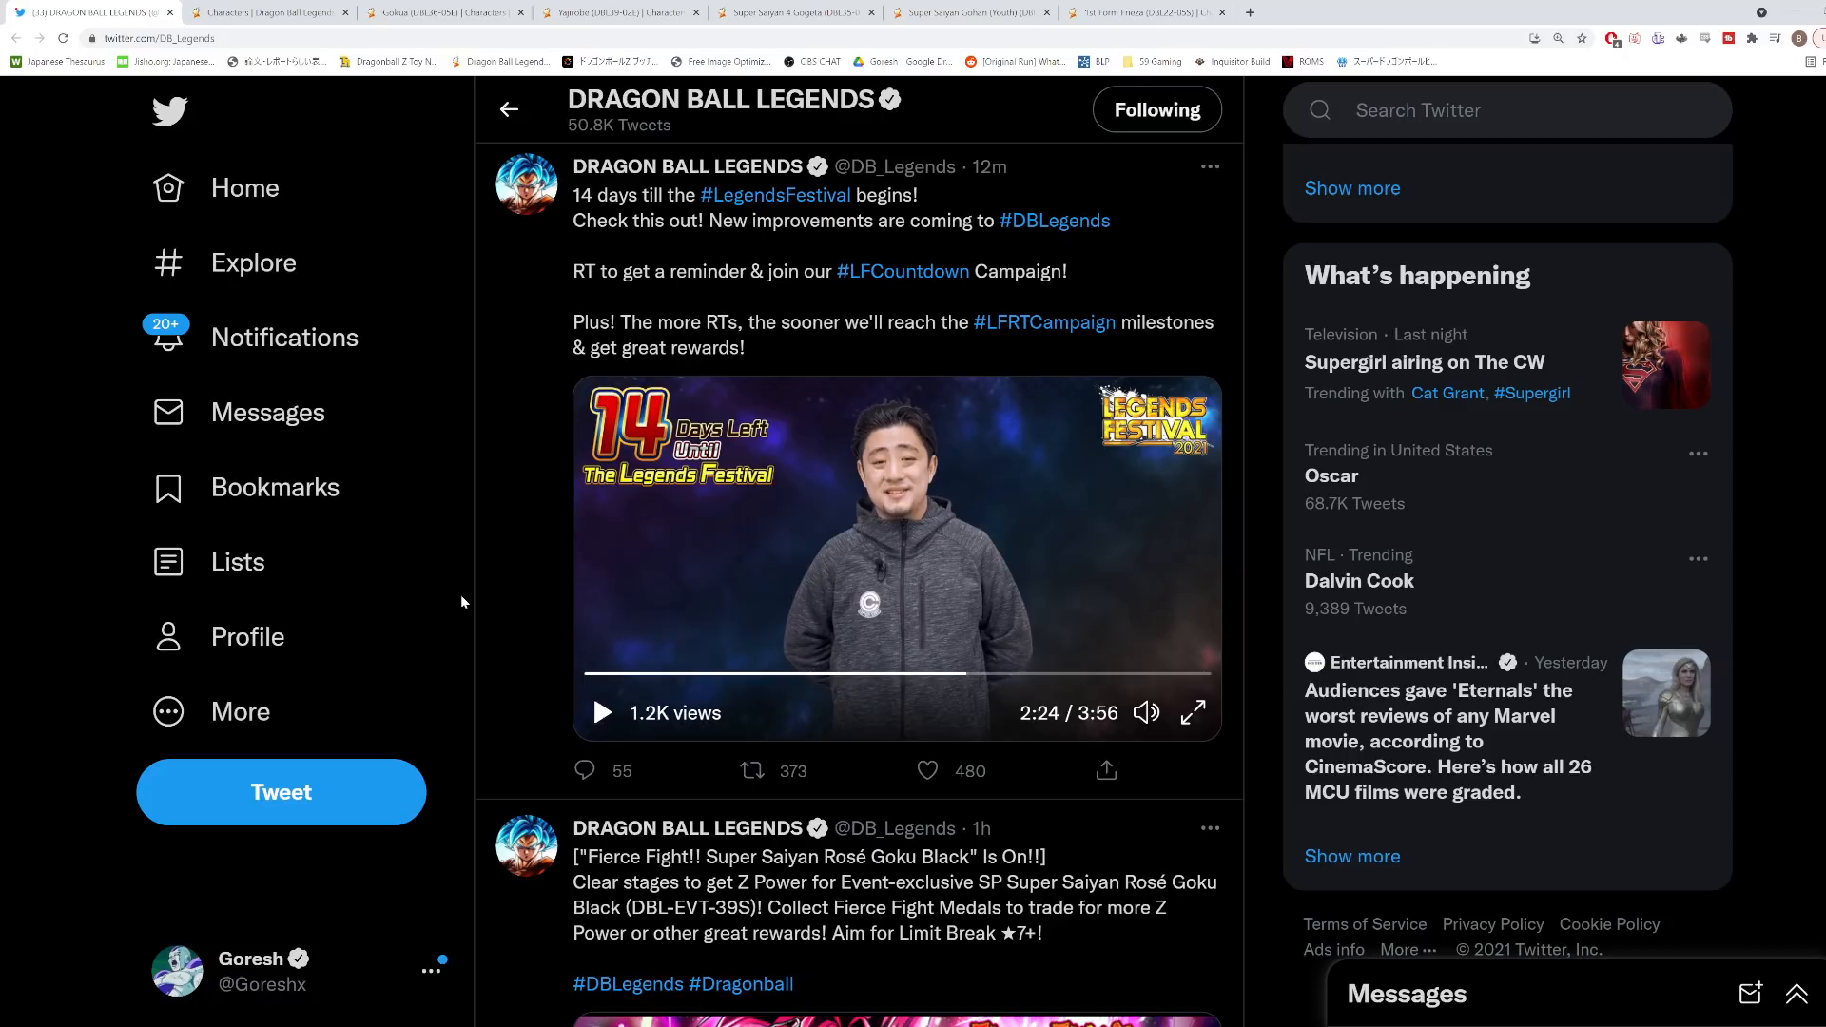
pyautogui.click(928, 770)
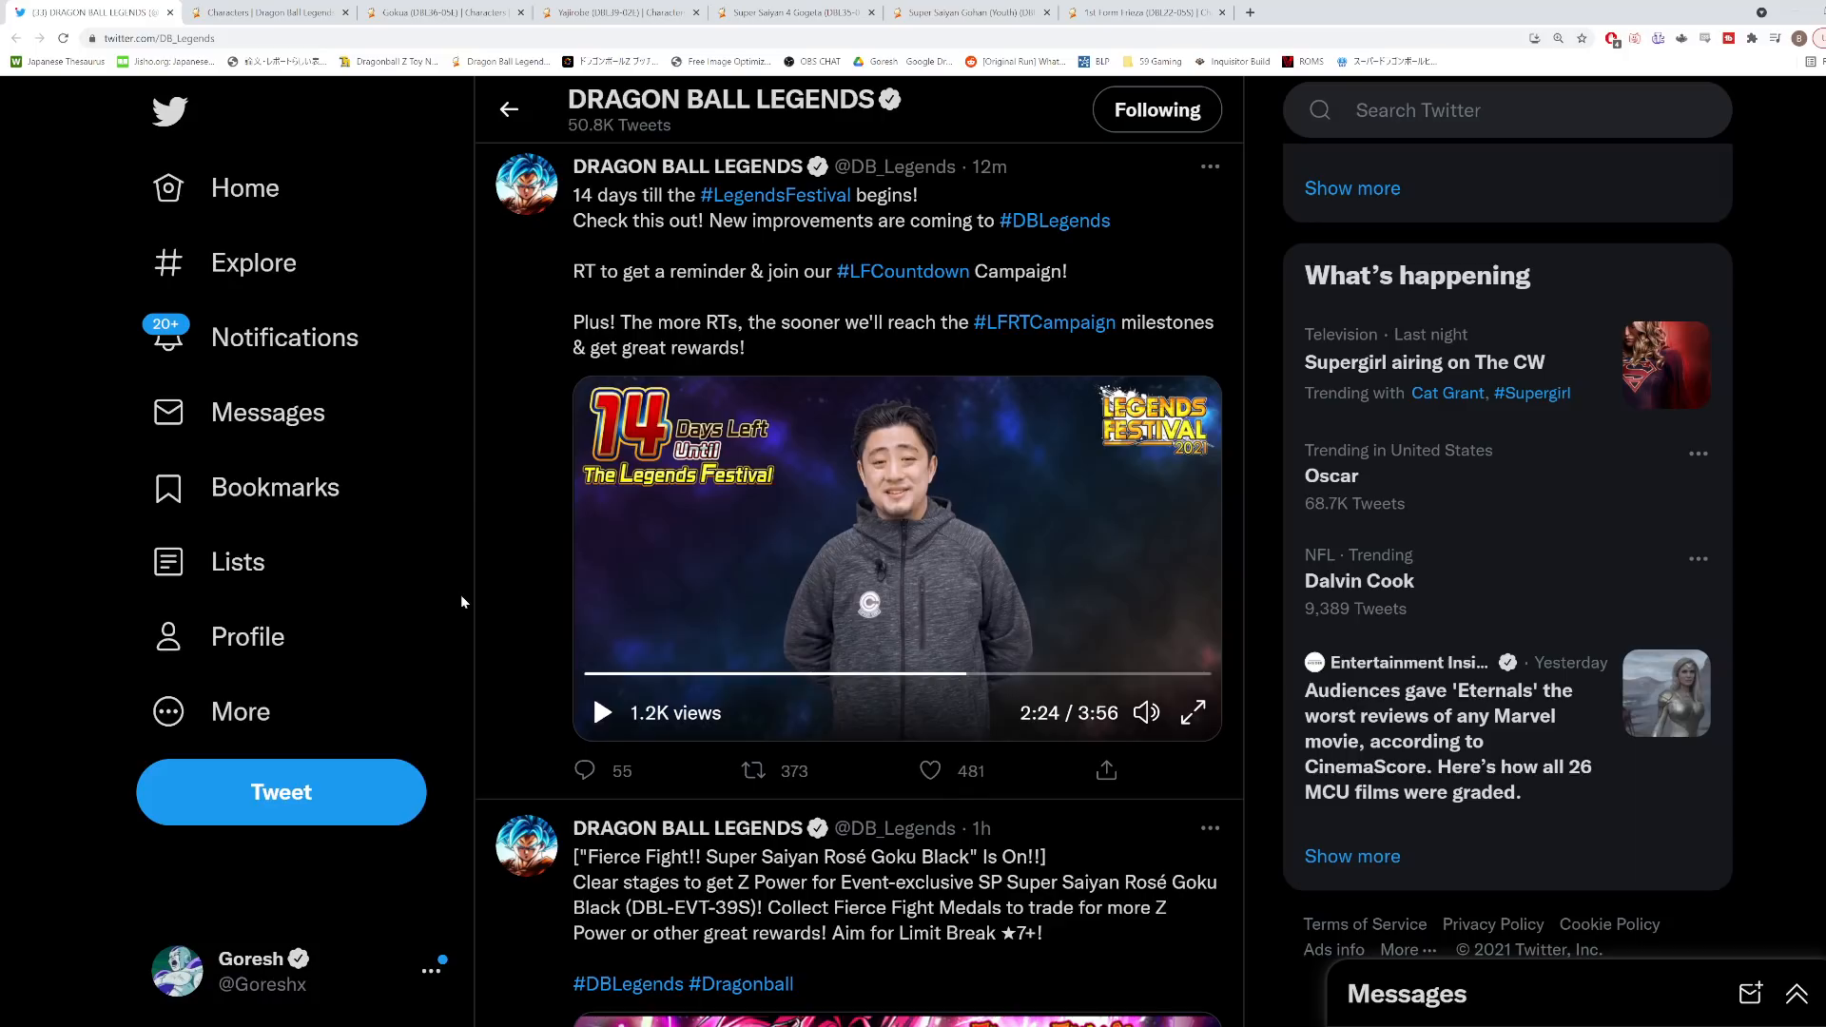
pyautogui.click(930, 770)
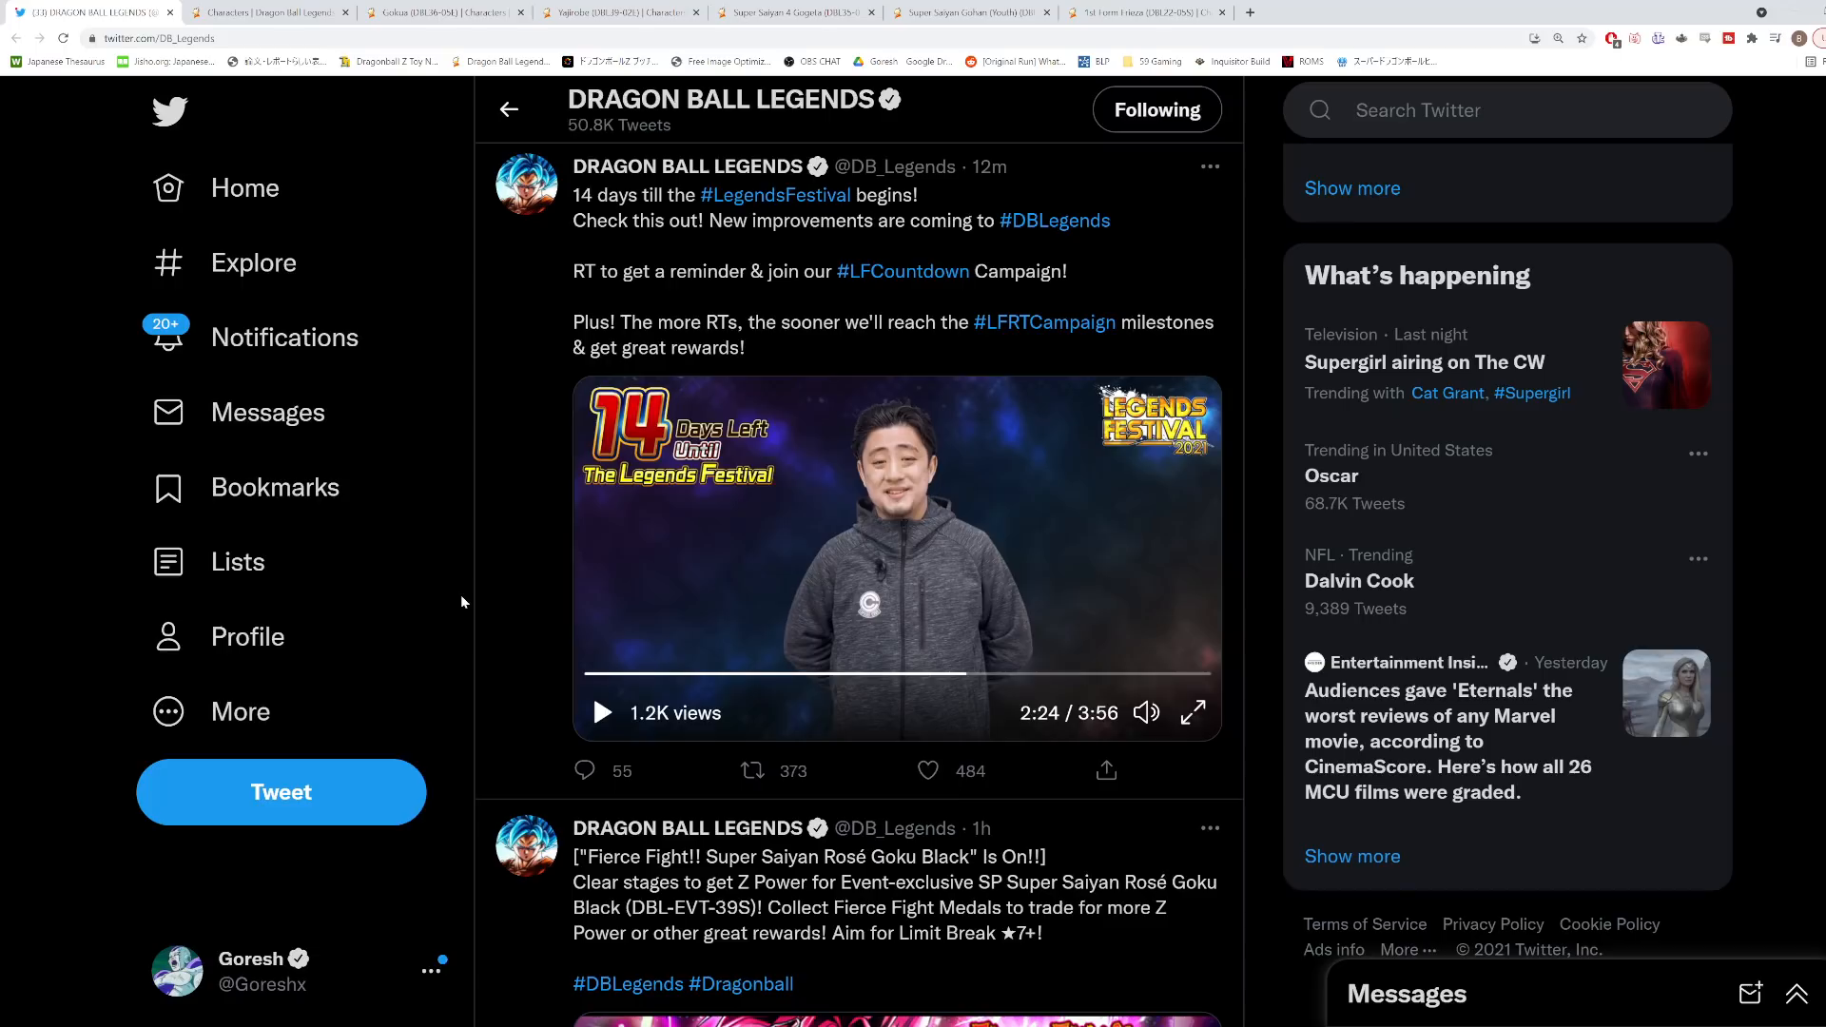
pyautogui.click(753, 771)
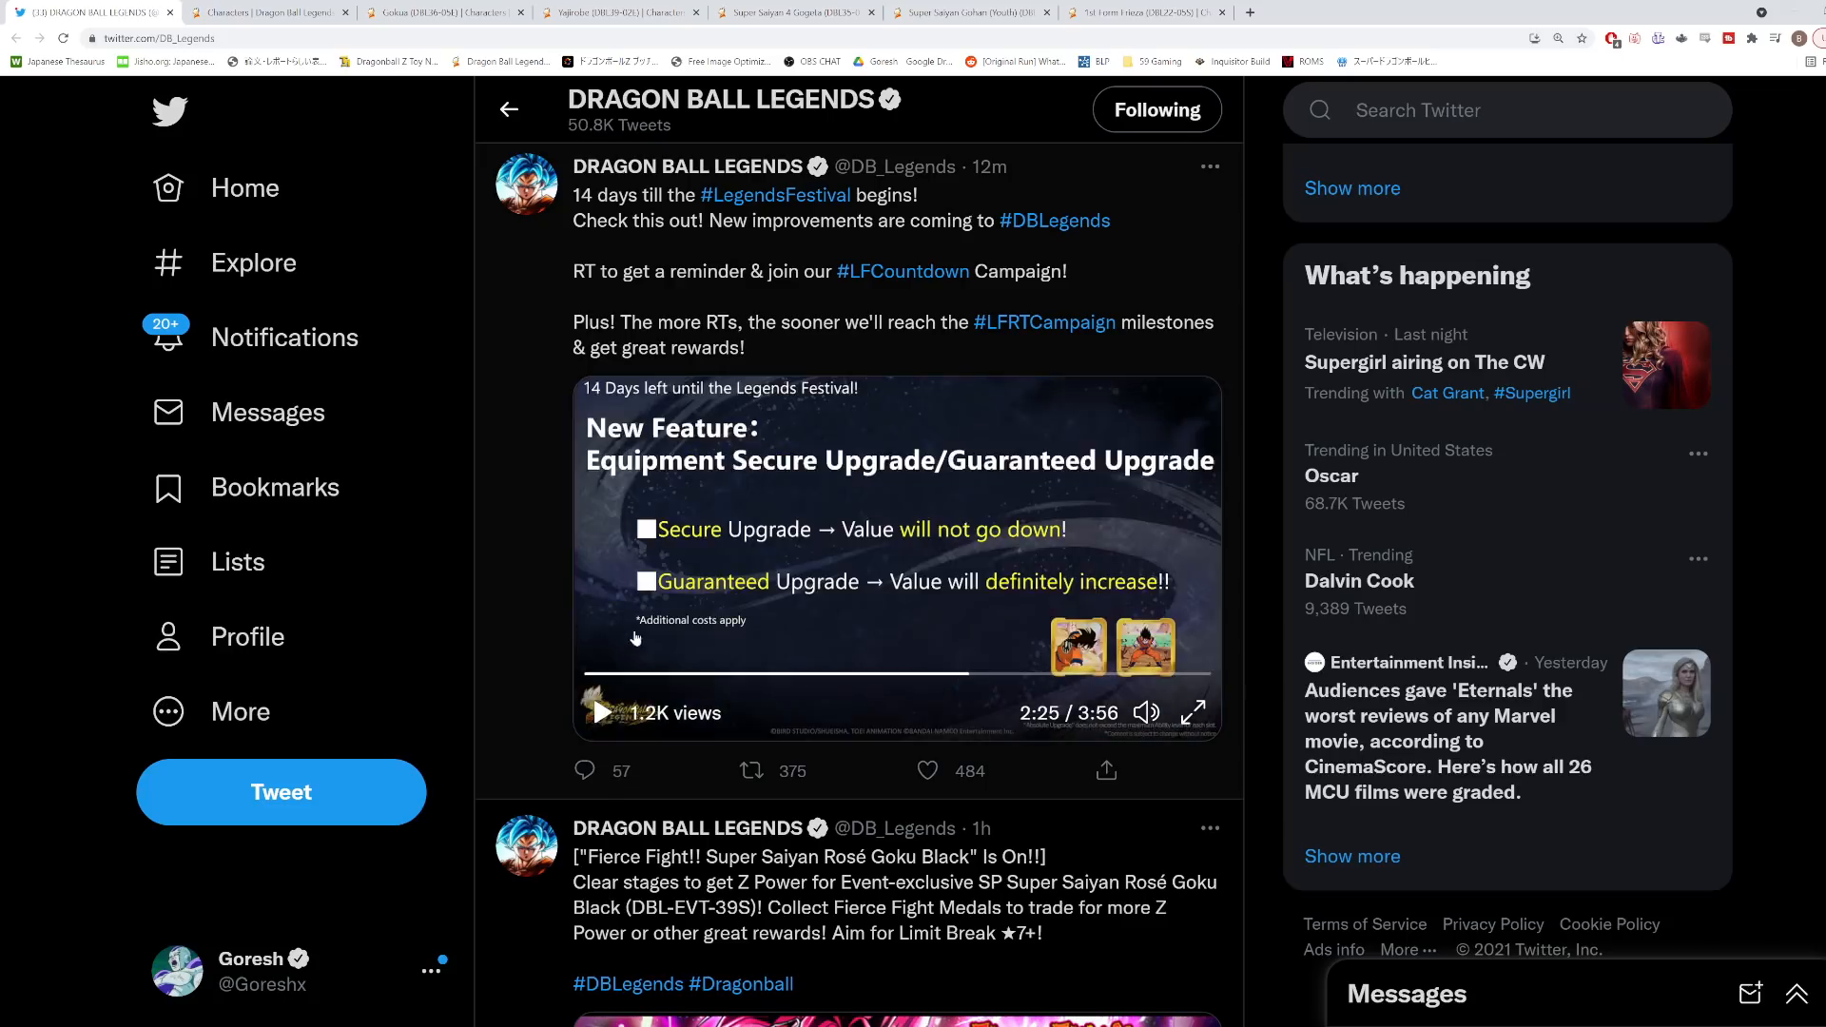
pyautogui.moveTo(783, 498)
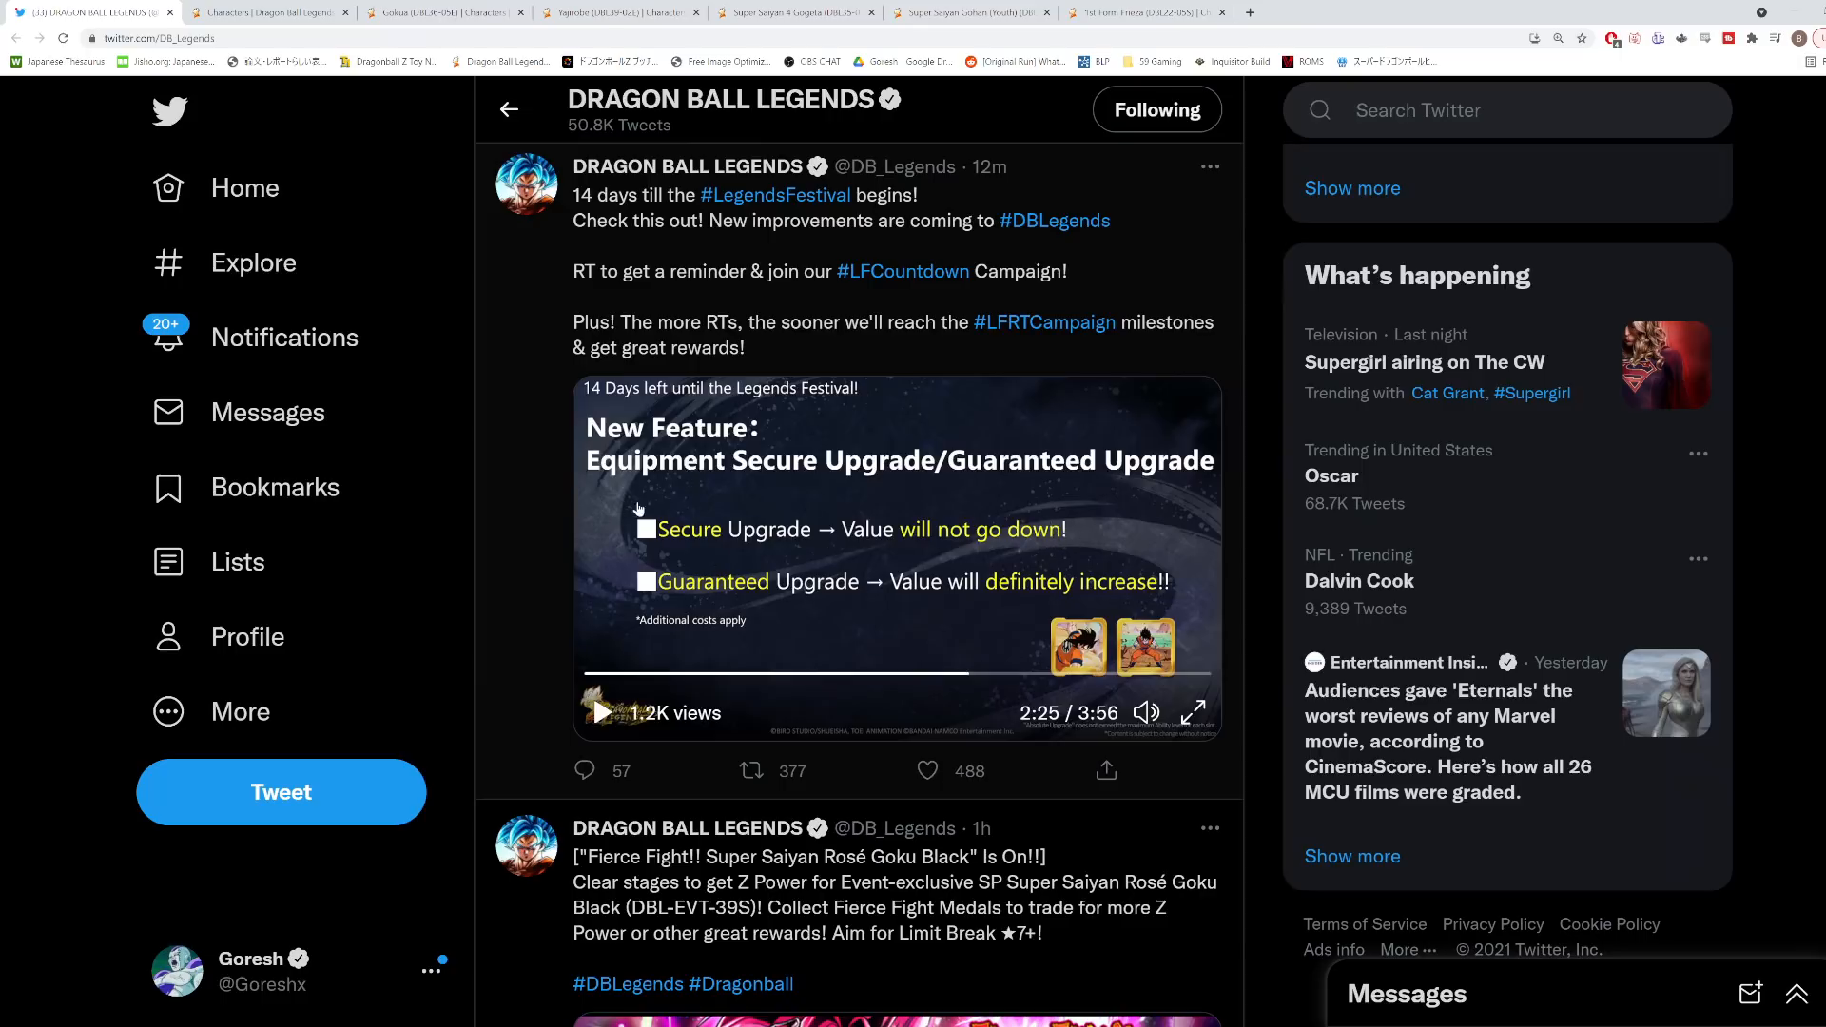
pyautogui.moveTo(698, 553)
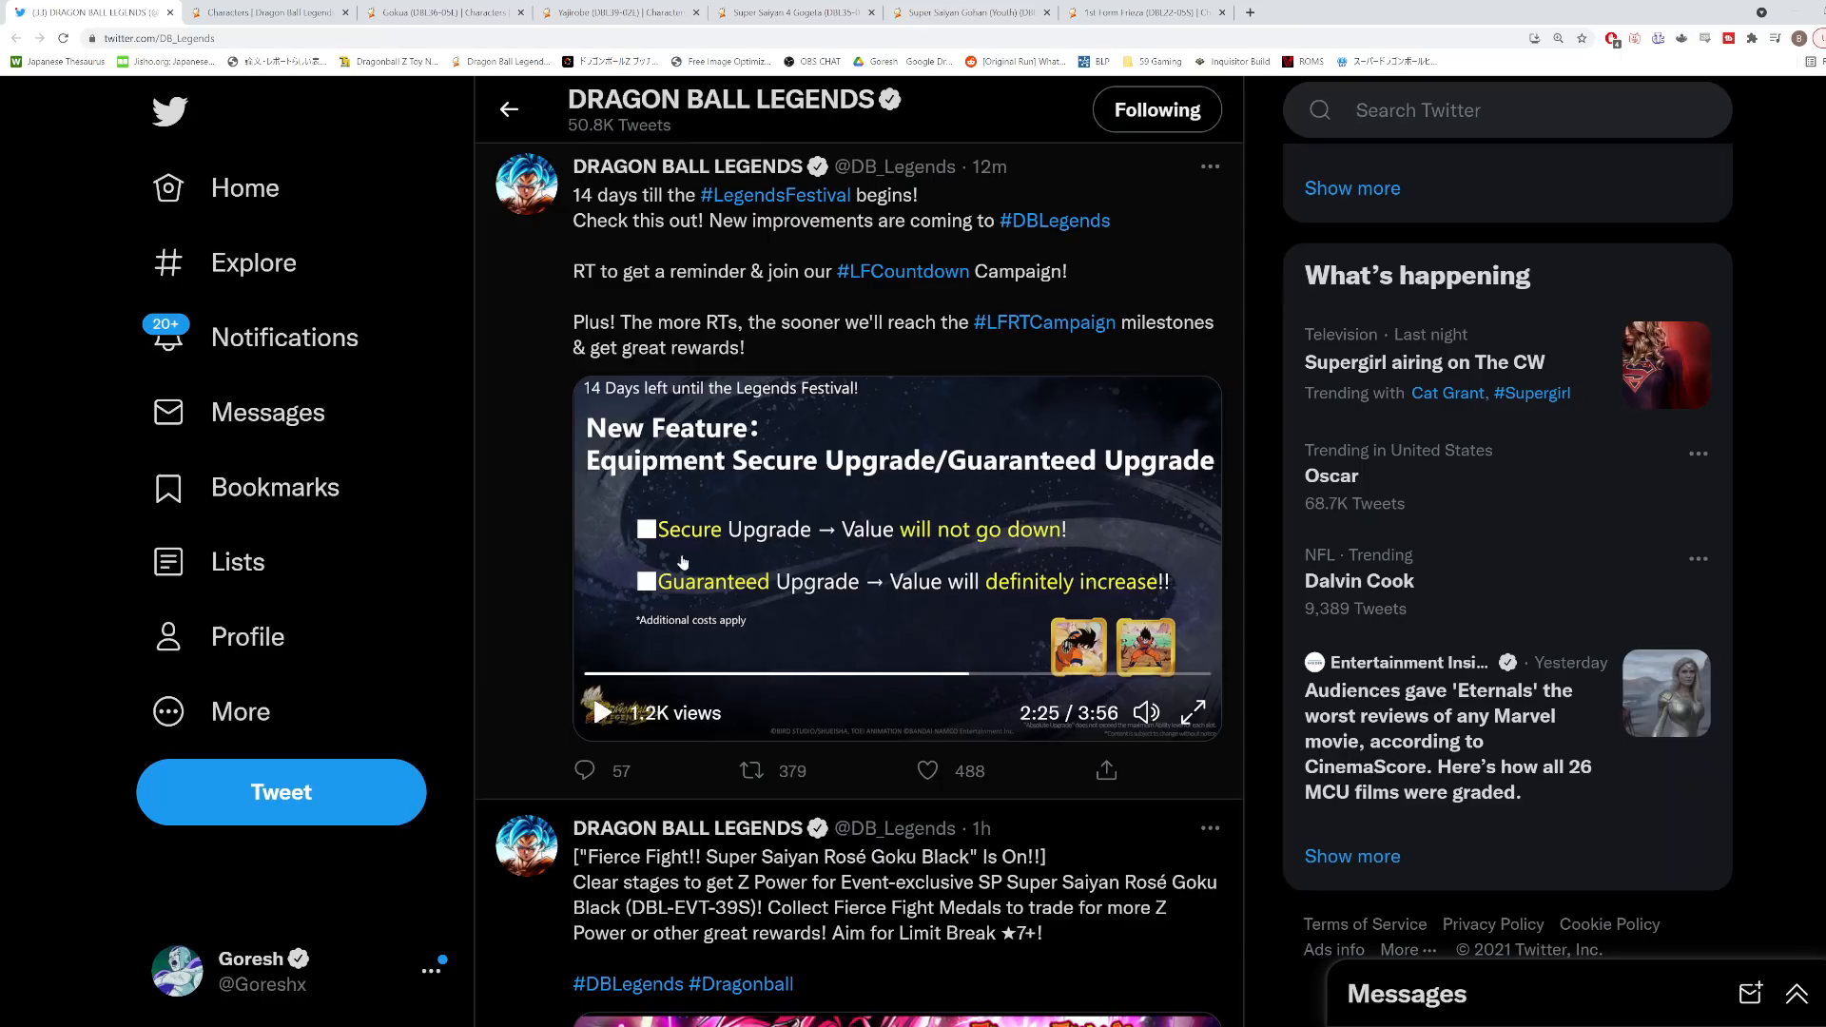
pyautogui.moveTo(881, 588)
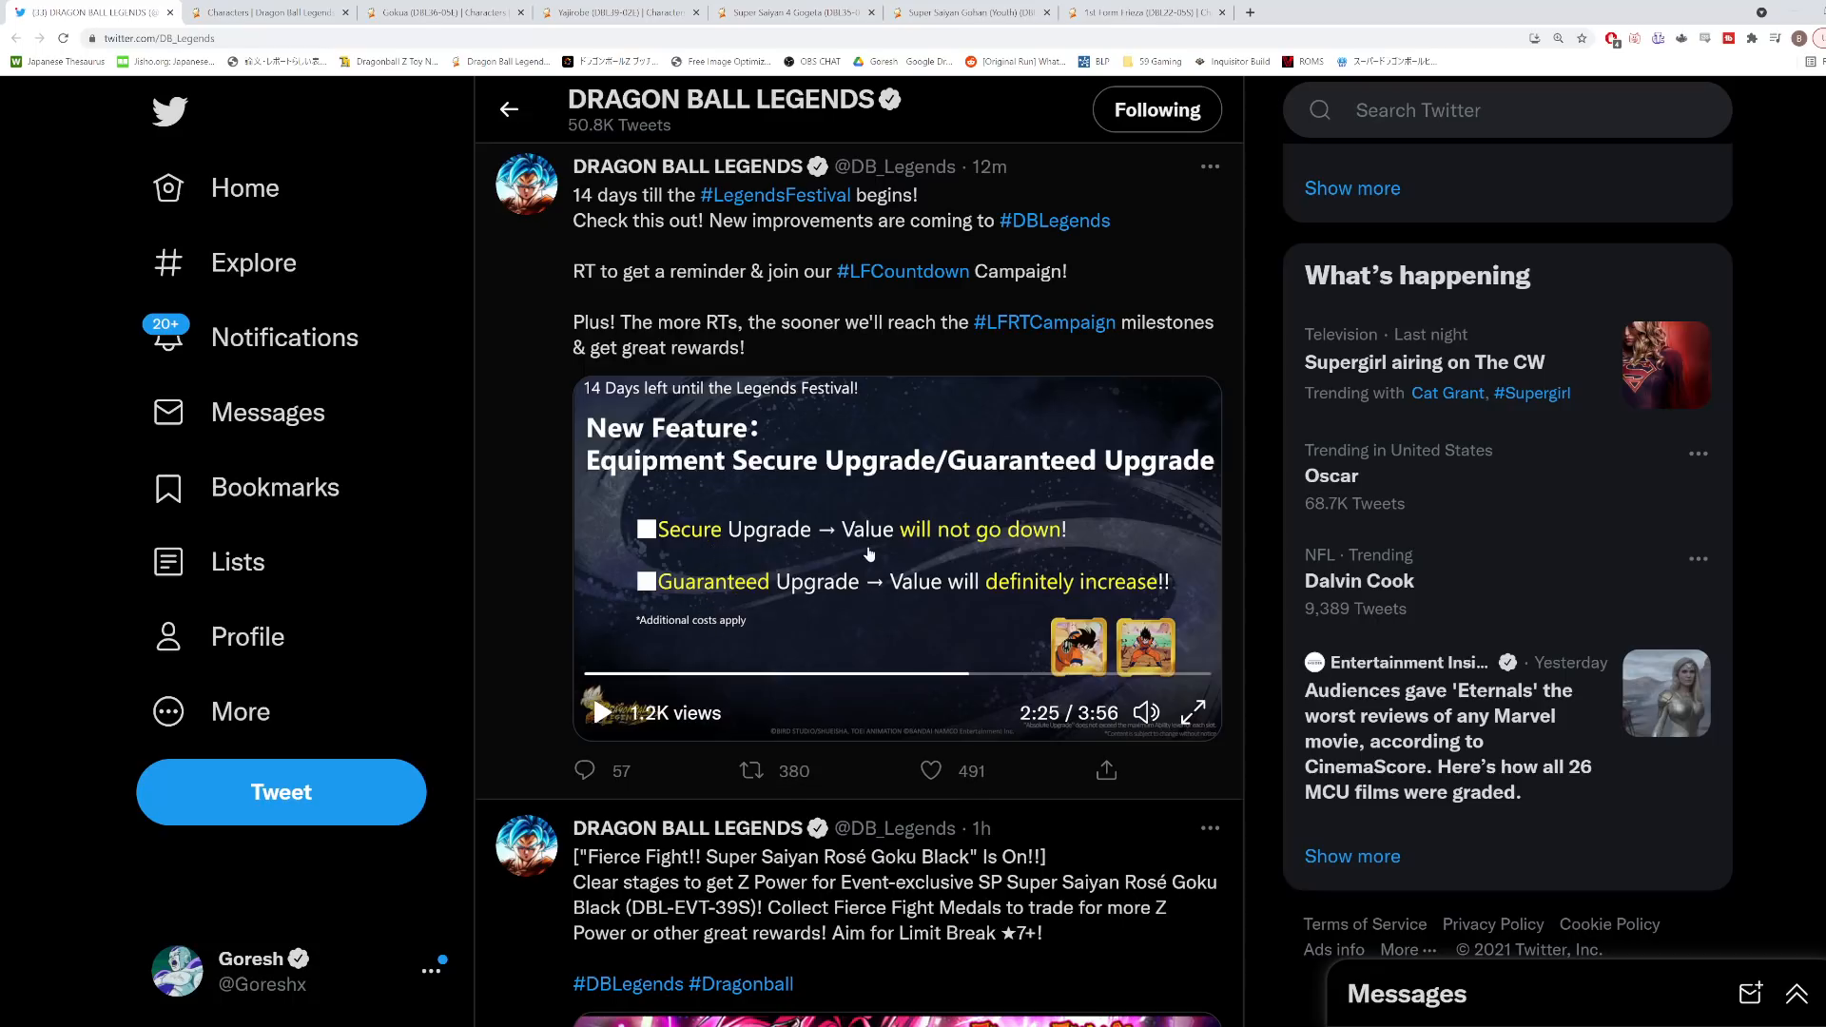
pyautogui.moveTo(885, 546)
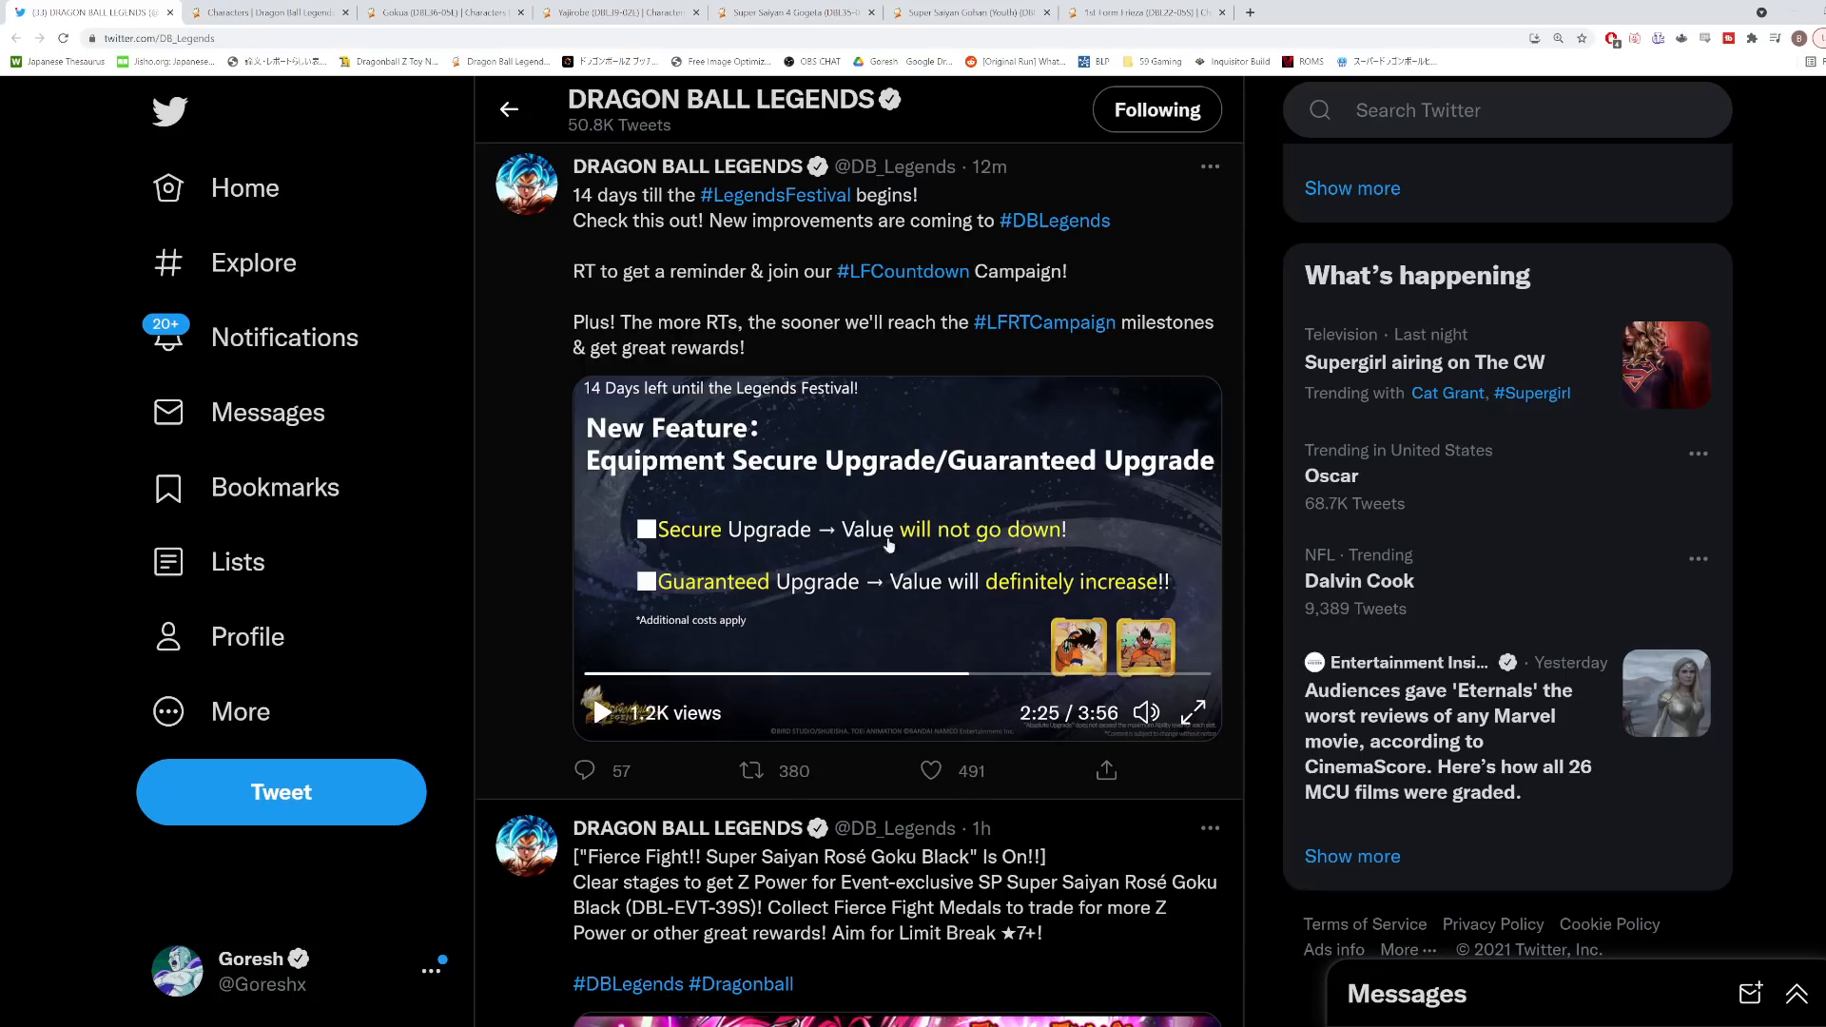
pyautogui.moveTo(1075, 553)
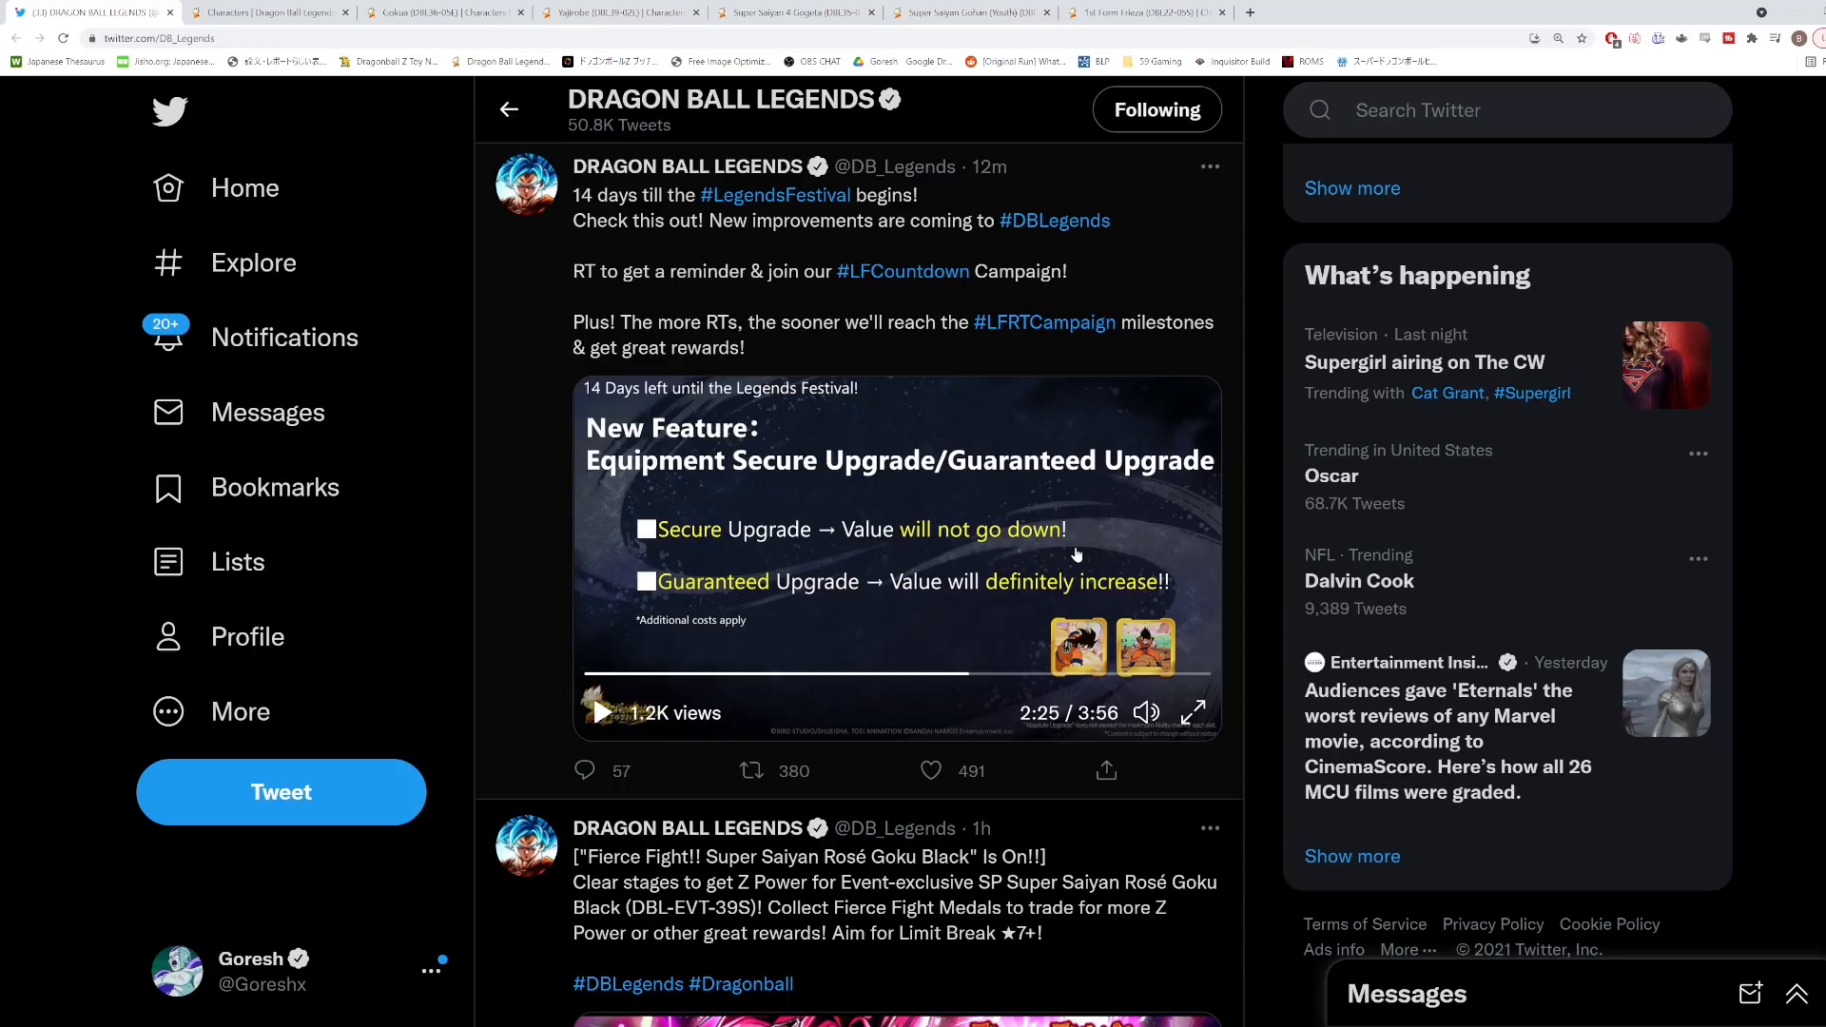
pyautogui.moveTo(1071, 557)
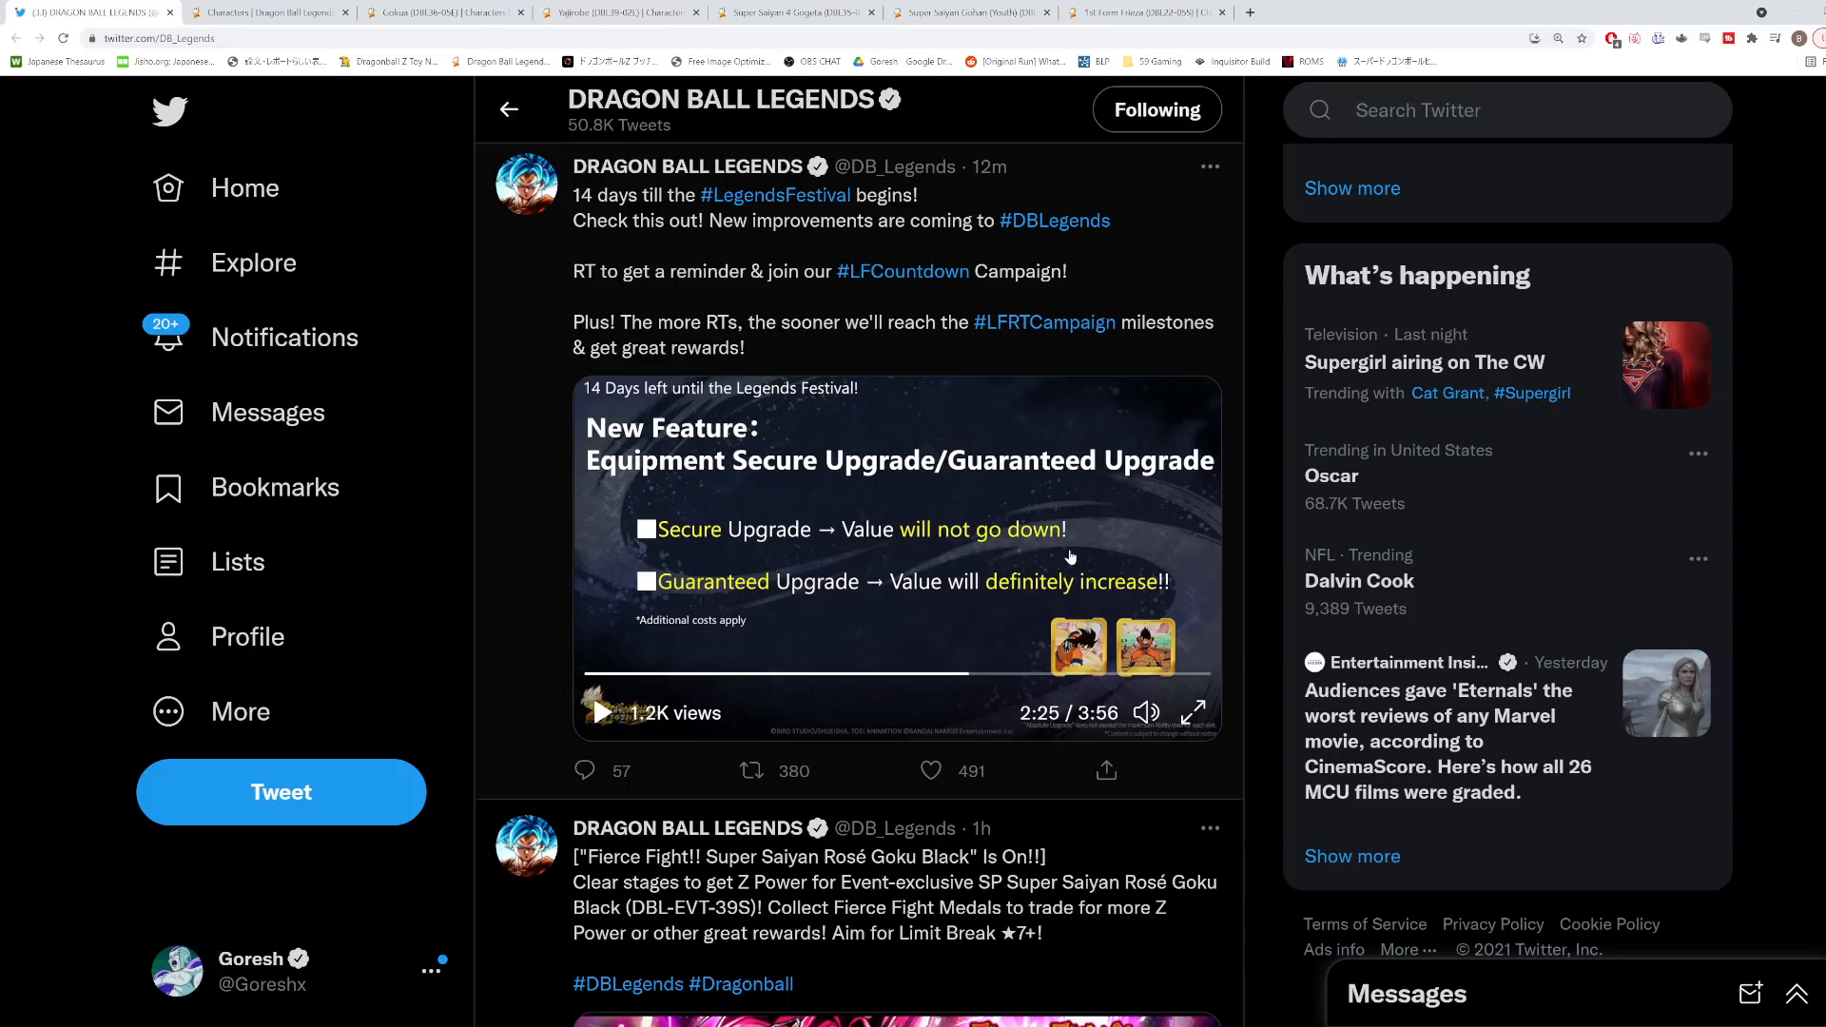
pyautogui.click(749, 770)
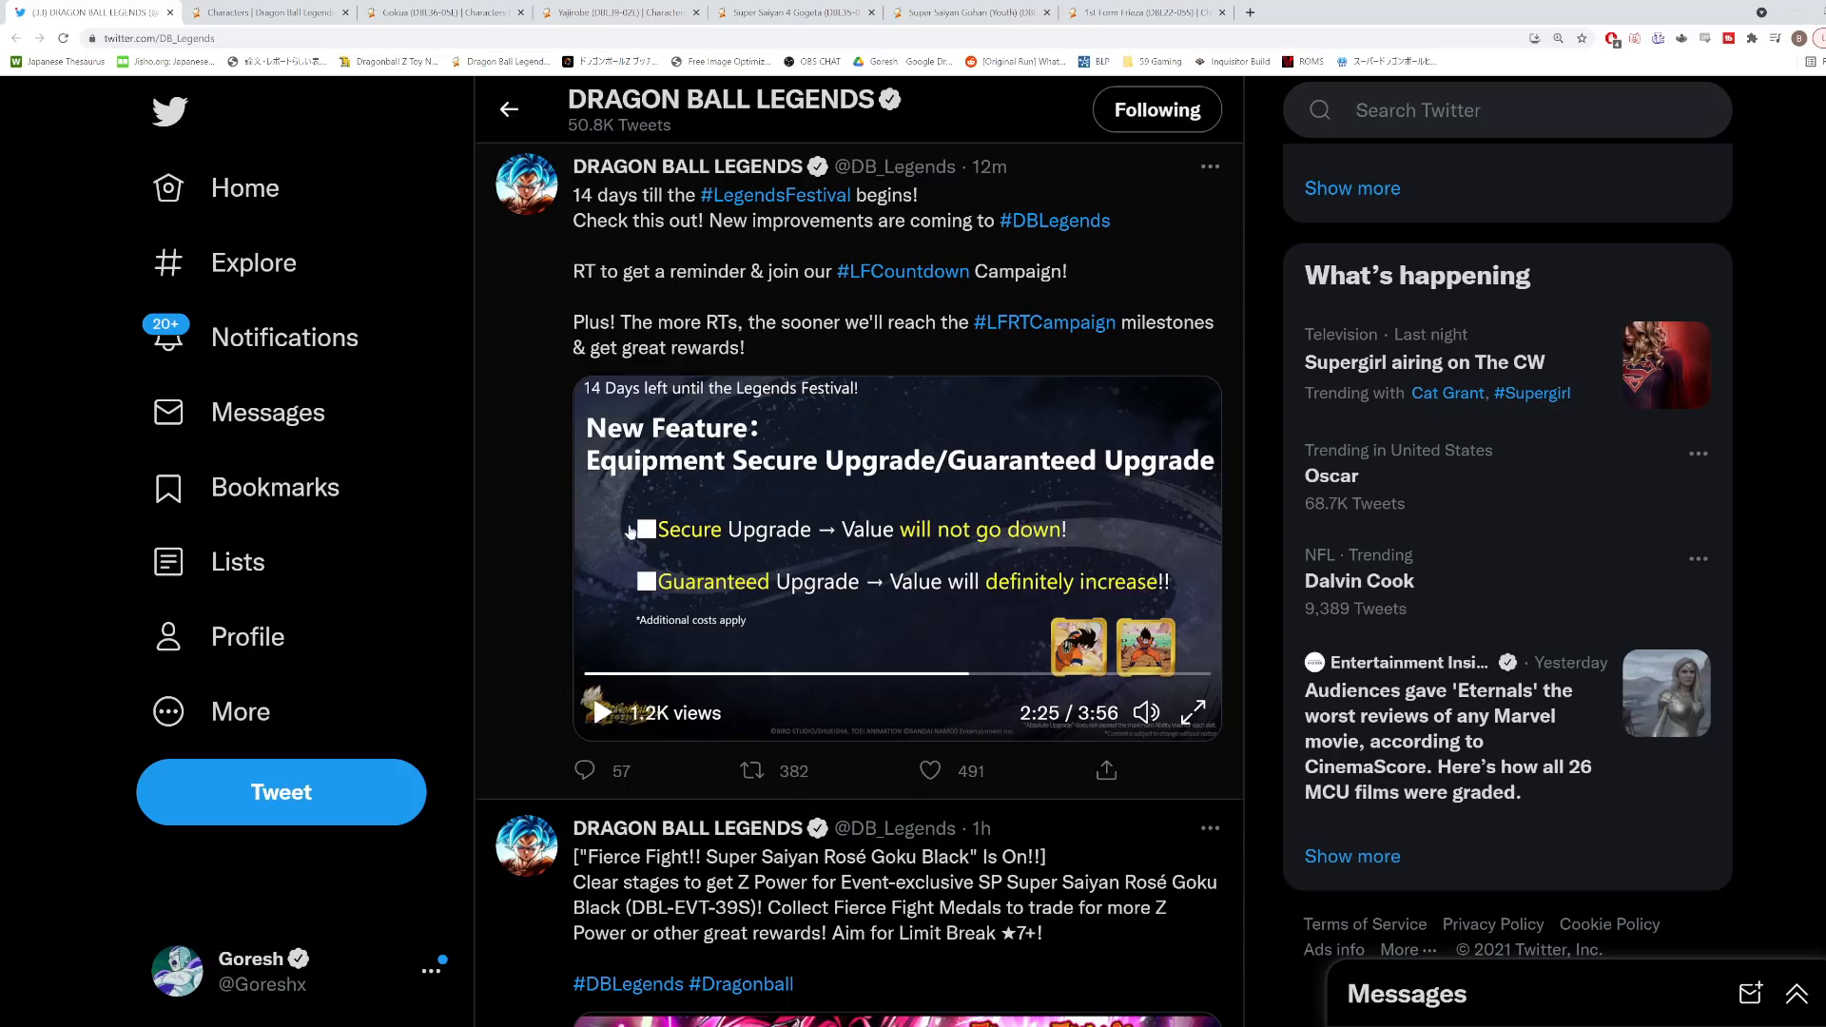
pyautogui.click(928, 770)
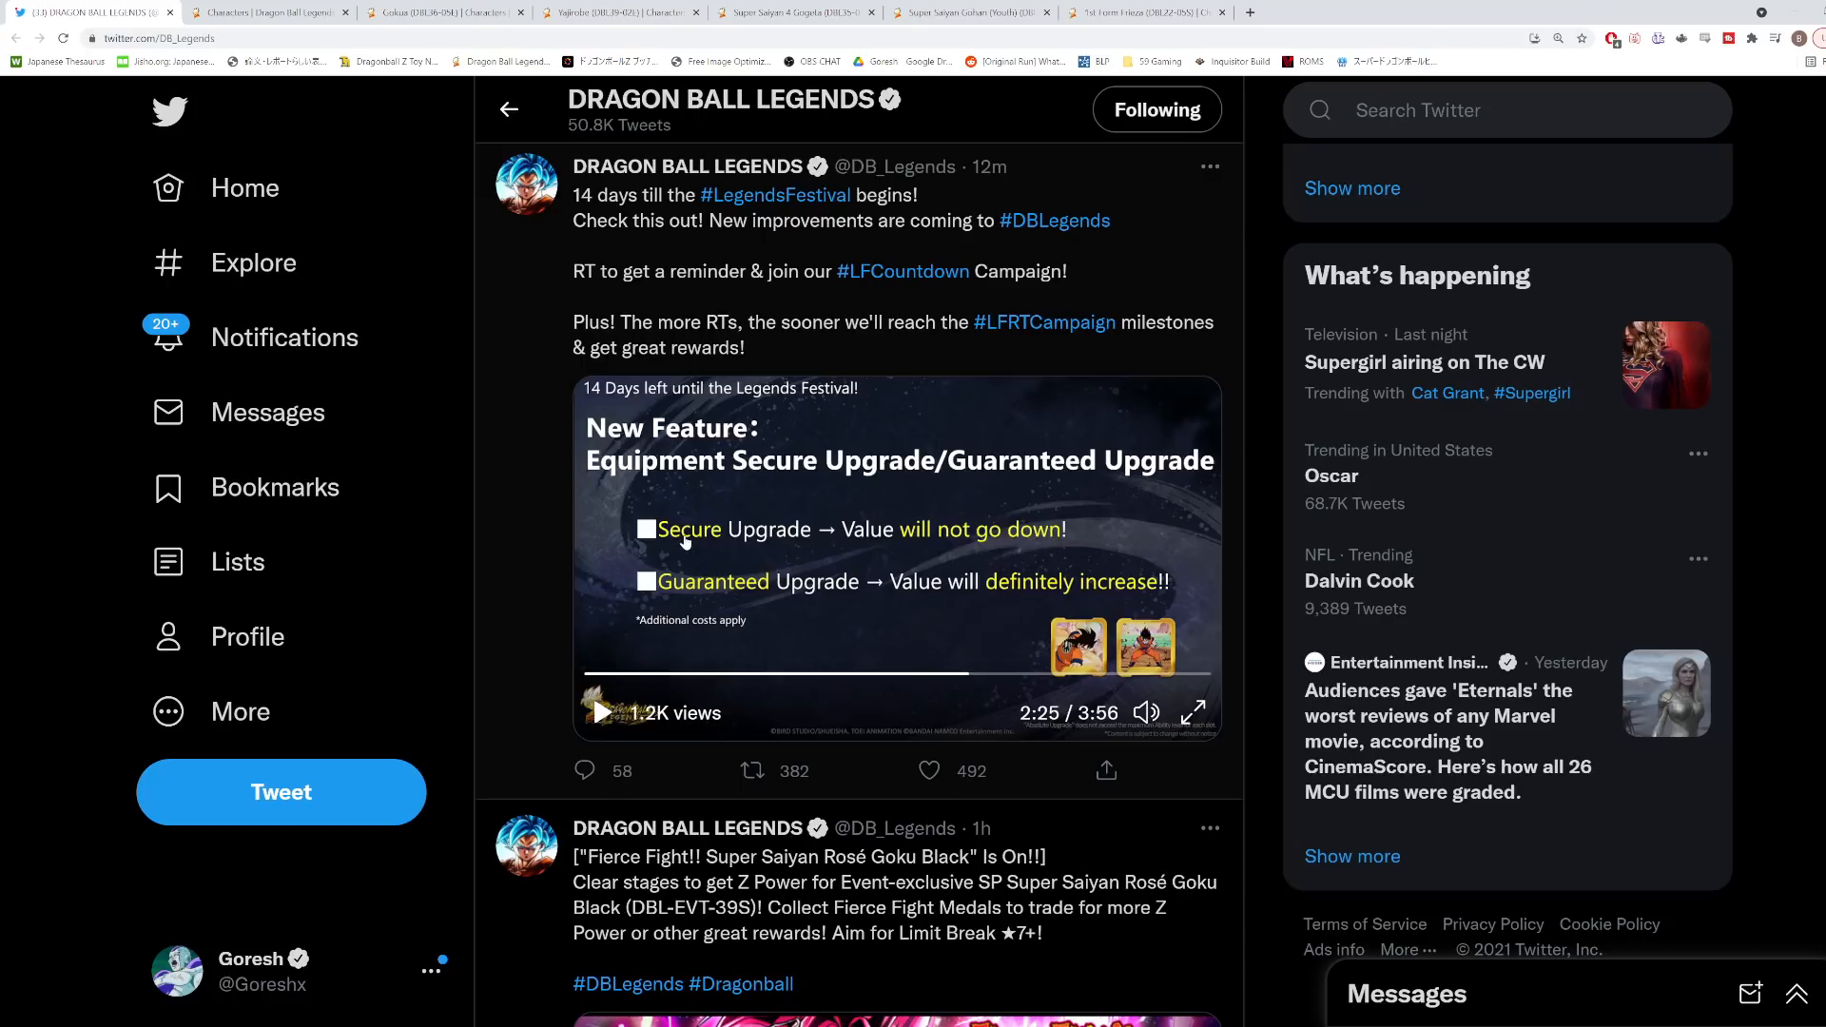
pyautogui.moveTo(675, 546)
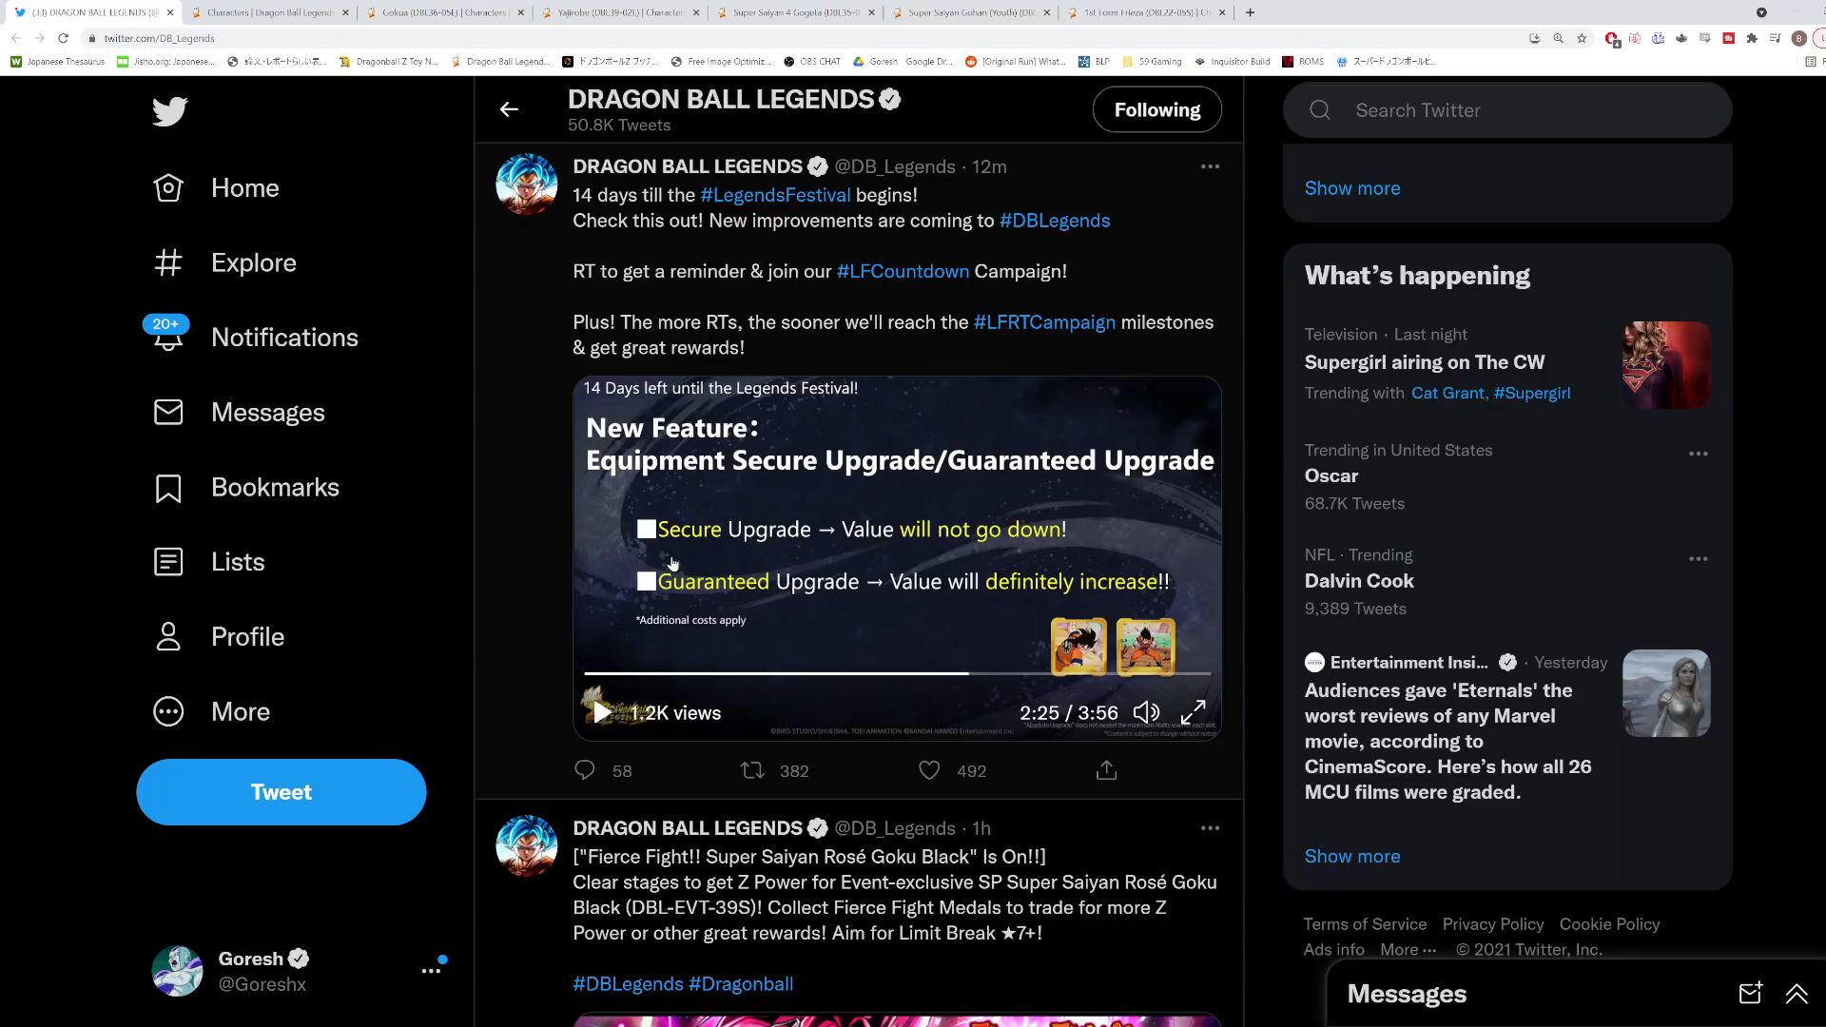
pyautogui.click(928, 771)
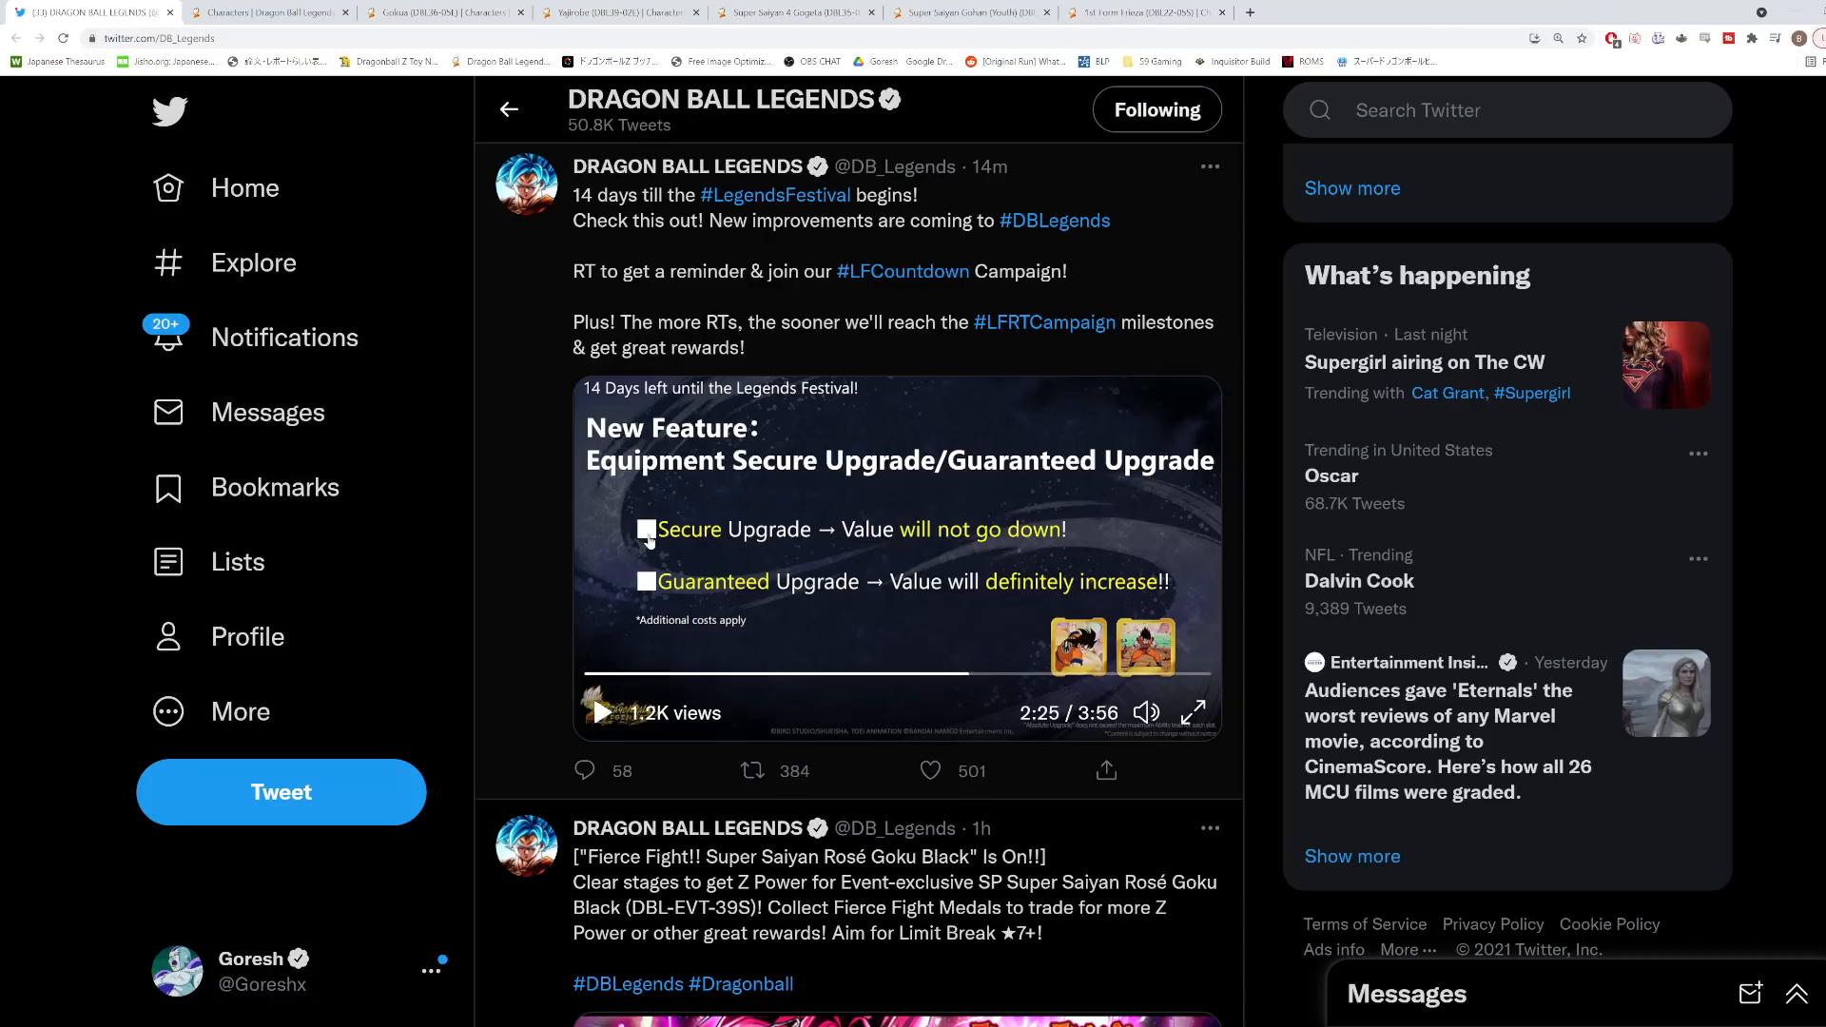
pyautogui.moveTo(651, 544)
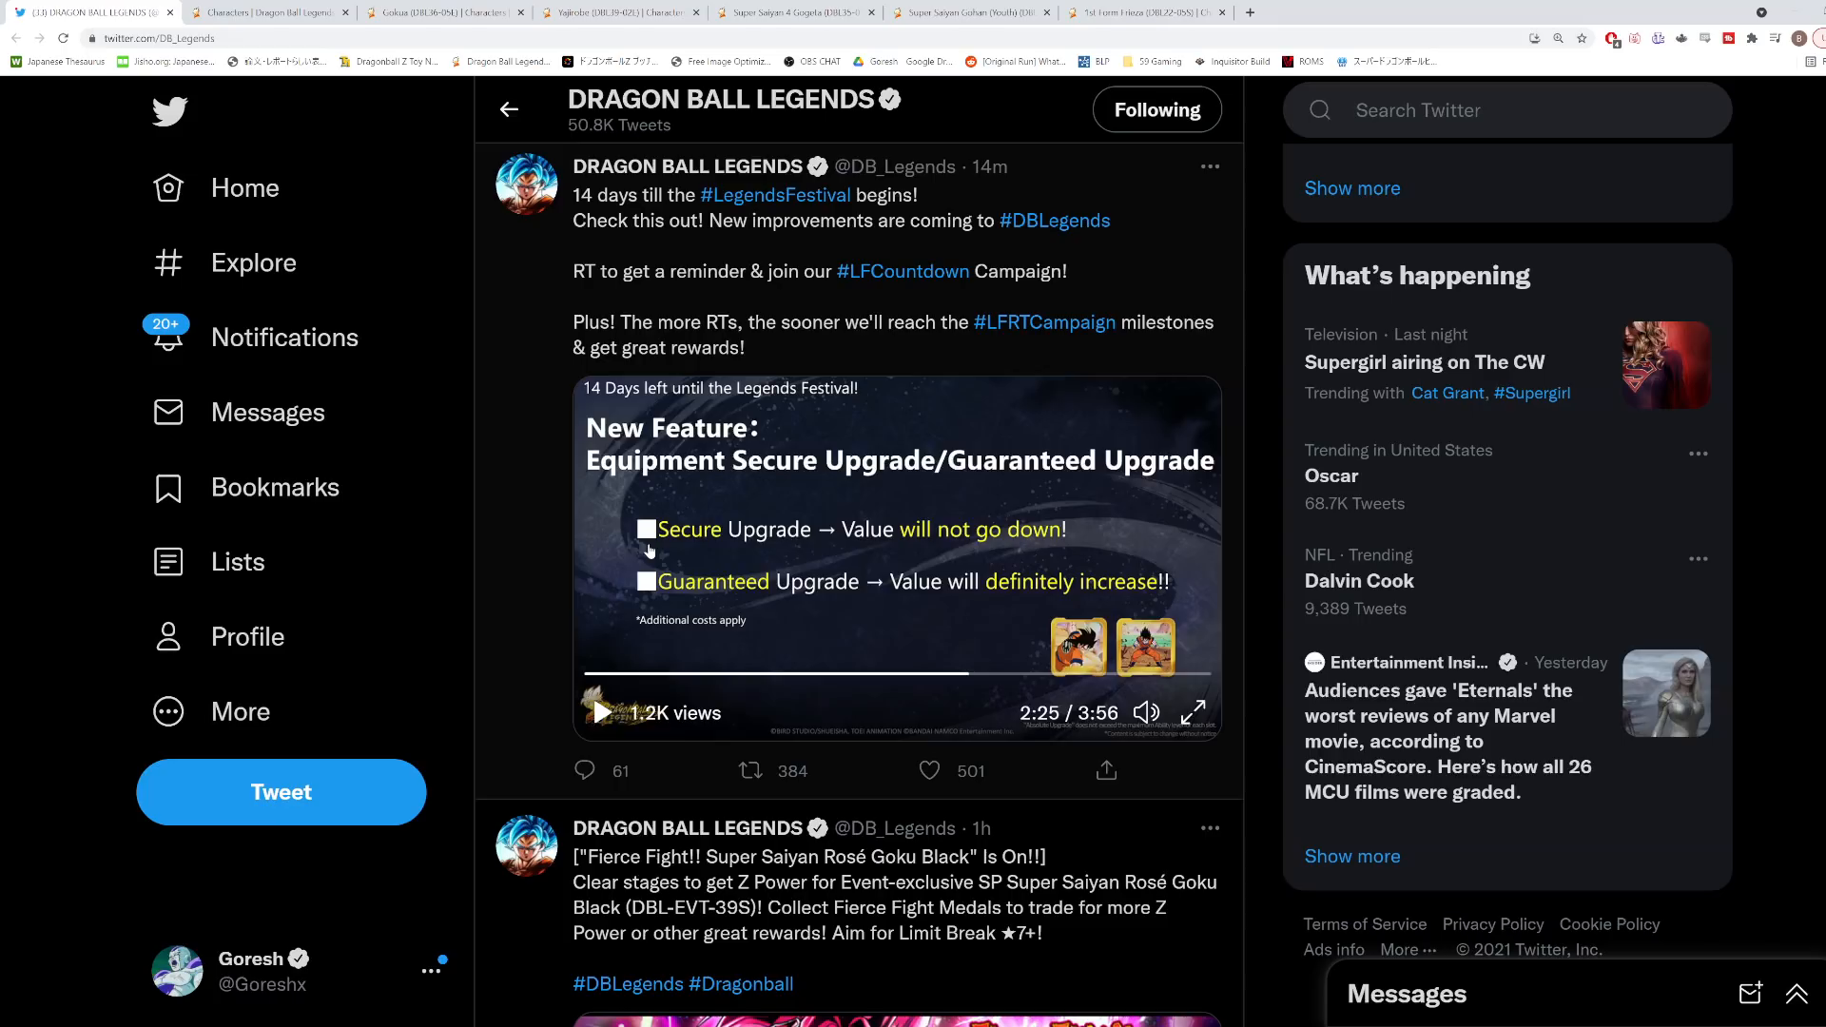
pyautogui.click(928, 770)
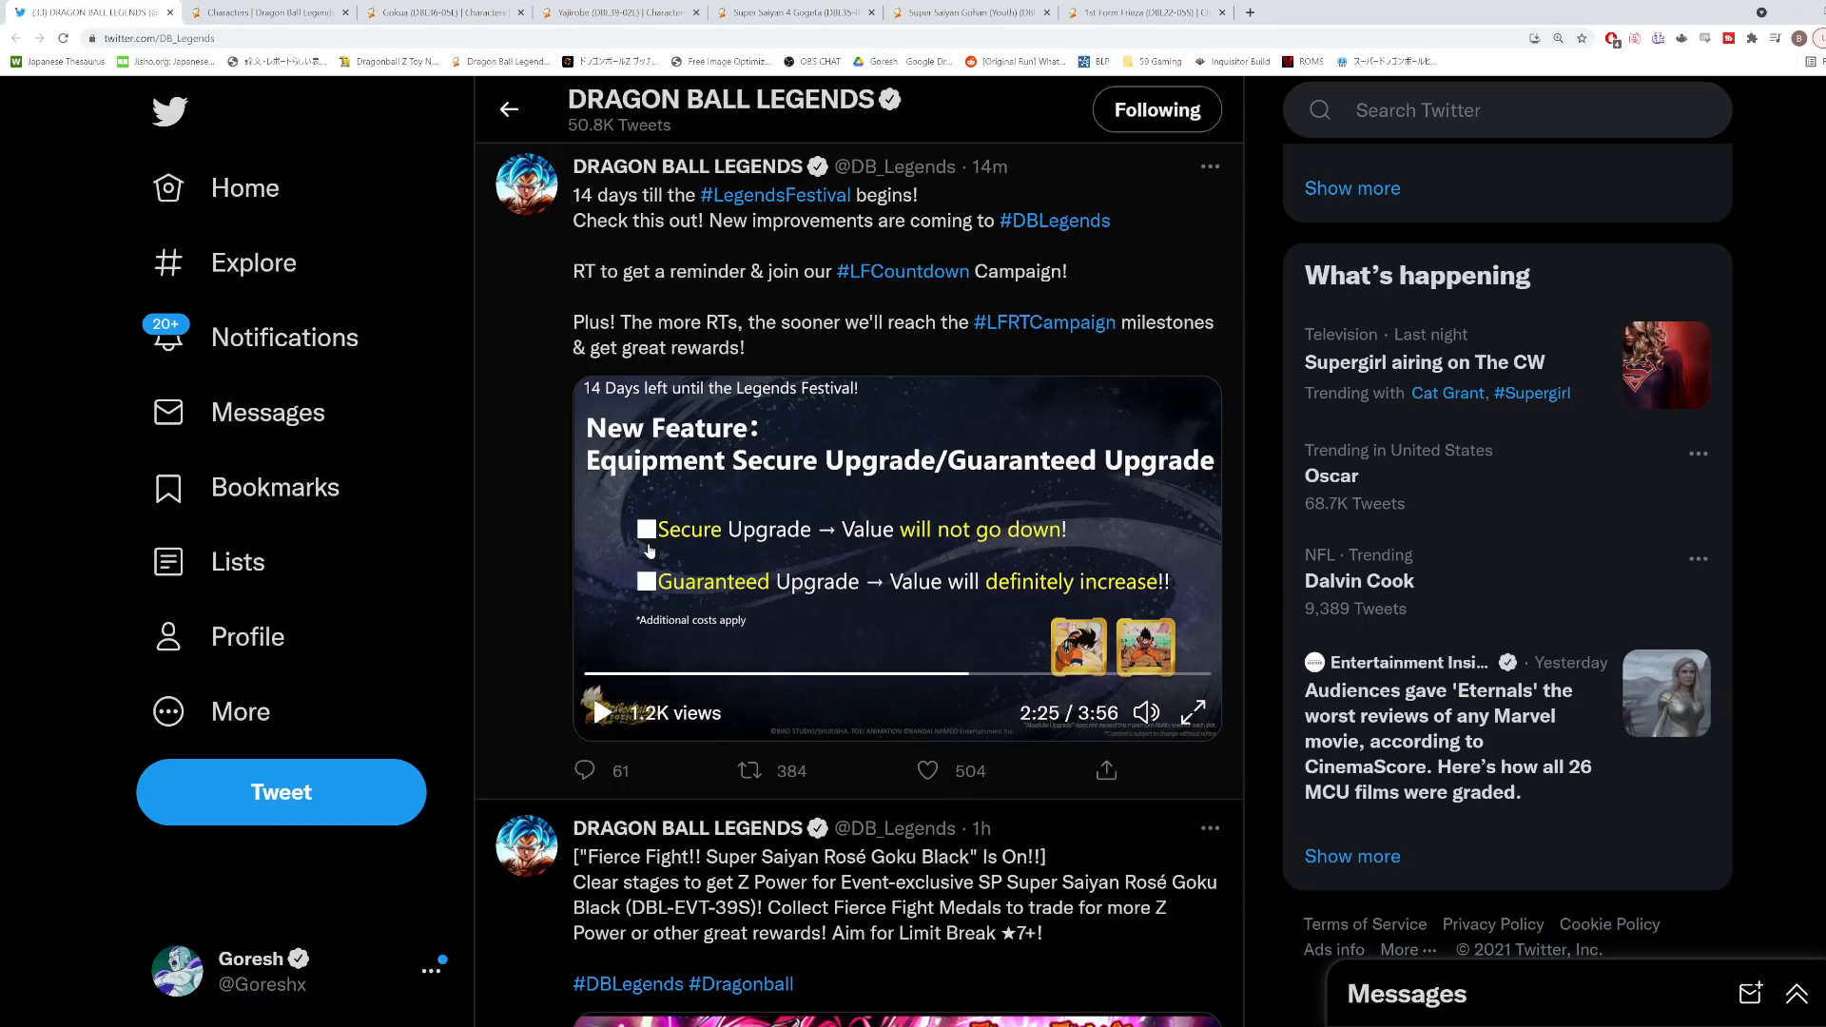
pyautogui.click(750, 770)
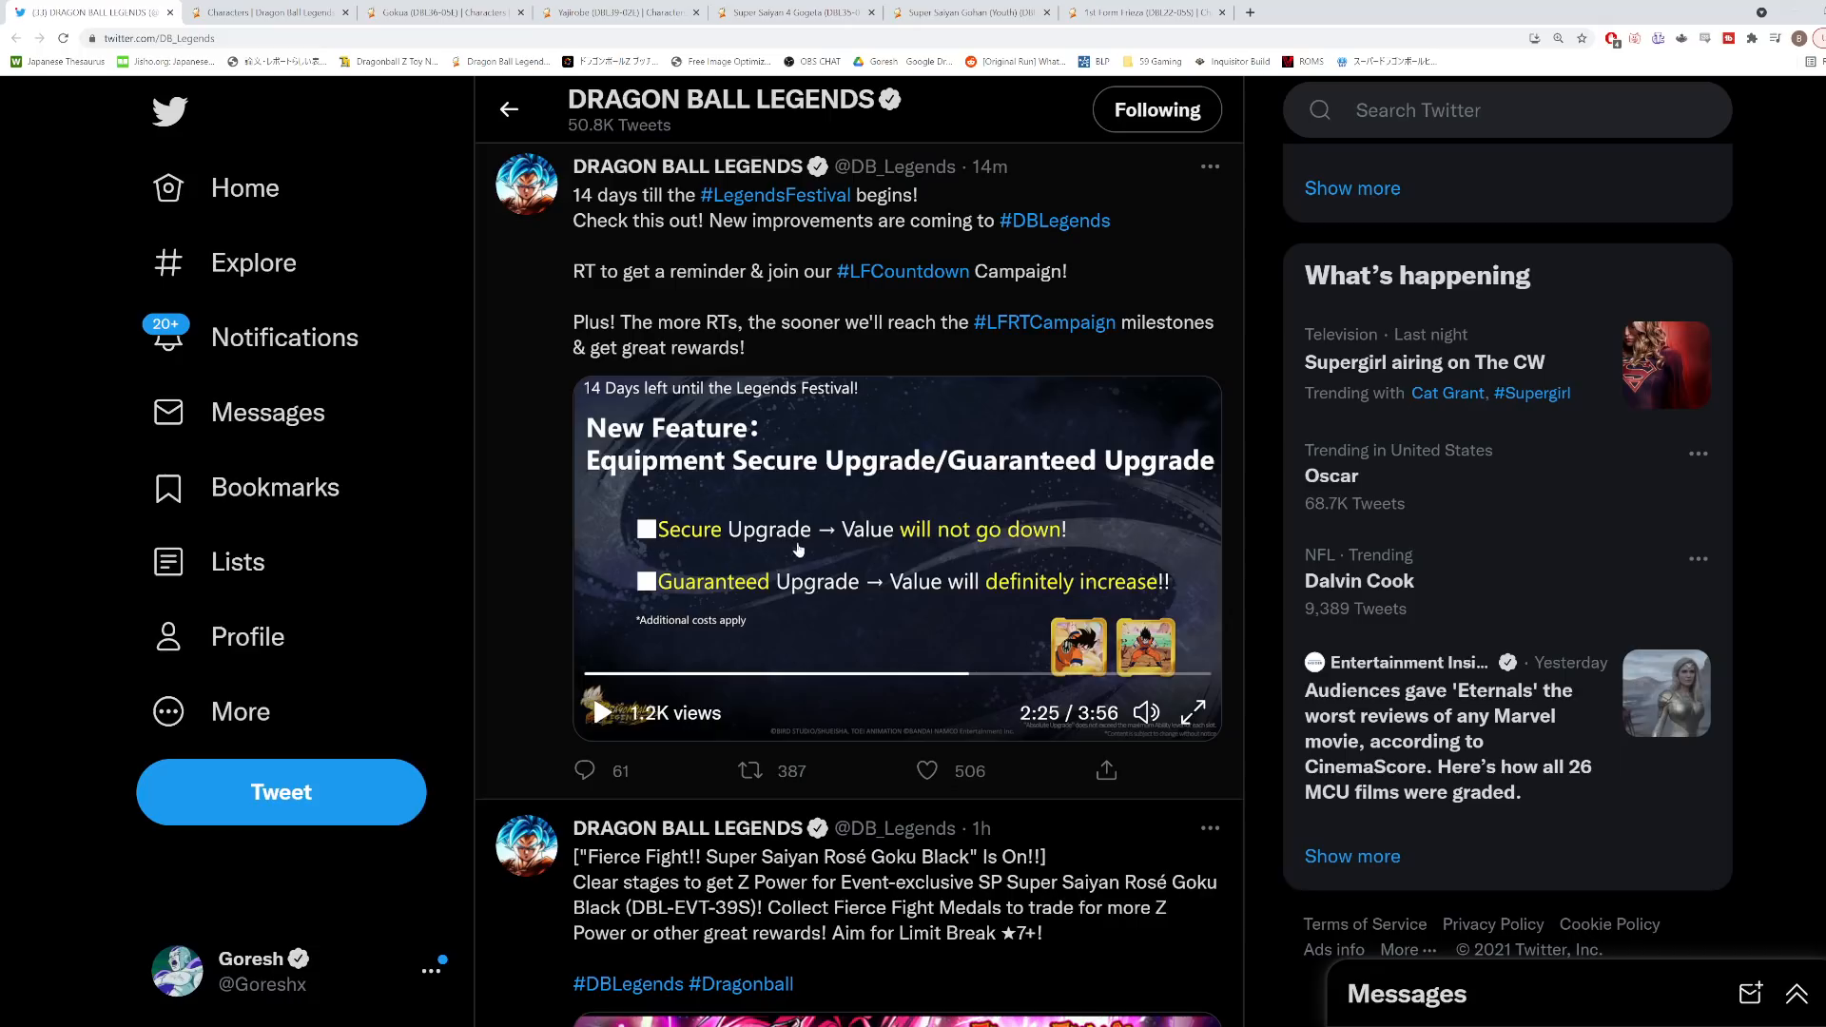
pyautogui.click(749, 770)
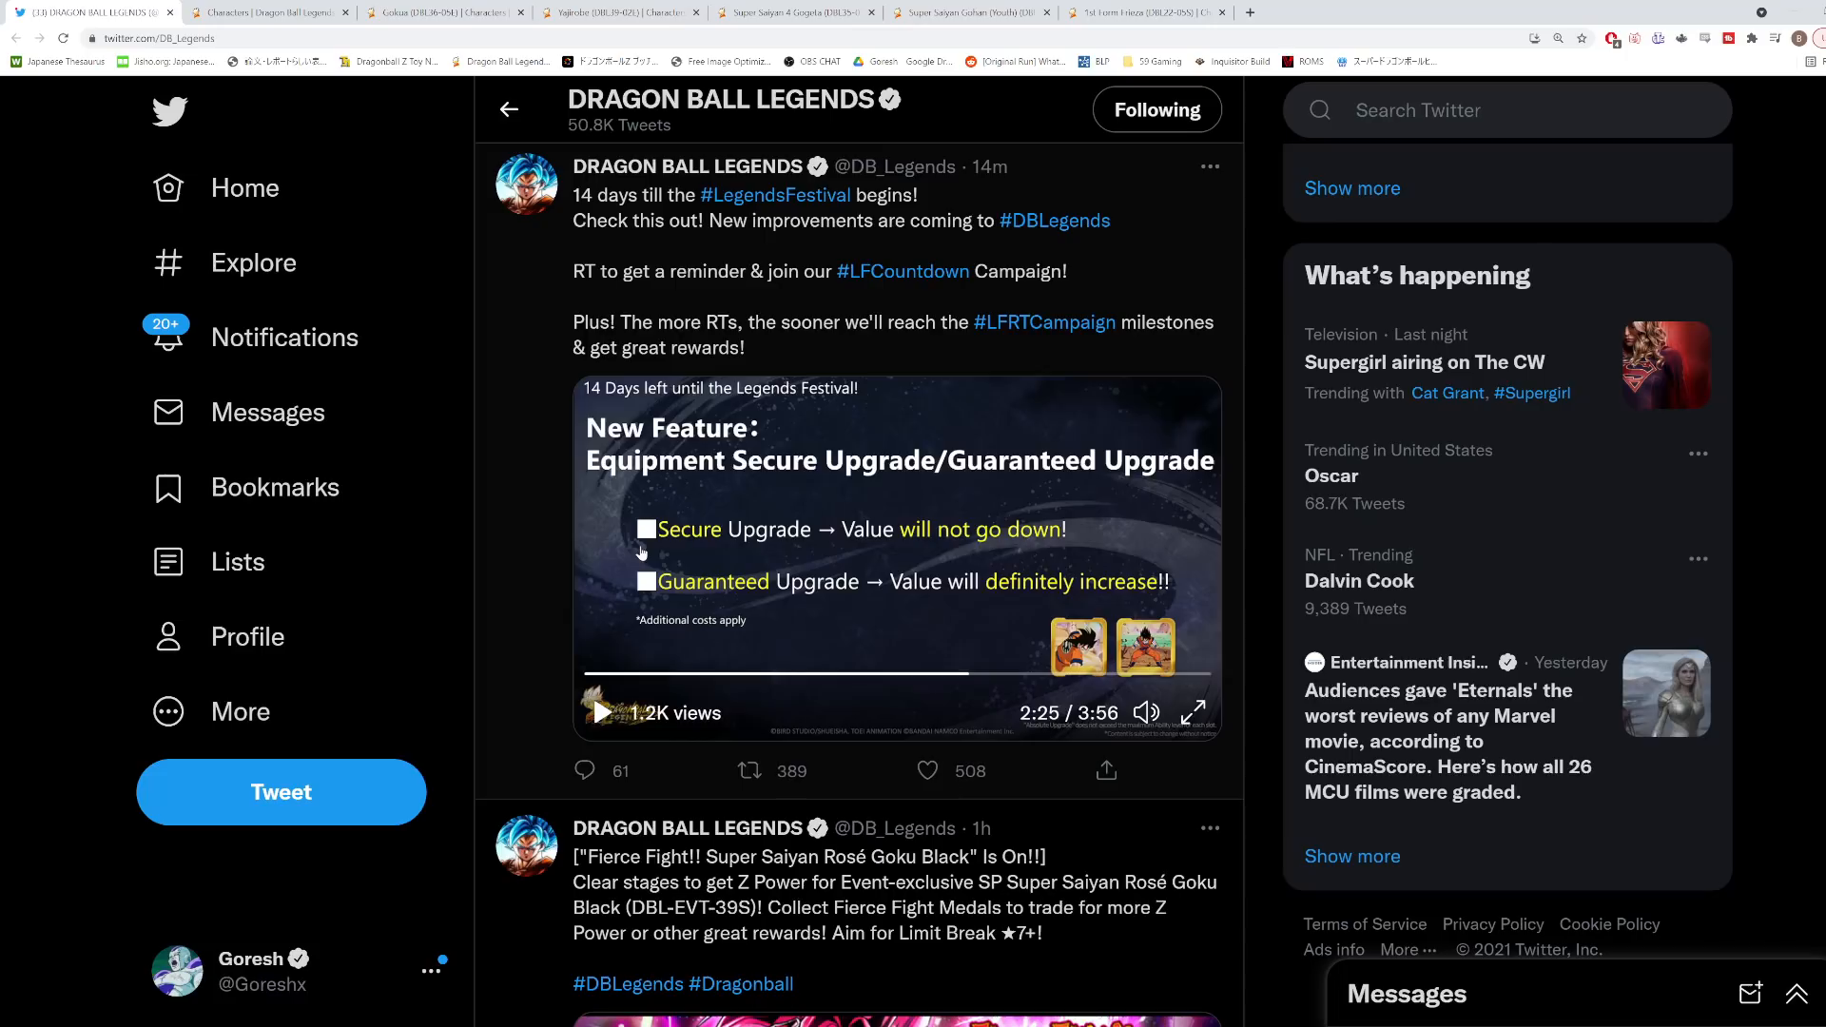
pyautogui.moveTo(966, 517)
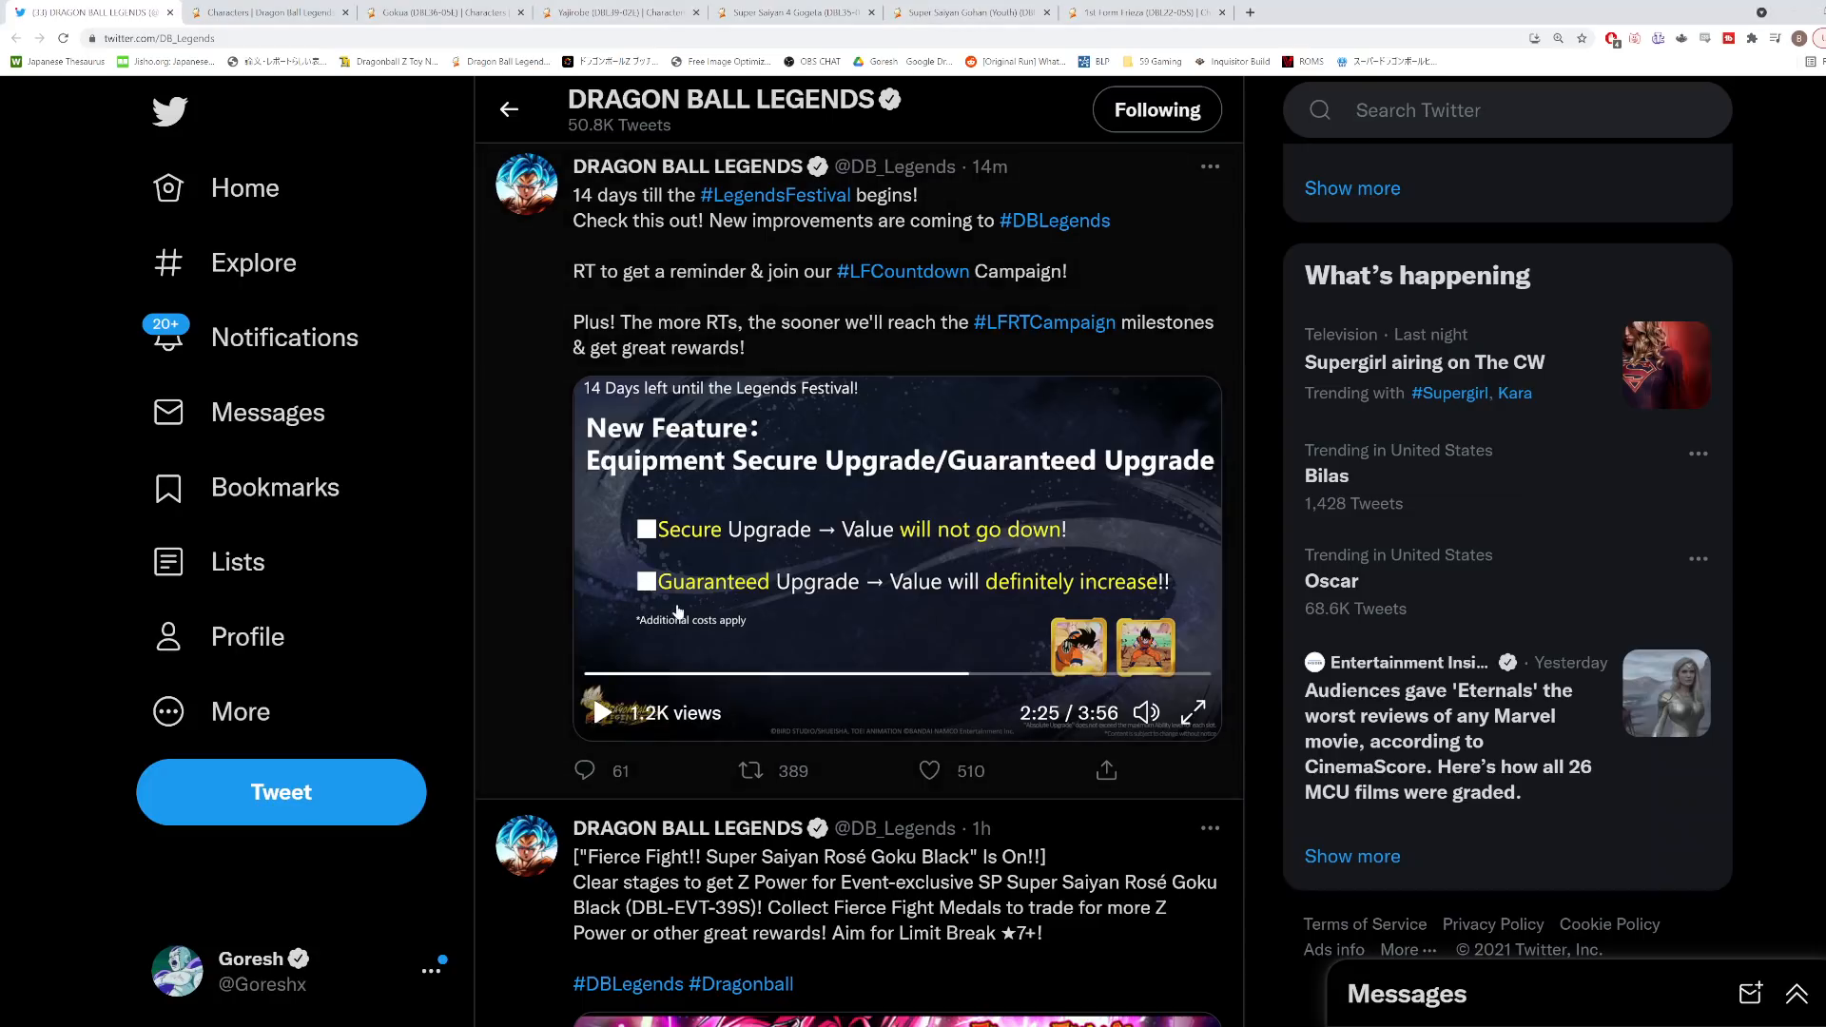
pyautogui.moveTo(816, 646)
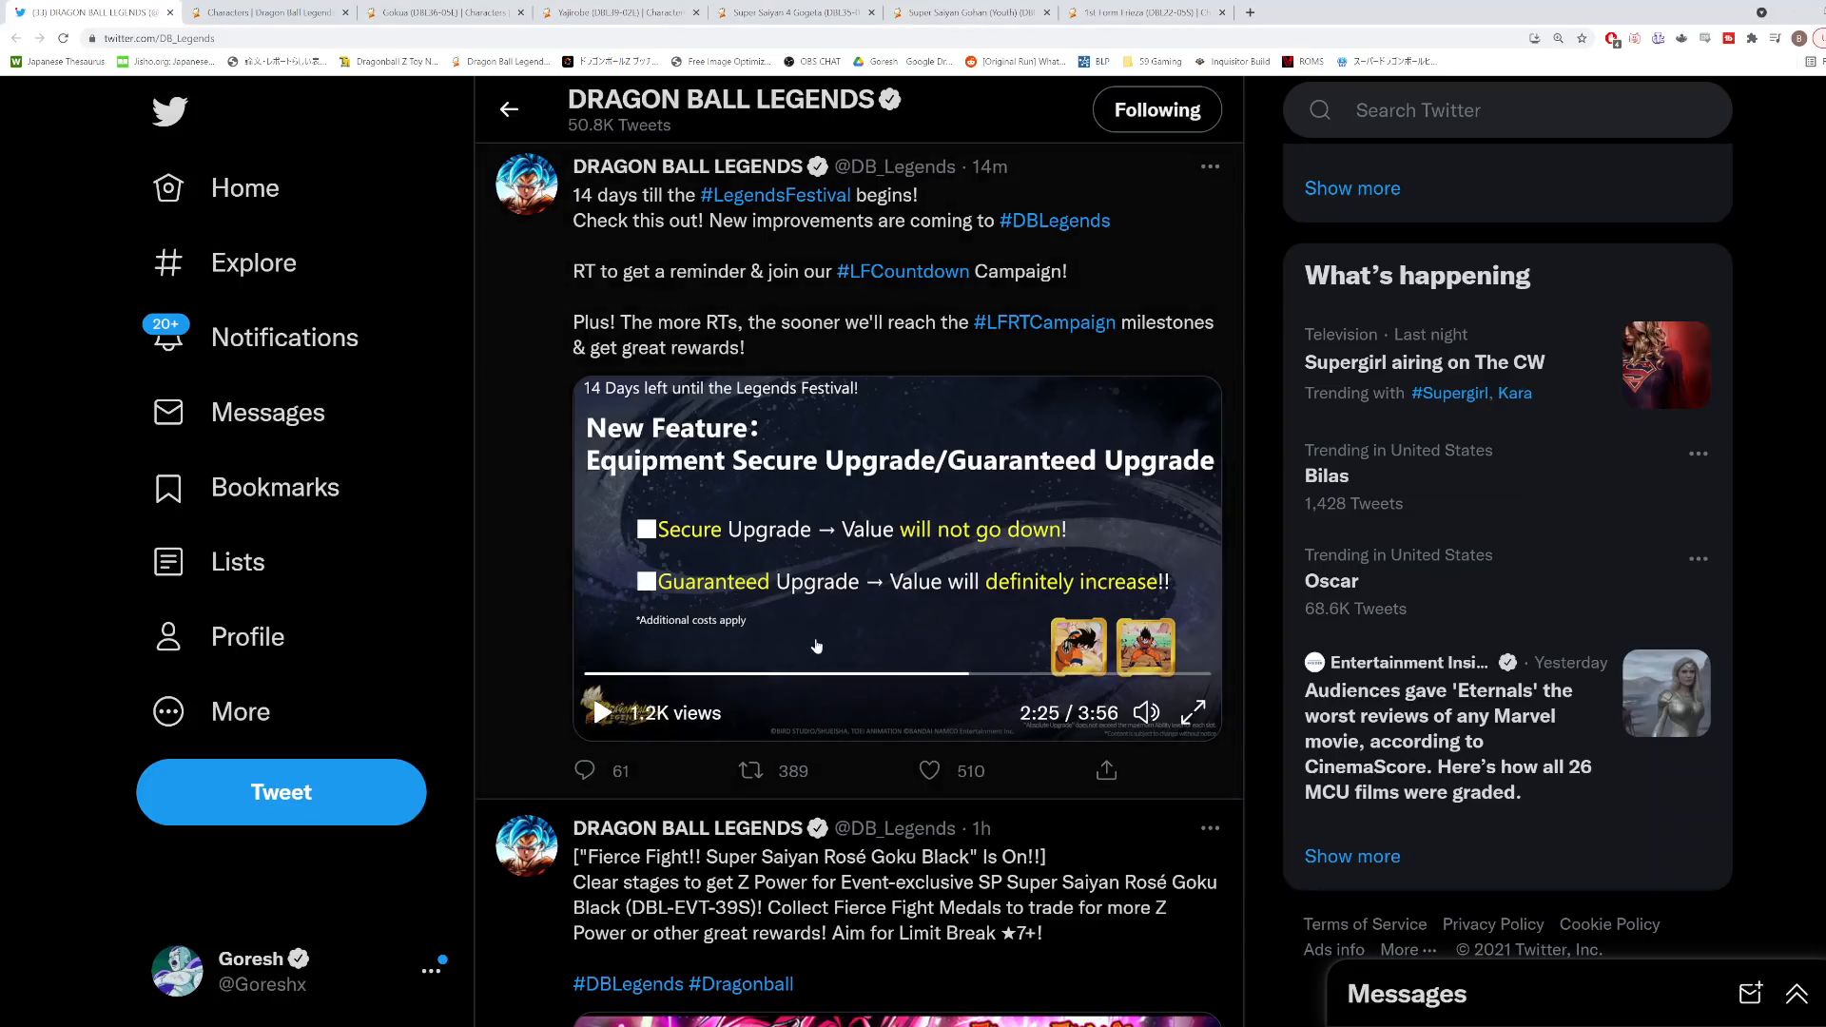
pyautogui.click(930, 770)
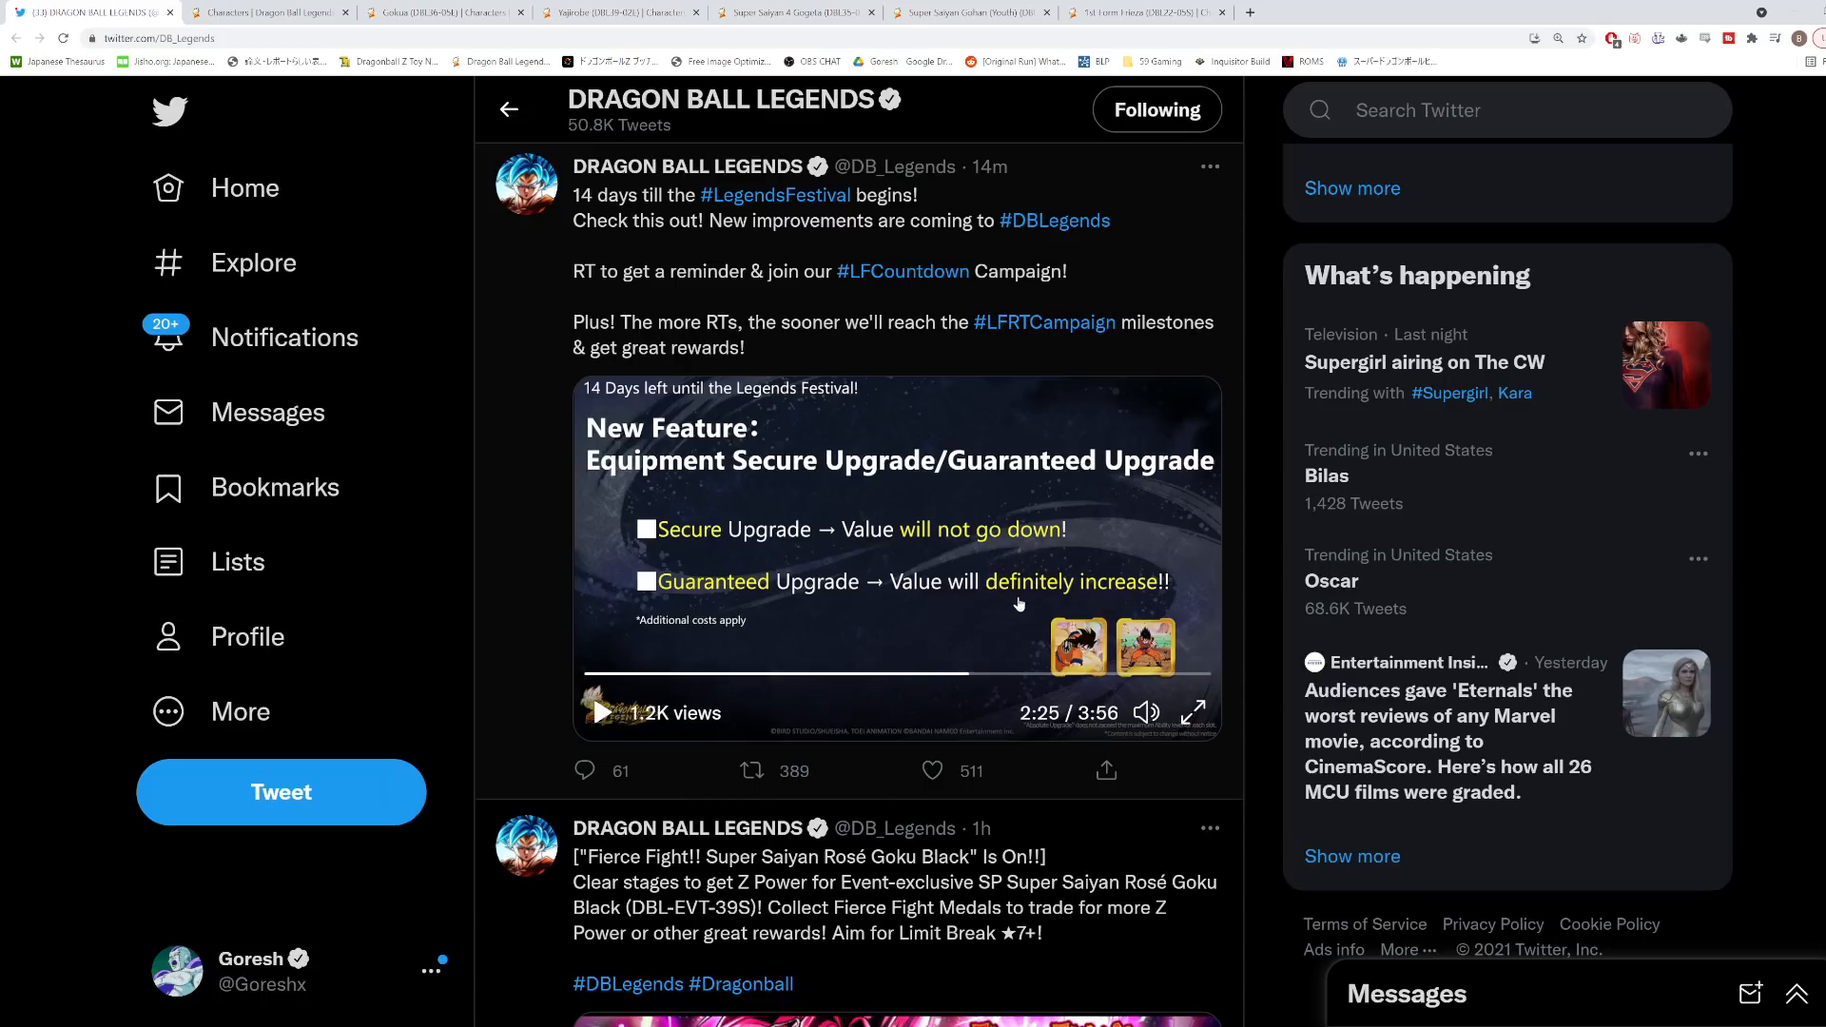
pyautogui.moveTo(1162, 567)
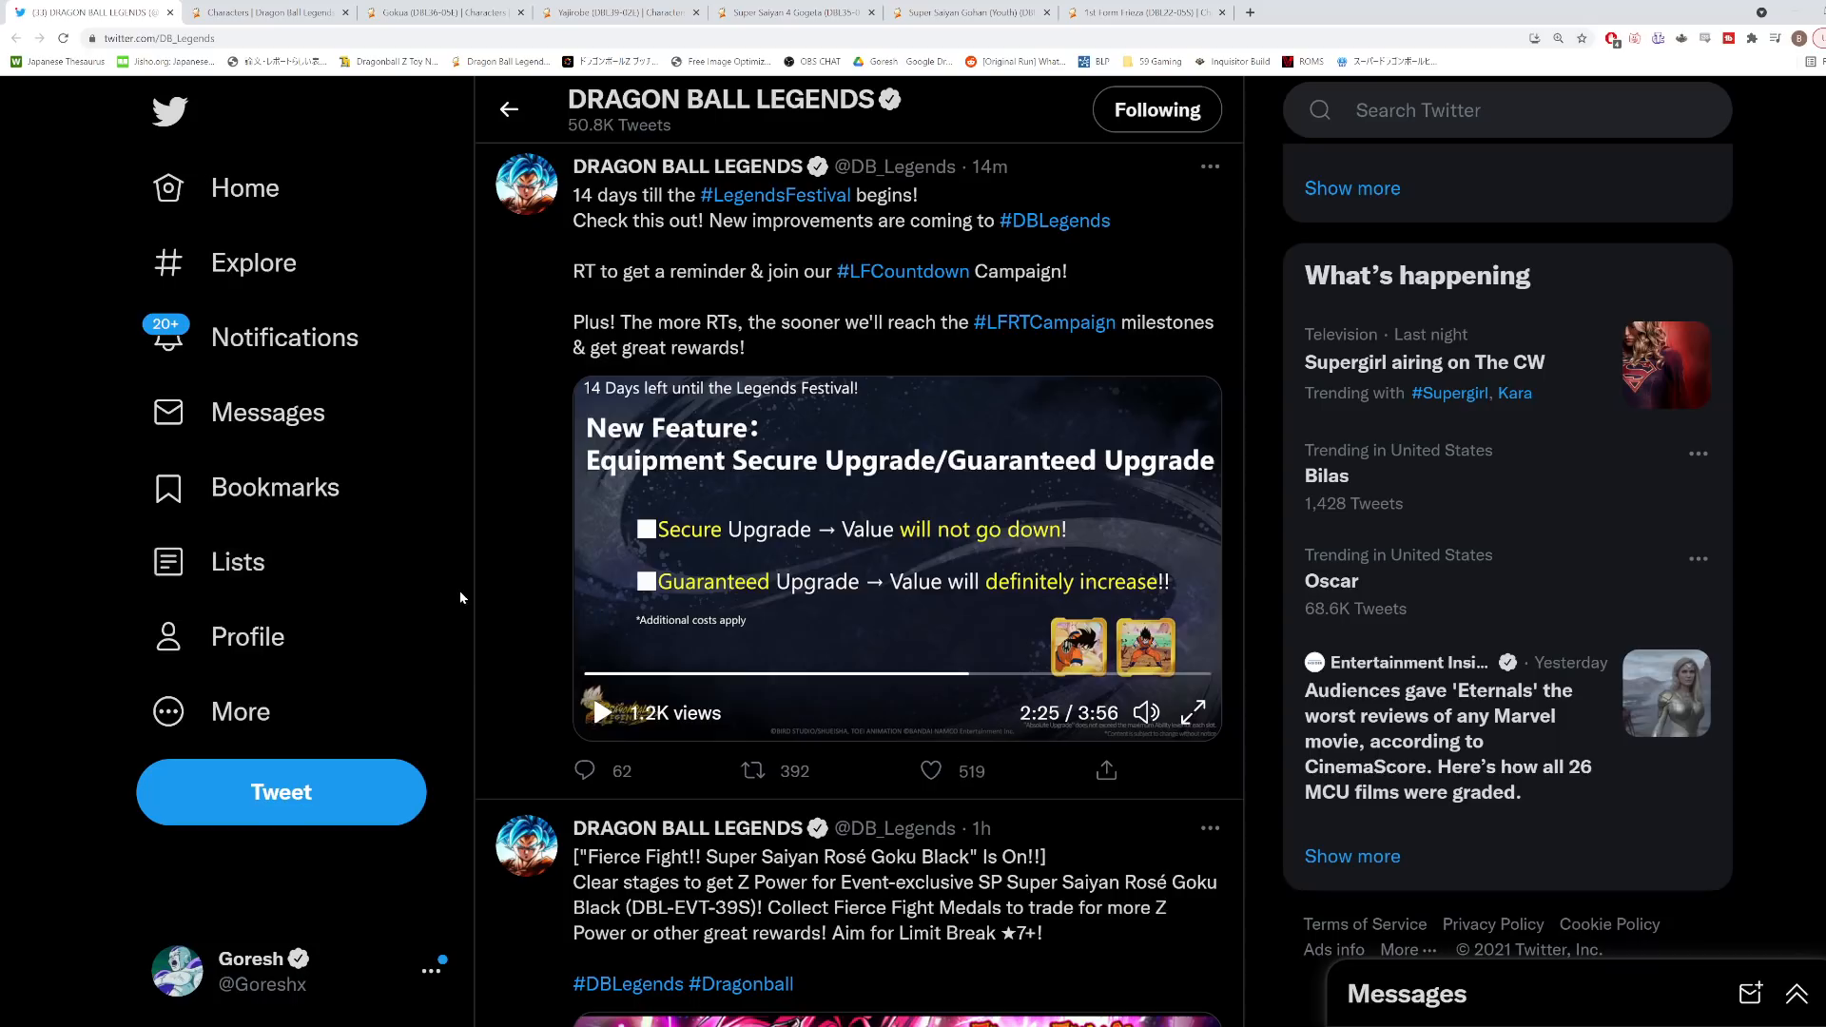
pyautogui.click(753, 770)
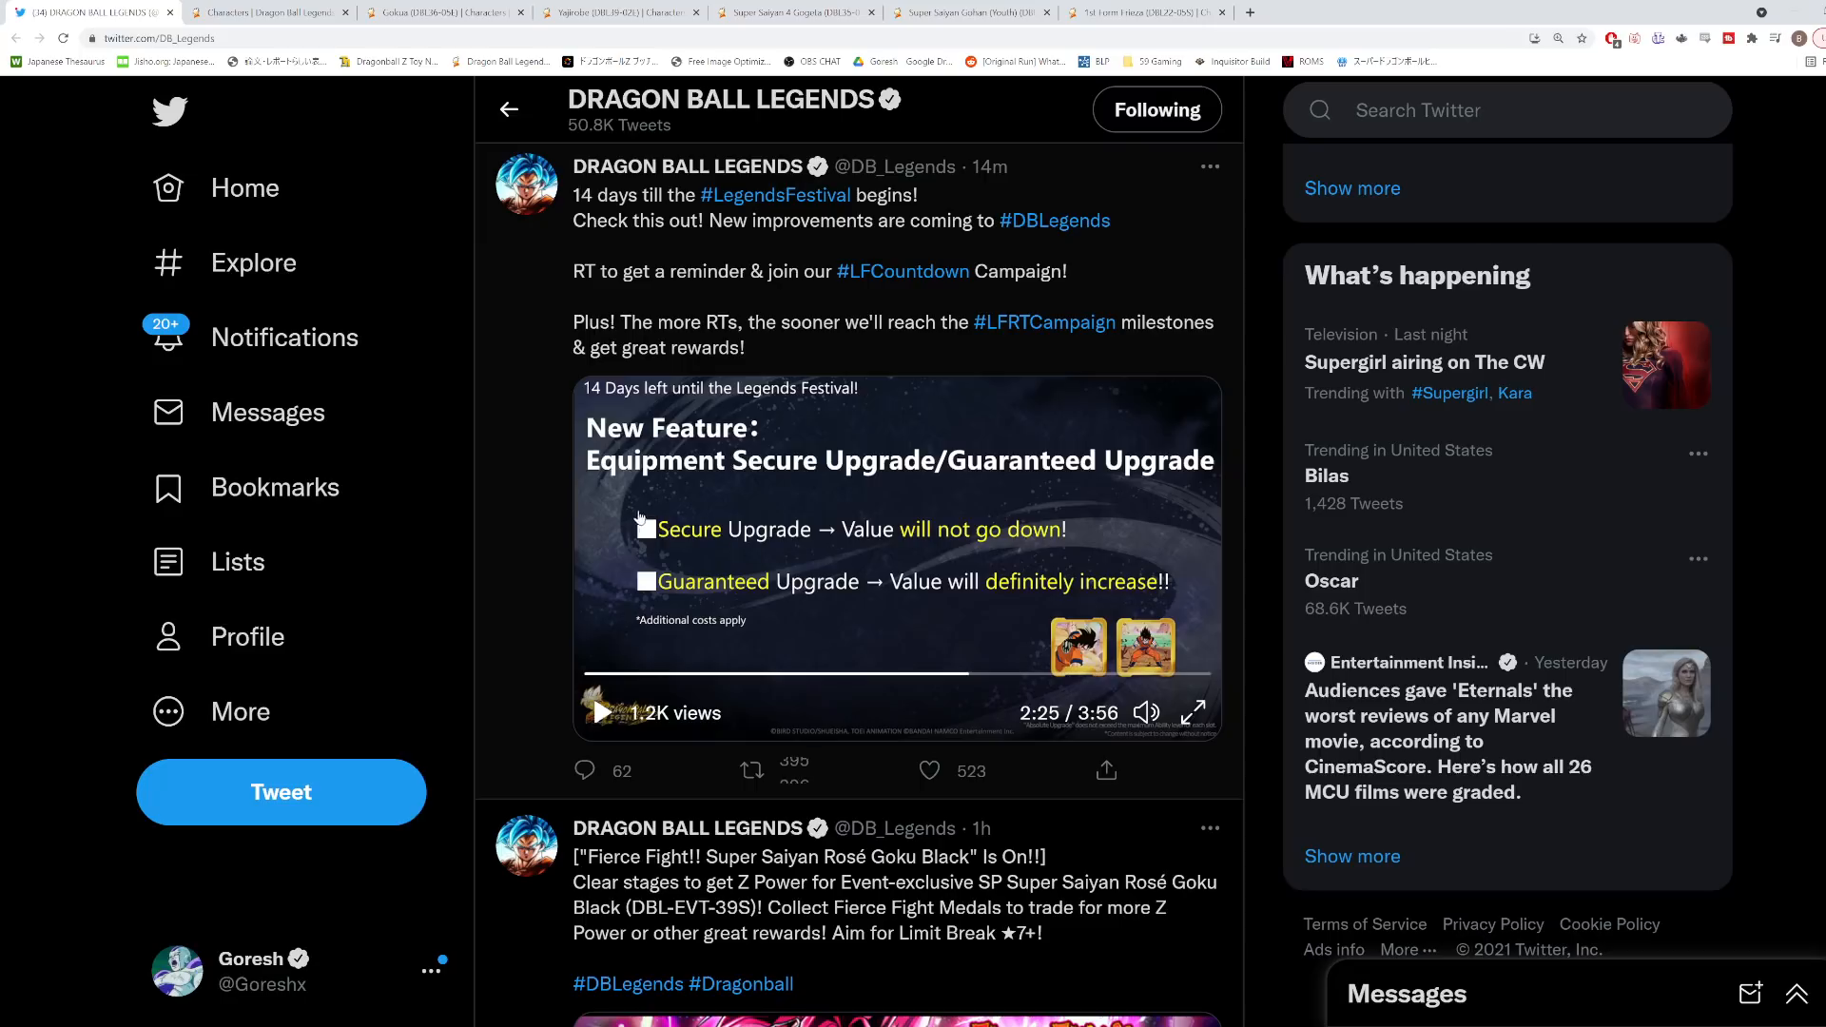
pyautogui.click(751, 770)
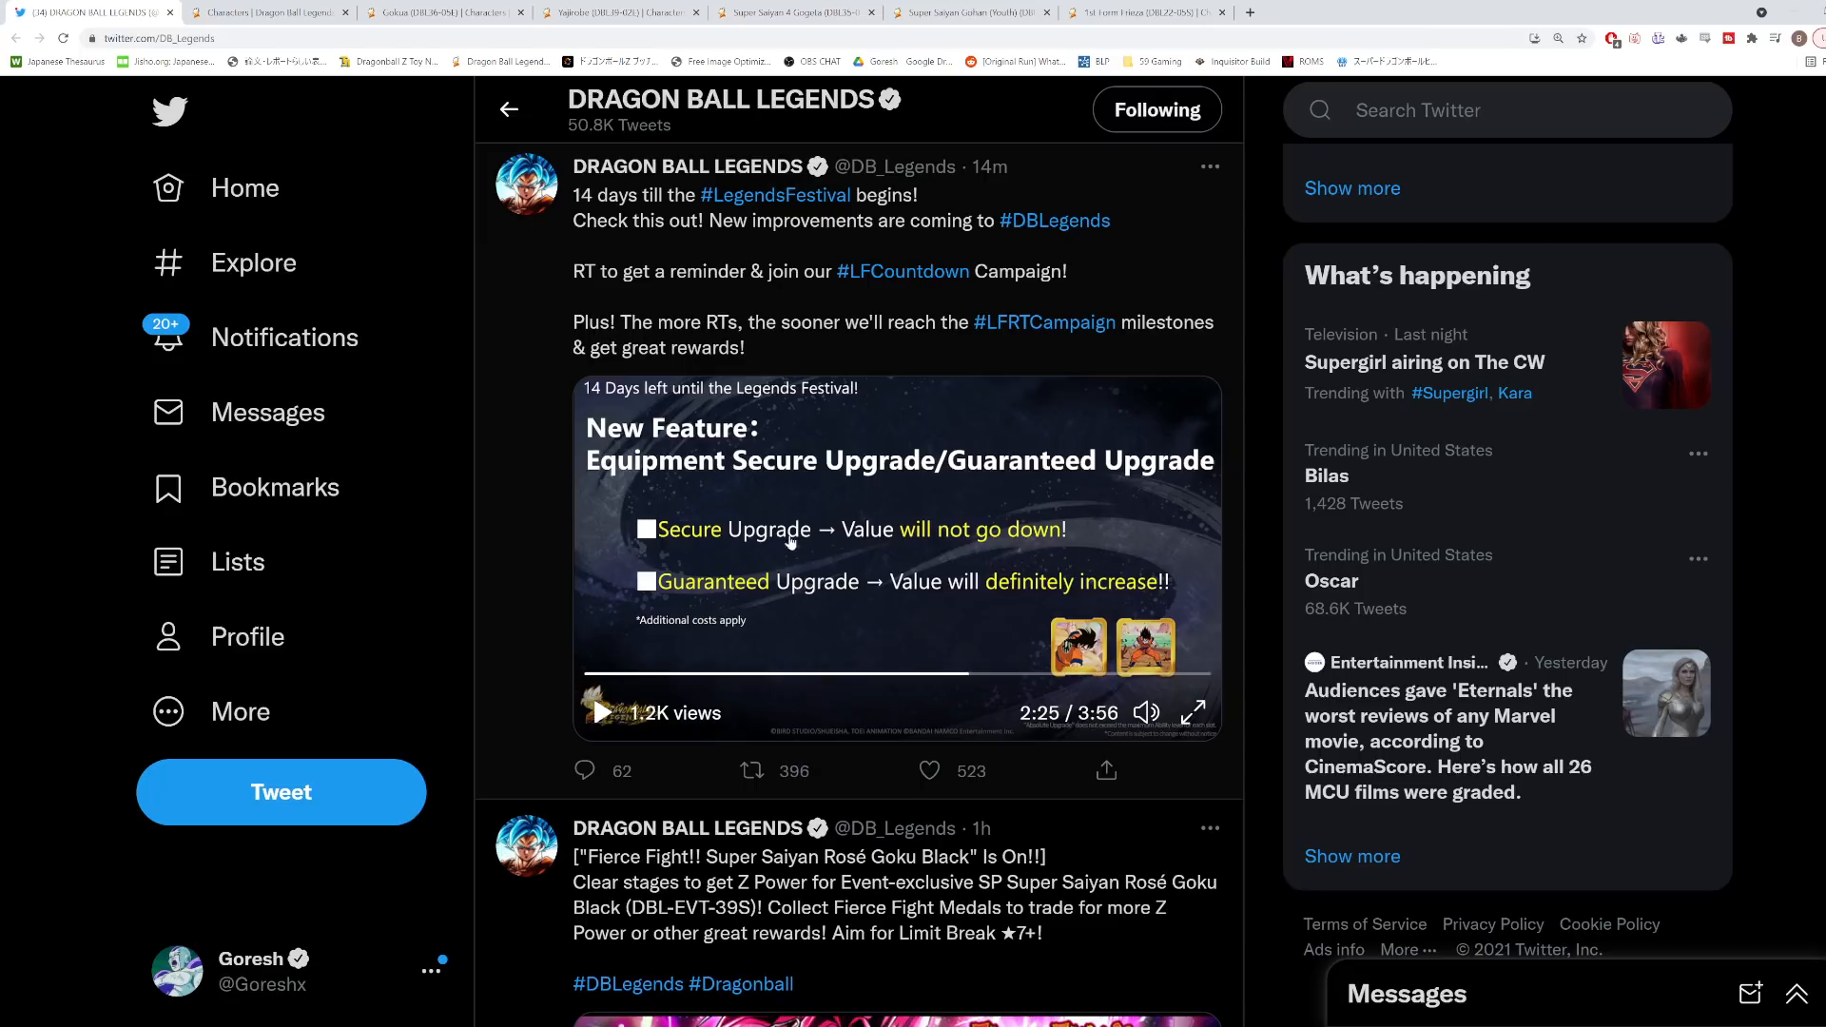
pyautogui.click(928, 771)
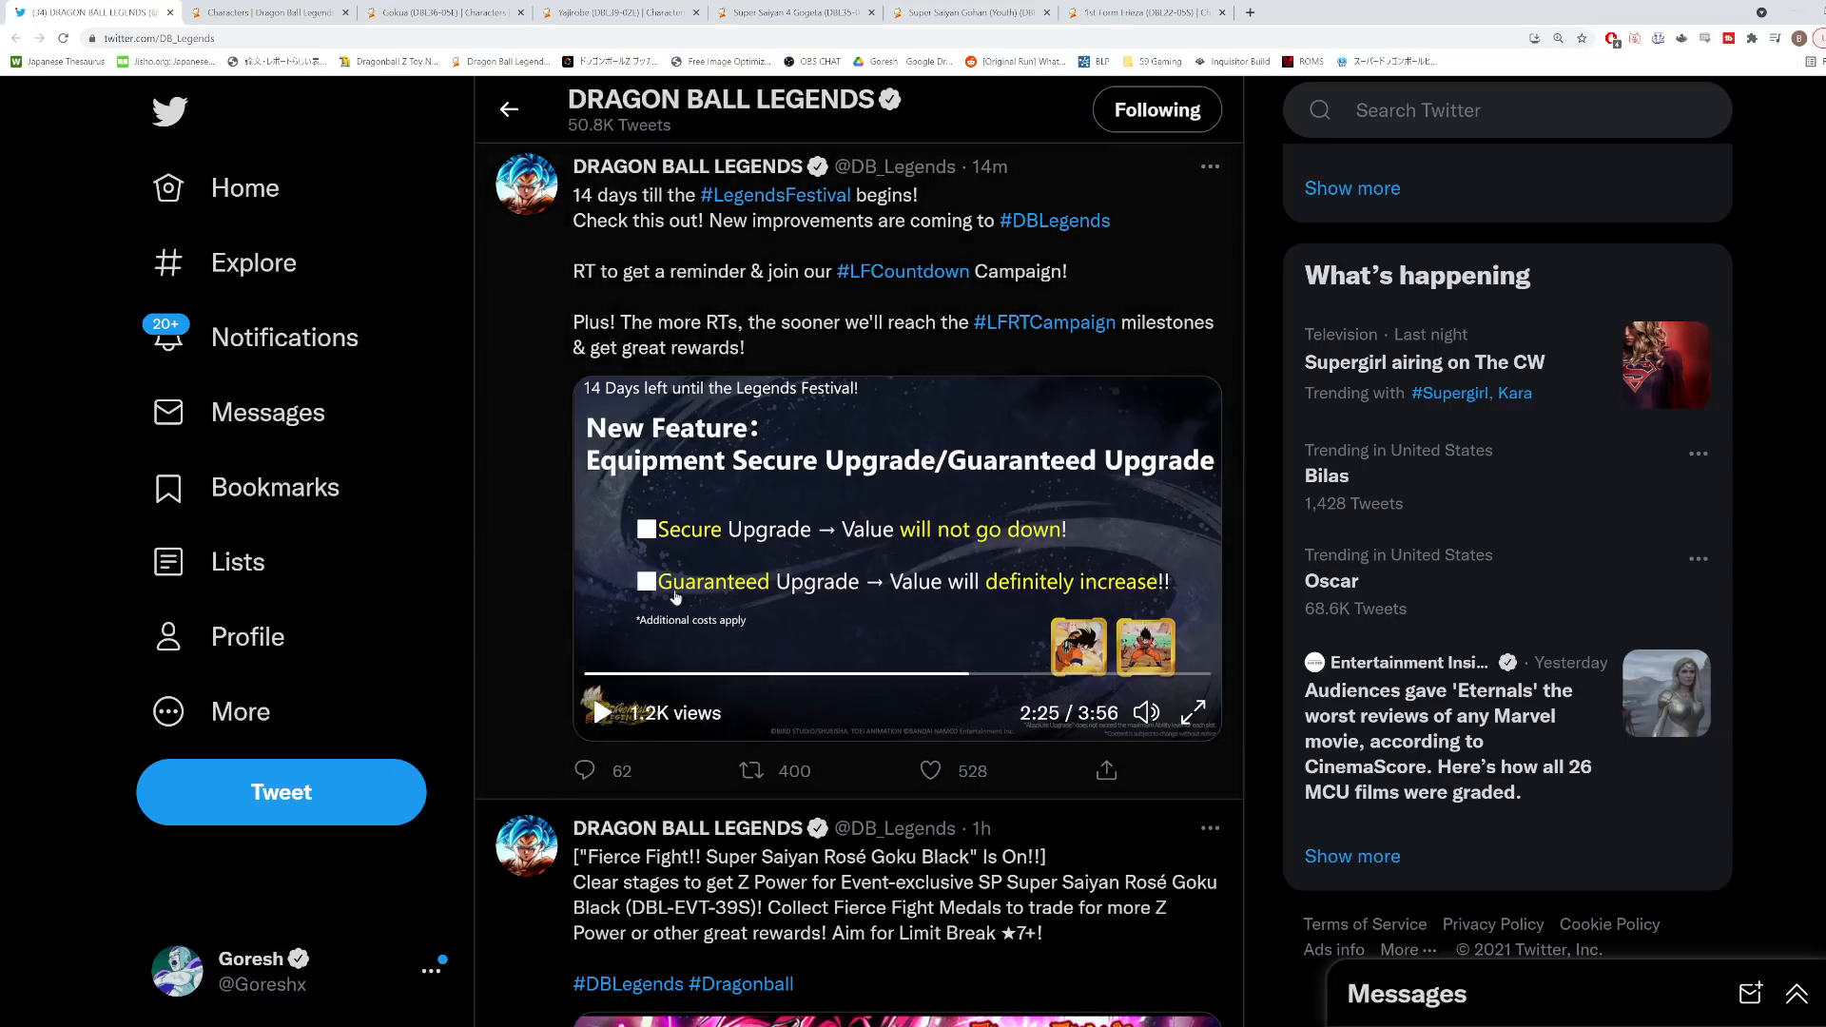
pyautogui.moveTo(1040, 563)
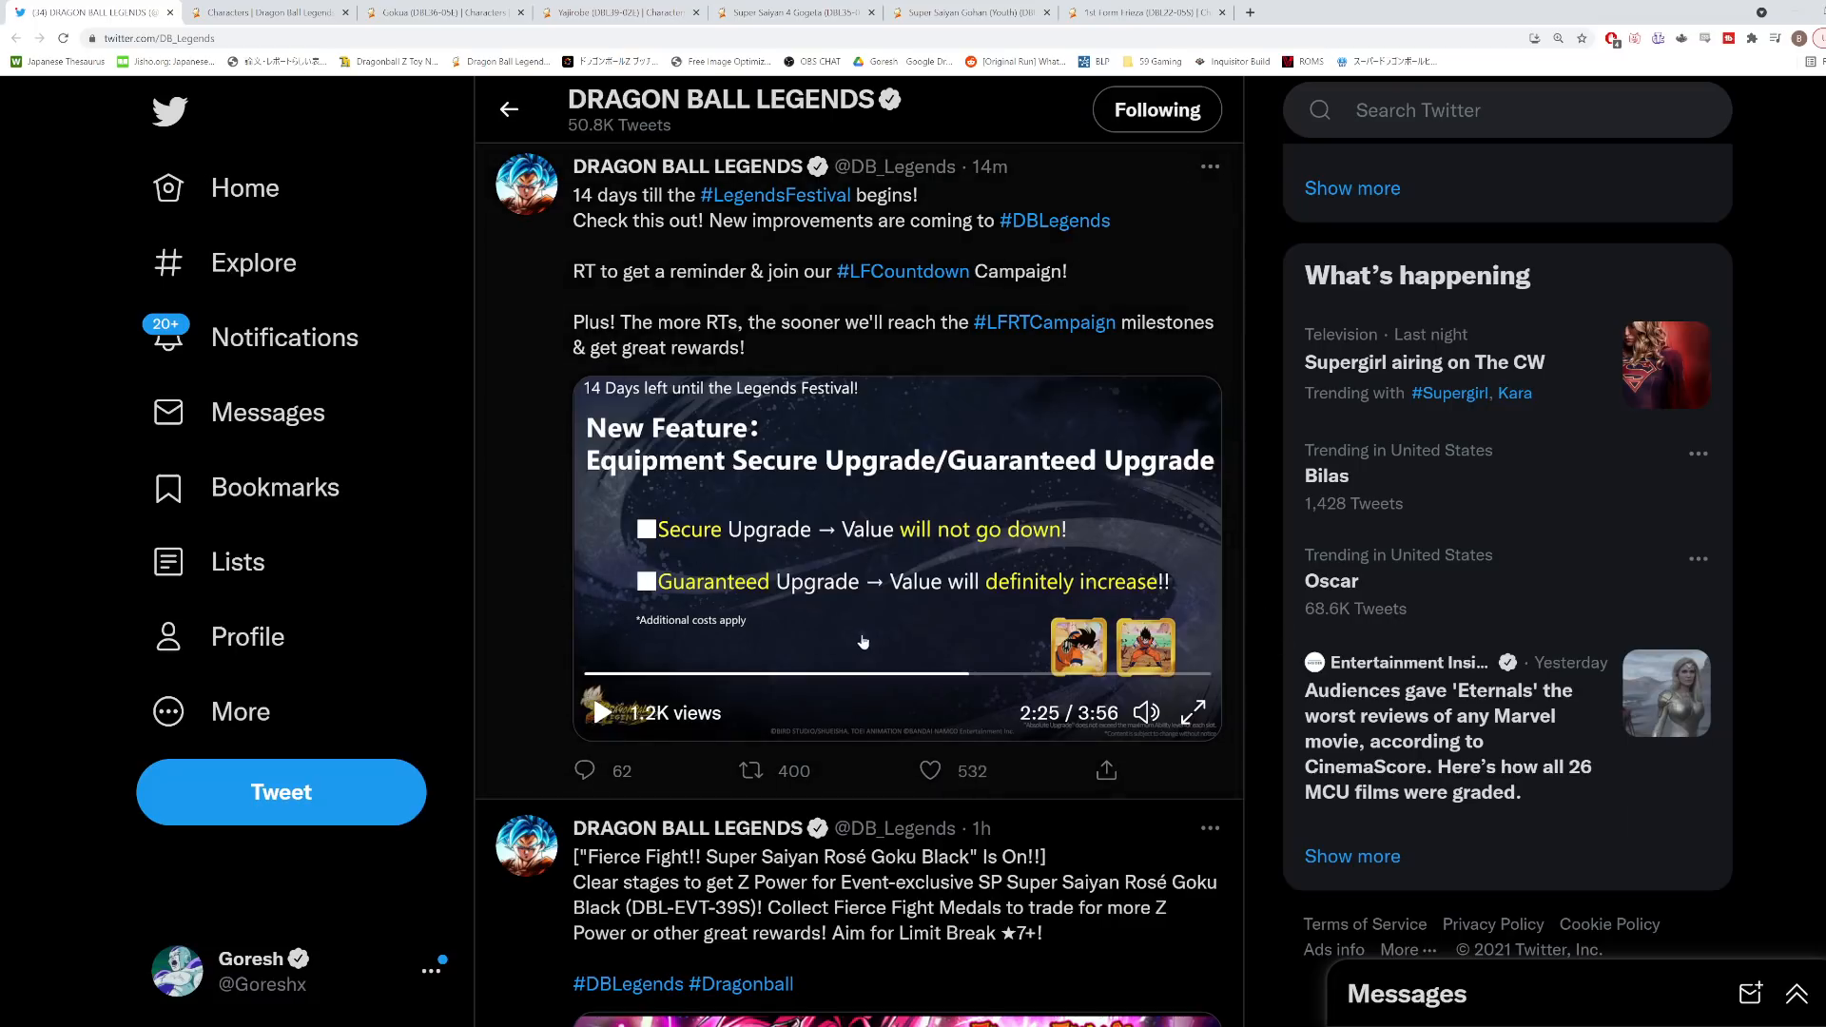
pyautogui.moveTo(588, 588)
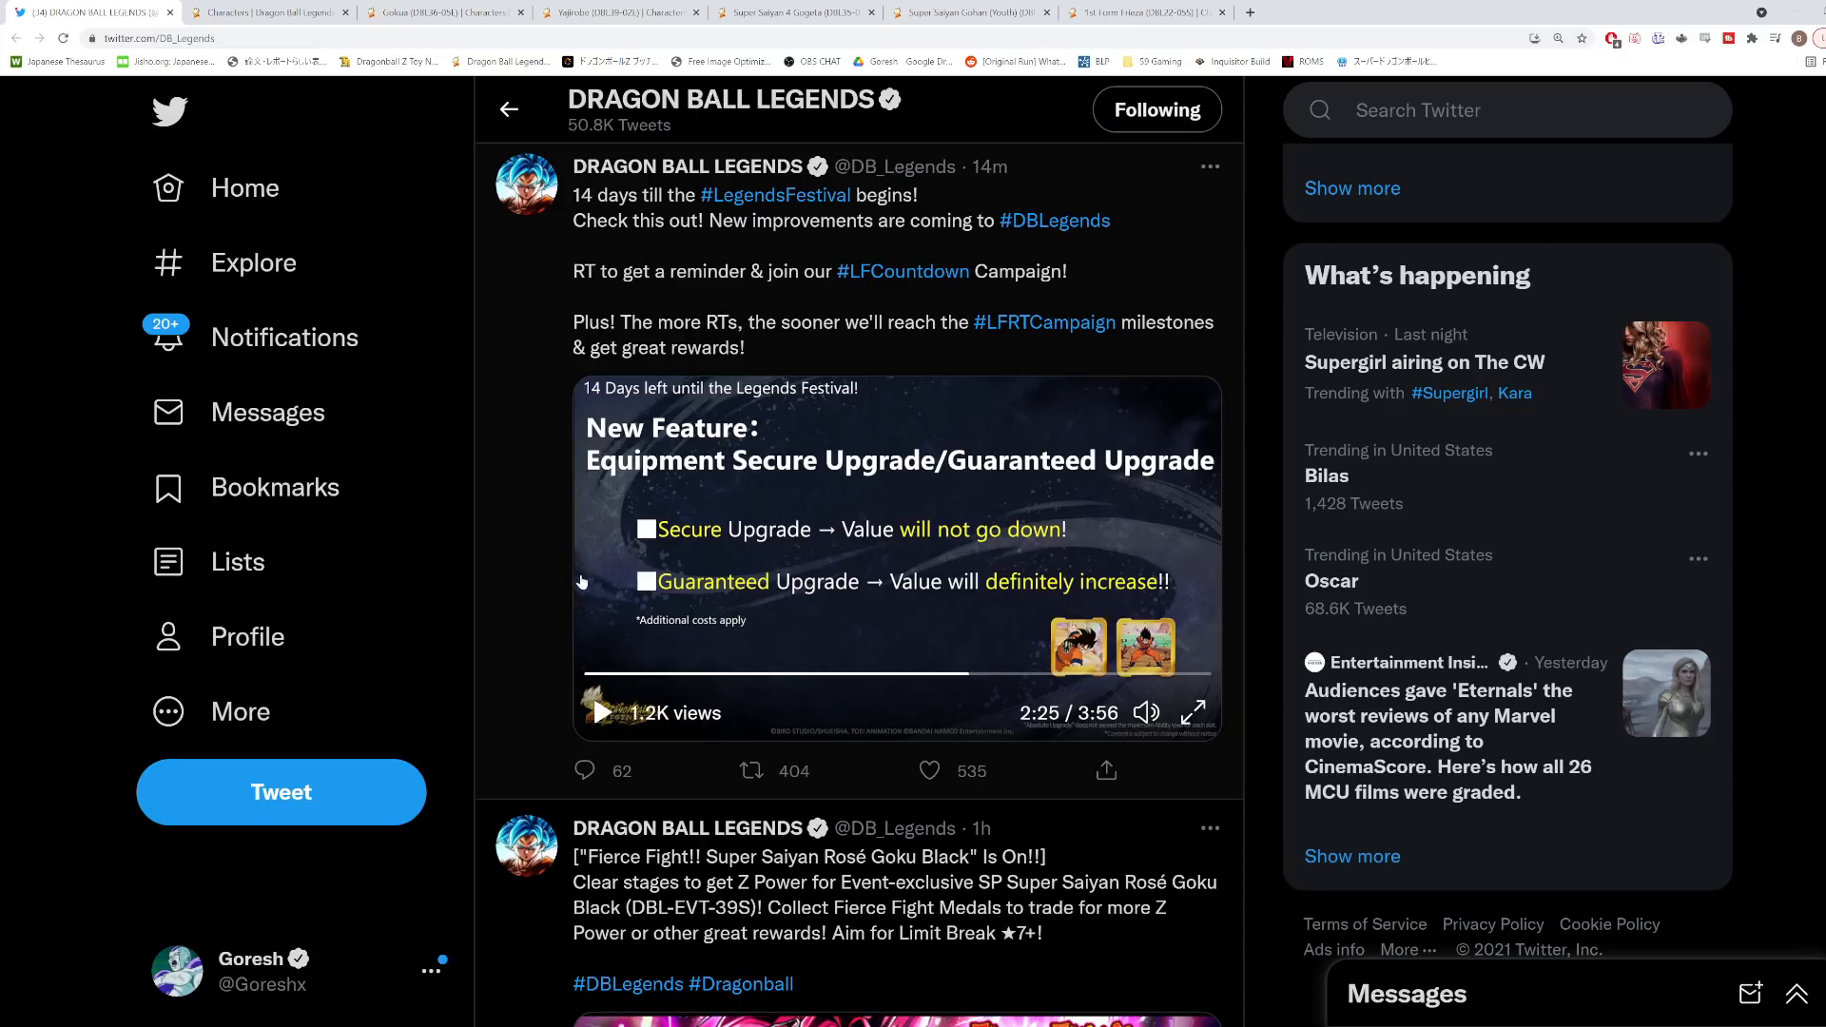
pyautogui.moveTo(759, 573)
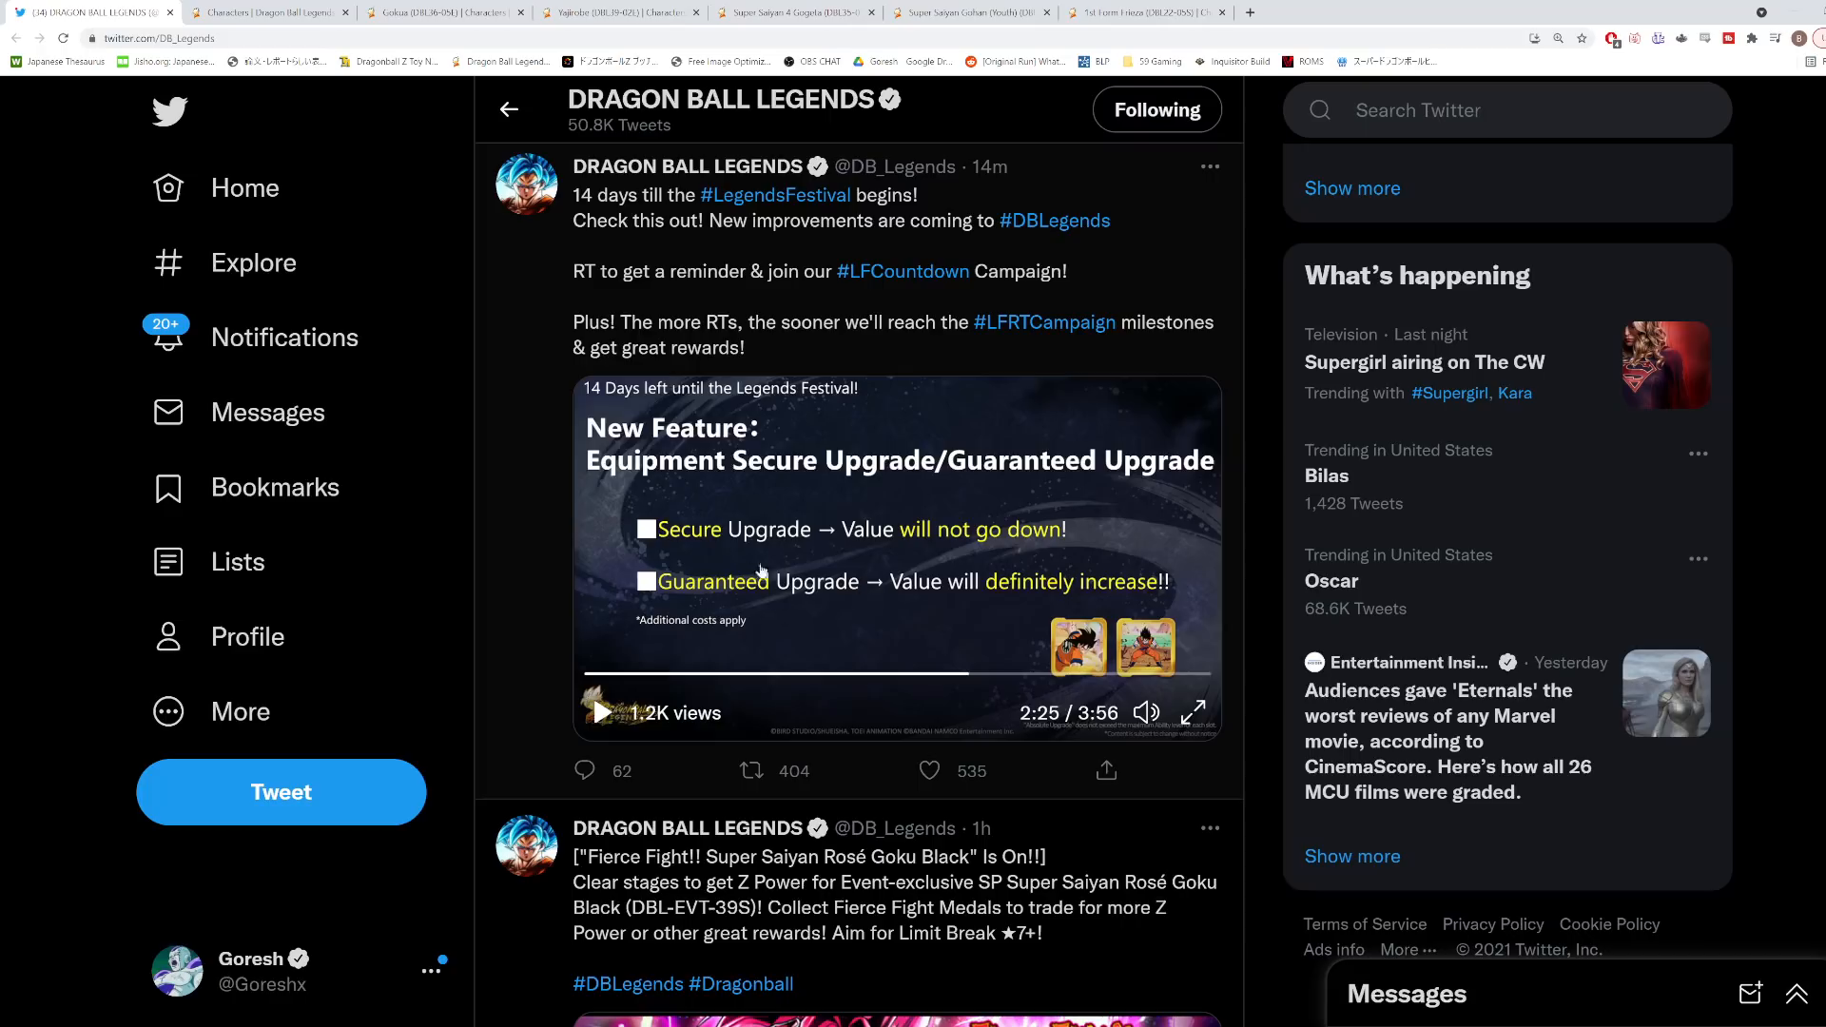
pyautogui.moveTo(645, 614)
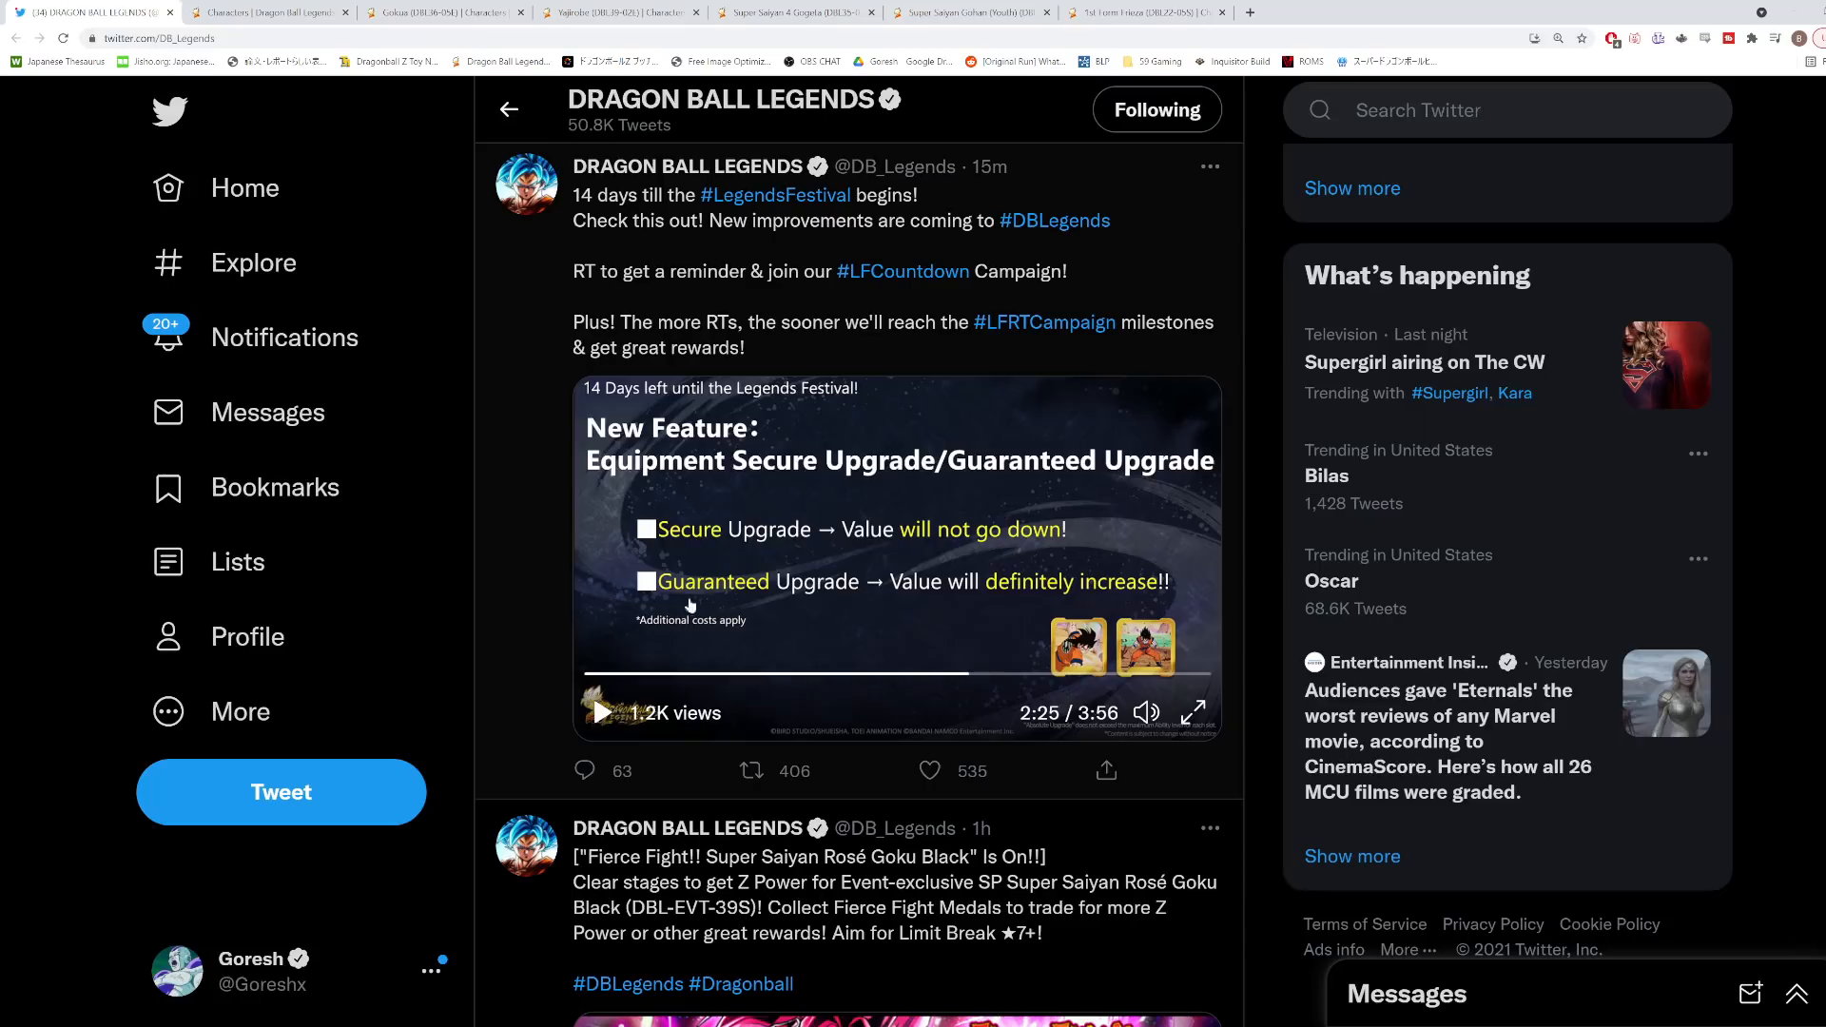
pyautogui.moveTo(863, 592)
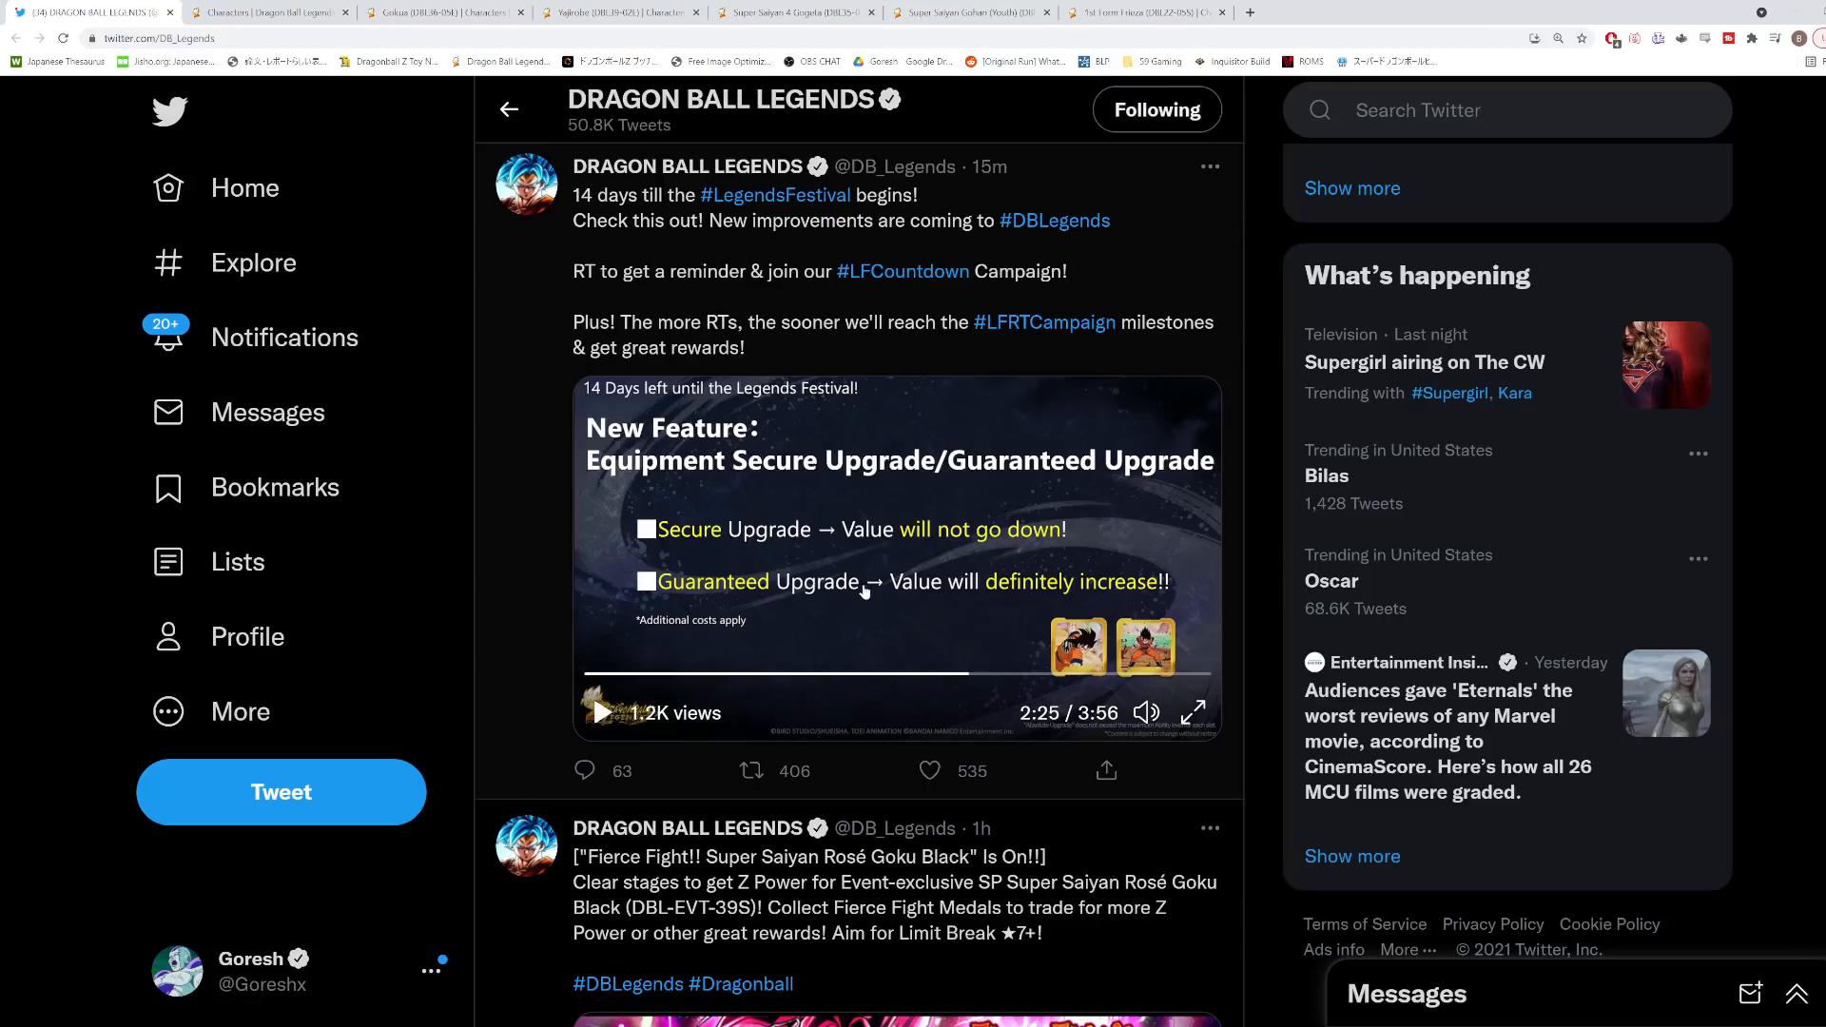
pyautogui.click(928, 771)
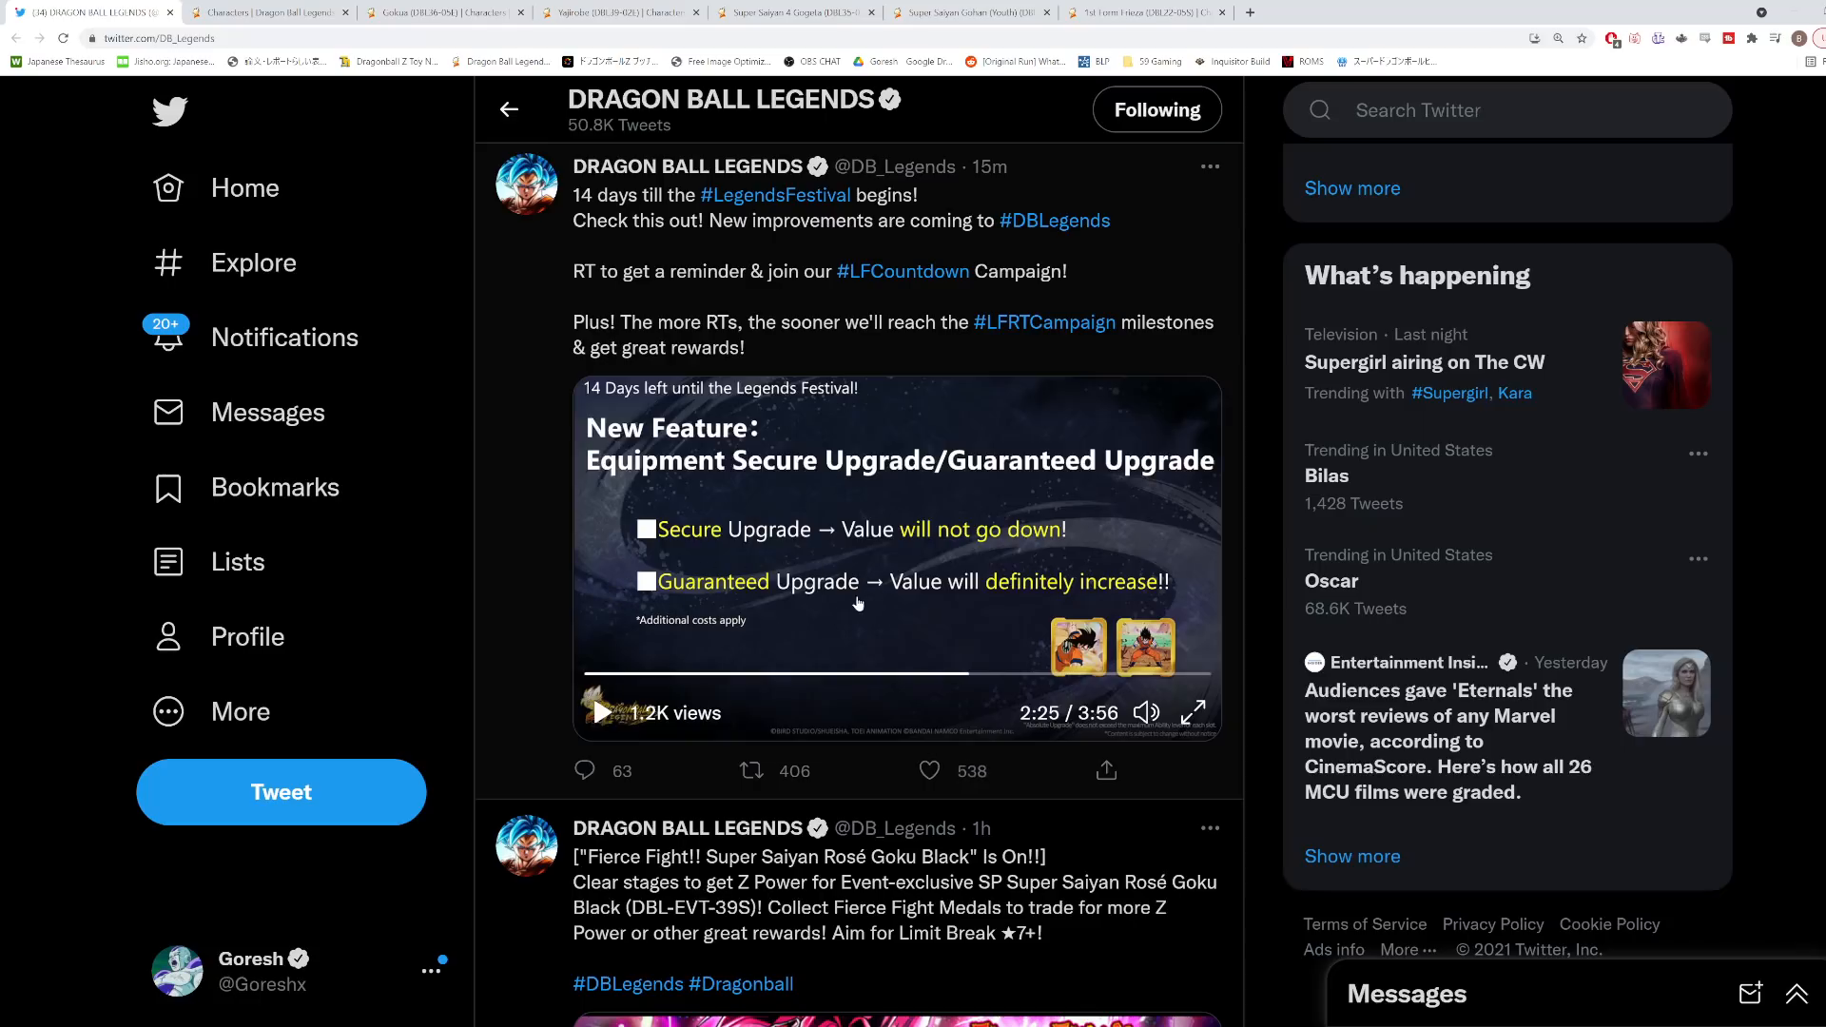
pyautogui.click(751, 770)
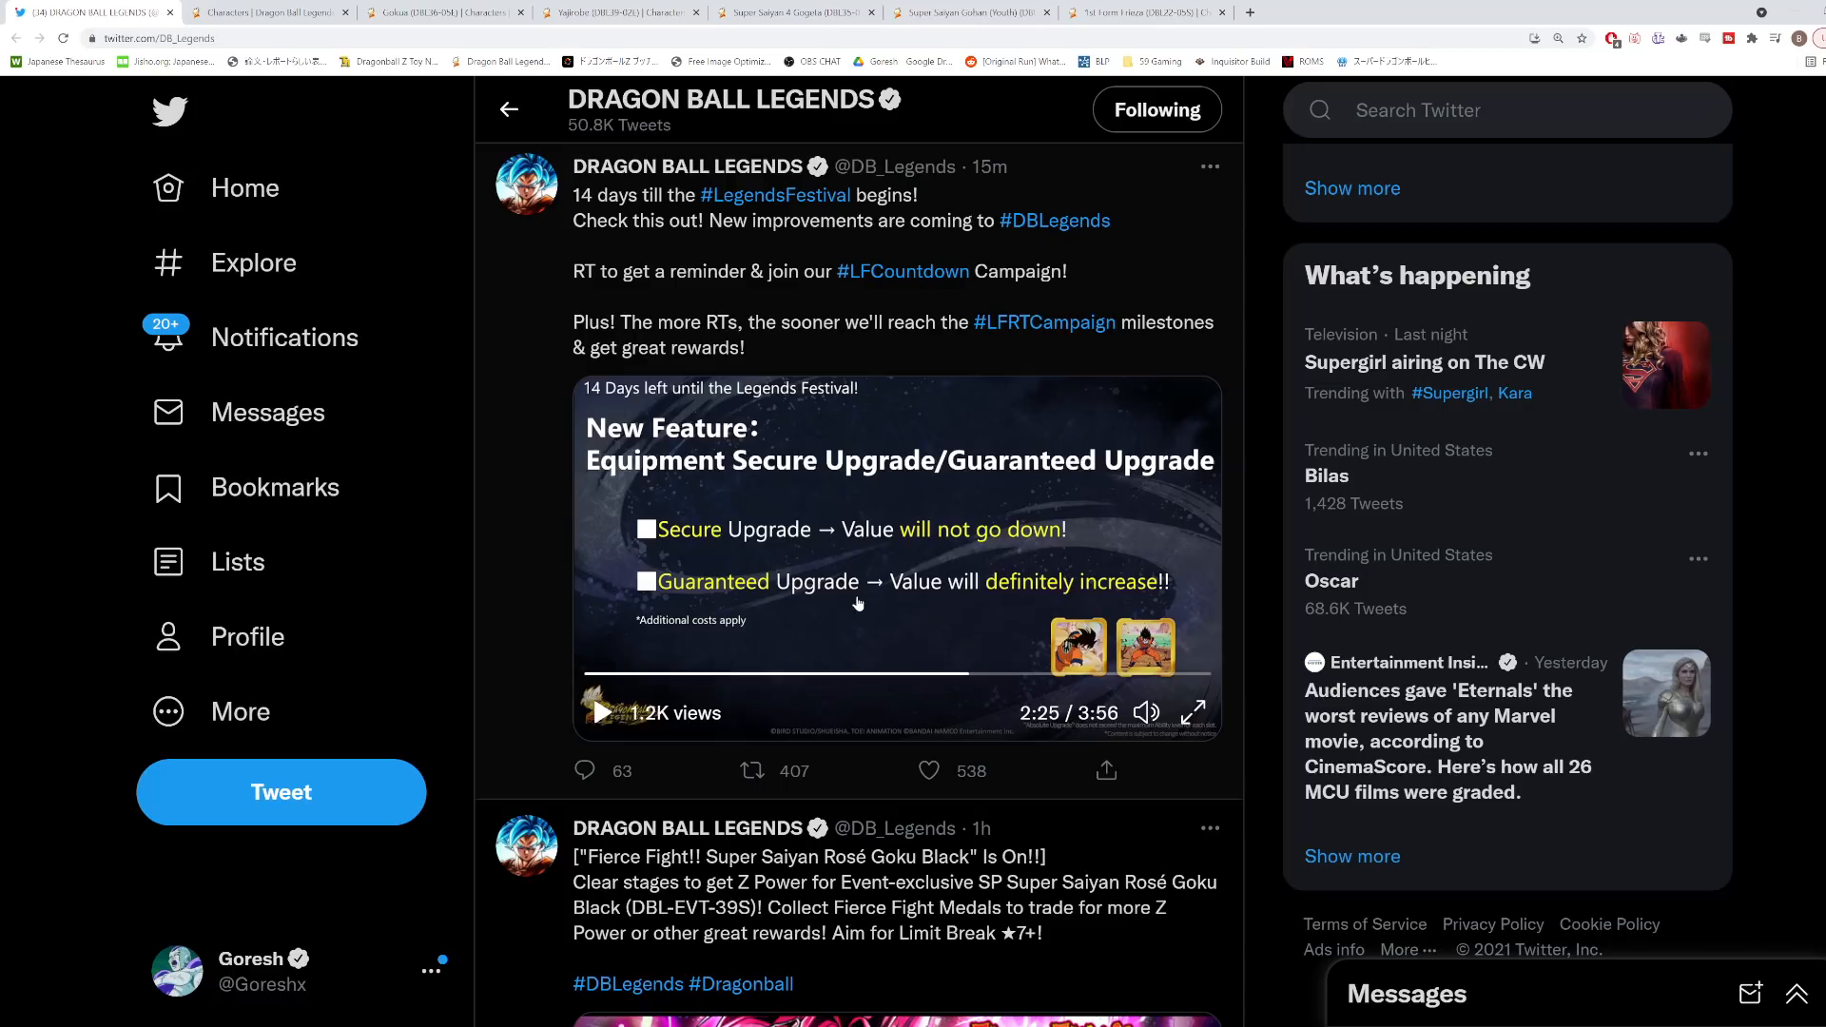
pyautogui.moveTo(884, 639)
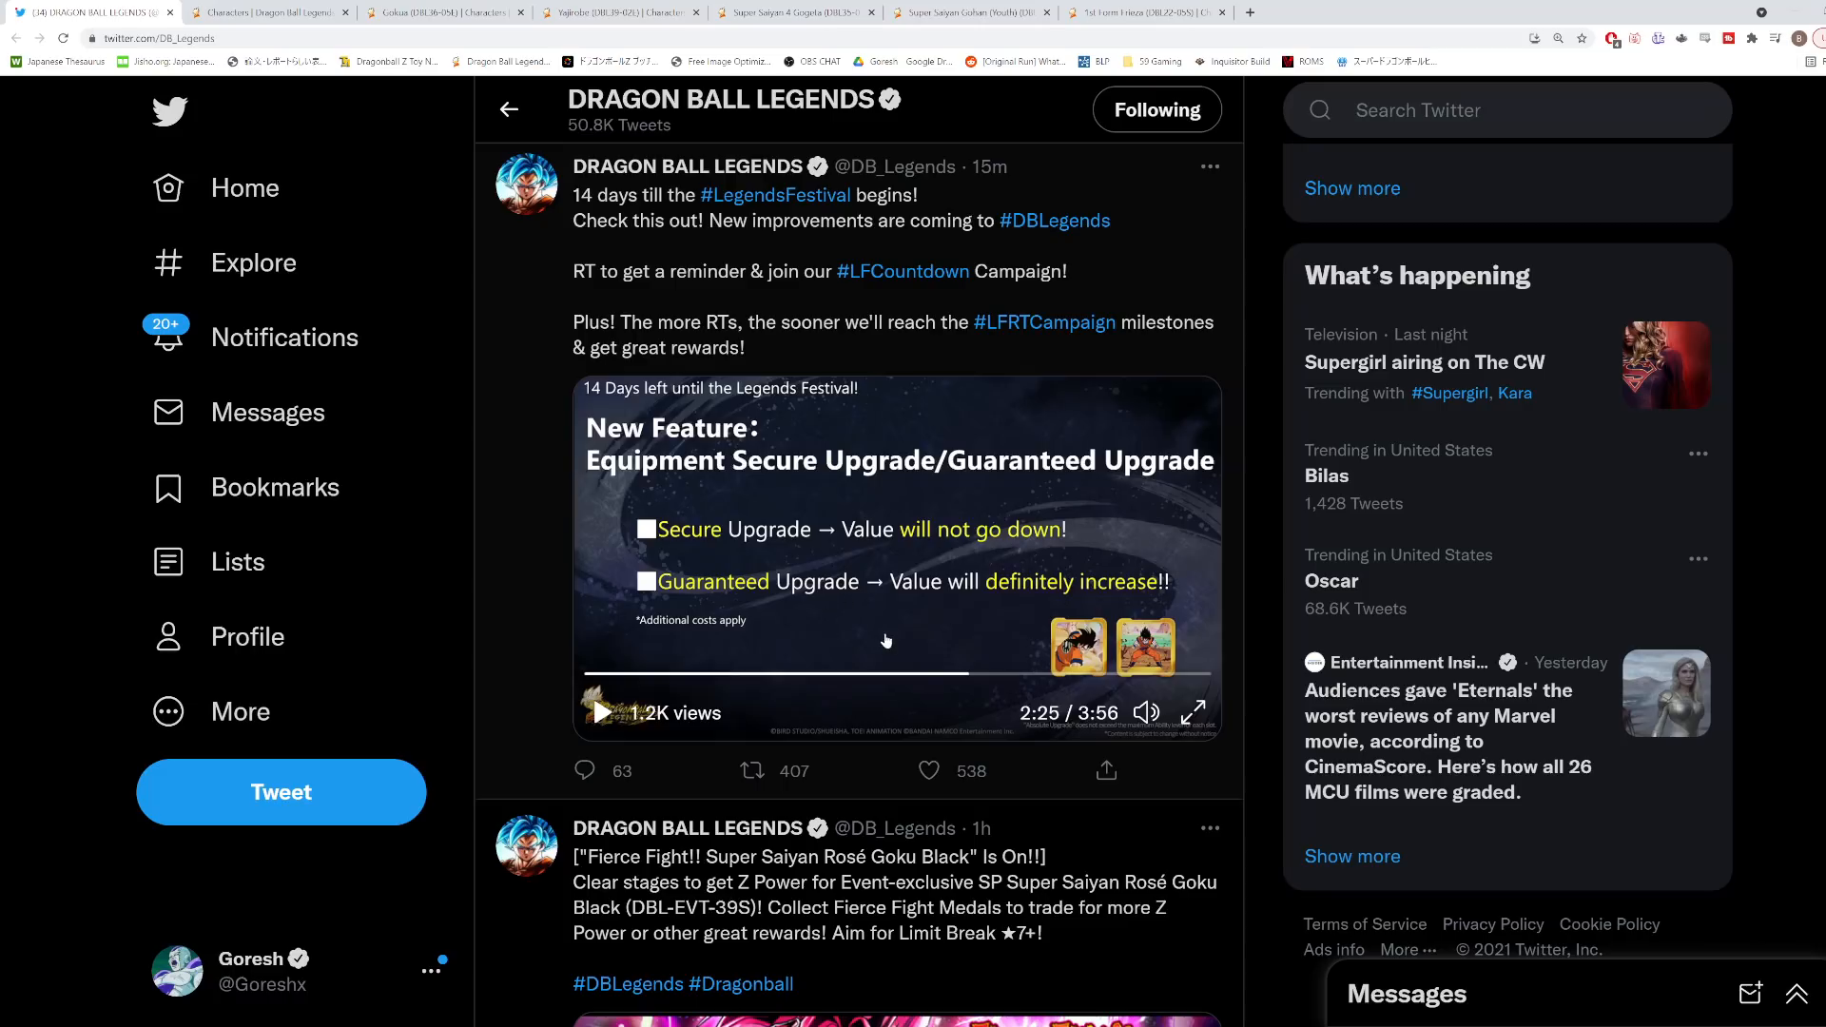
# Skip the video toward its end and scroll the timeline past the pinned tweet and back.
pyautogui.click(1023, 673)
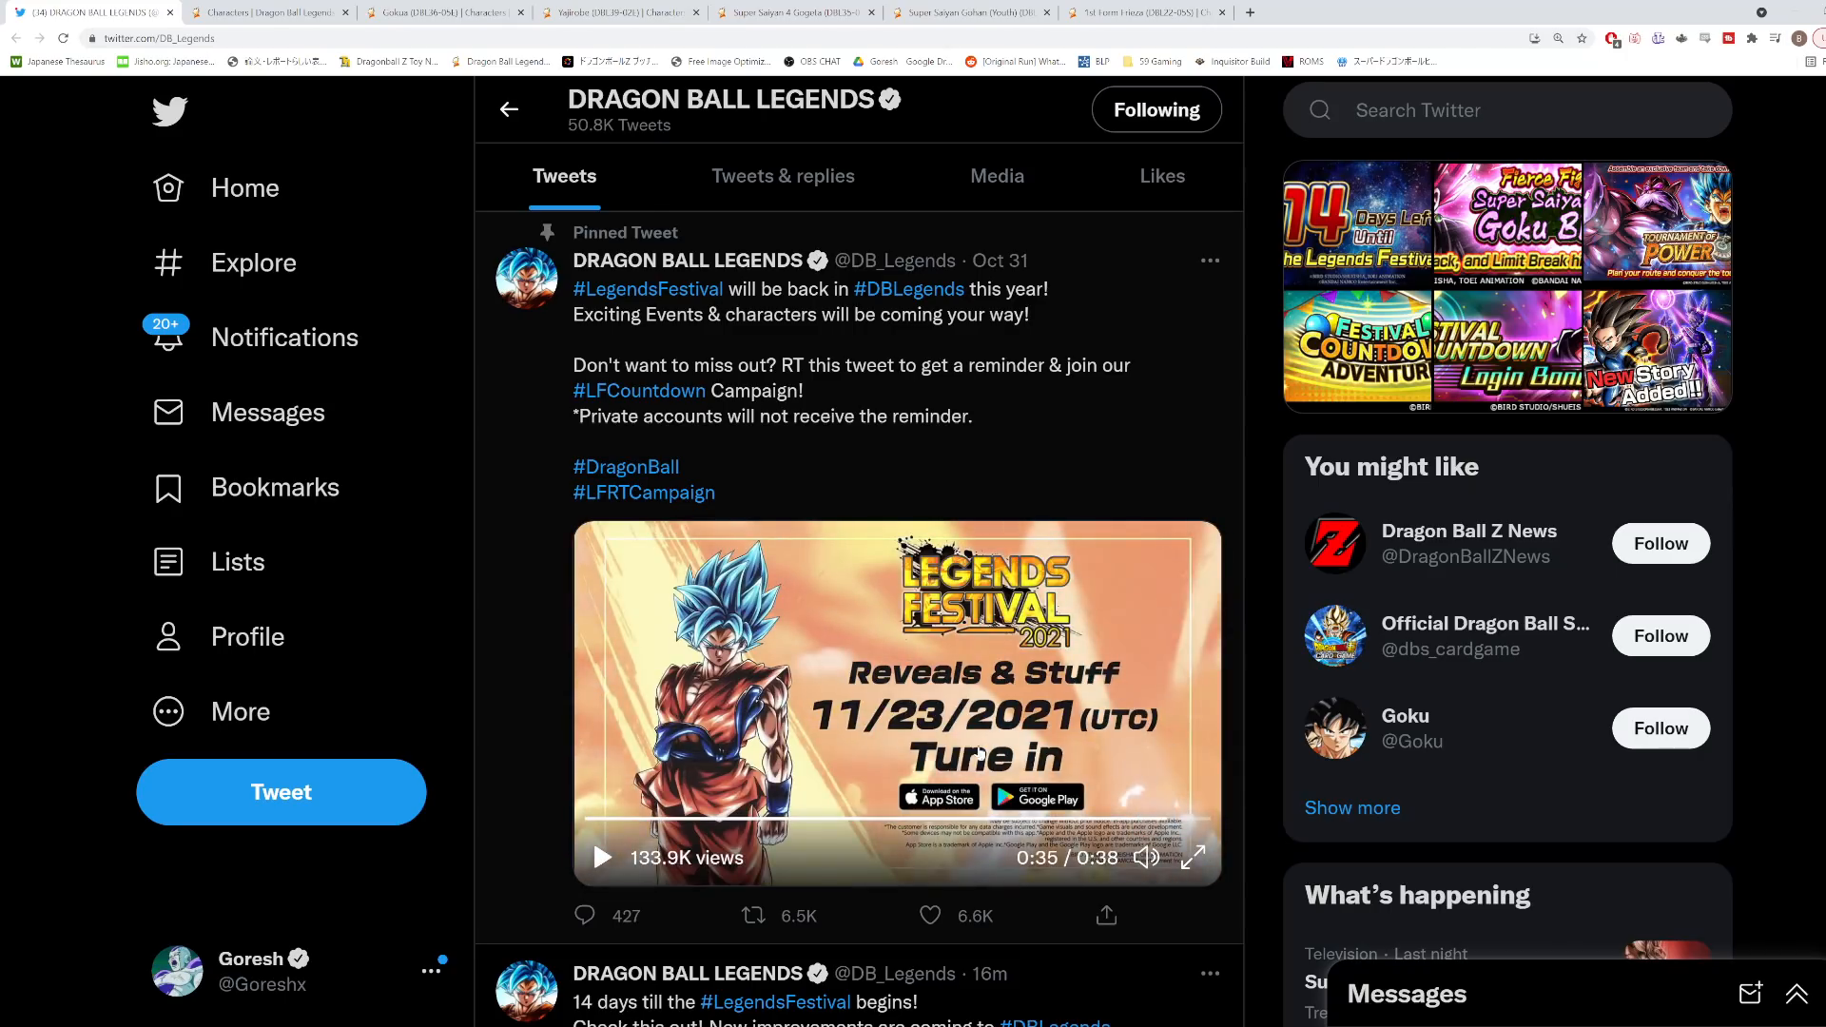
pyautogui.scroll(-3)
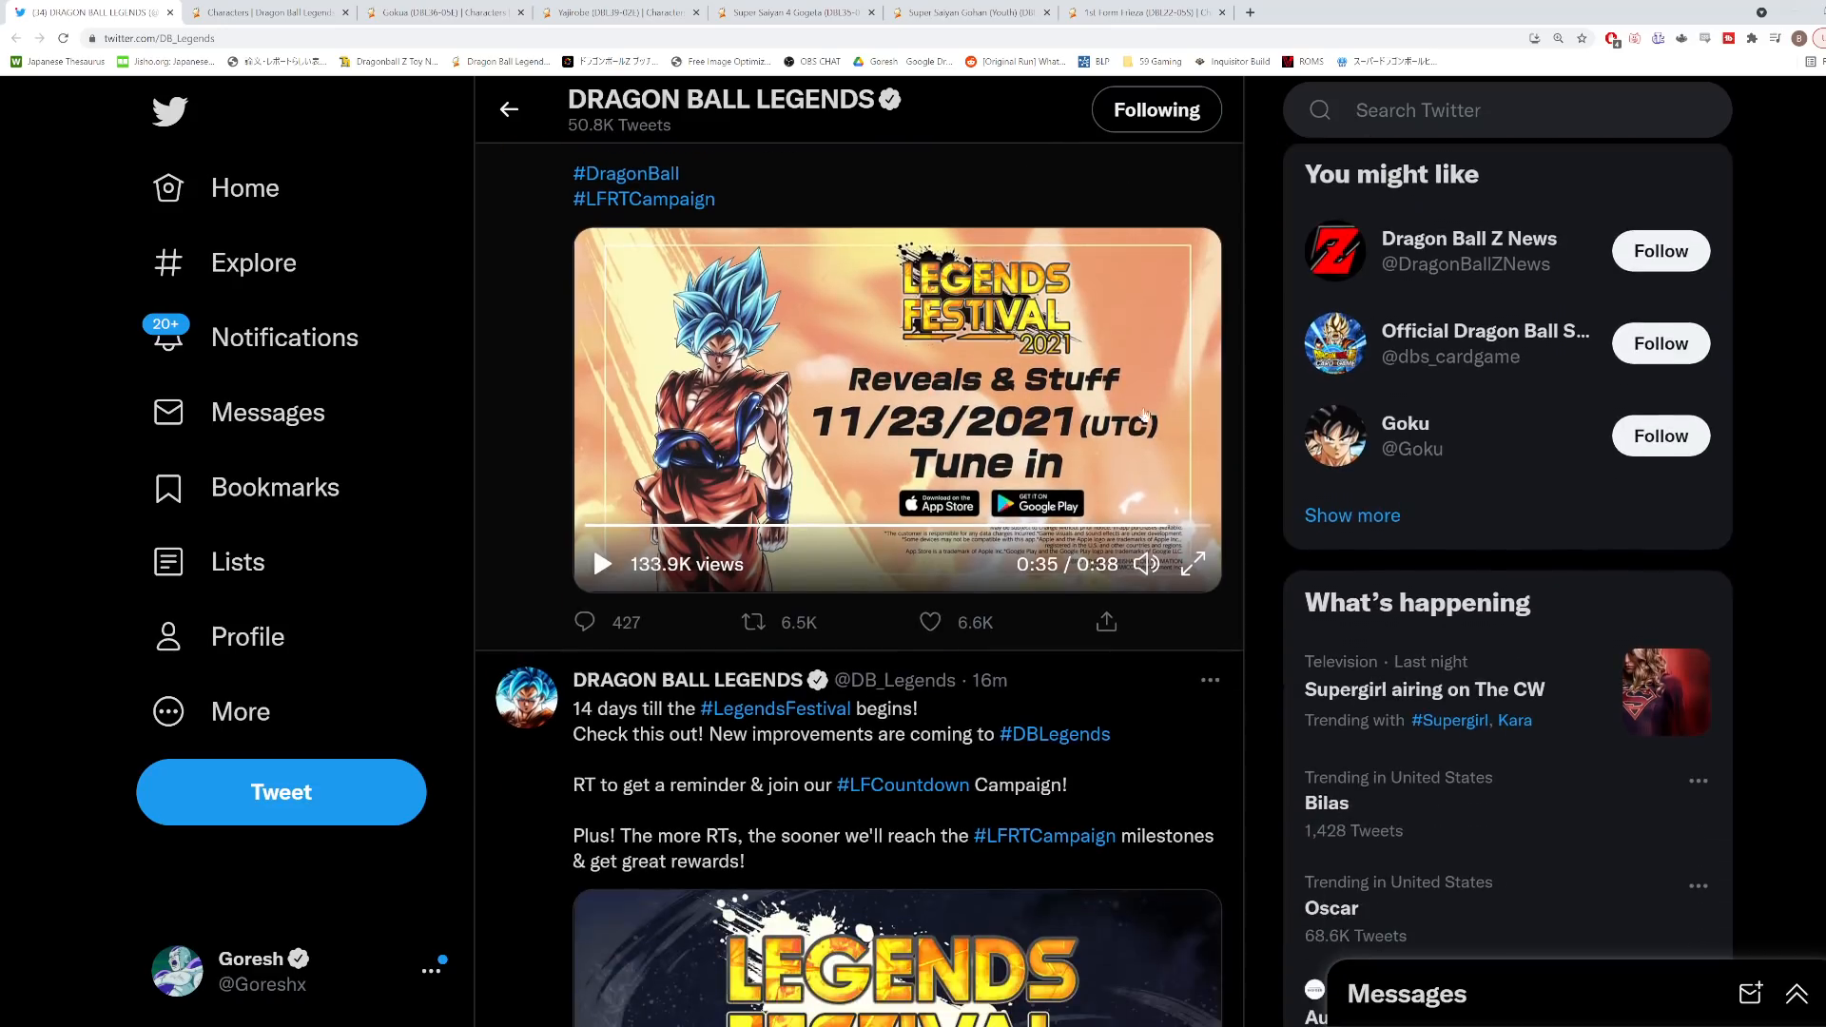
pyautogui.scroll(-3)
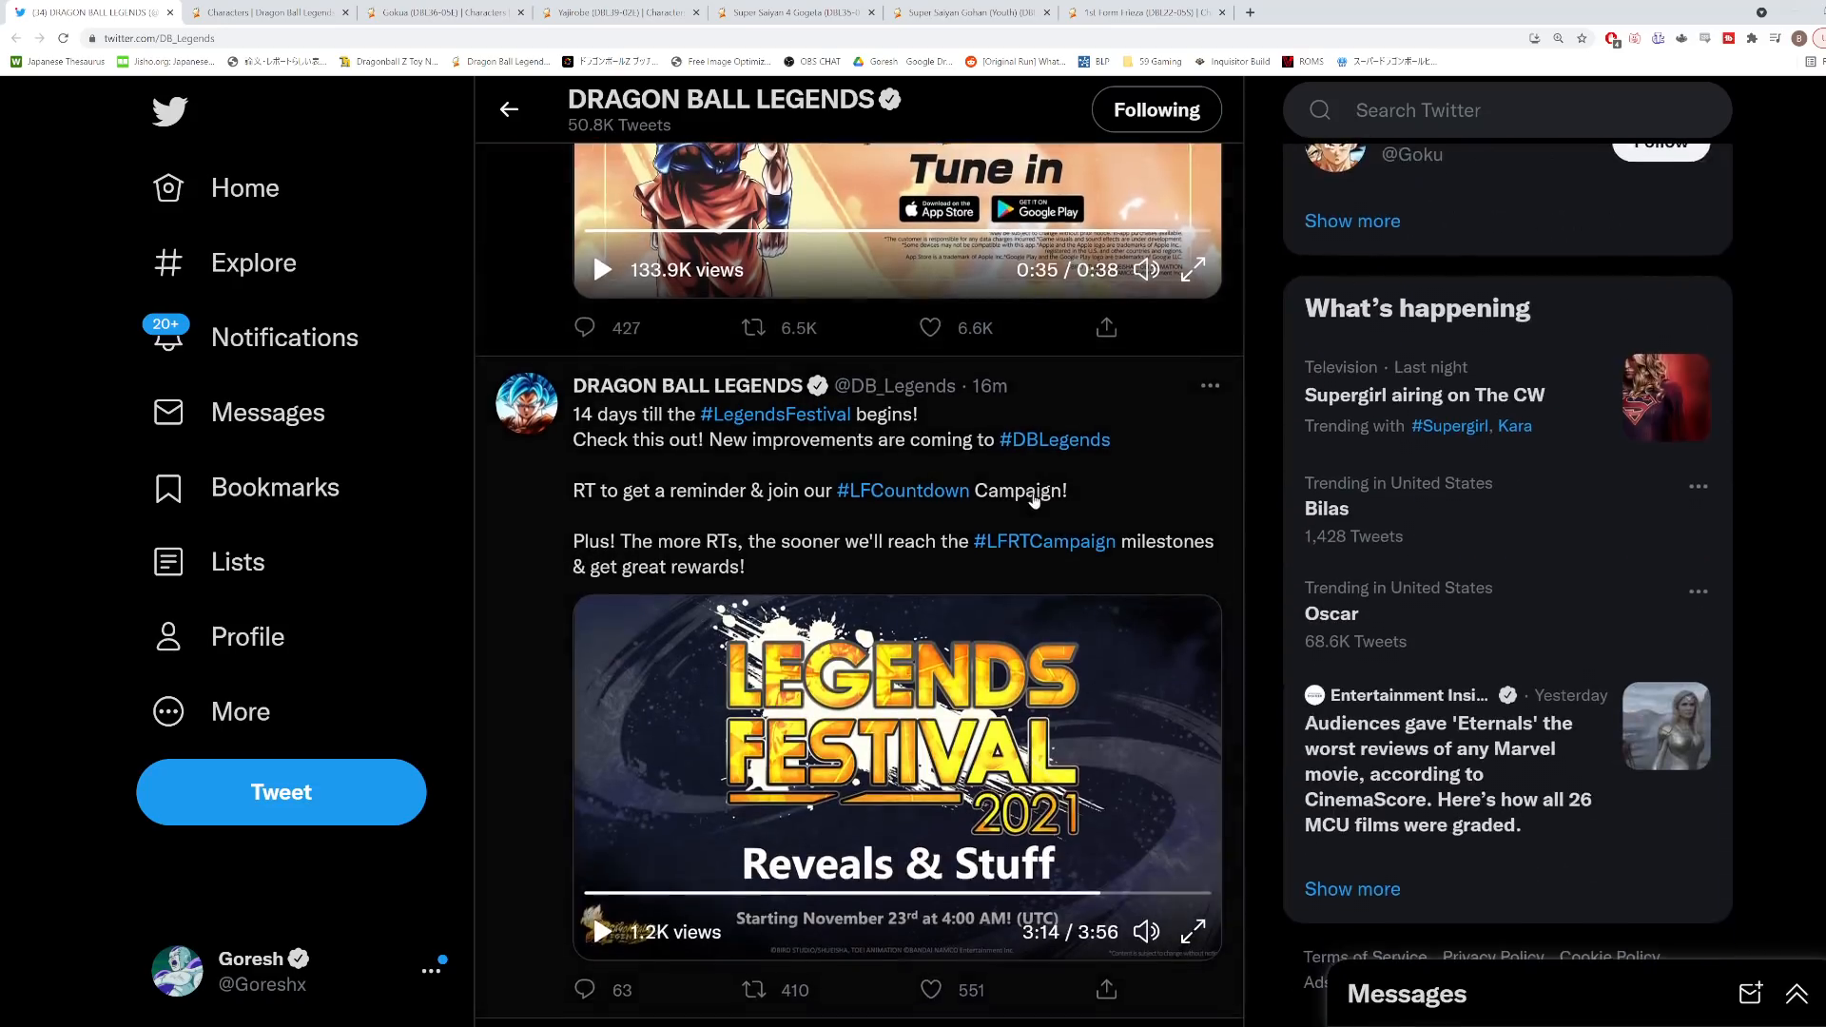
pyautogui.scroll(-3)
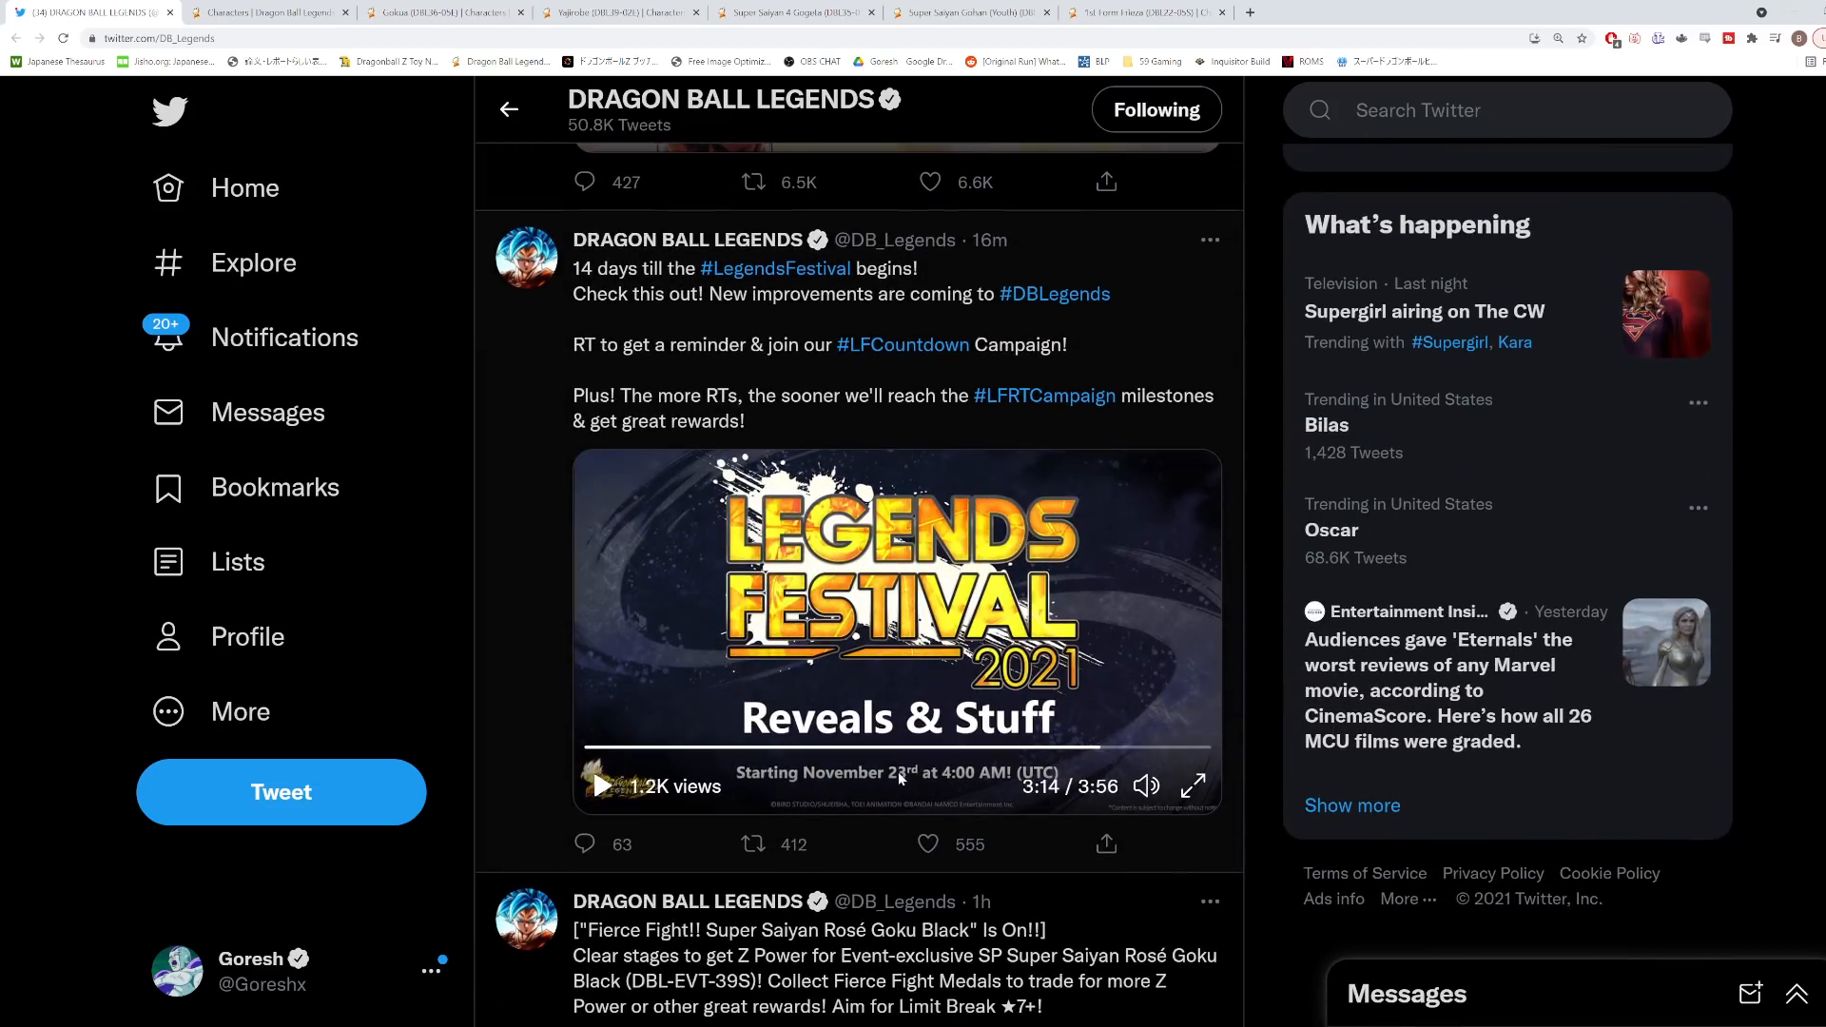
pyautogui.scroll(3)
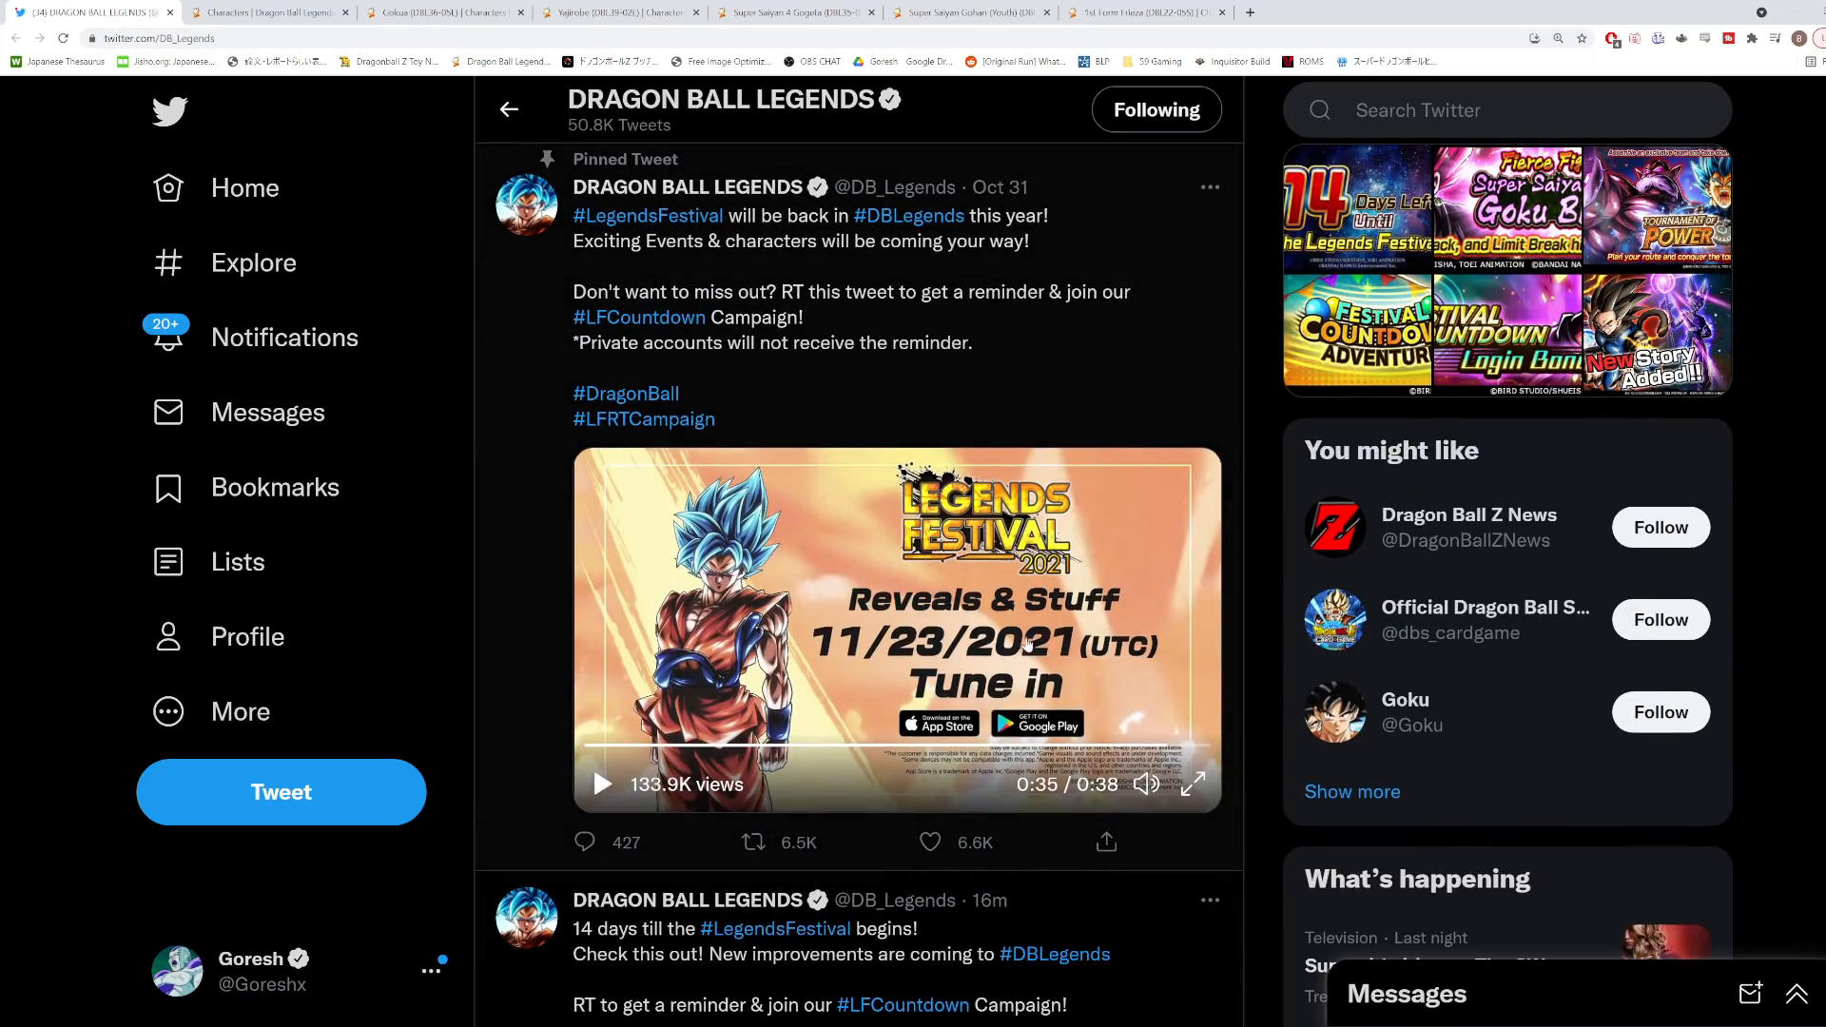
pyautogui.scroll(-3)
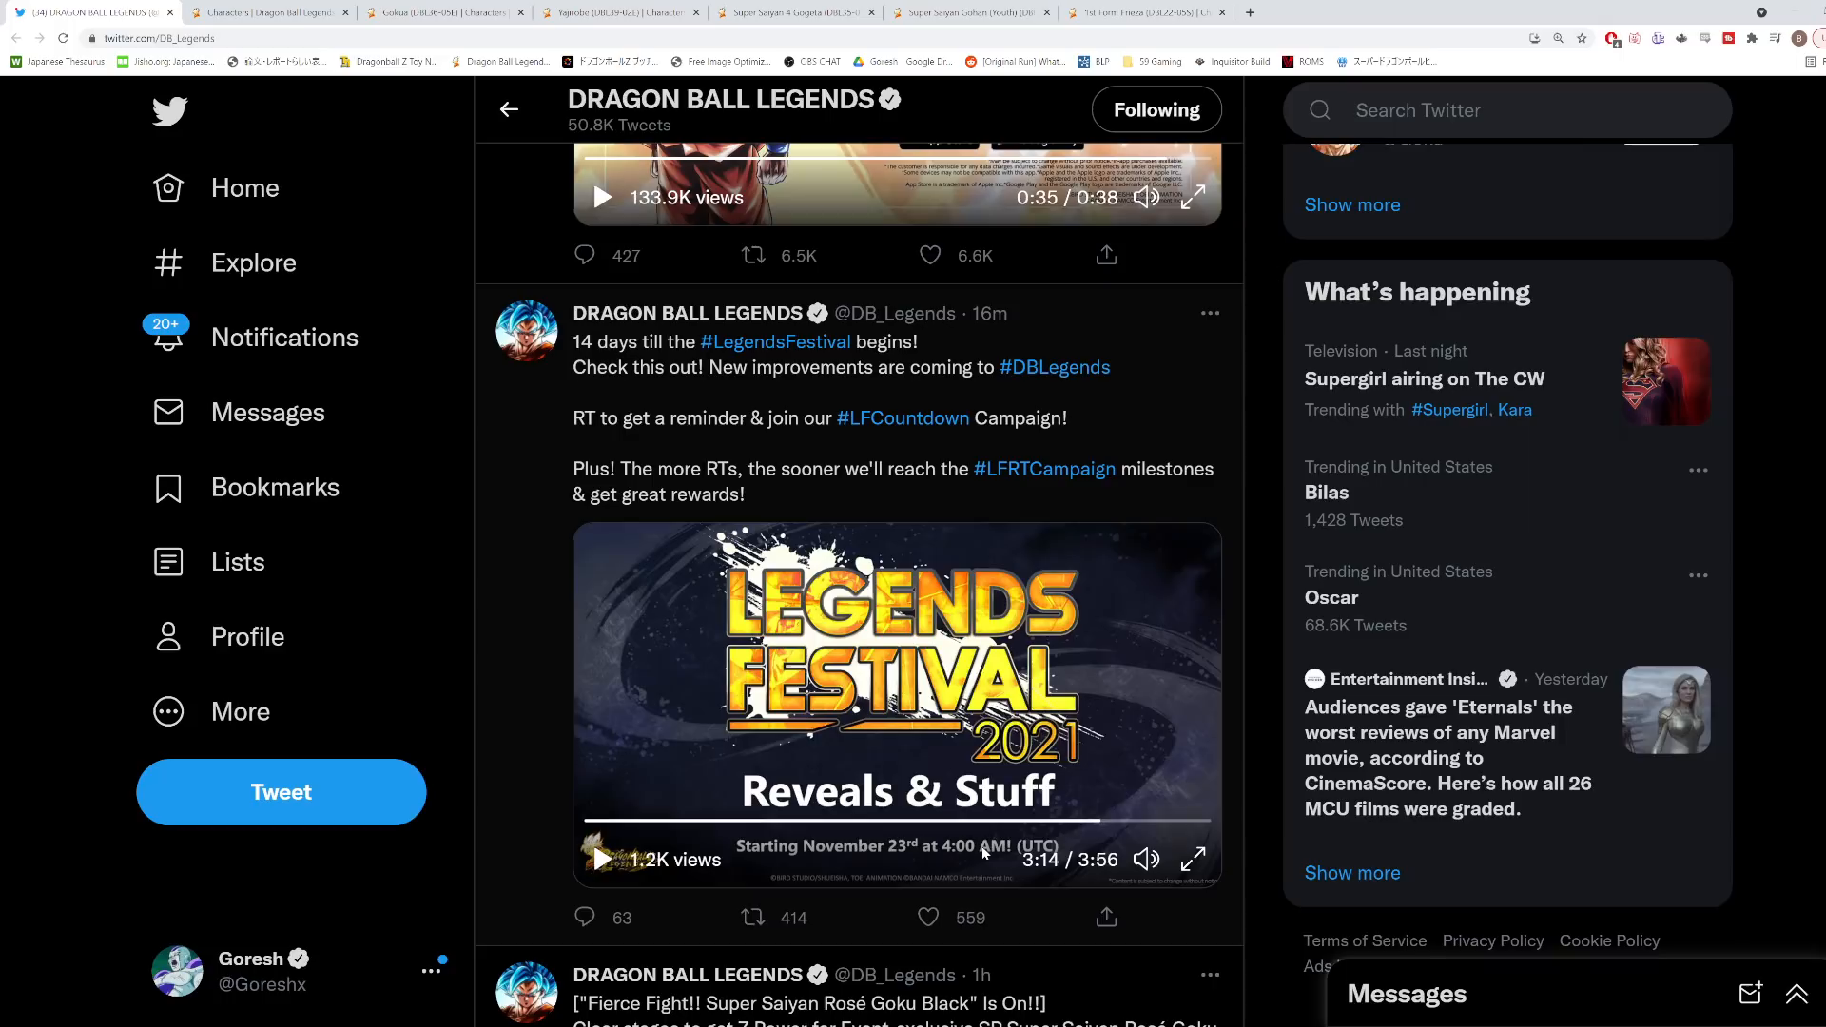
pyautogui.moveTo(932, 871)
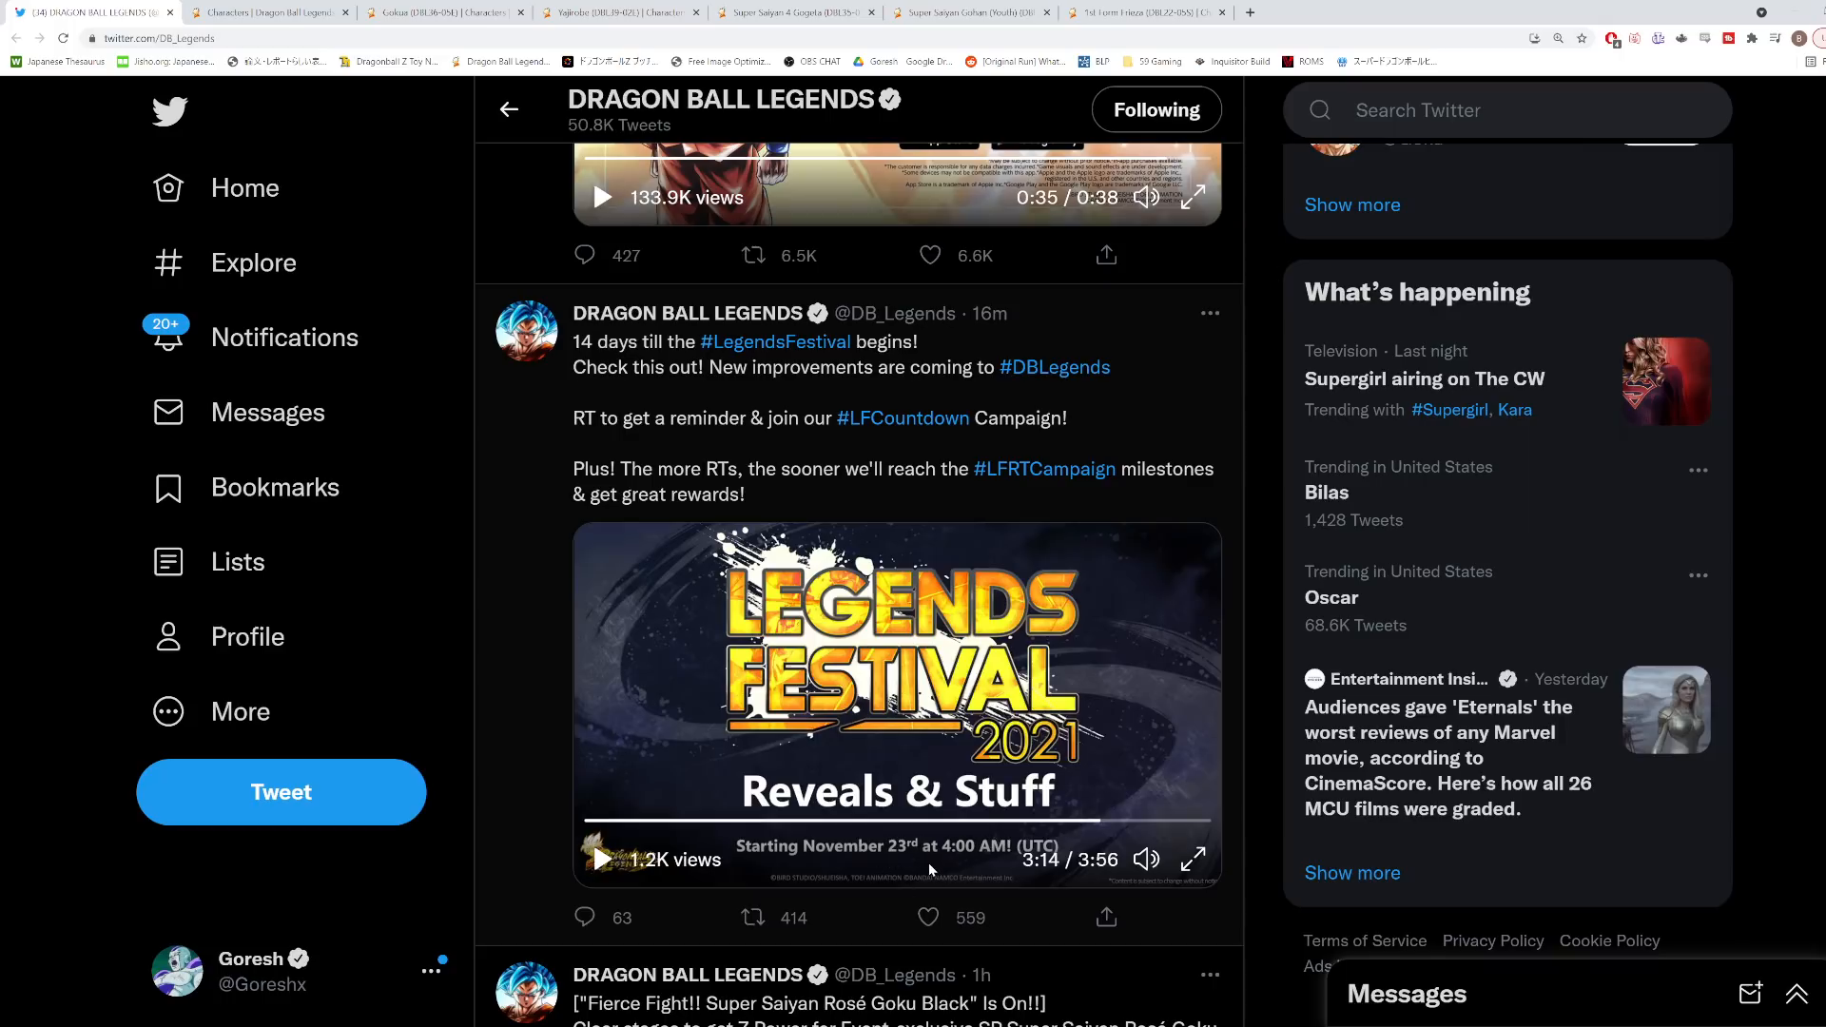
# Rewind the video to 0:55 on the Leader Slot slide.
pyautogui.click(926, 917)
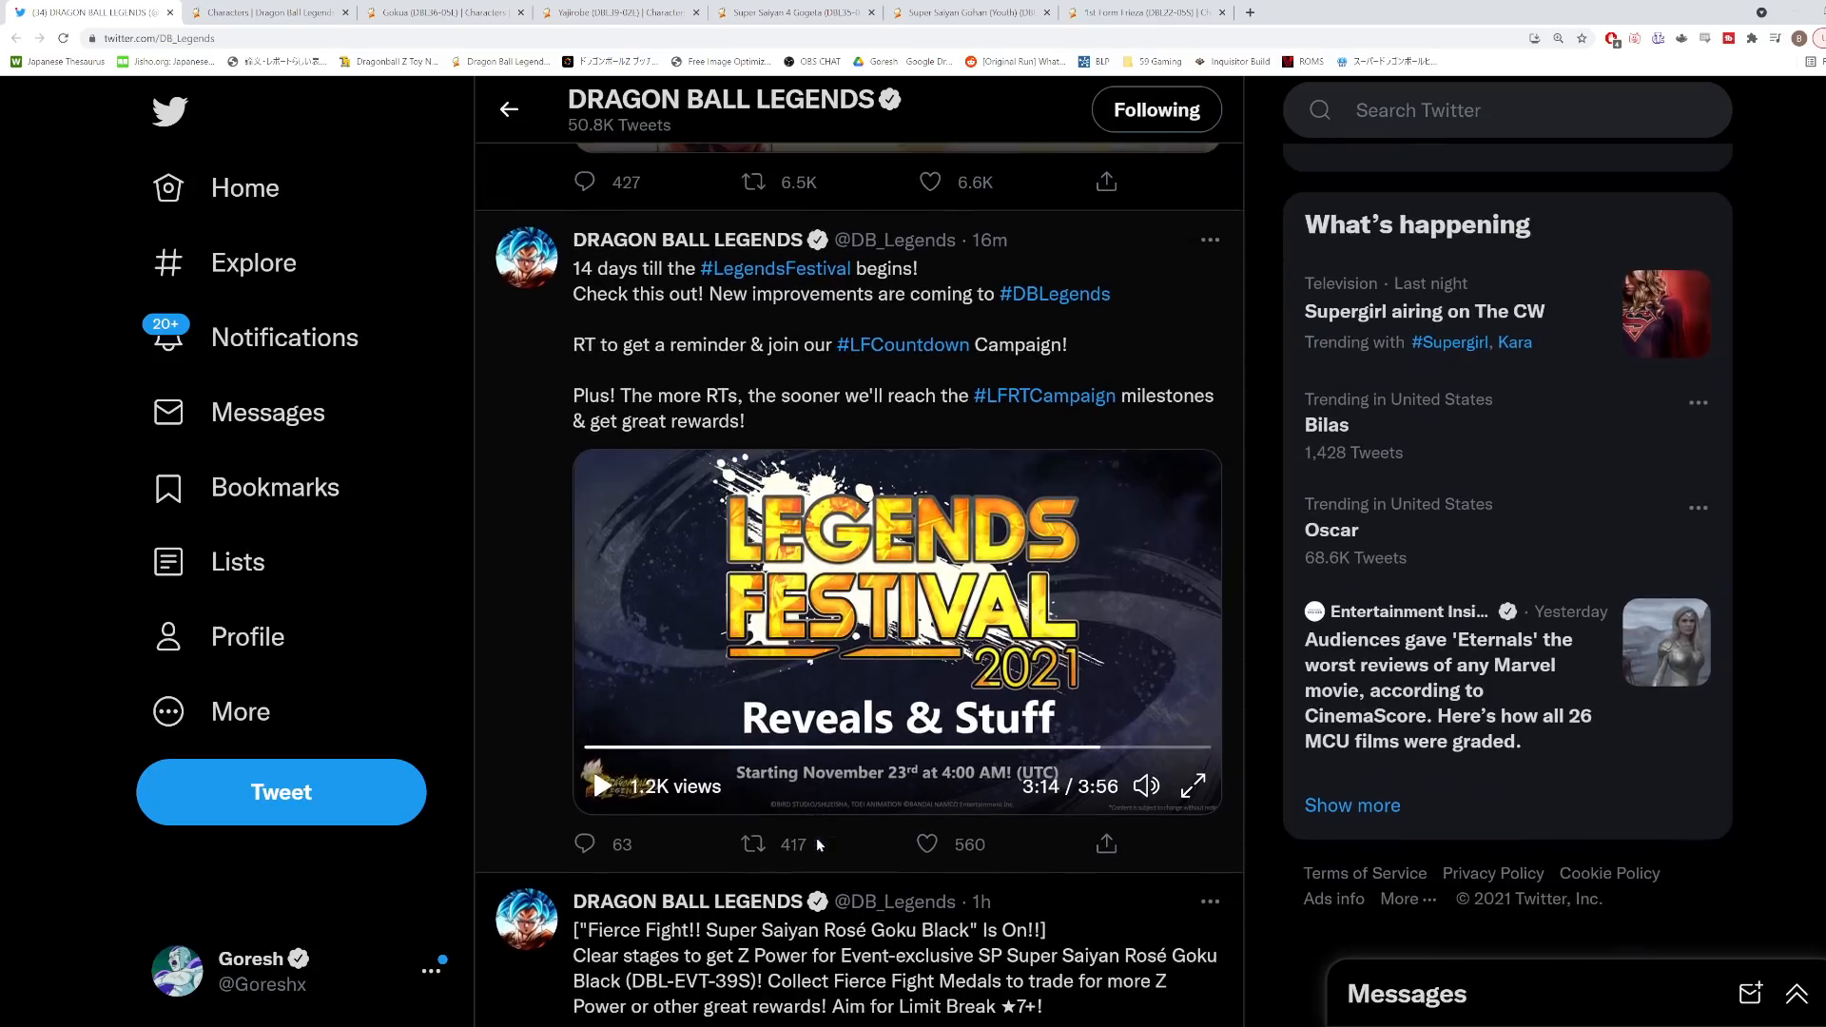
pyautogui.moveTo(1042, 774)
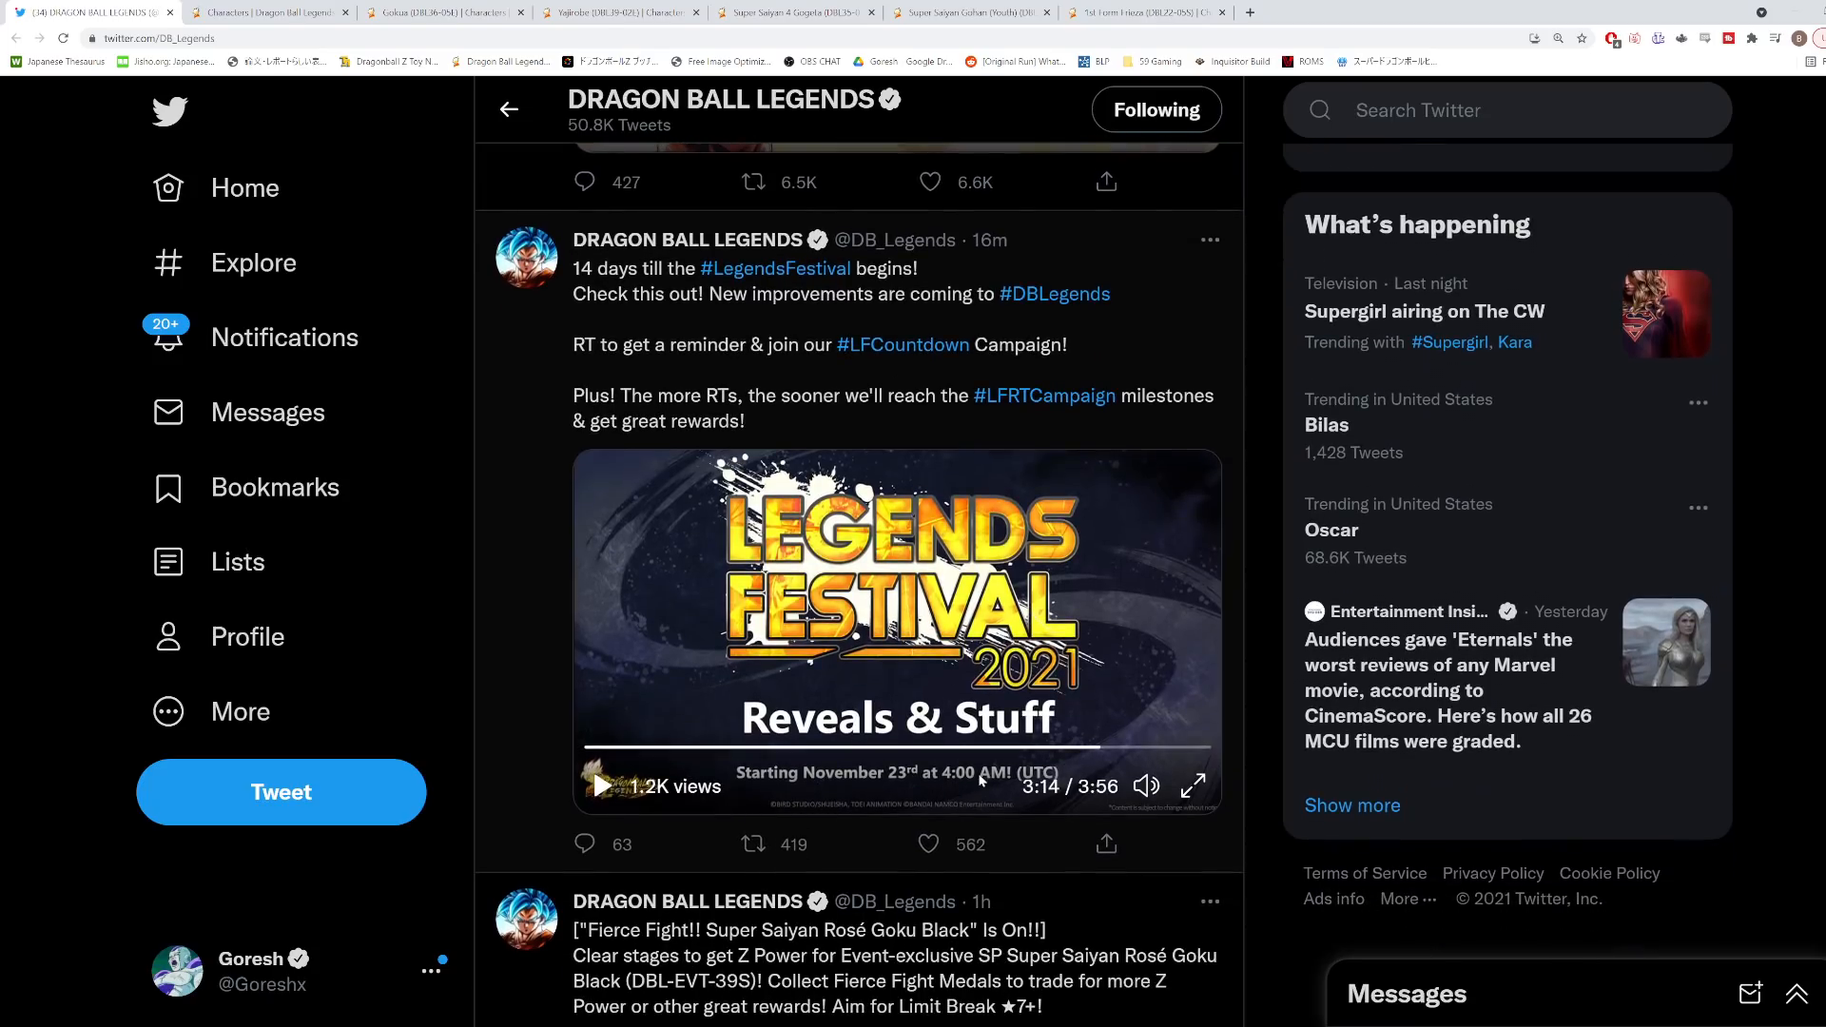
pyautogui.click(753, 844)
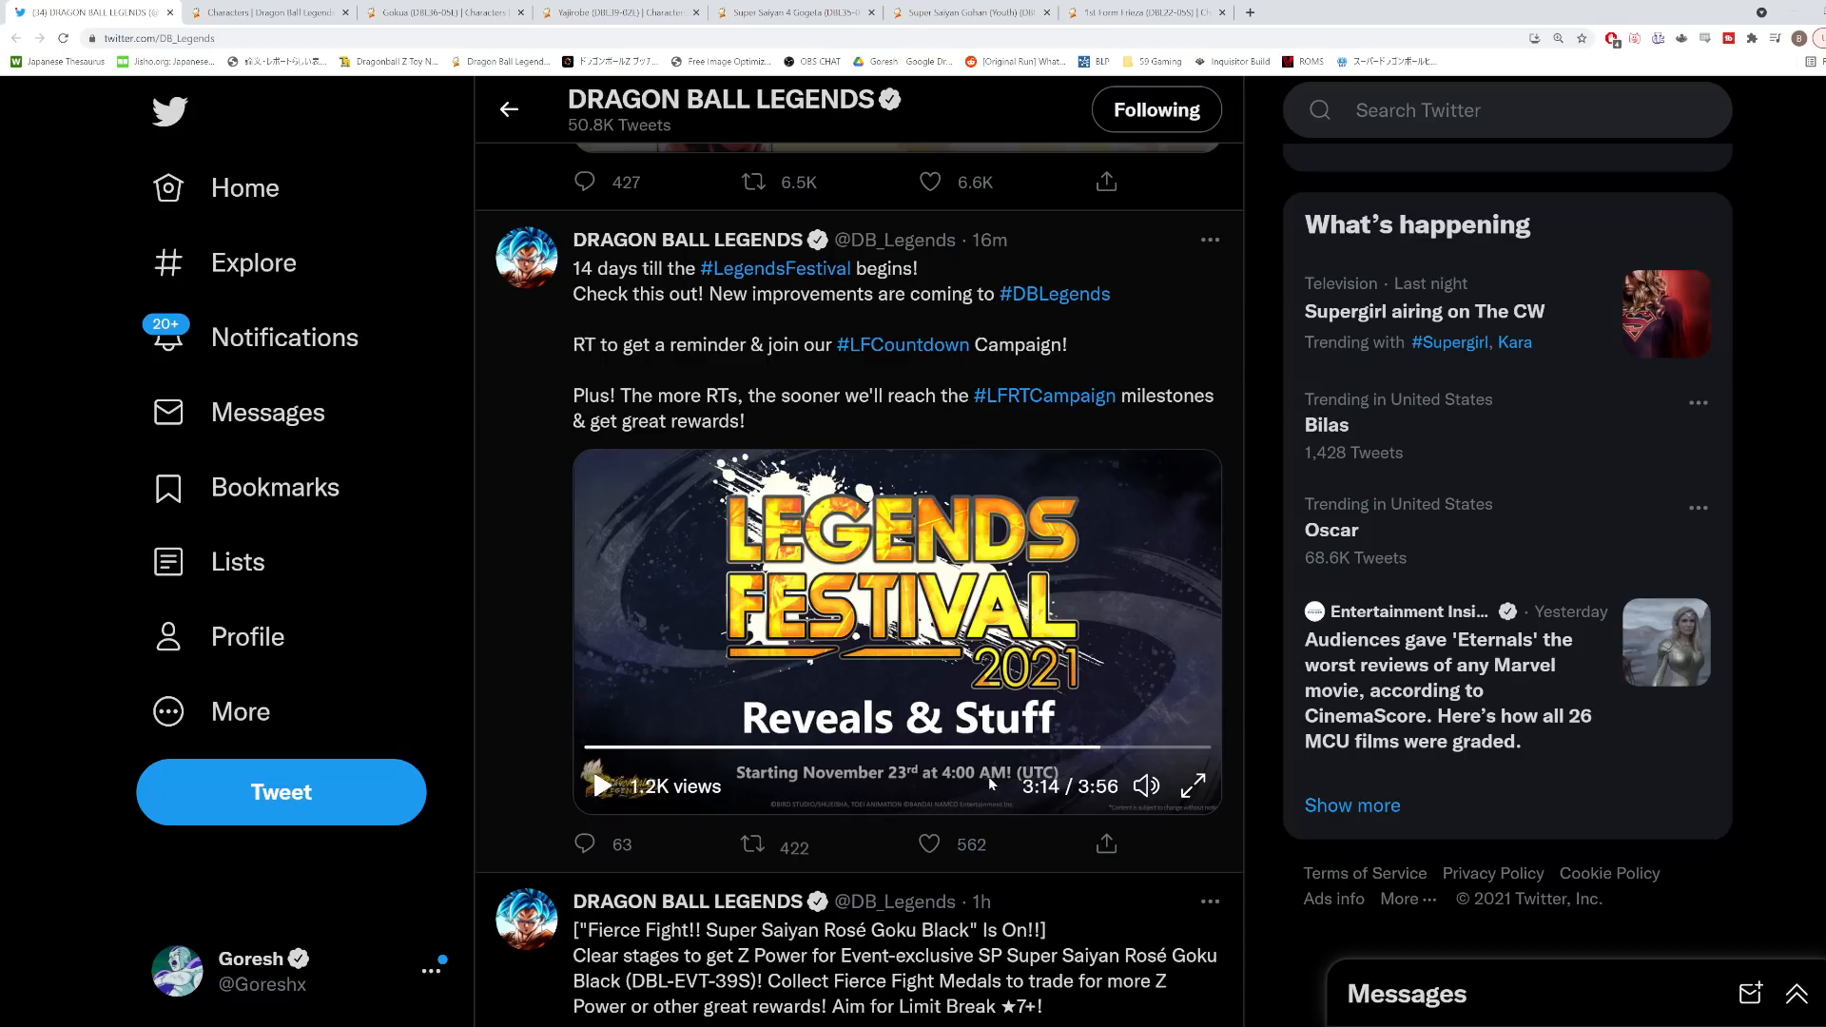
pyautogui.moveTo(858, 595)
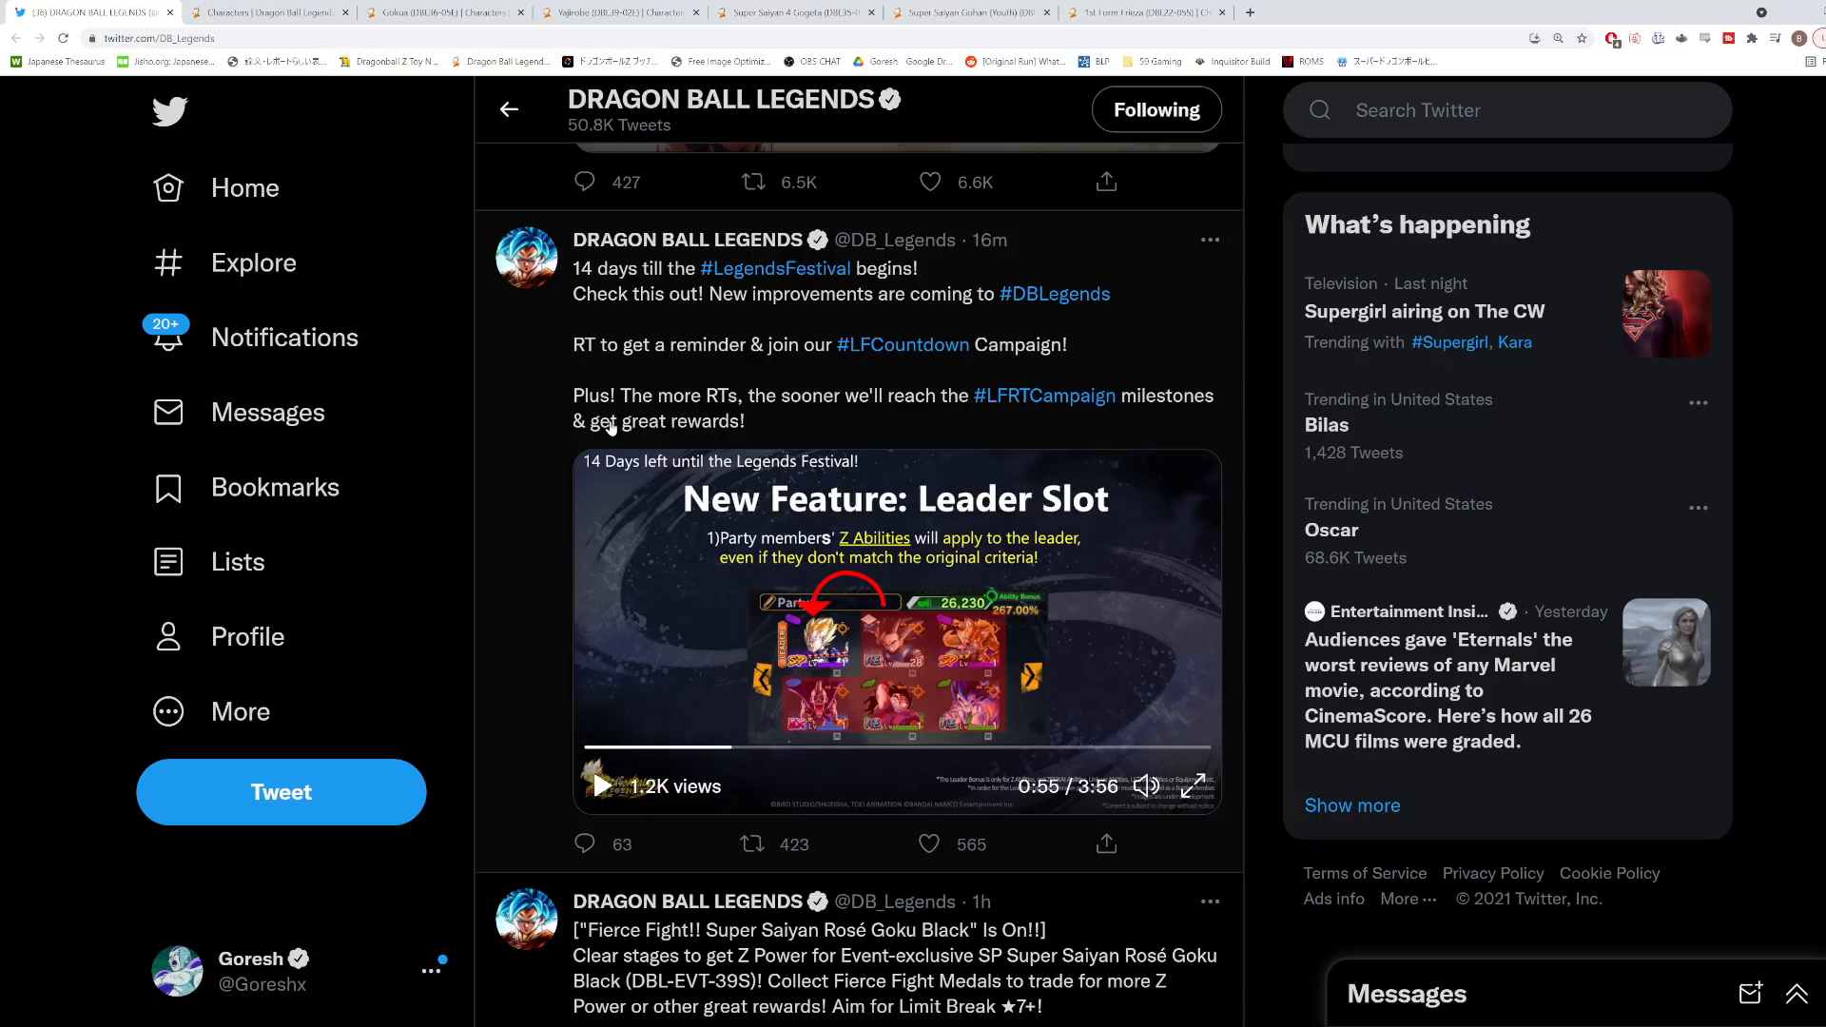
pyautogui.click(752, 845)
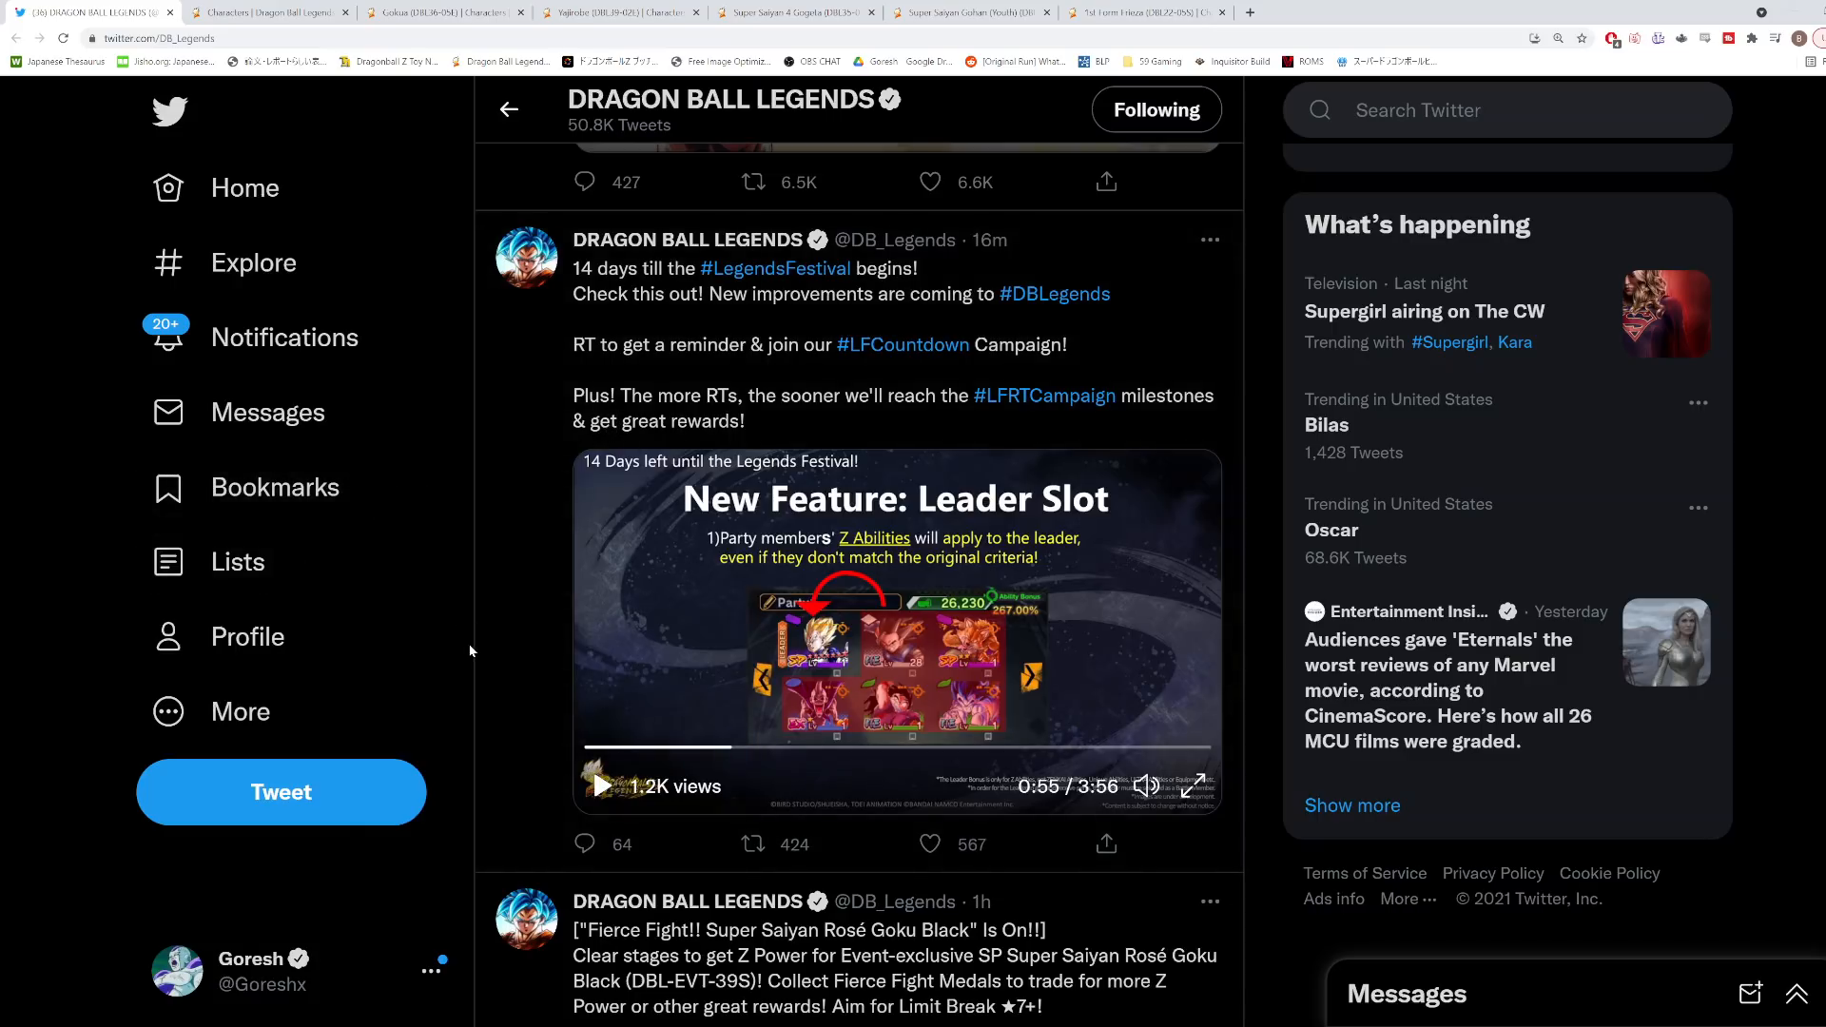
pyautogui.moveTo(489, 683)
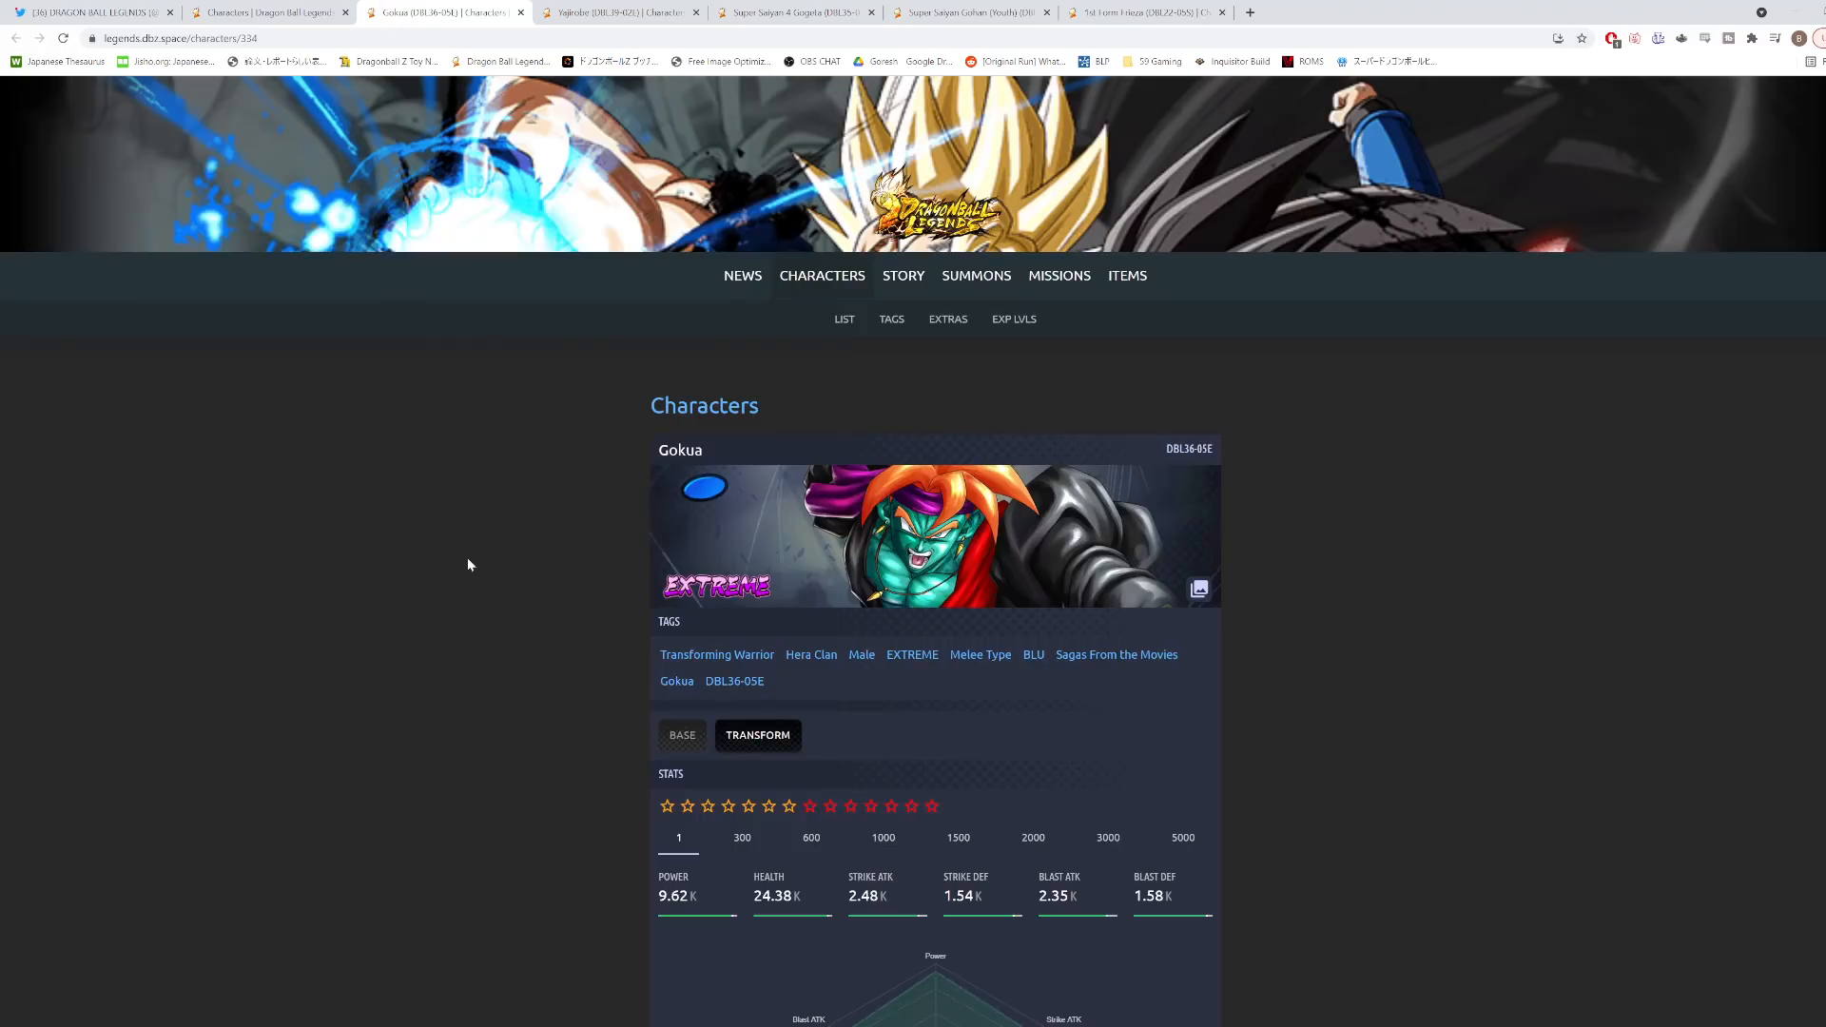
# Scroll down Gokua's EXTREME character page before returning to the tweet.
pyautogui.scroll(-3)
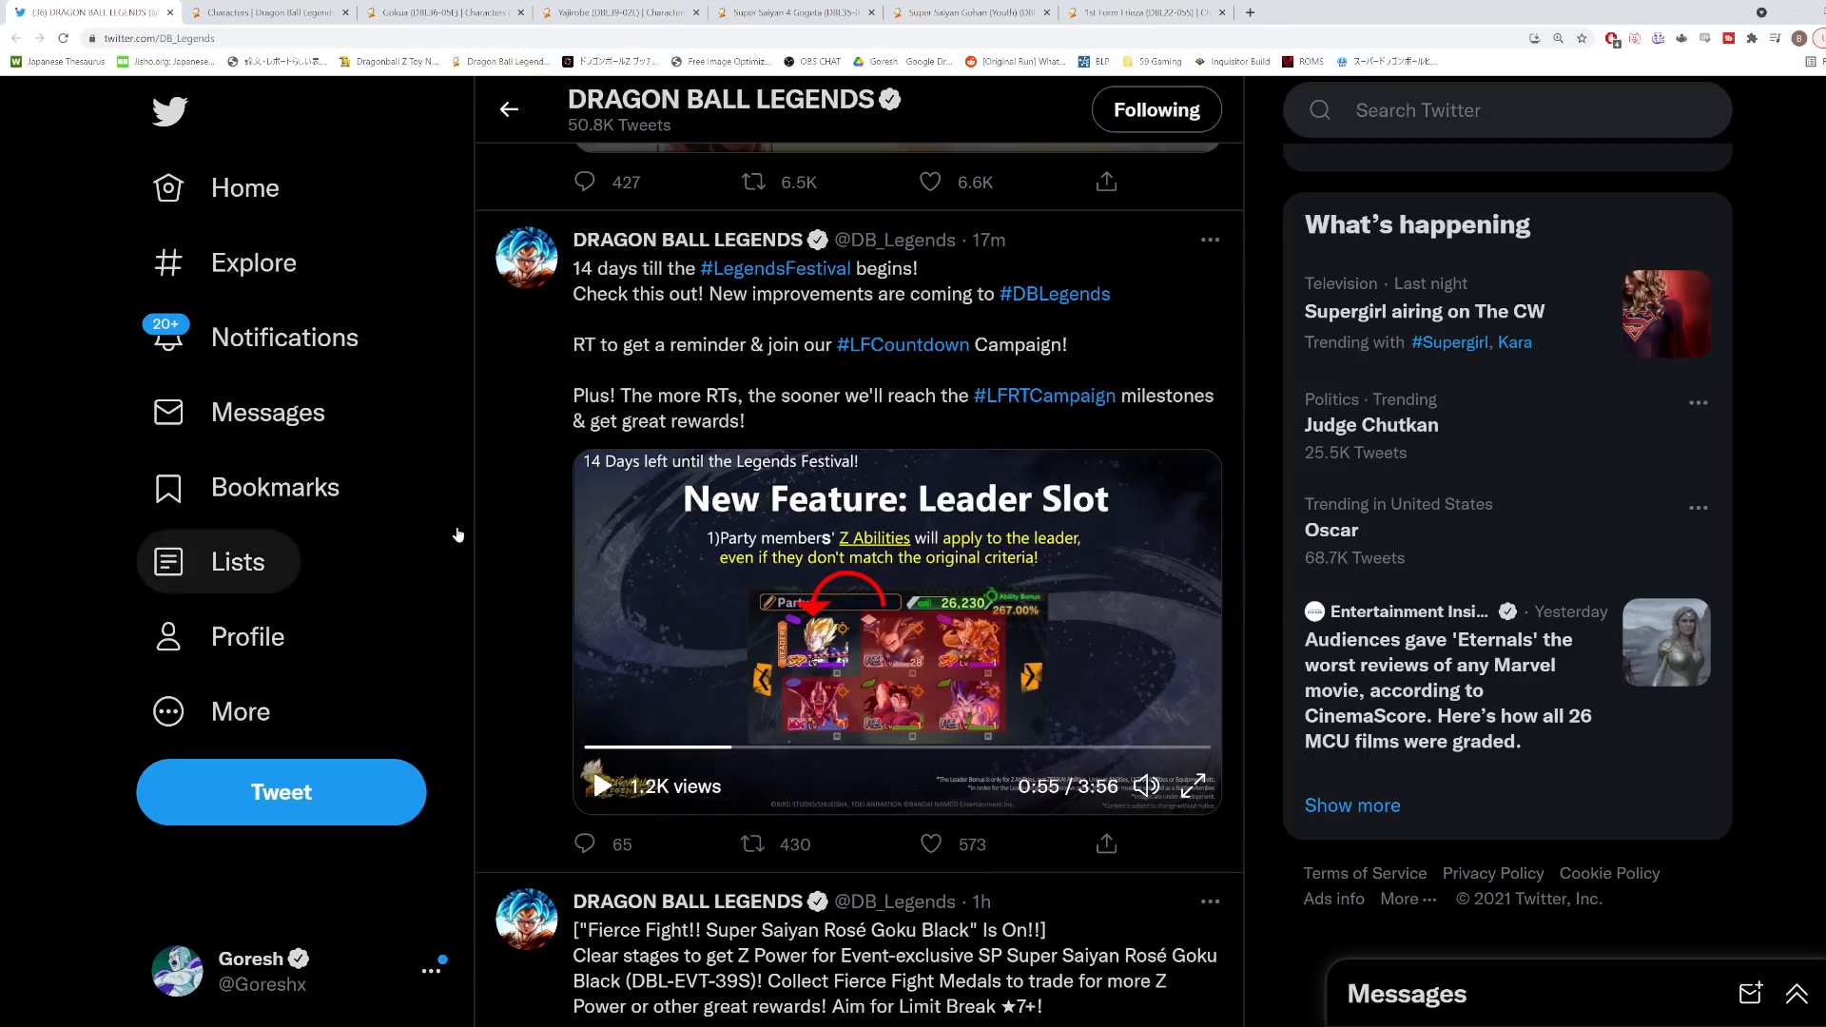
pyautogui.moveTo(460, 531)
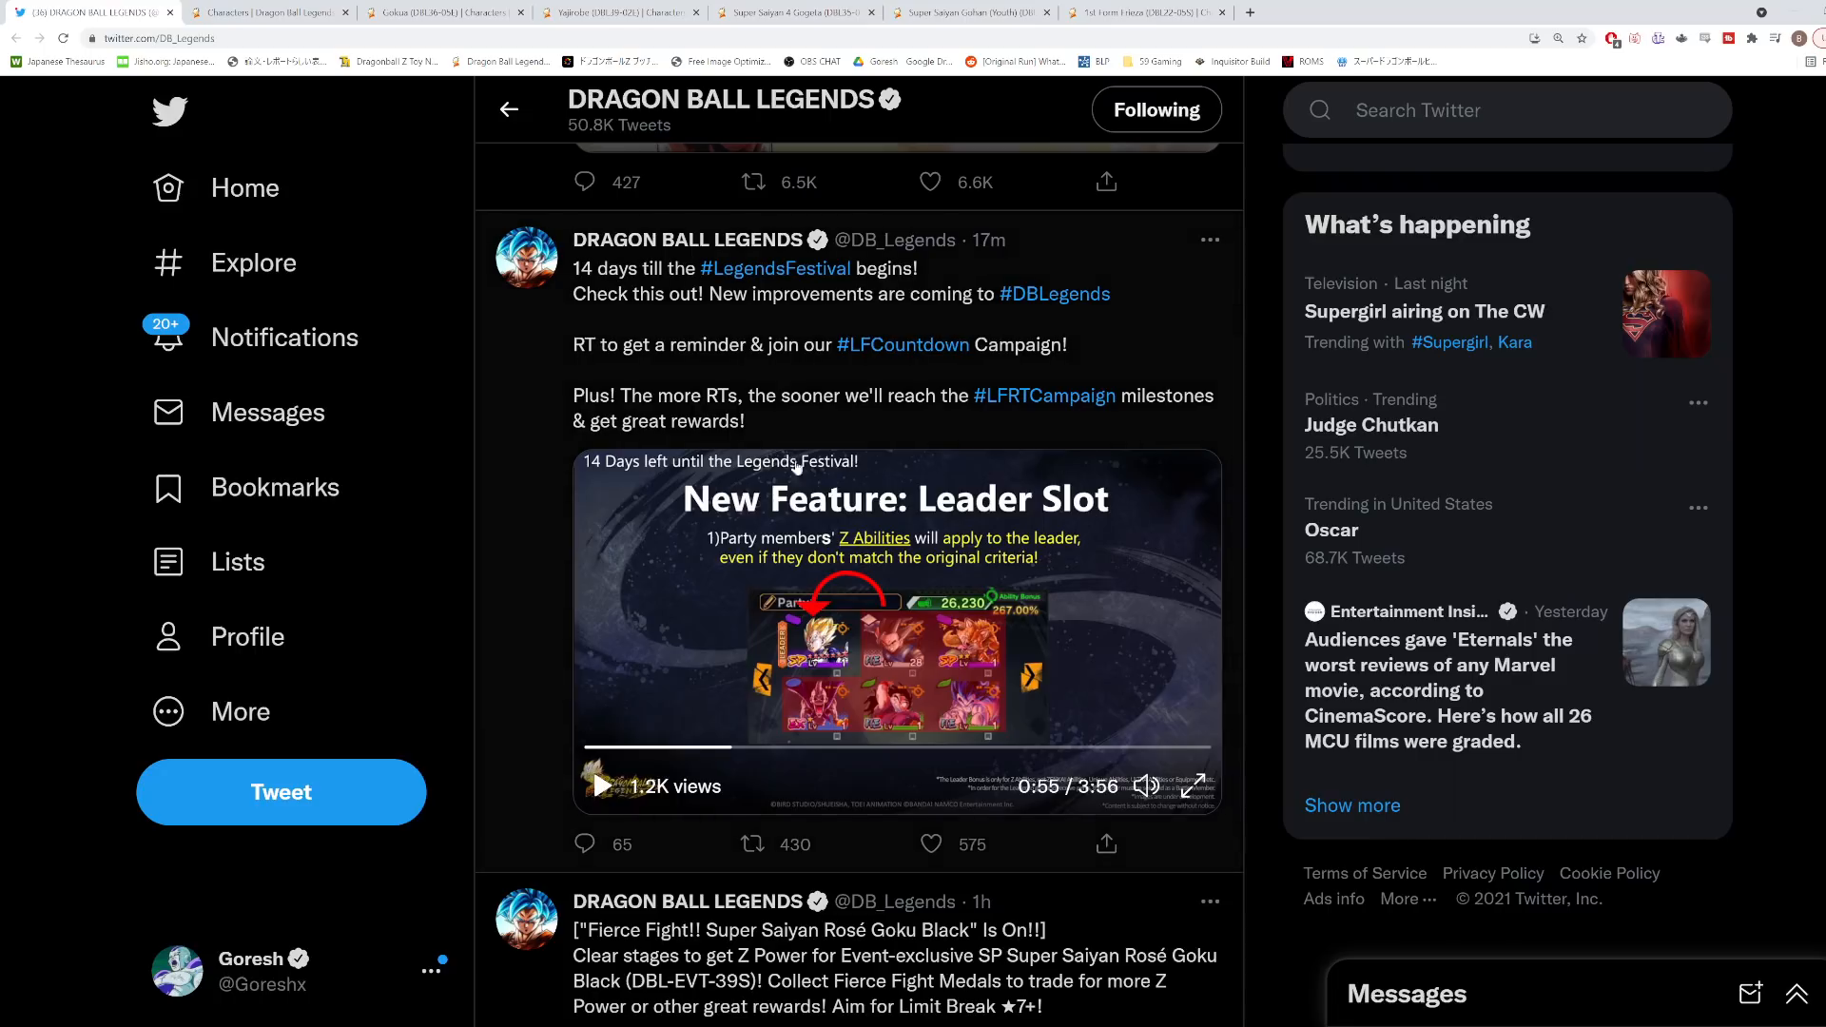
pyautogui.moveTo(909, 521)
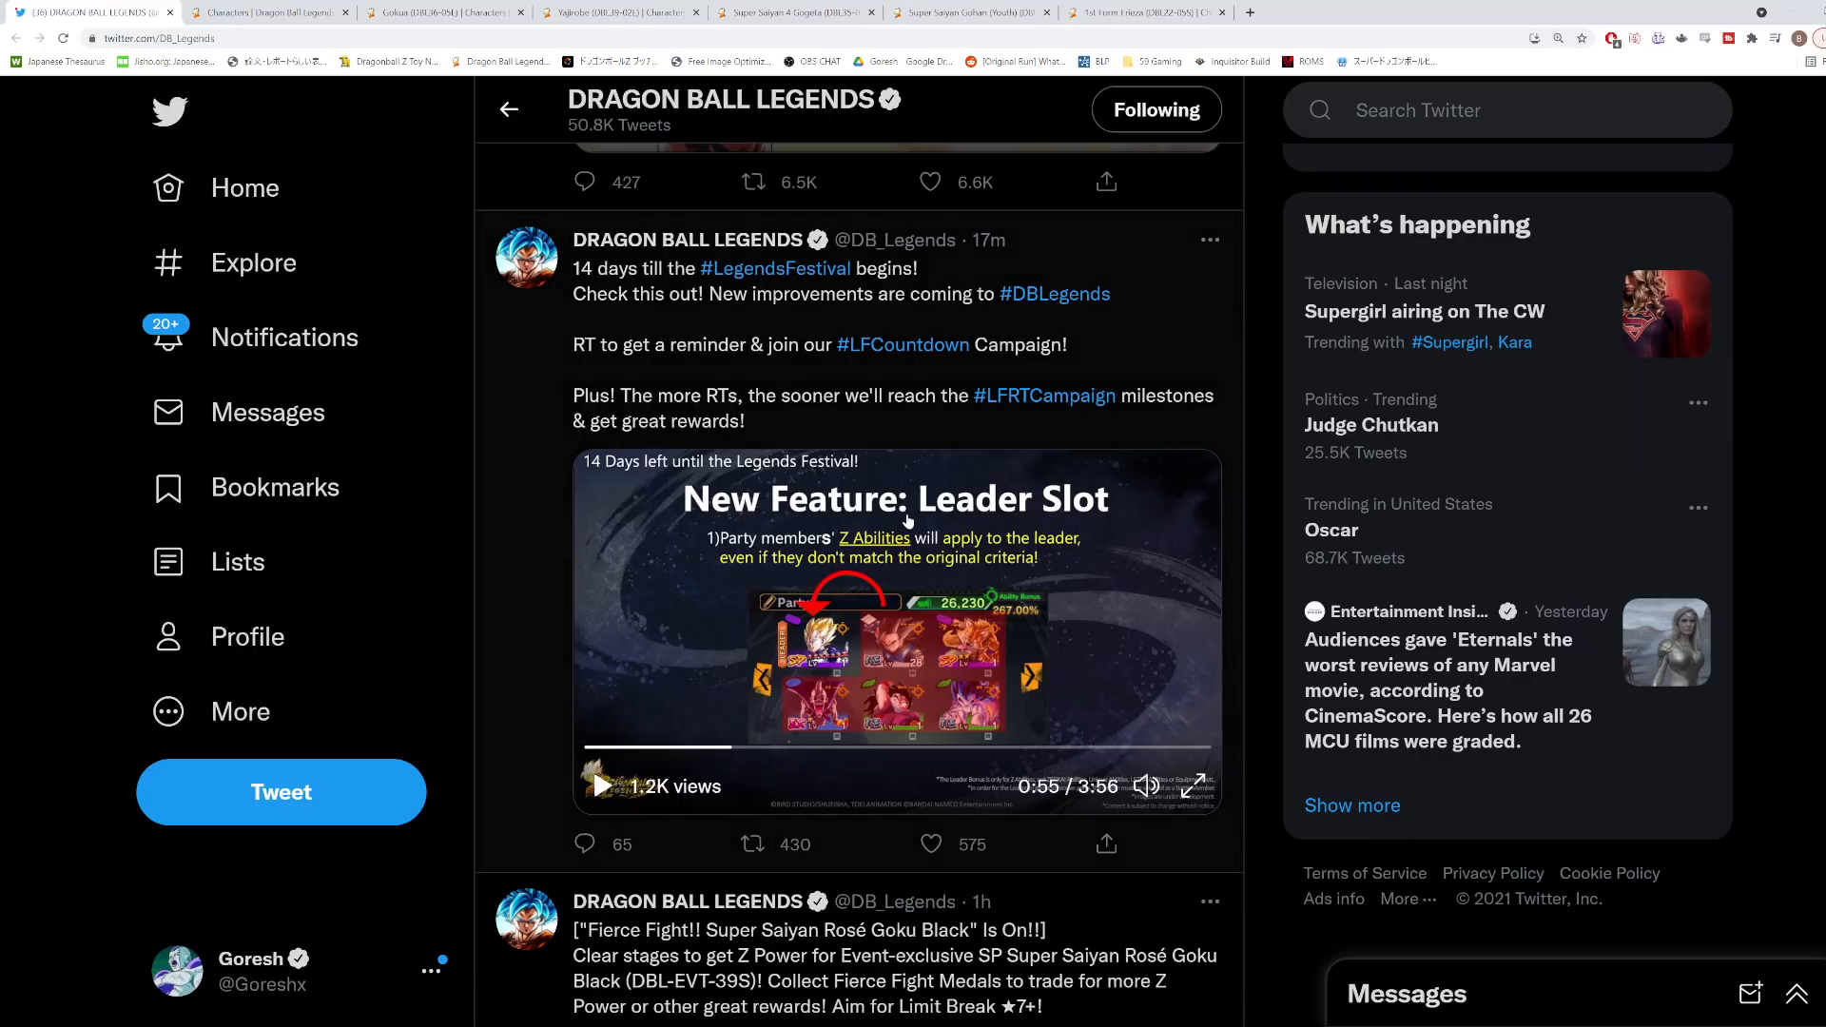
pyautogui.click(751, 843)
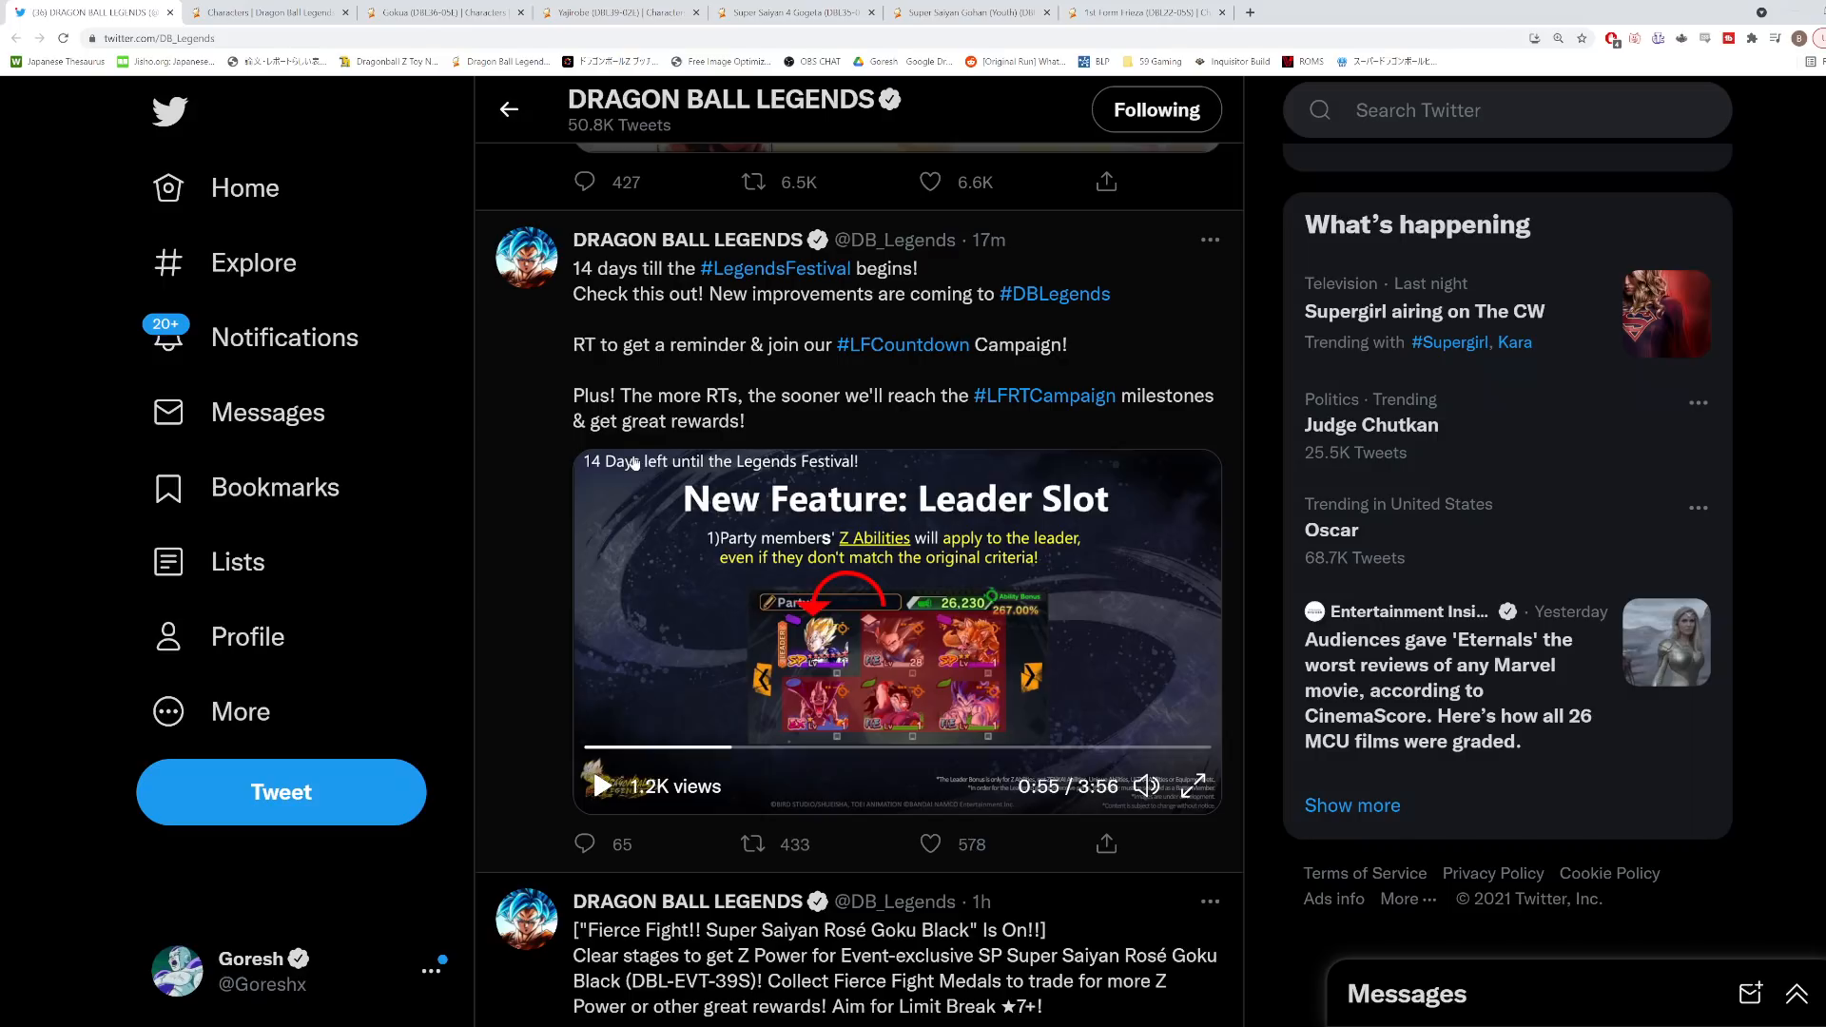
pyautogui.click(751, 842)
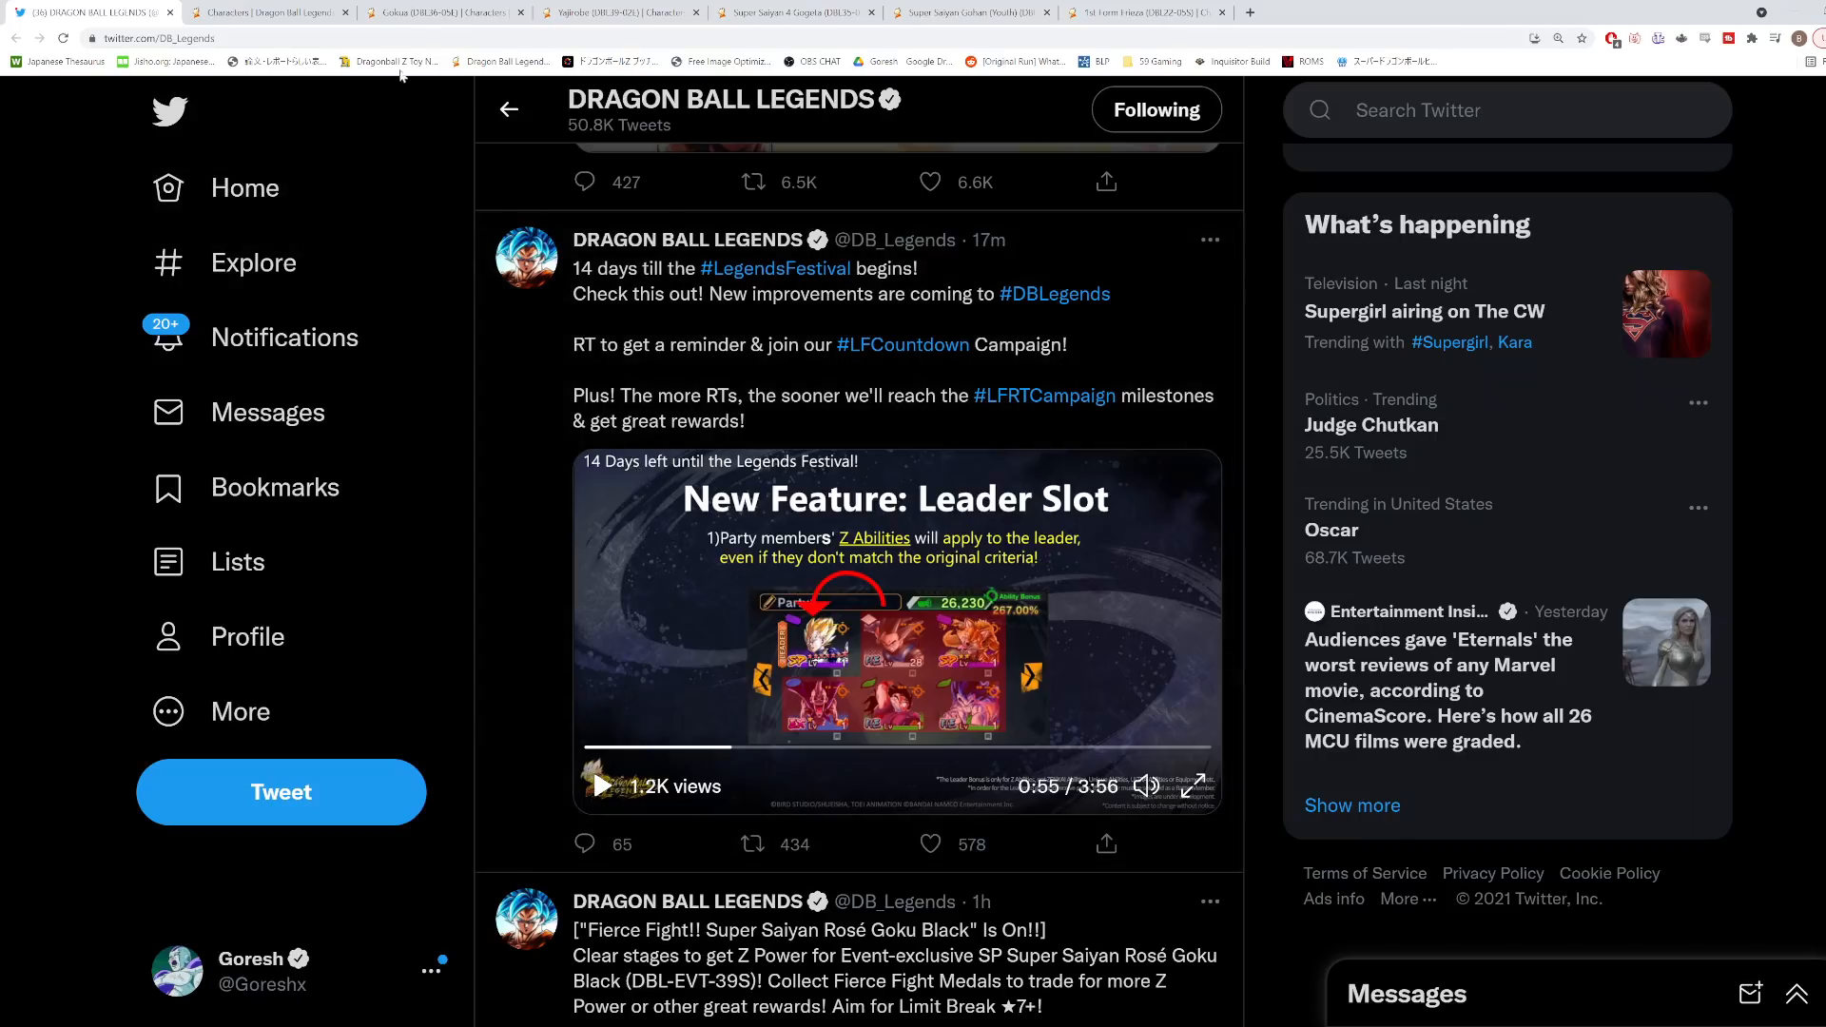
pyautogui.click(443, 13)
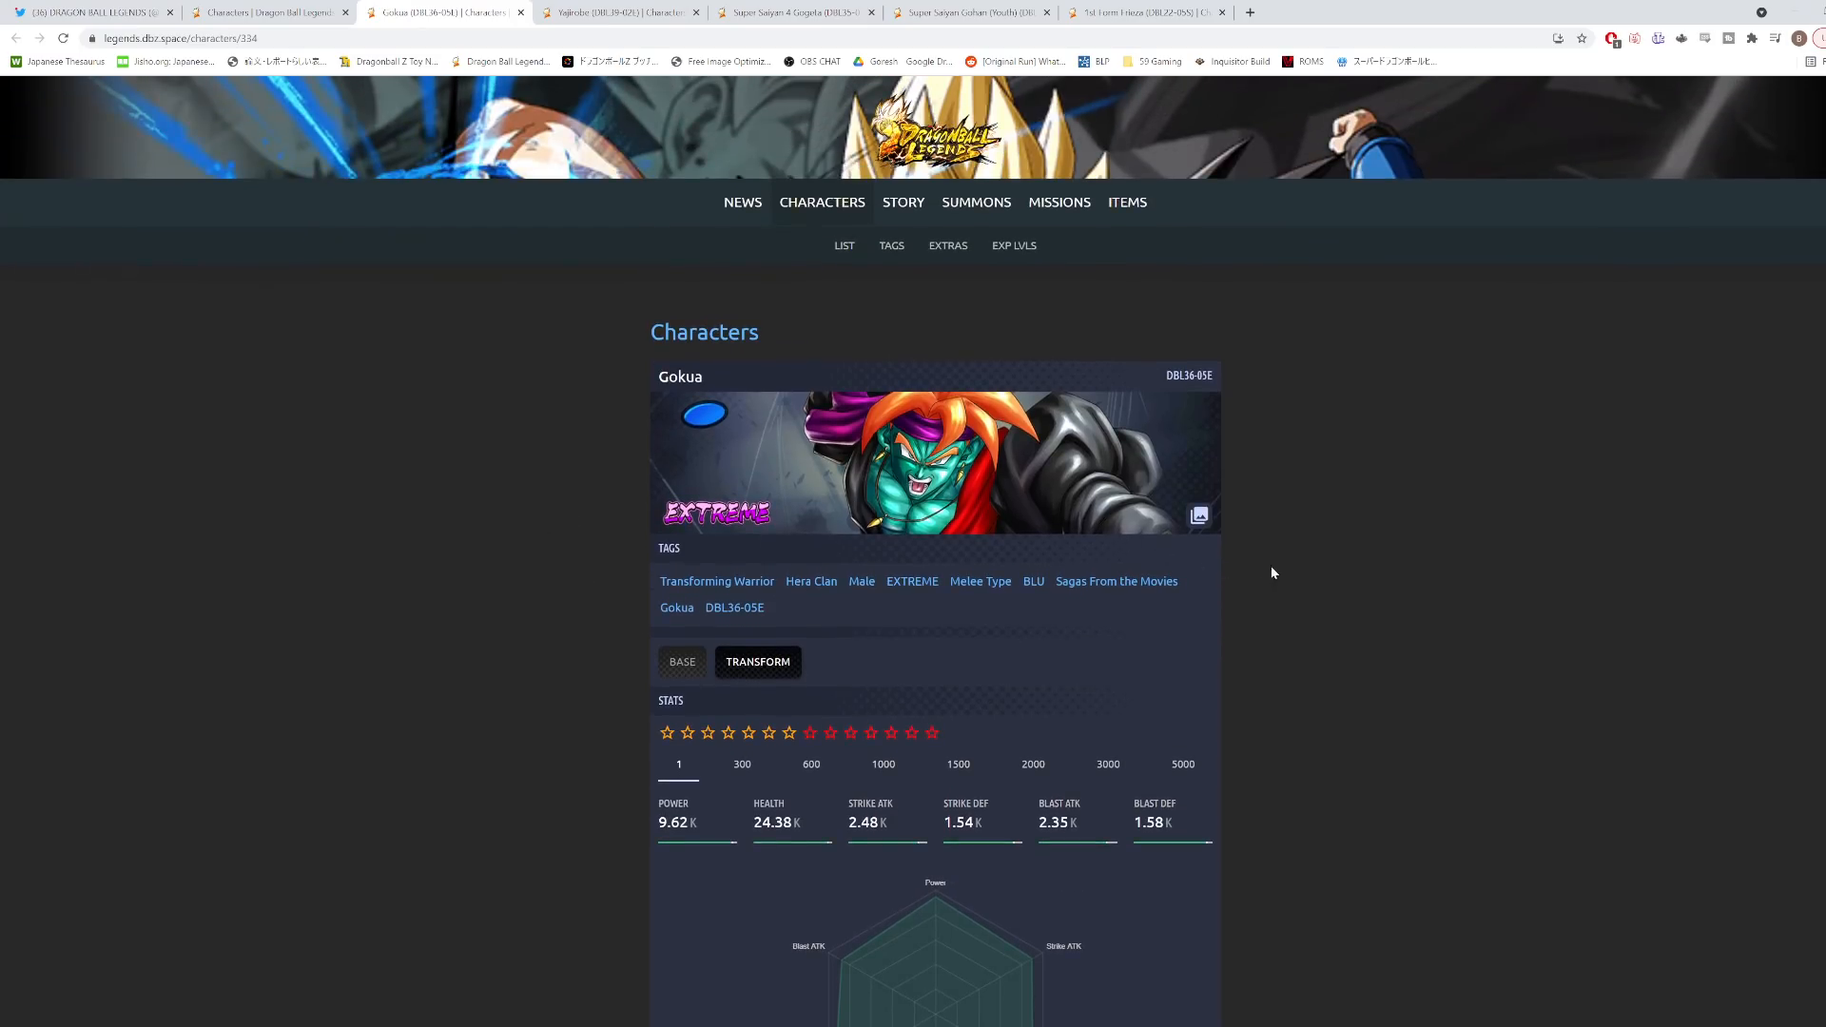
pyautogui.moveTo(566, 413)
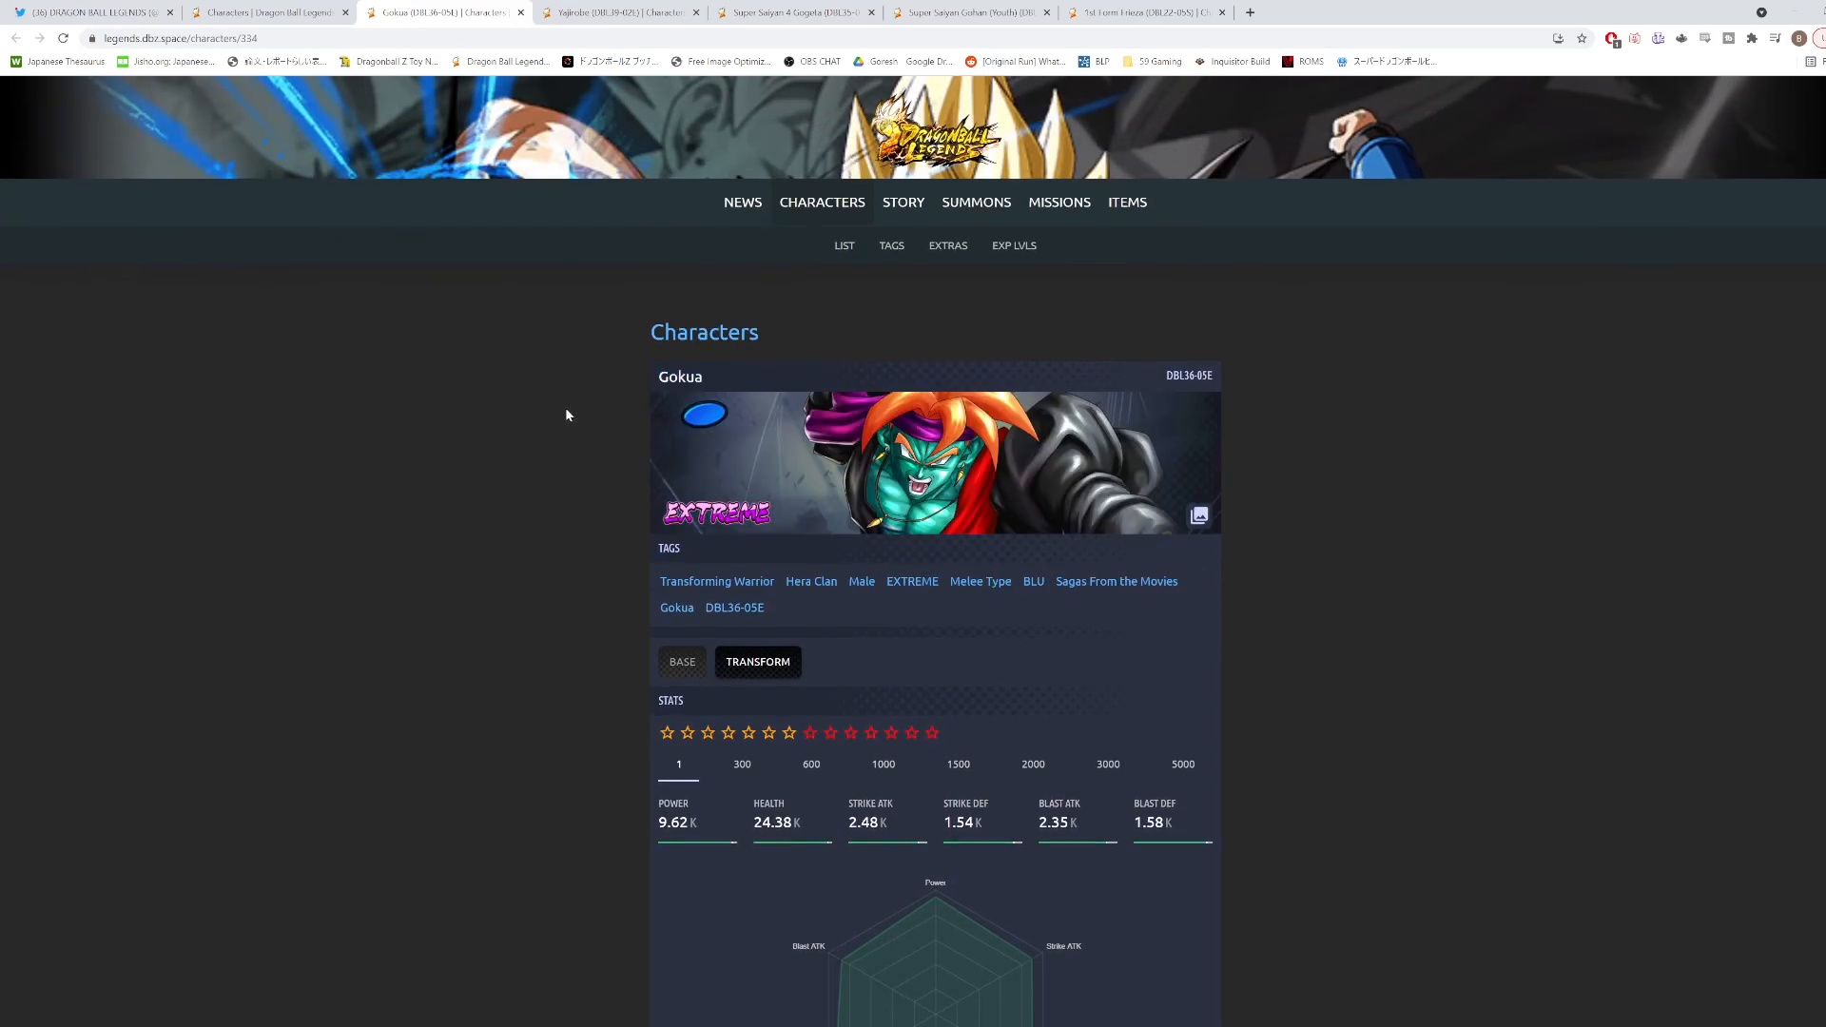
# Scroll Gokua's page to its Z Ability section, then switch to Yajirobe's character page.
pyautogui.scroll(-3)
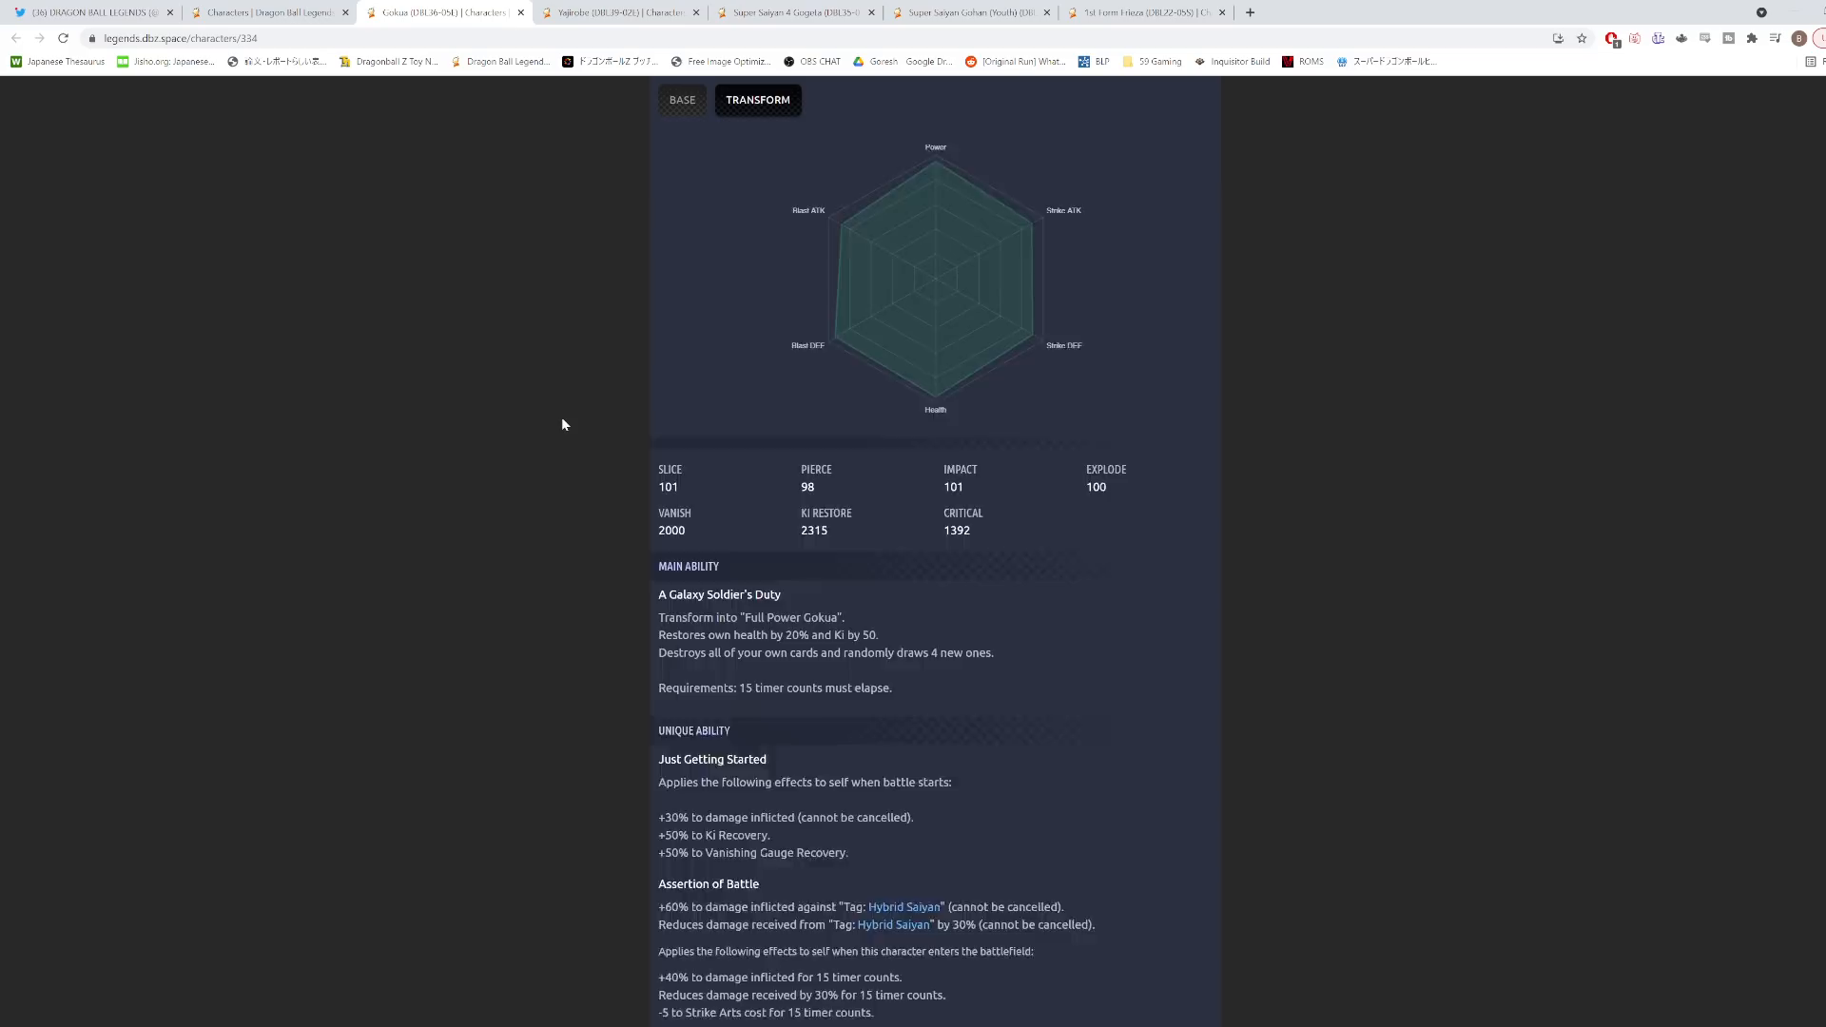
pyautogui.scroll(-3)
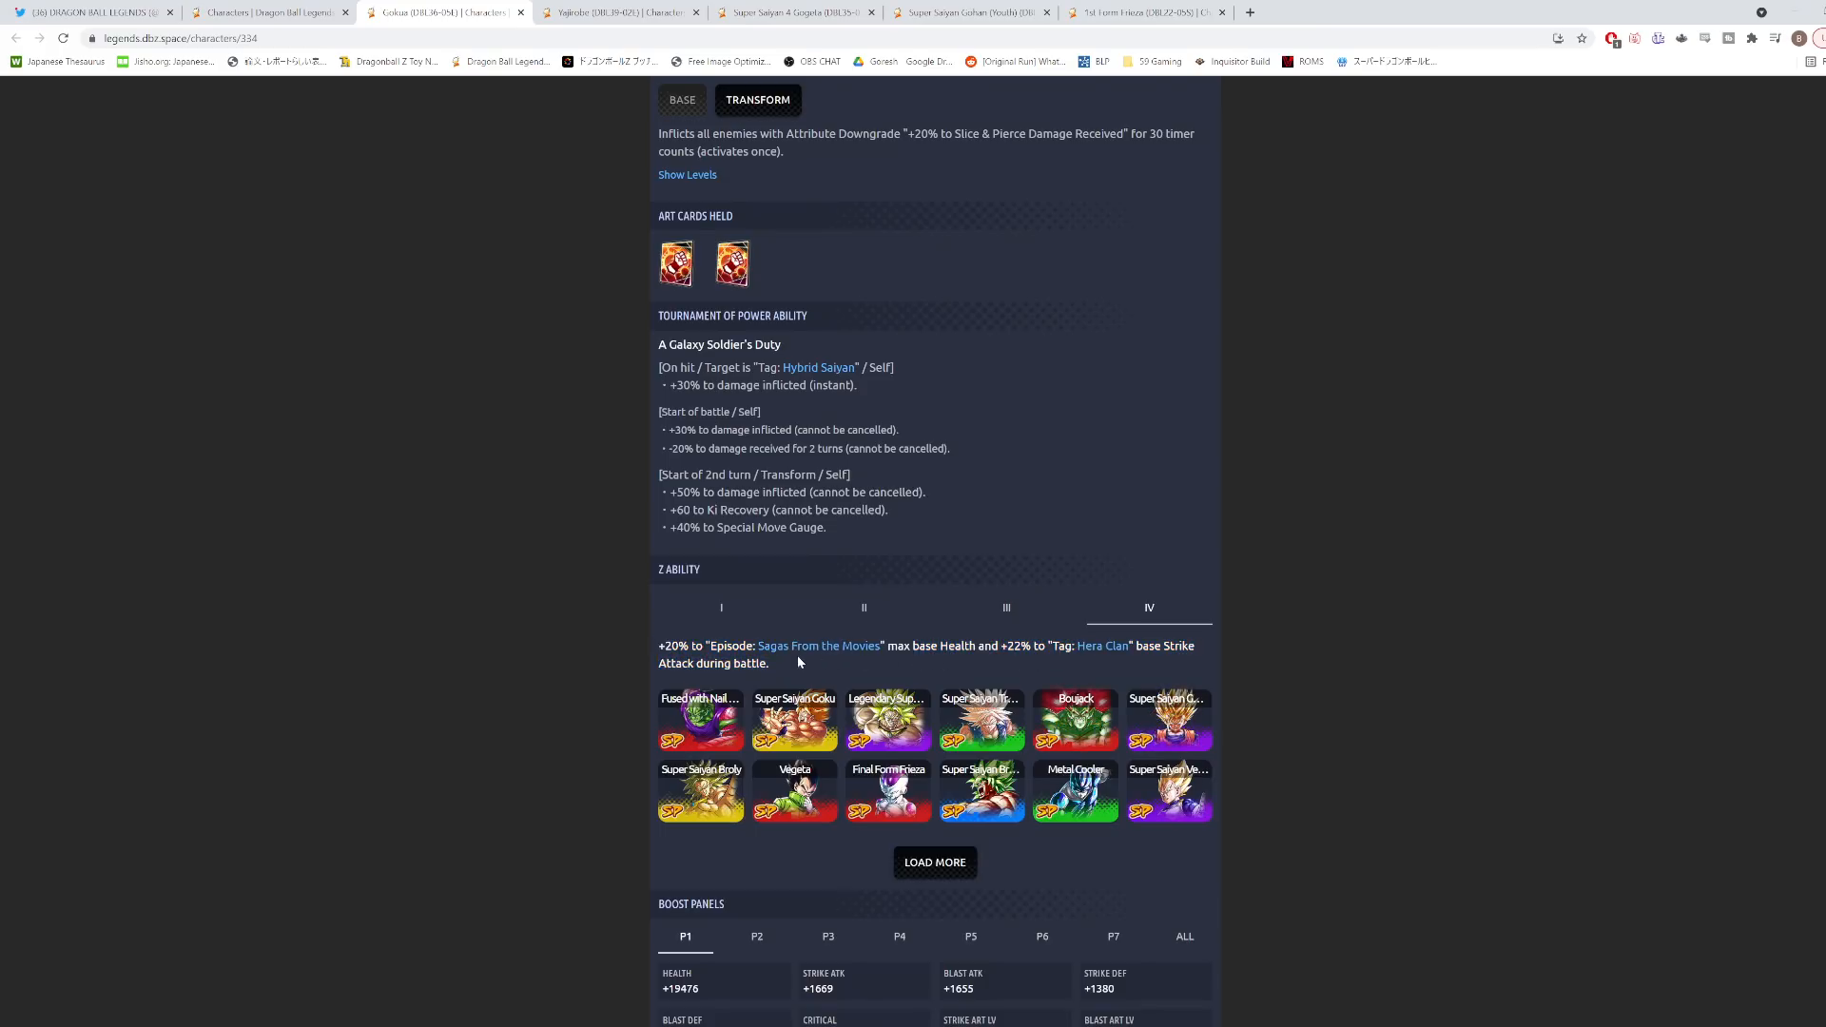
pyautogui.moveTo(658, 644); pyautogui.dragTo(766, 662)
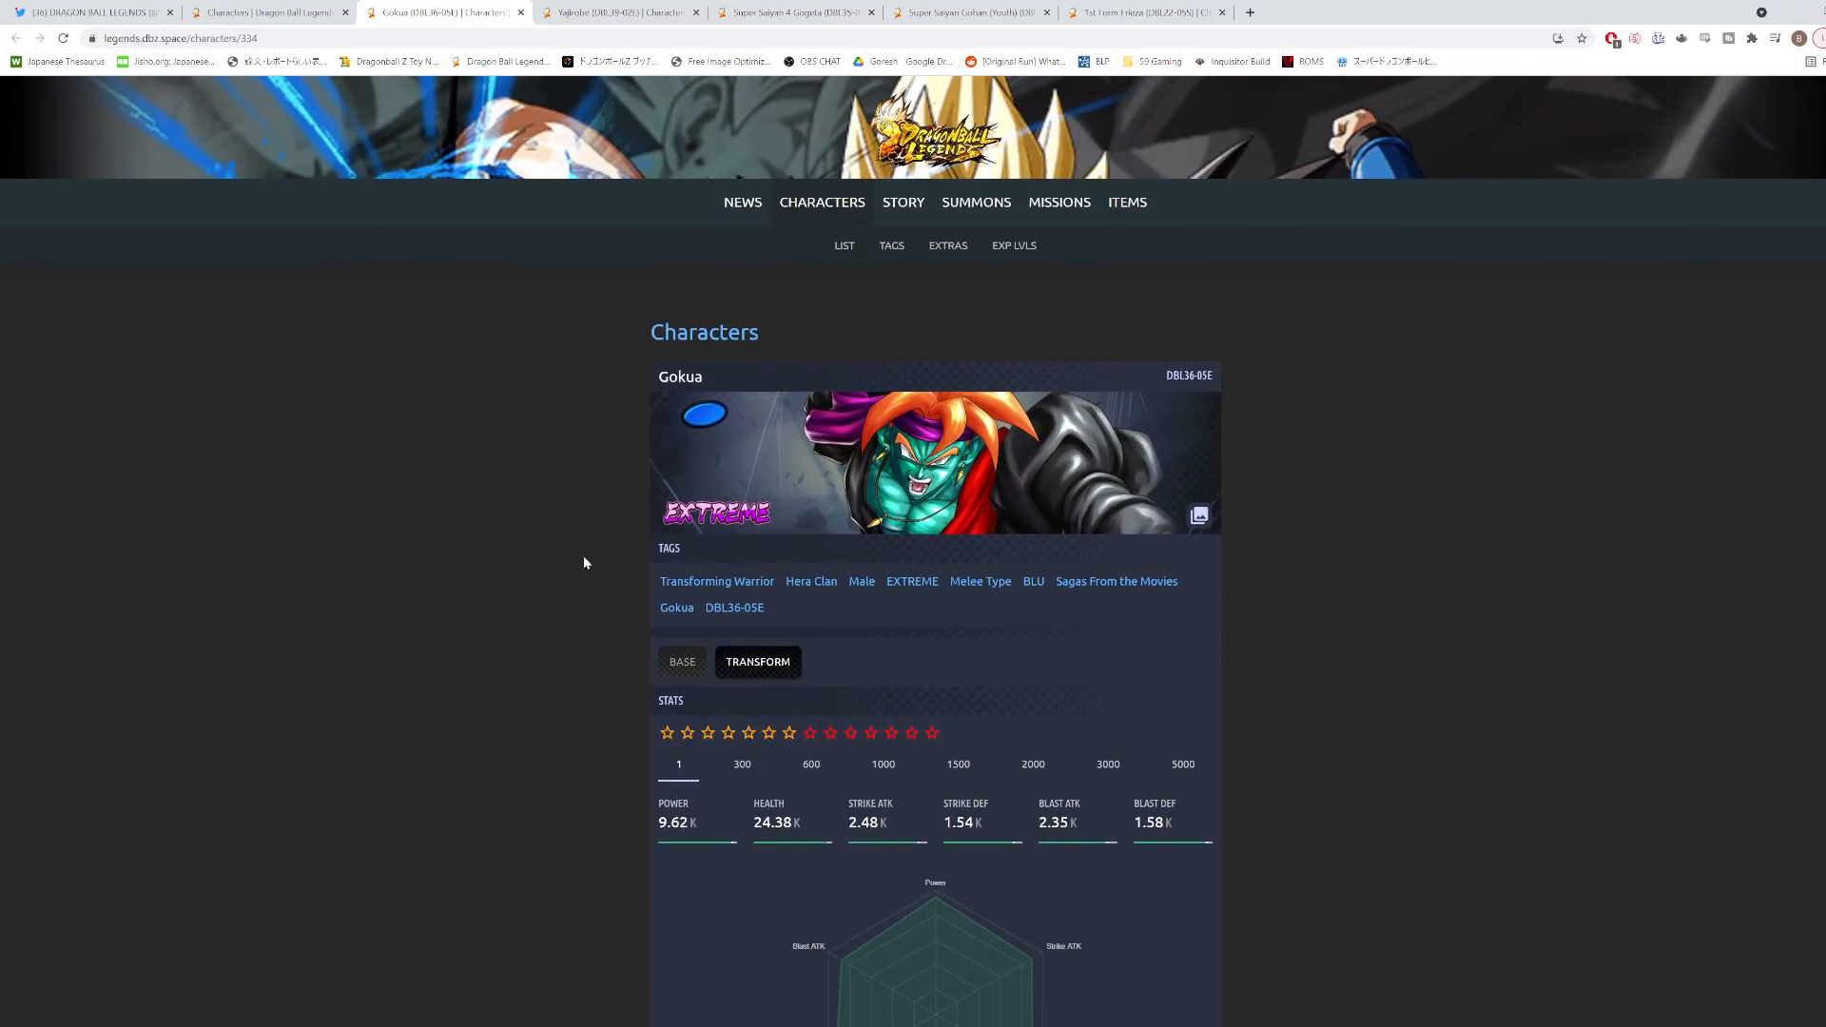
pyautogui.moveTo(508, 551)
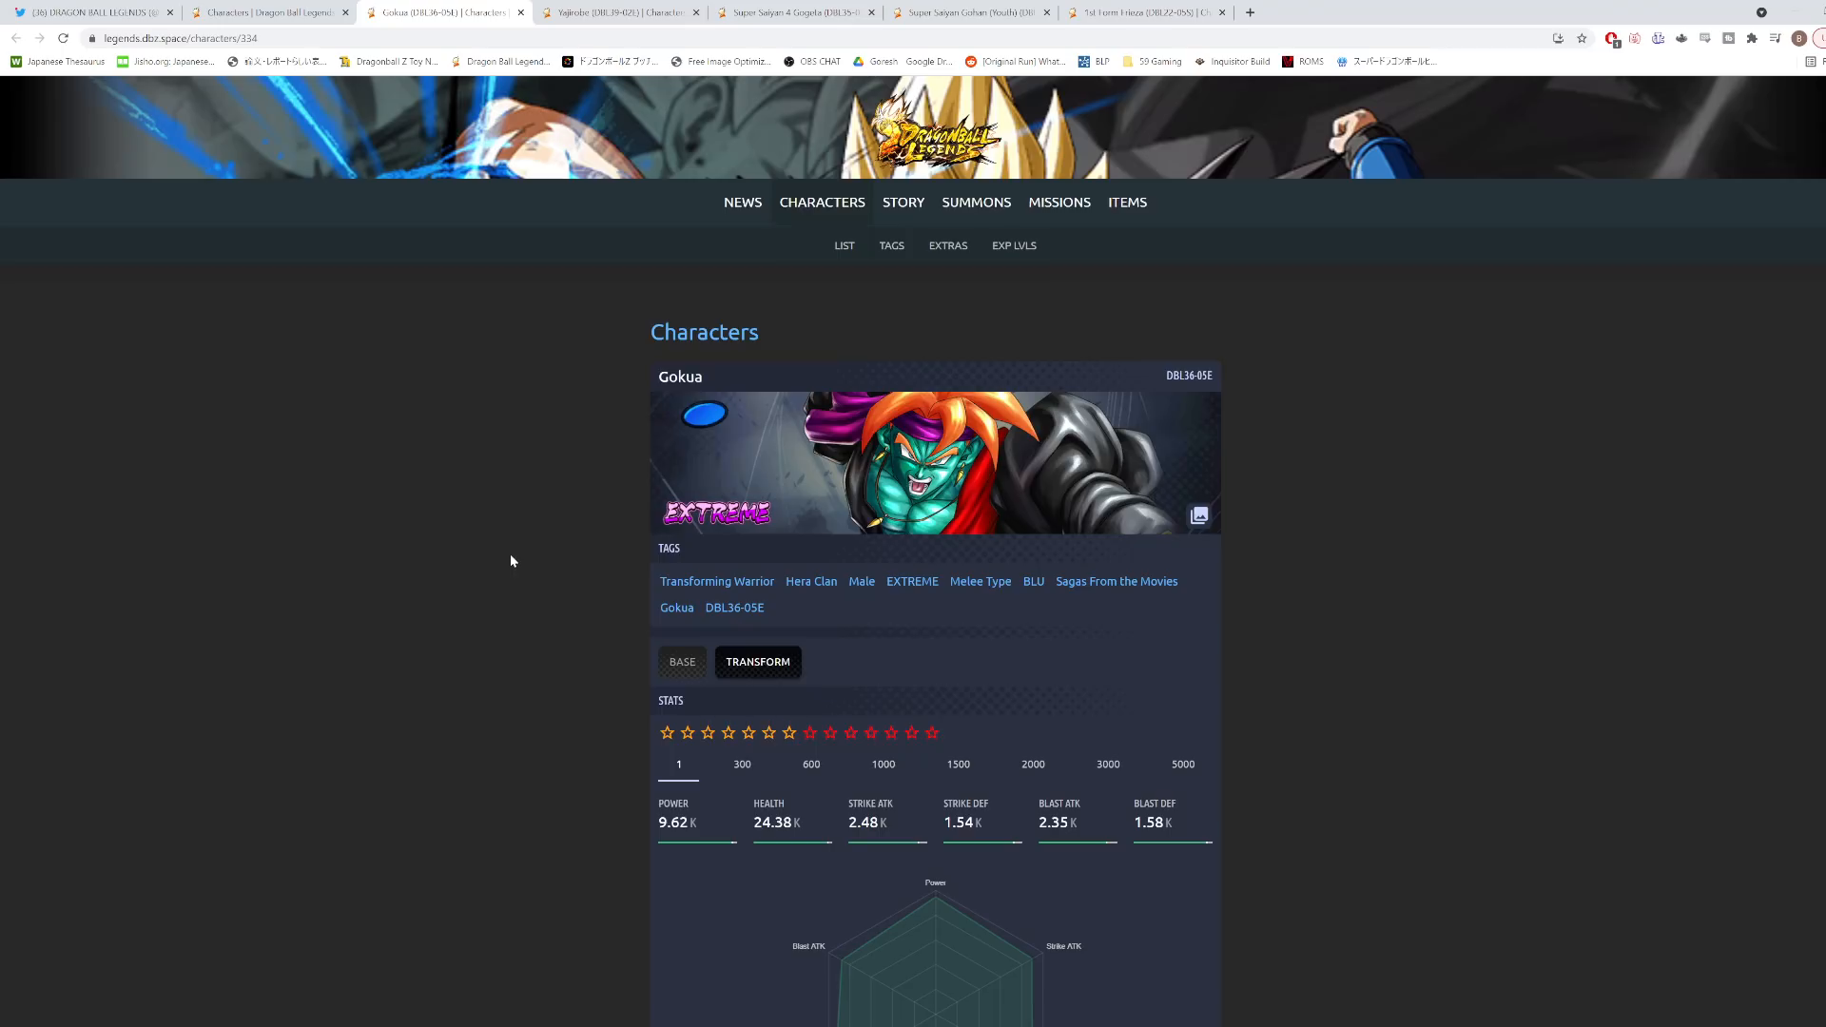
pyautogui.click(610, 11)
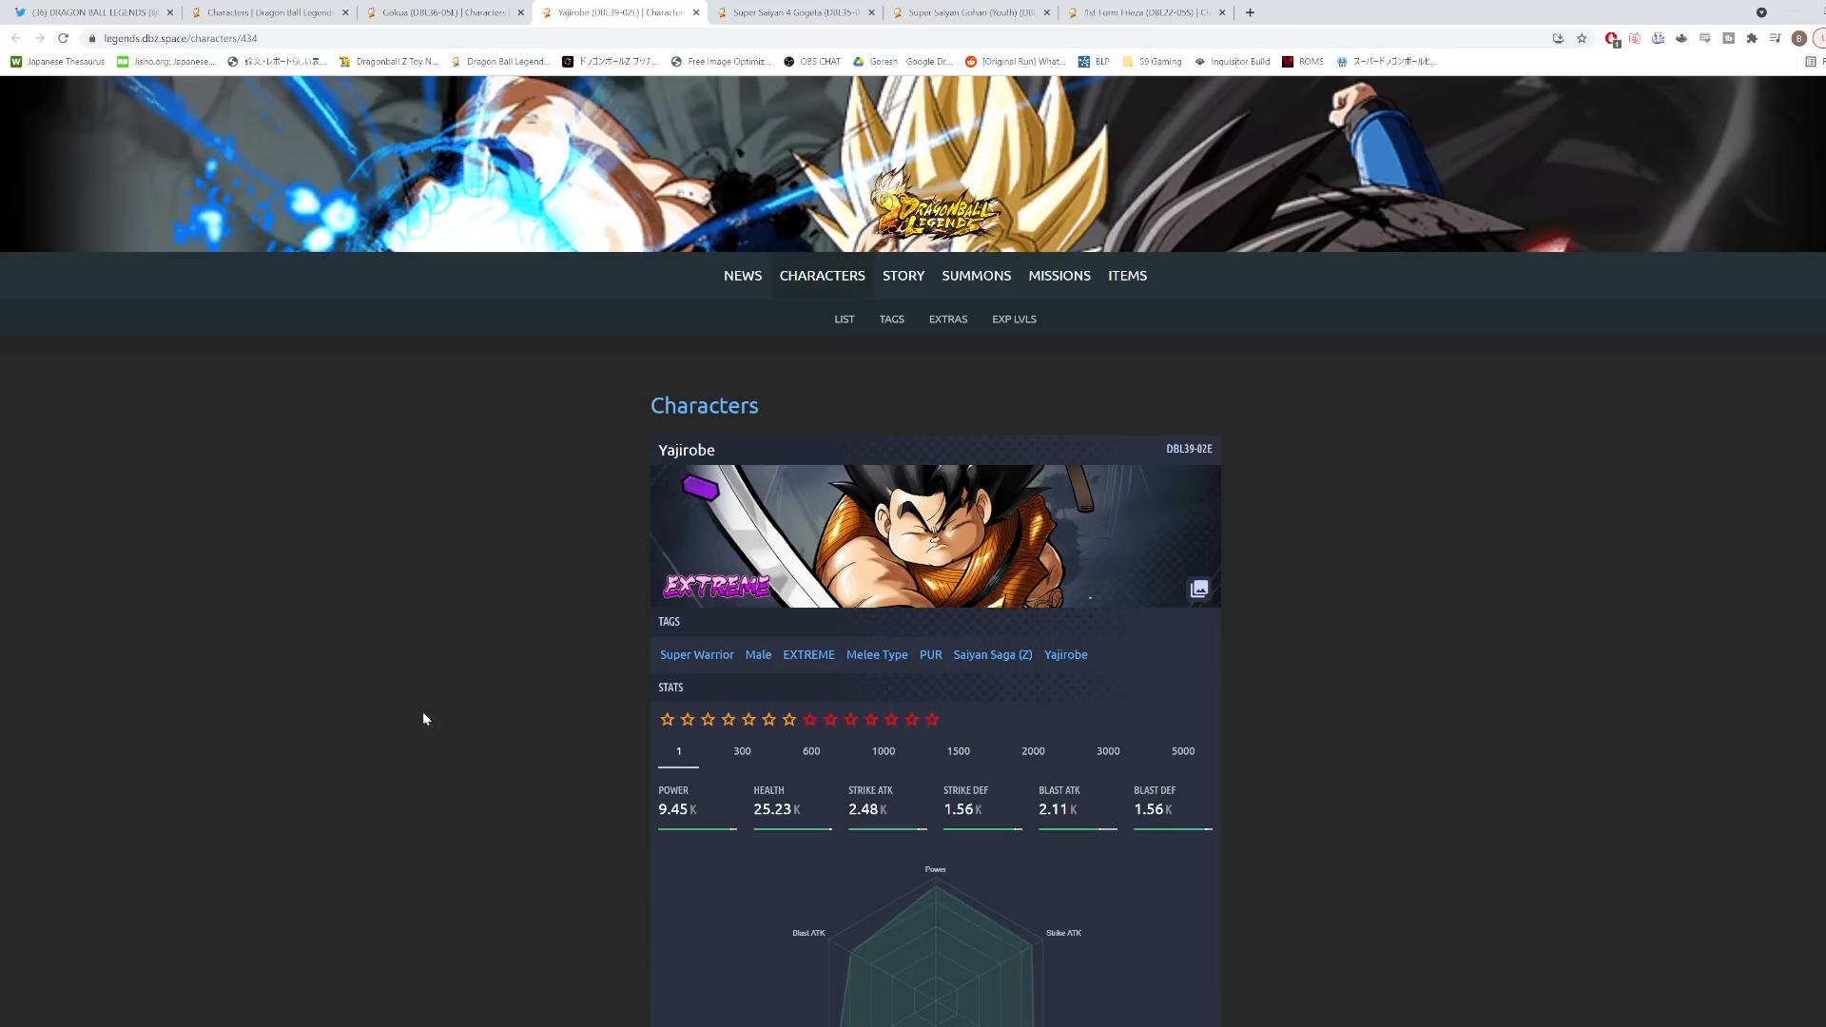
pyautogui.scroll(-3)
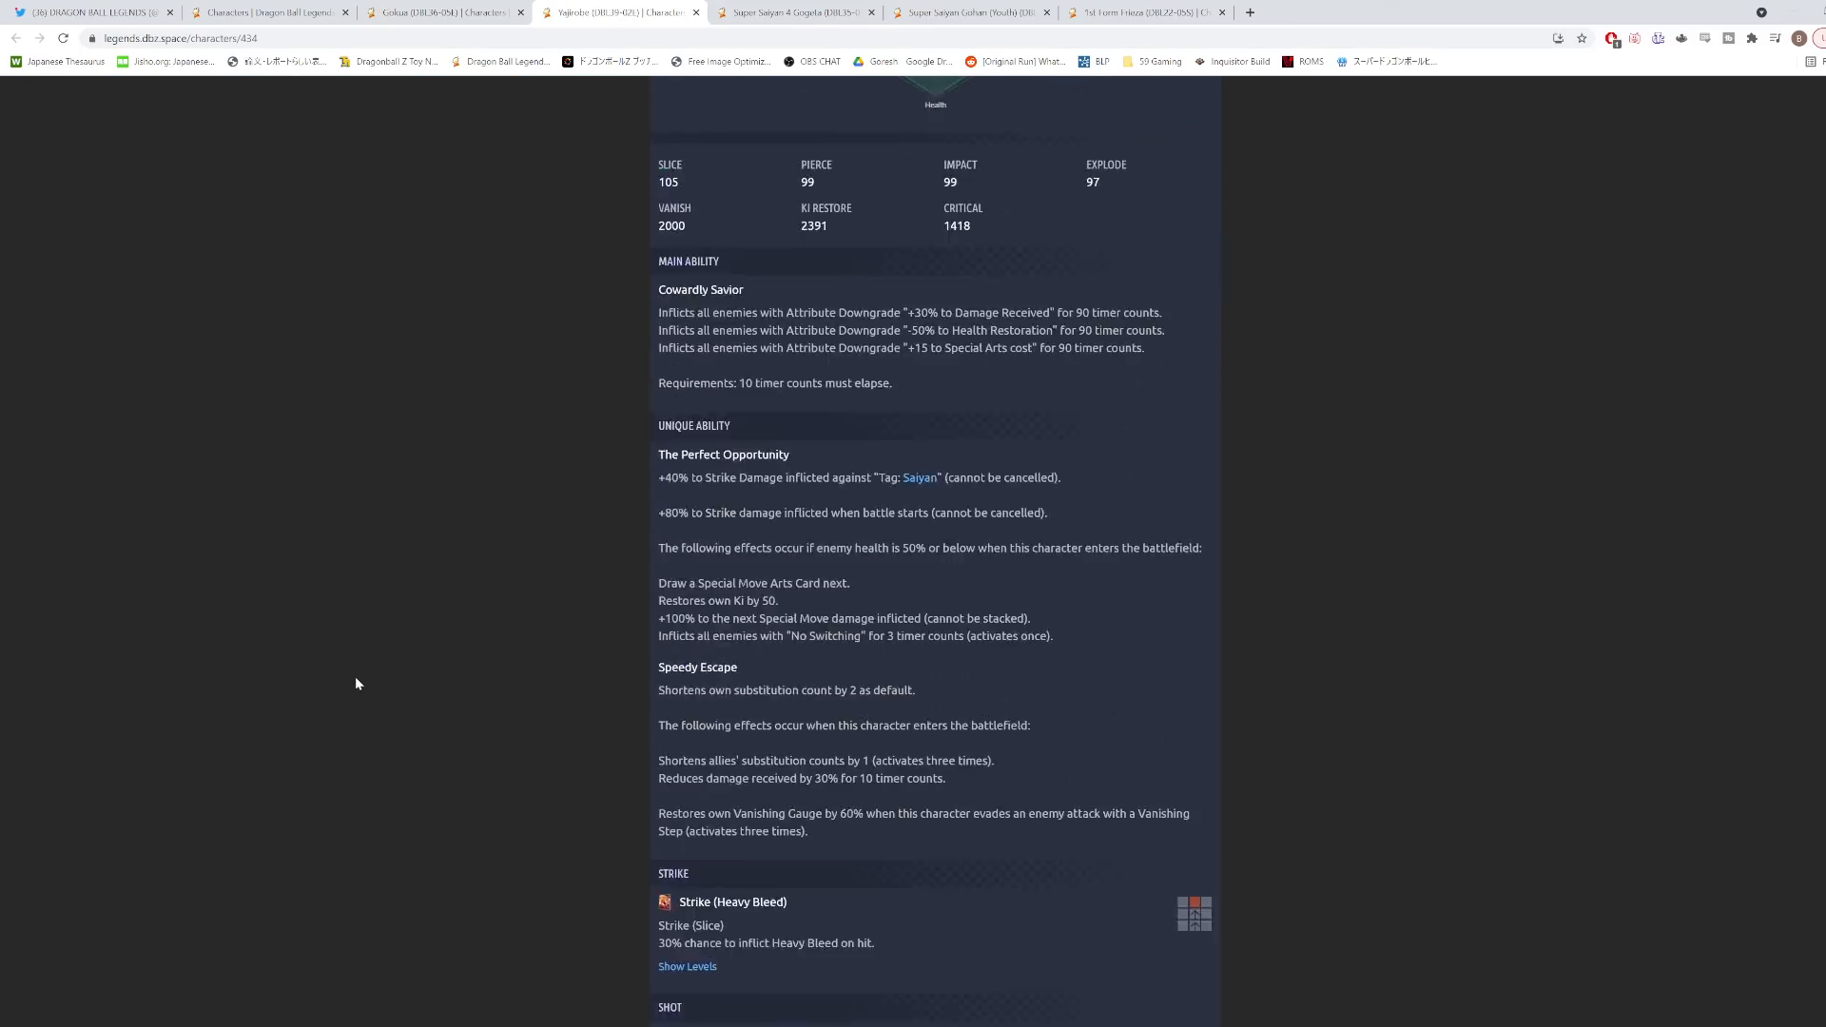
pyautogui.scroll(-3)
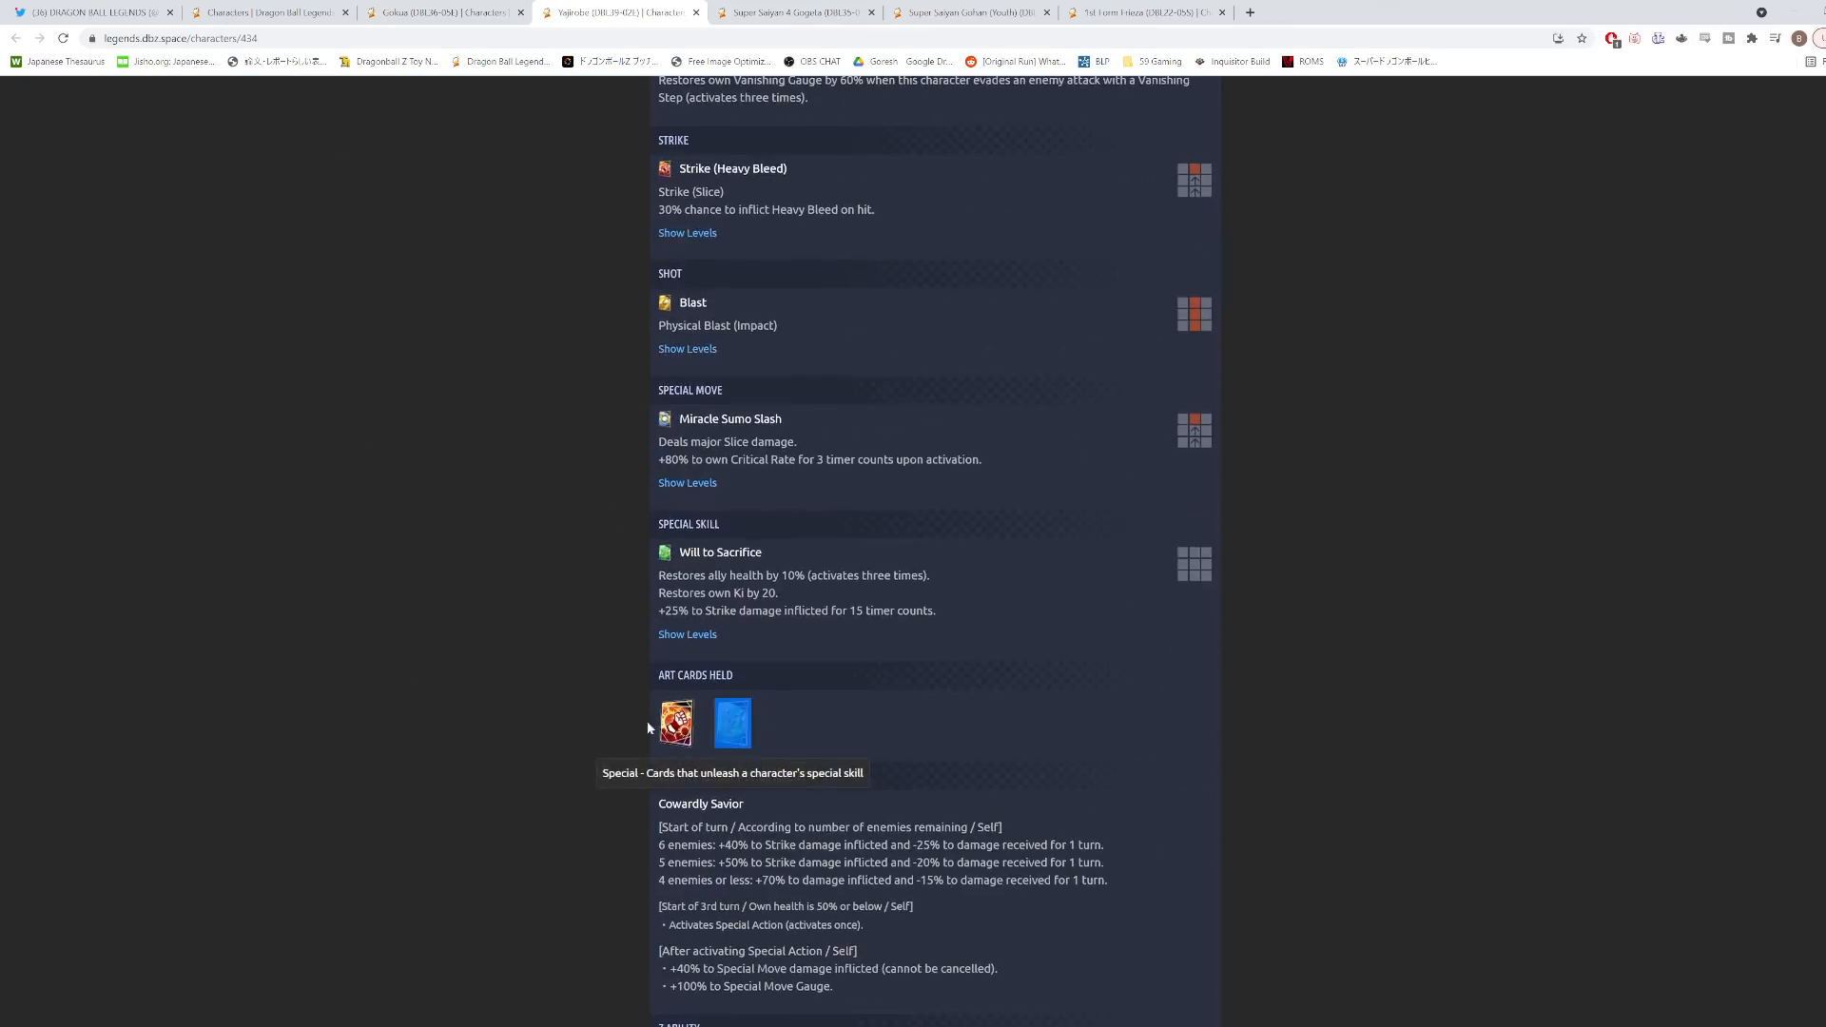
pyautogui.scroll(-3)
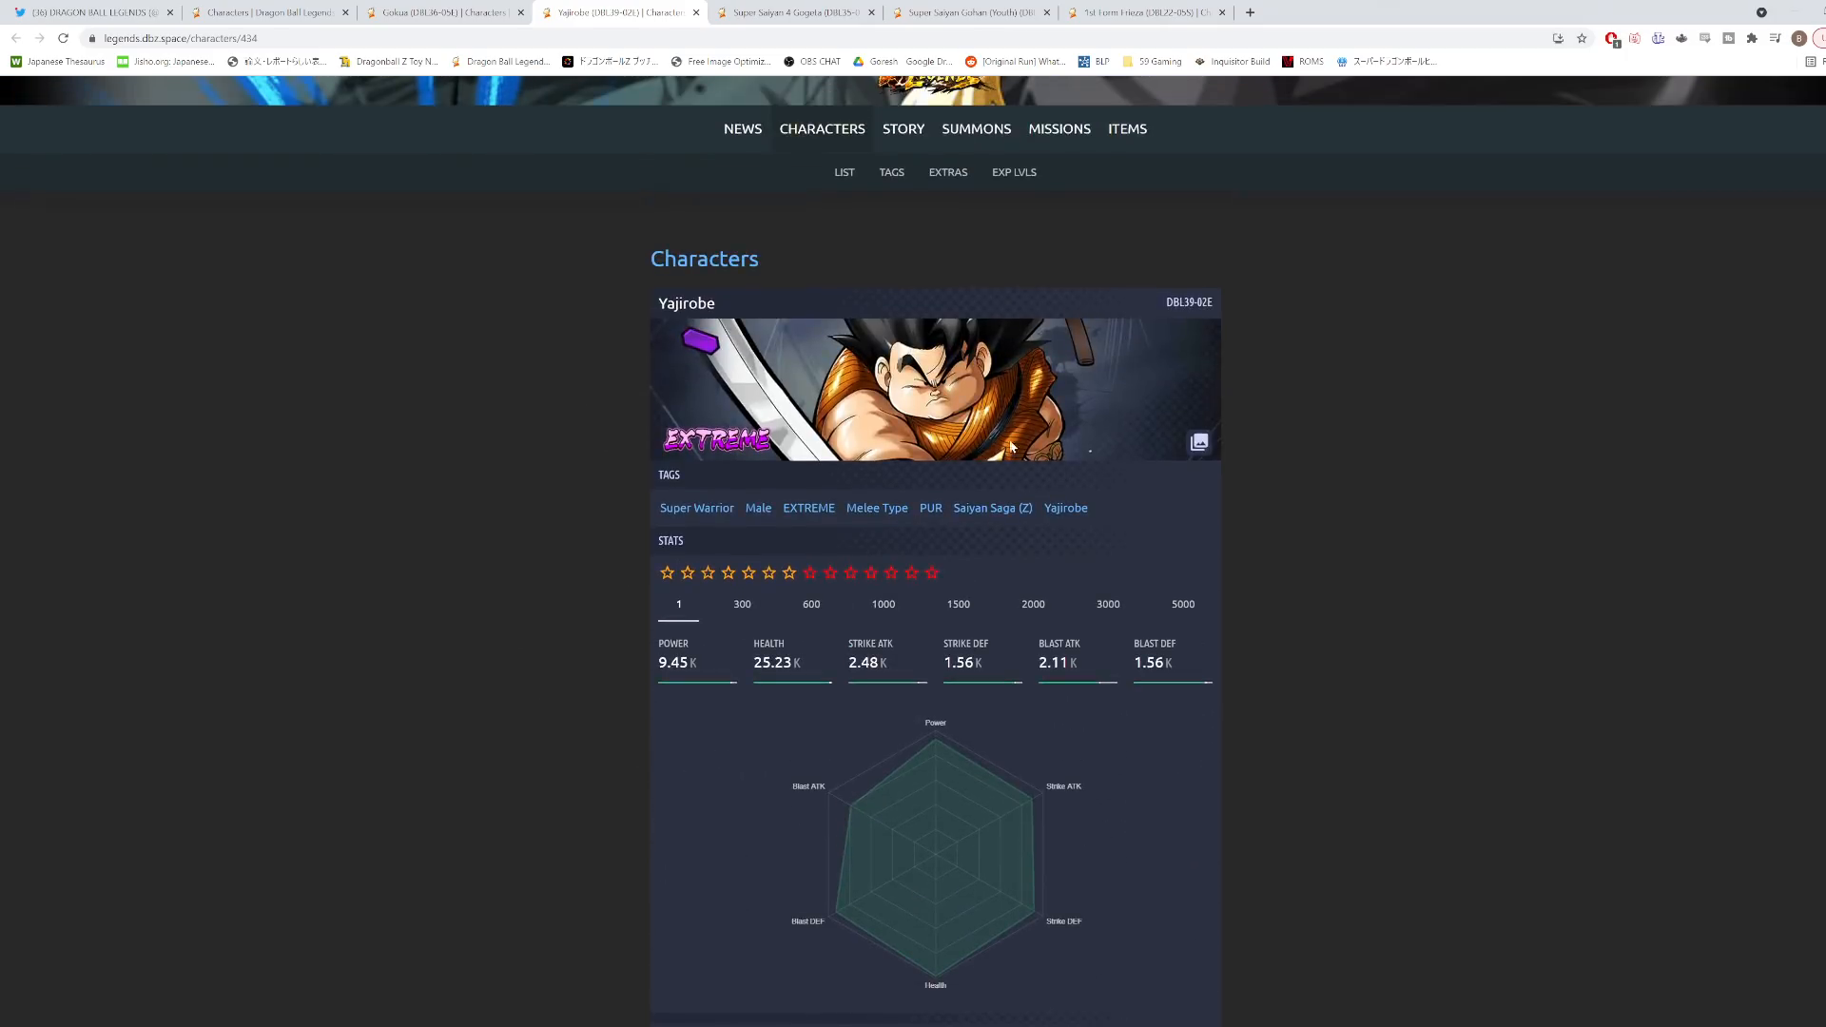
pyautogui.scroll(-3)
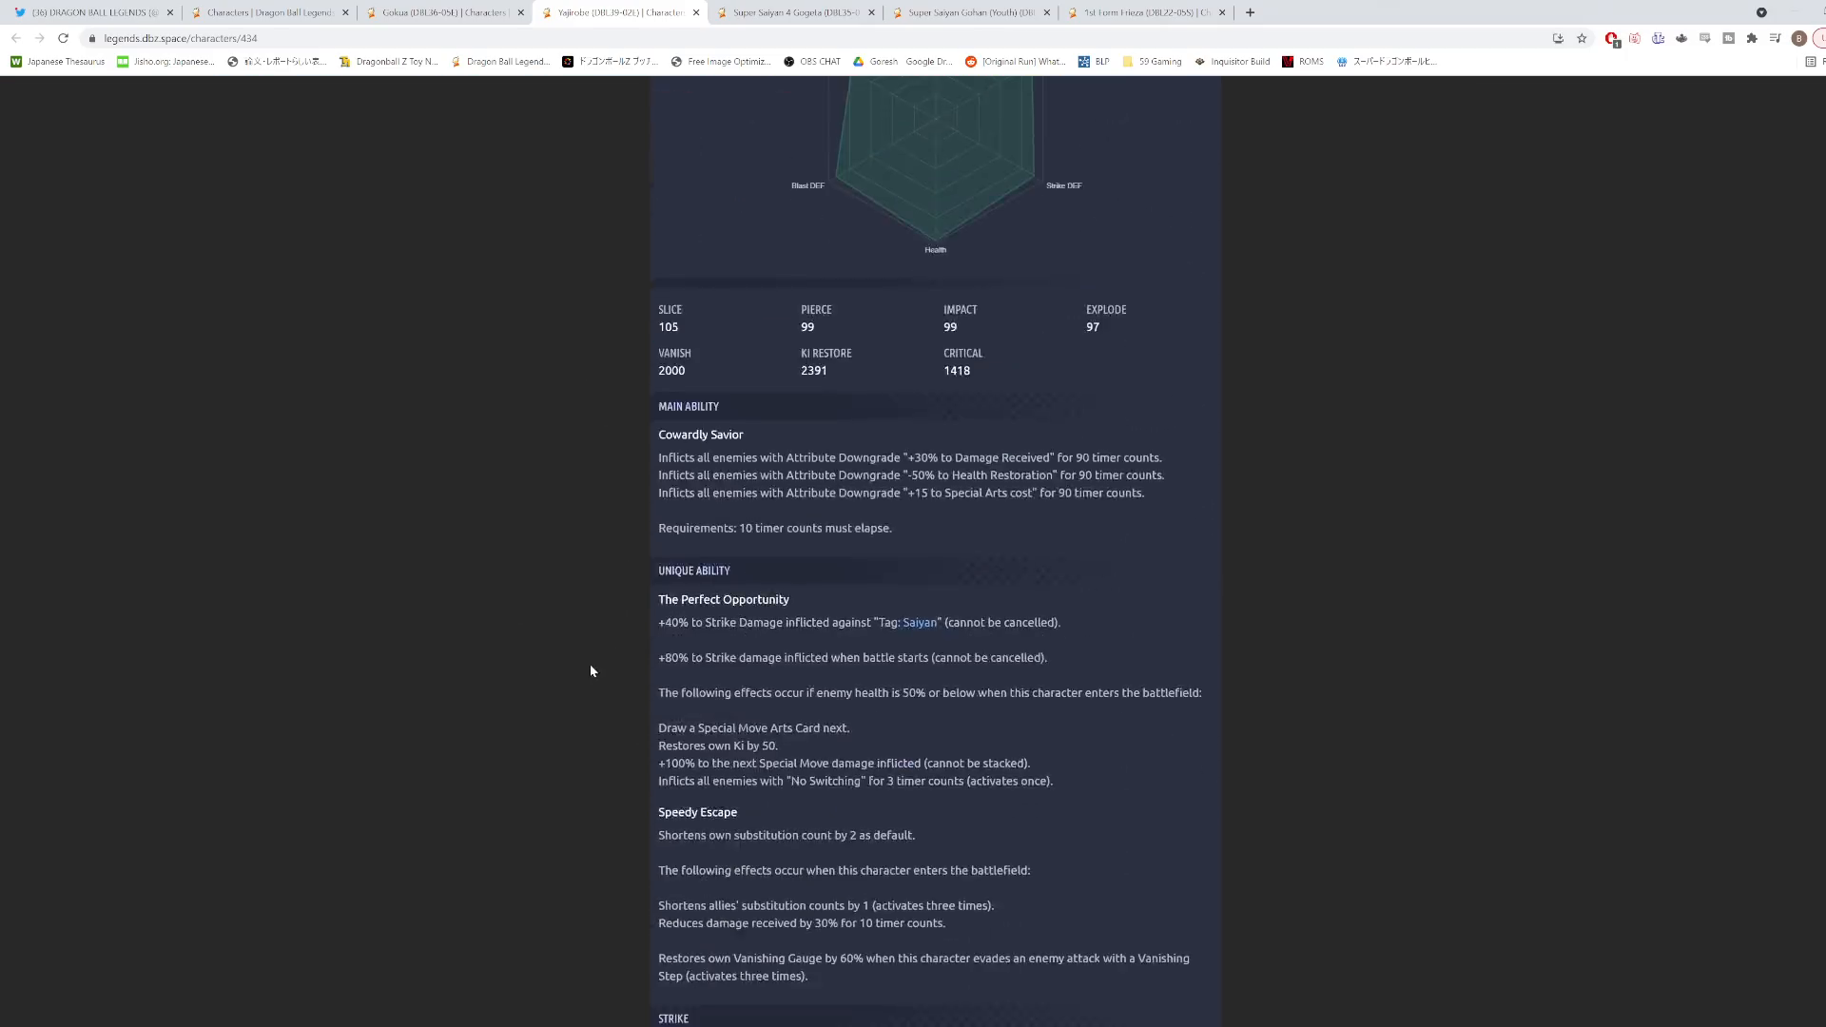
pyautogui.scroll(-3)
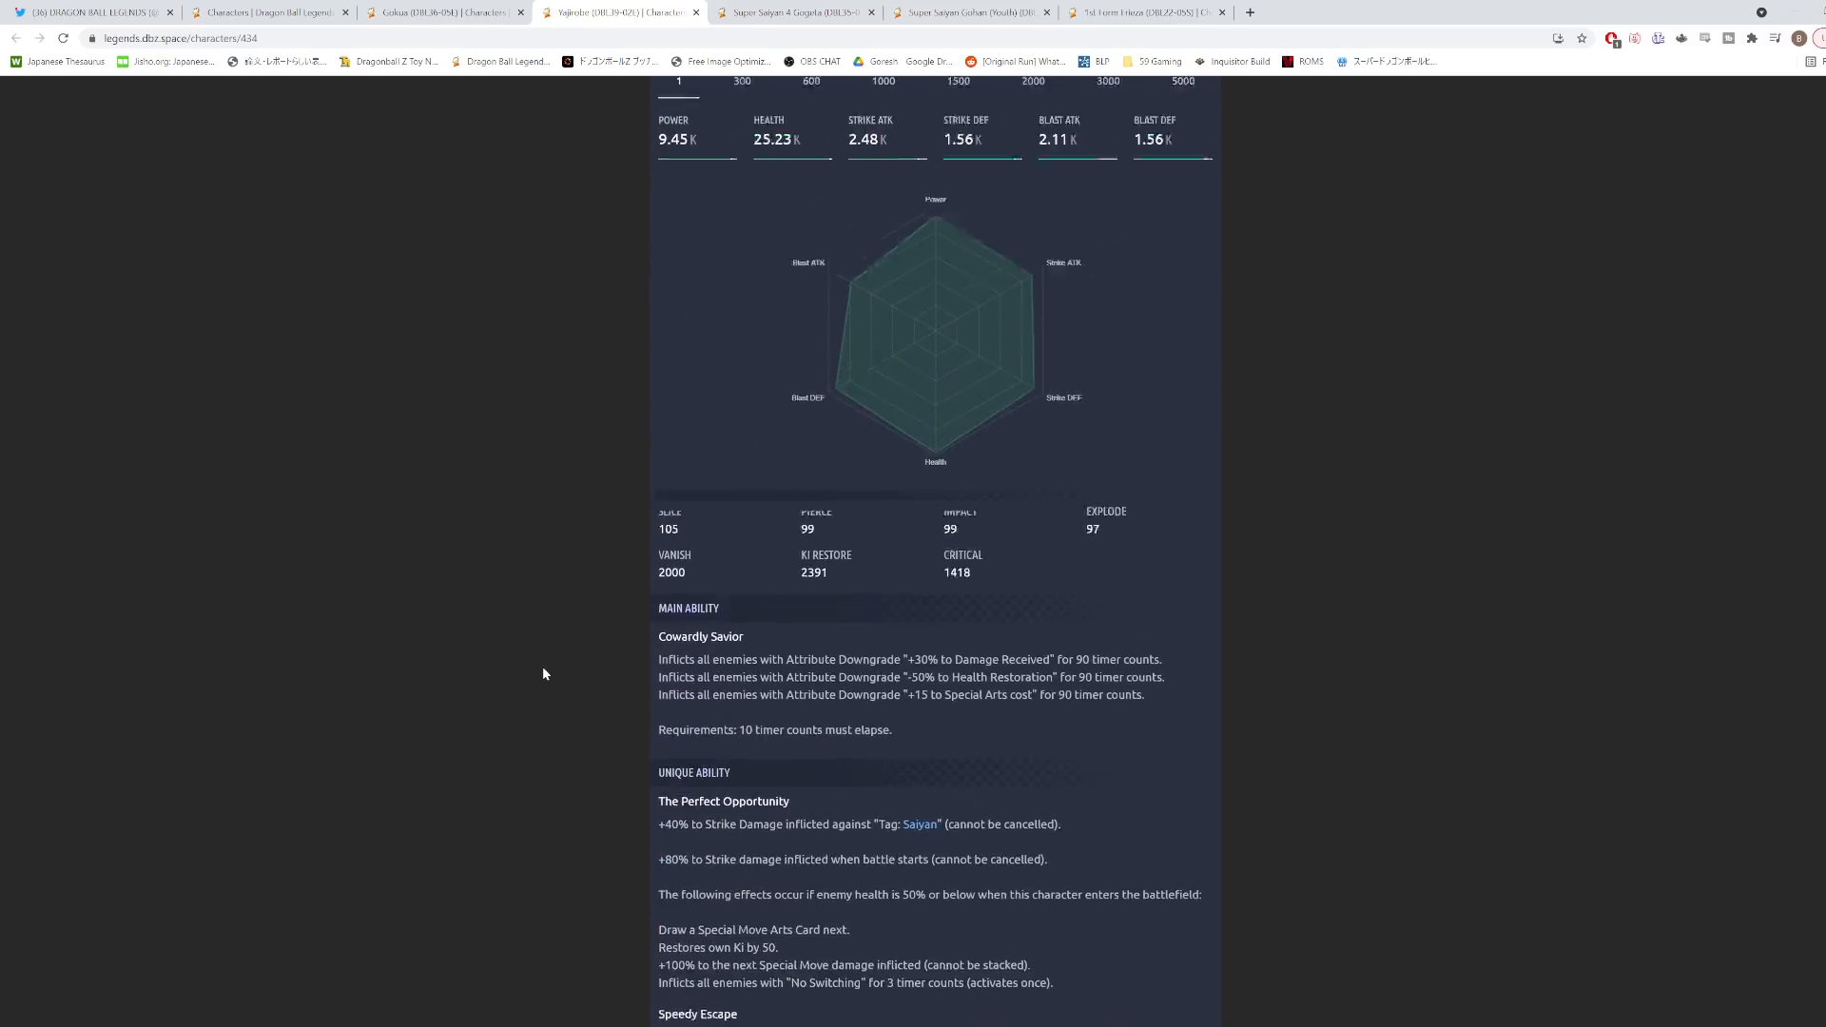
pyautogui.scroll(3)
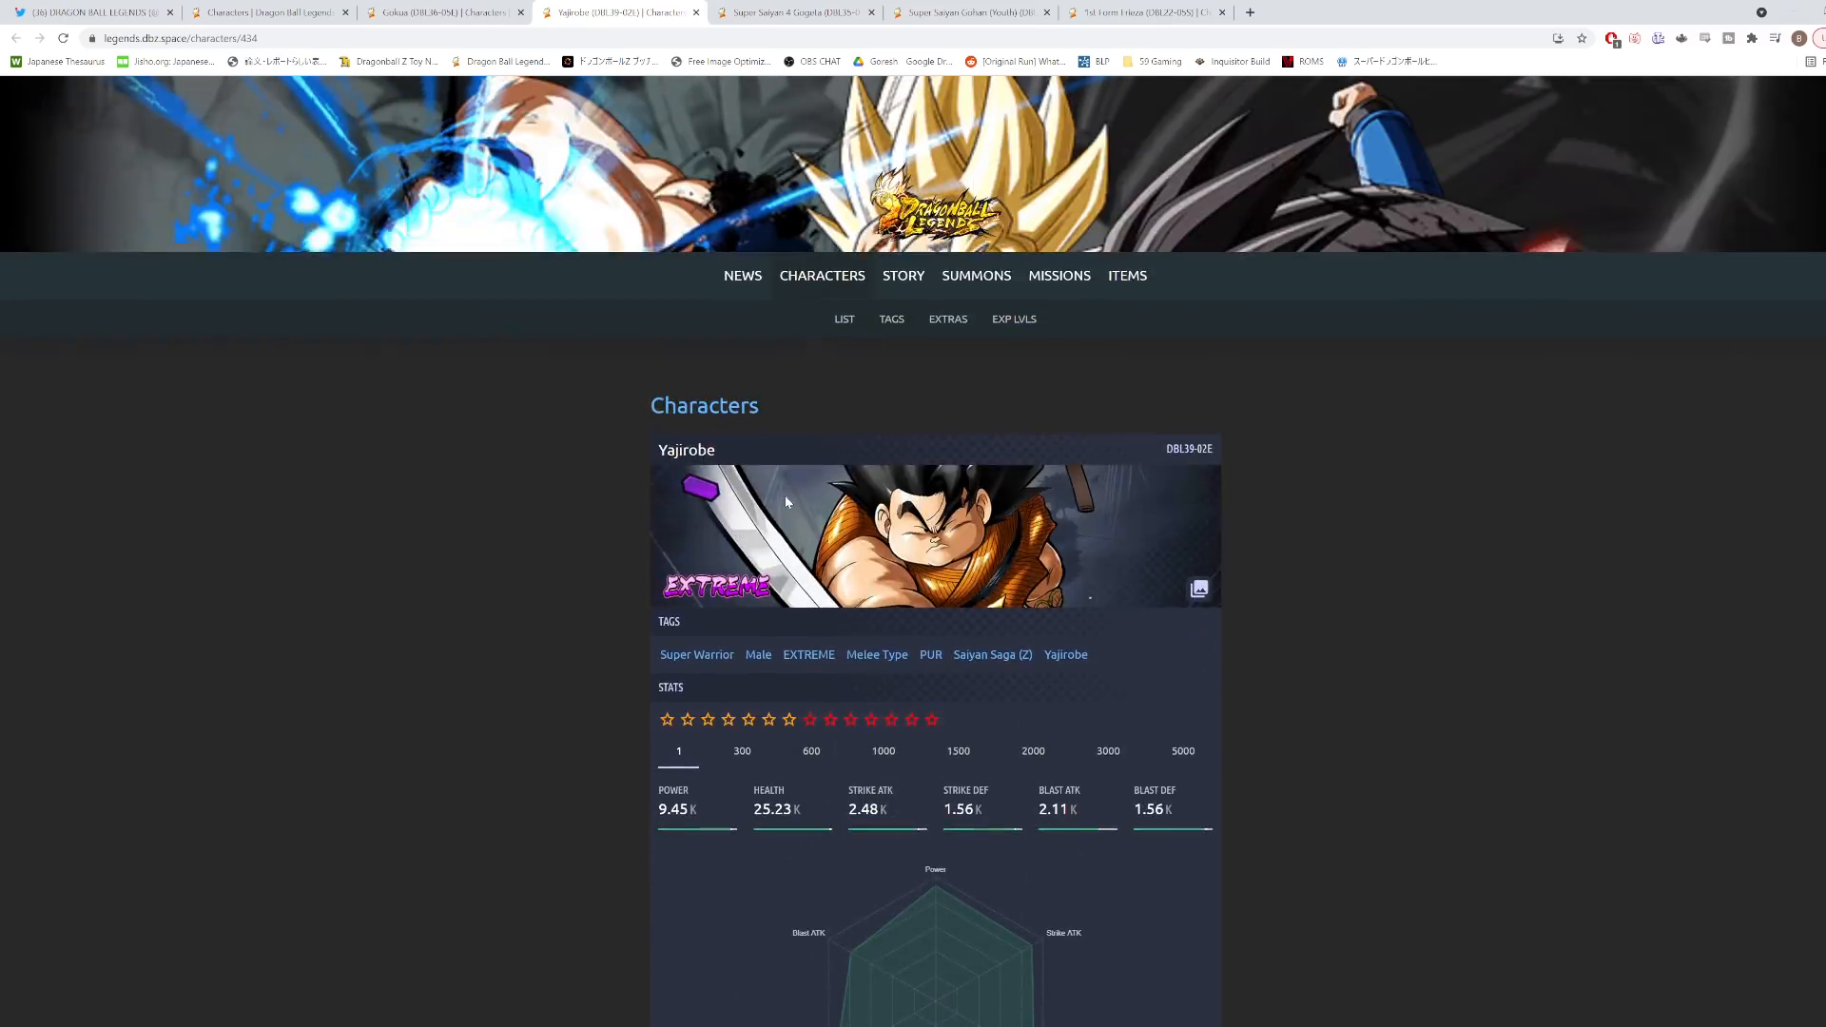
# Scroll through Super Saiyan Gohan (Youth)'s abilities, then return to Super Saiyan 4 Gogeta's page.
pyautogui.click(791, 13)
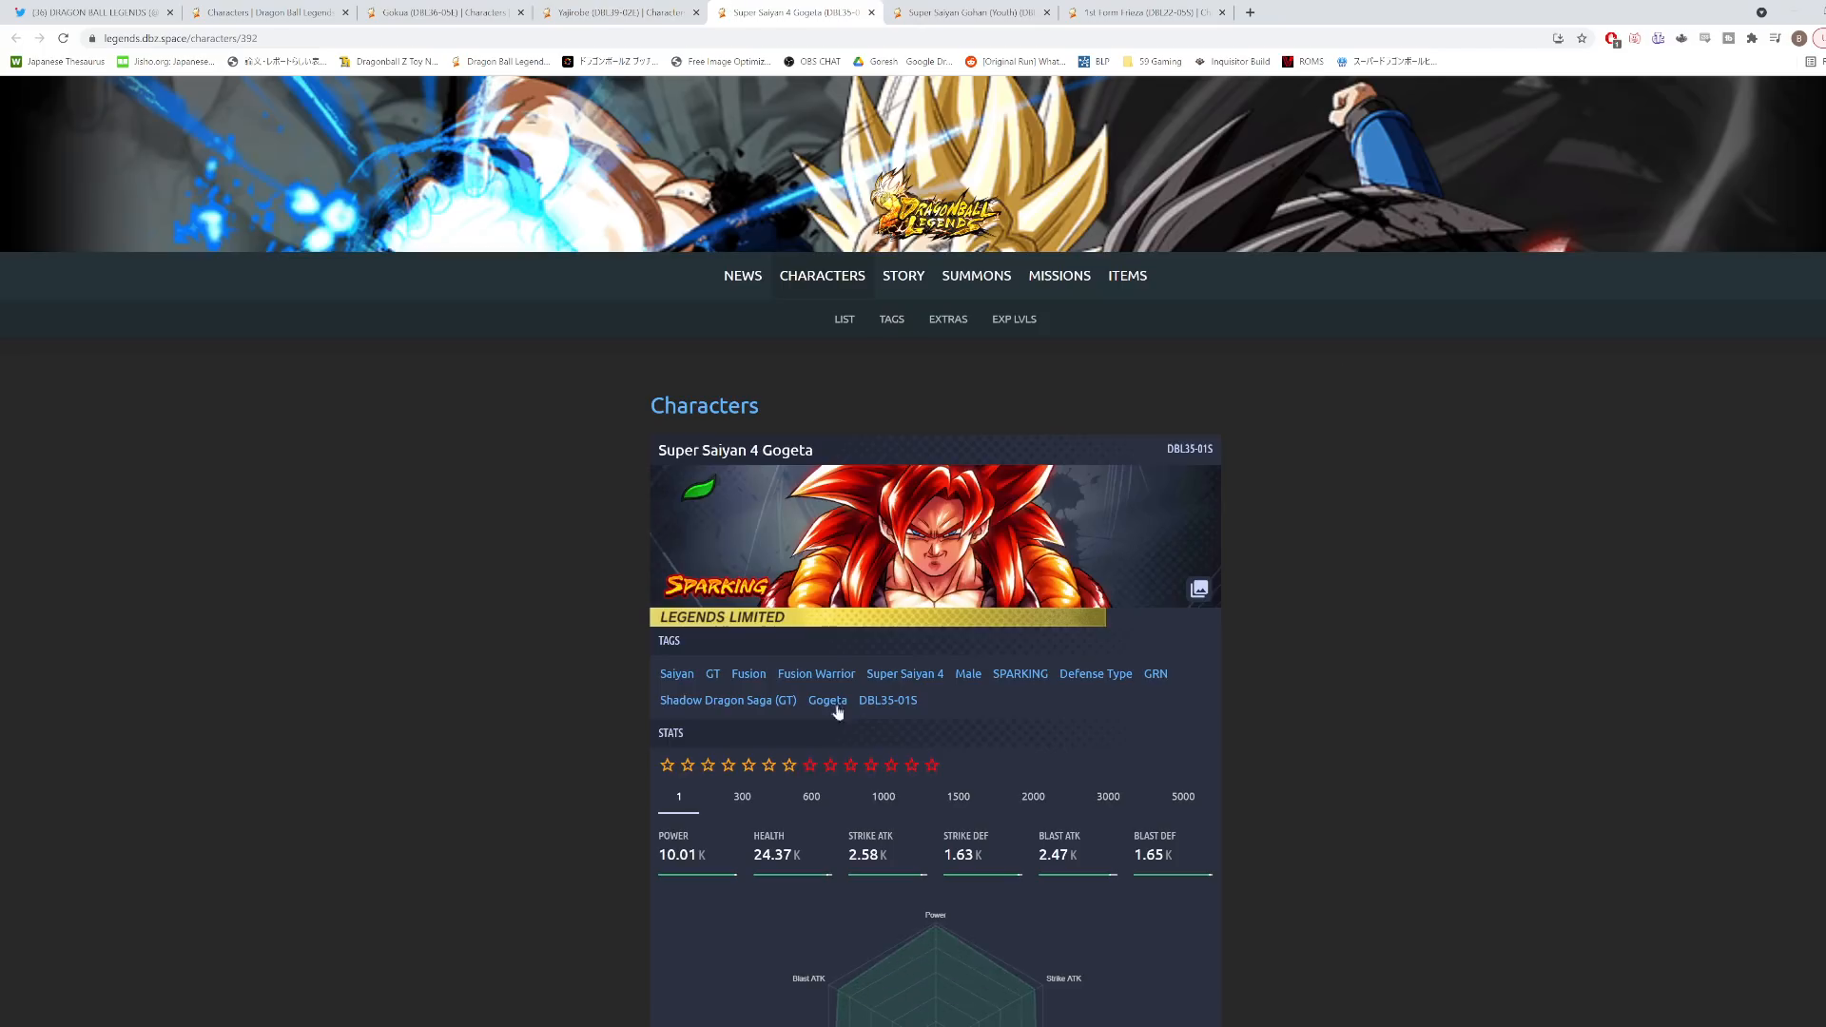
pyautogui.scroll(-3)
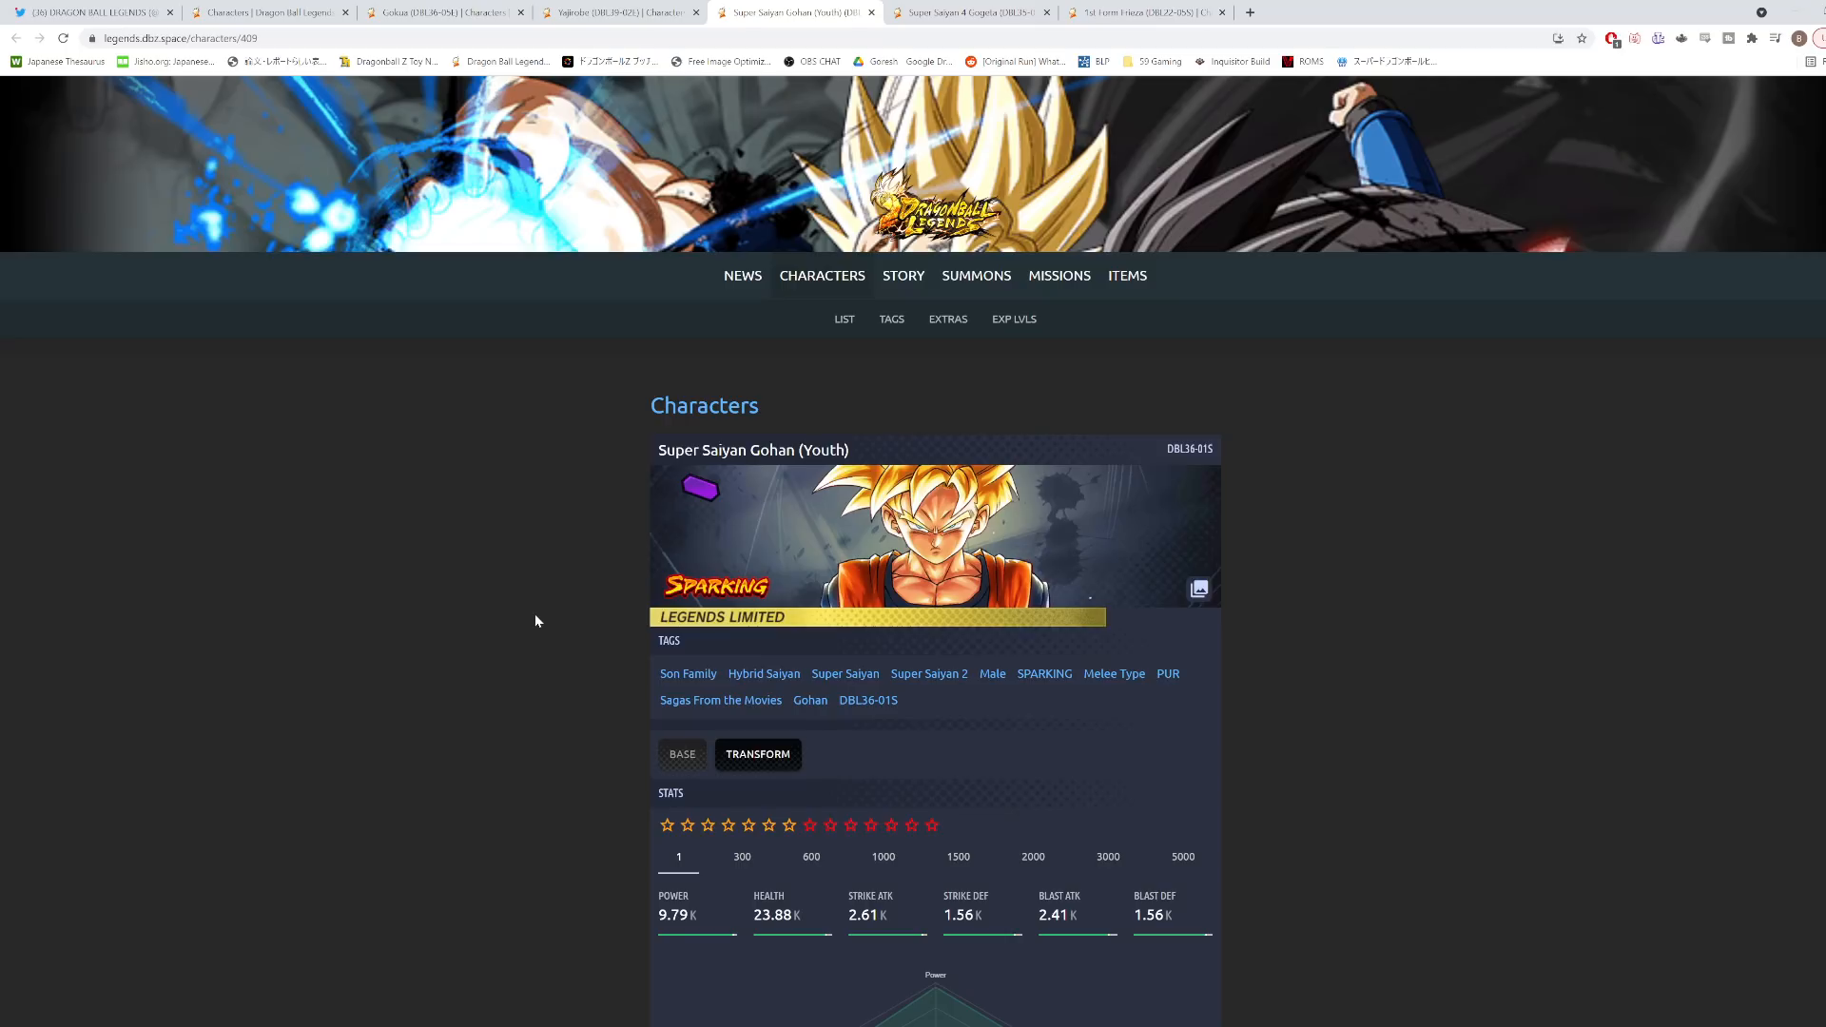
pyautogui.moveTo(532, 620)
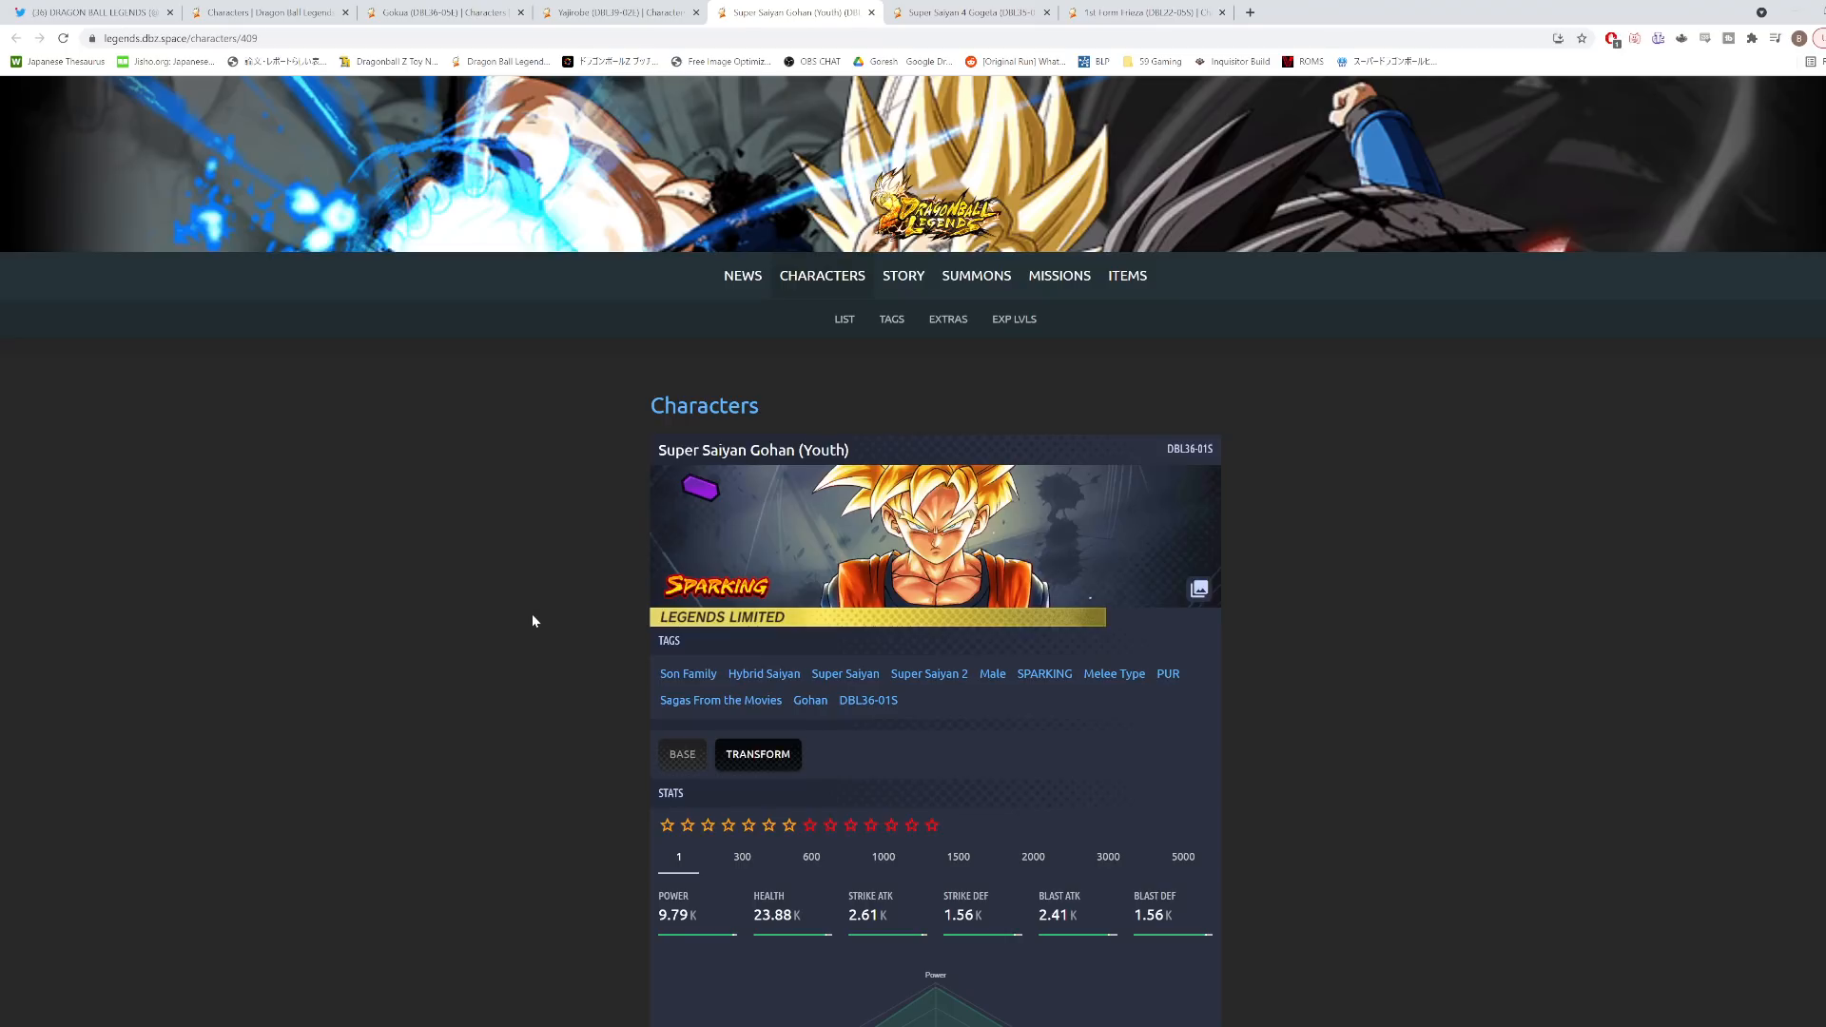
pyautogui.moveTo(802, 582)
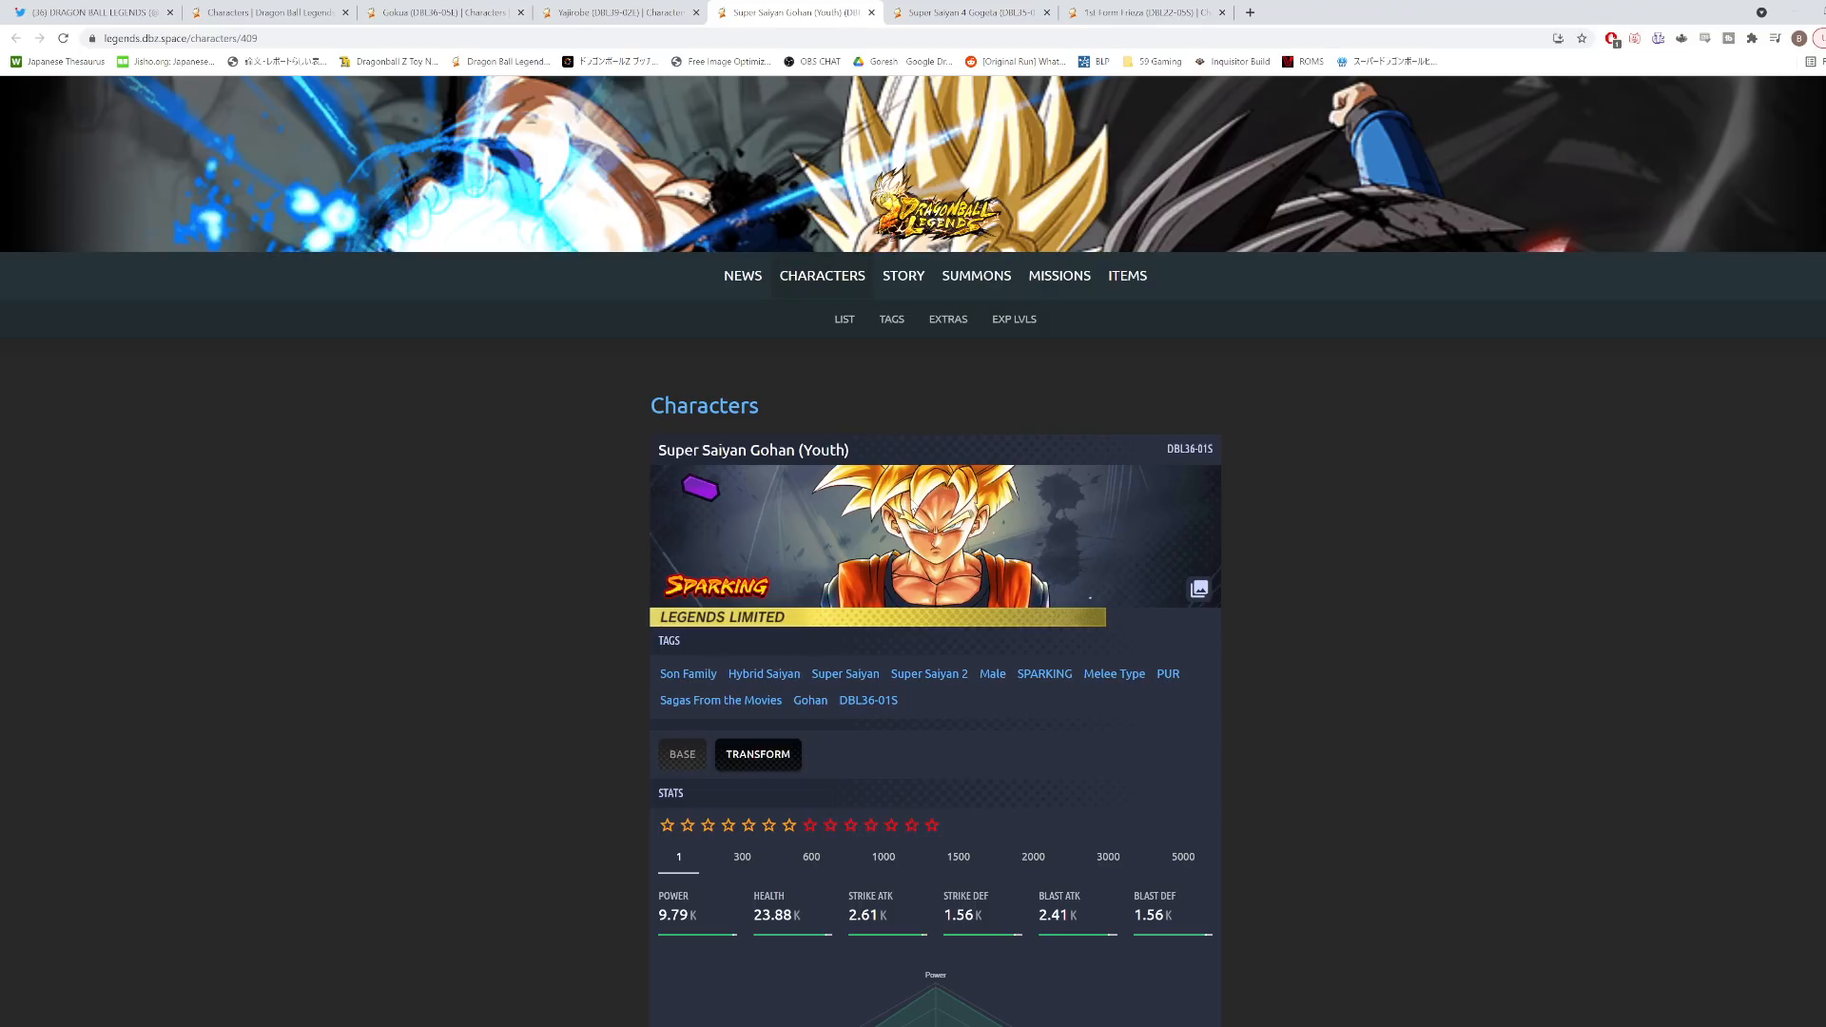
pyautogui.scroll(-3)
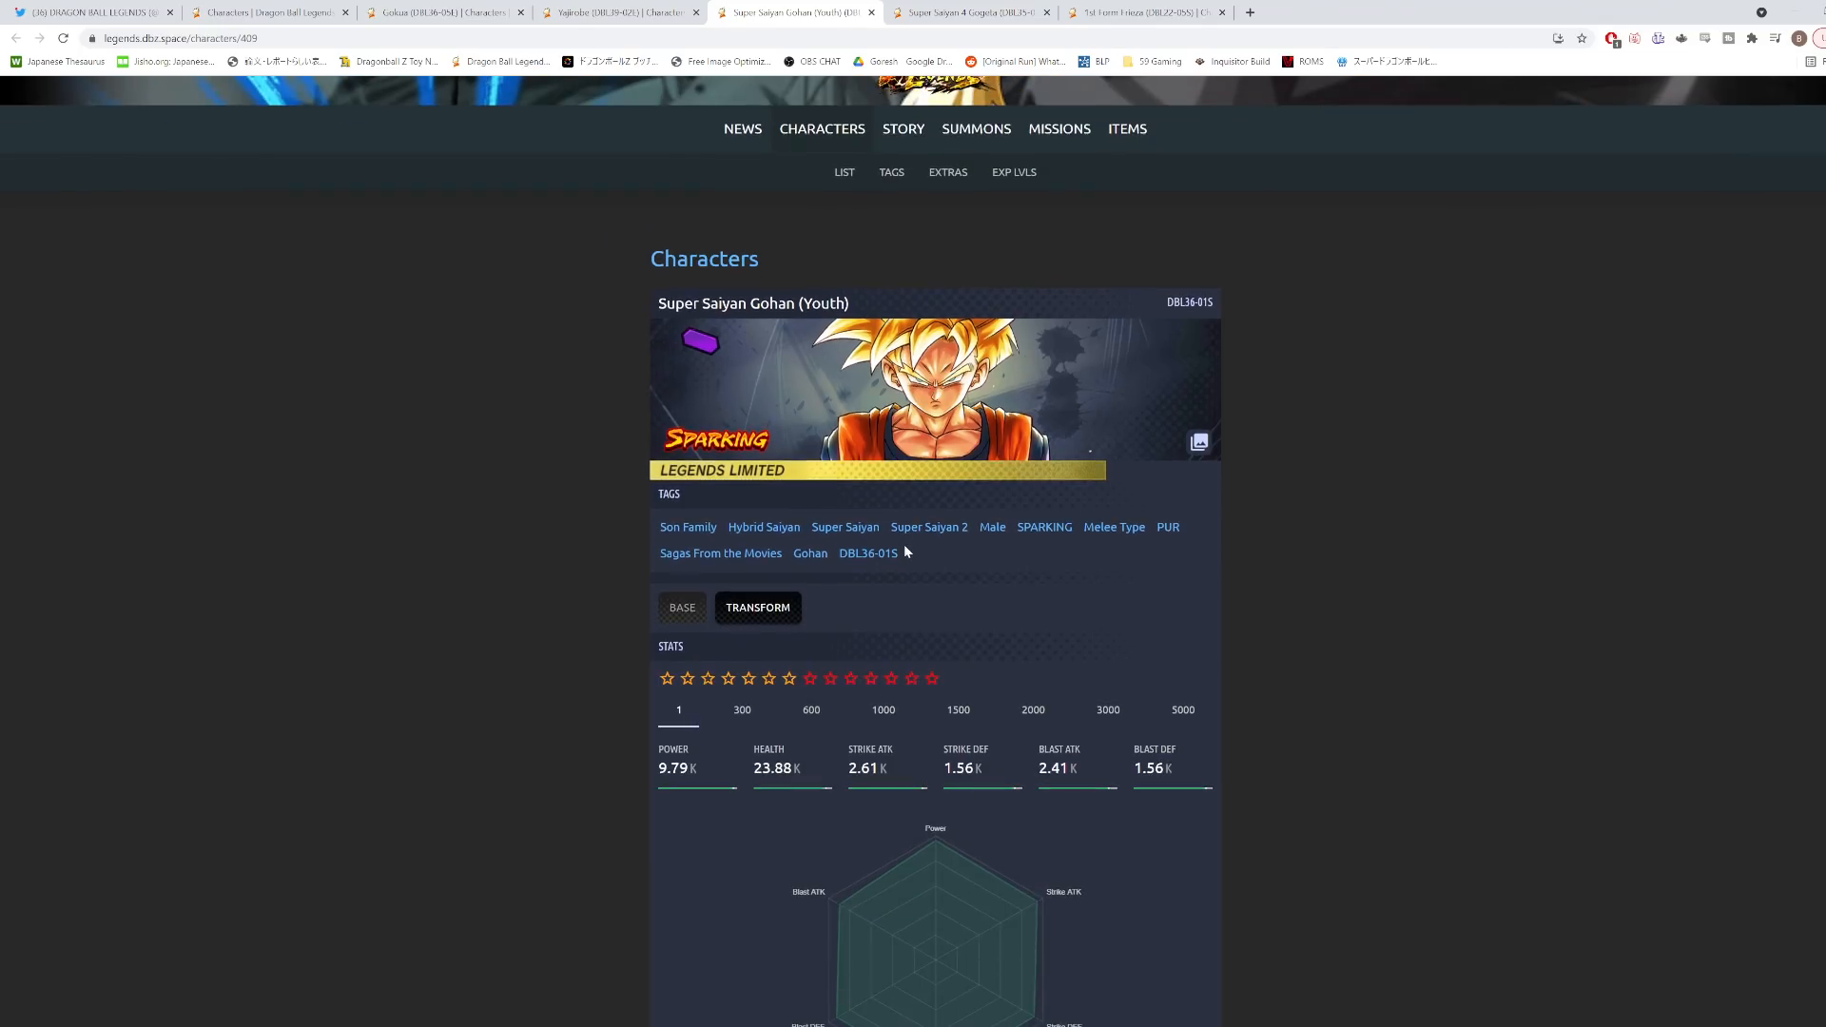
pyautogui.scroll(-3)
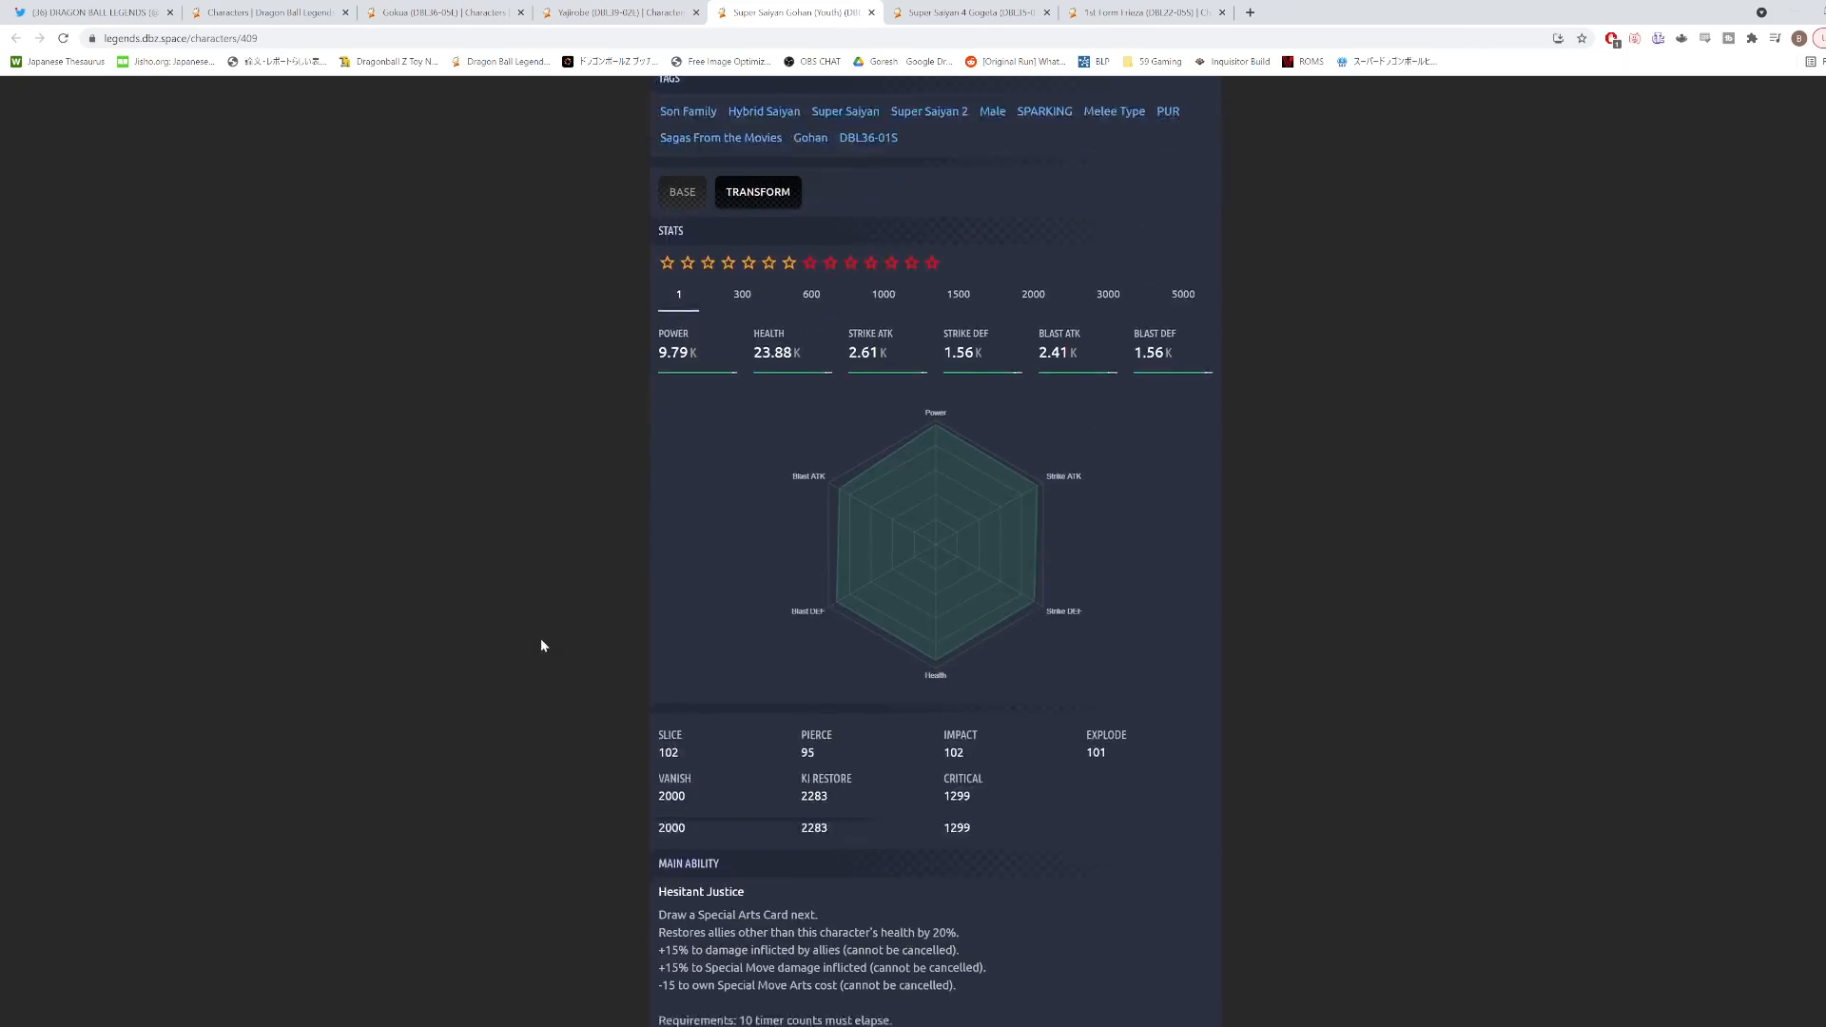
pyautogui.scroll(-3)
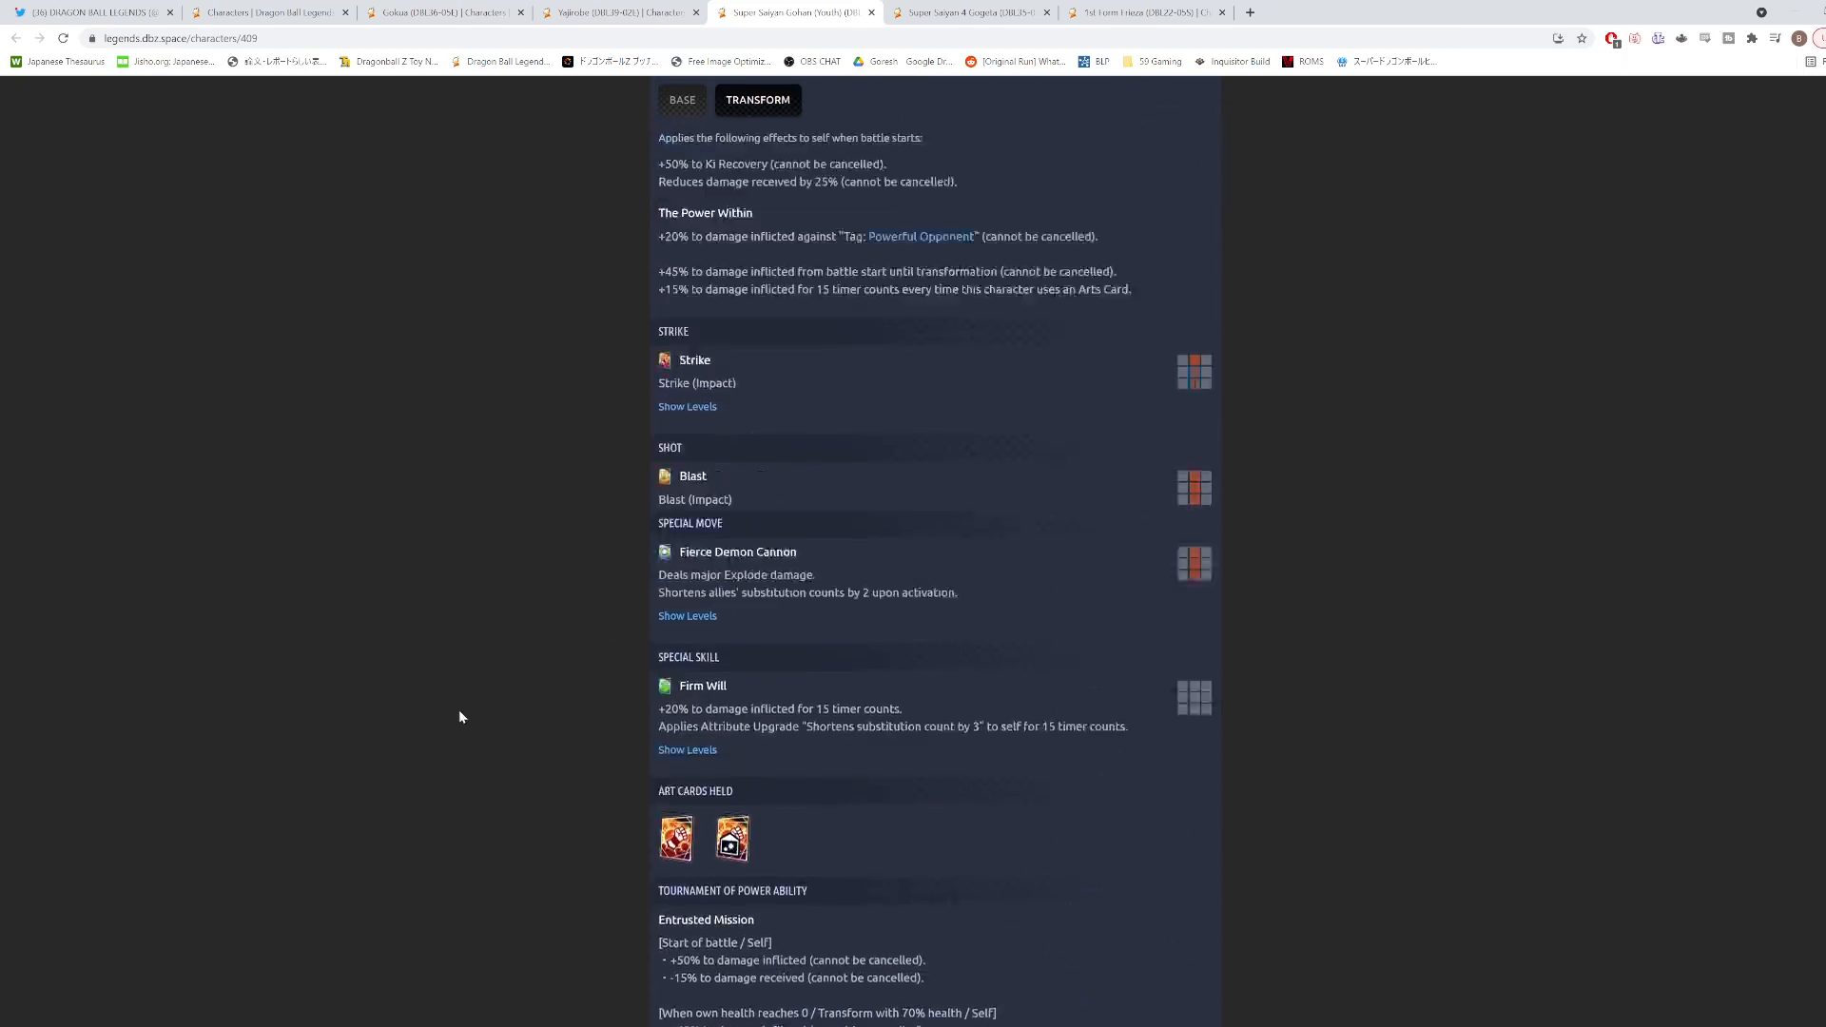
pyautogui.scroll(3)
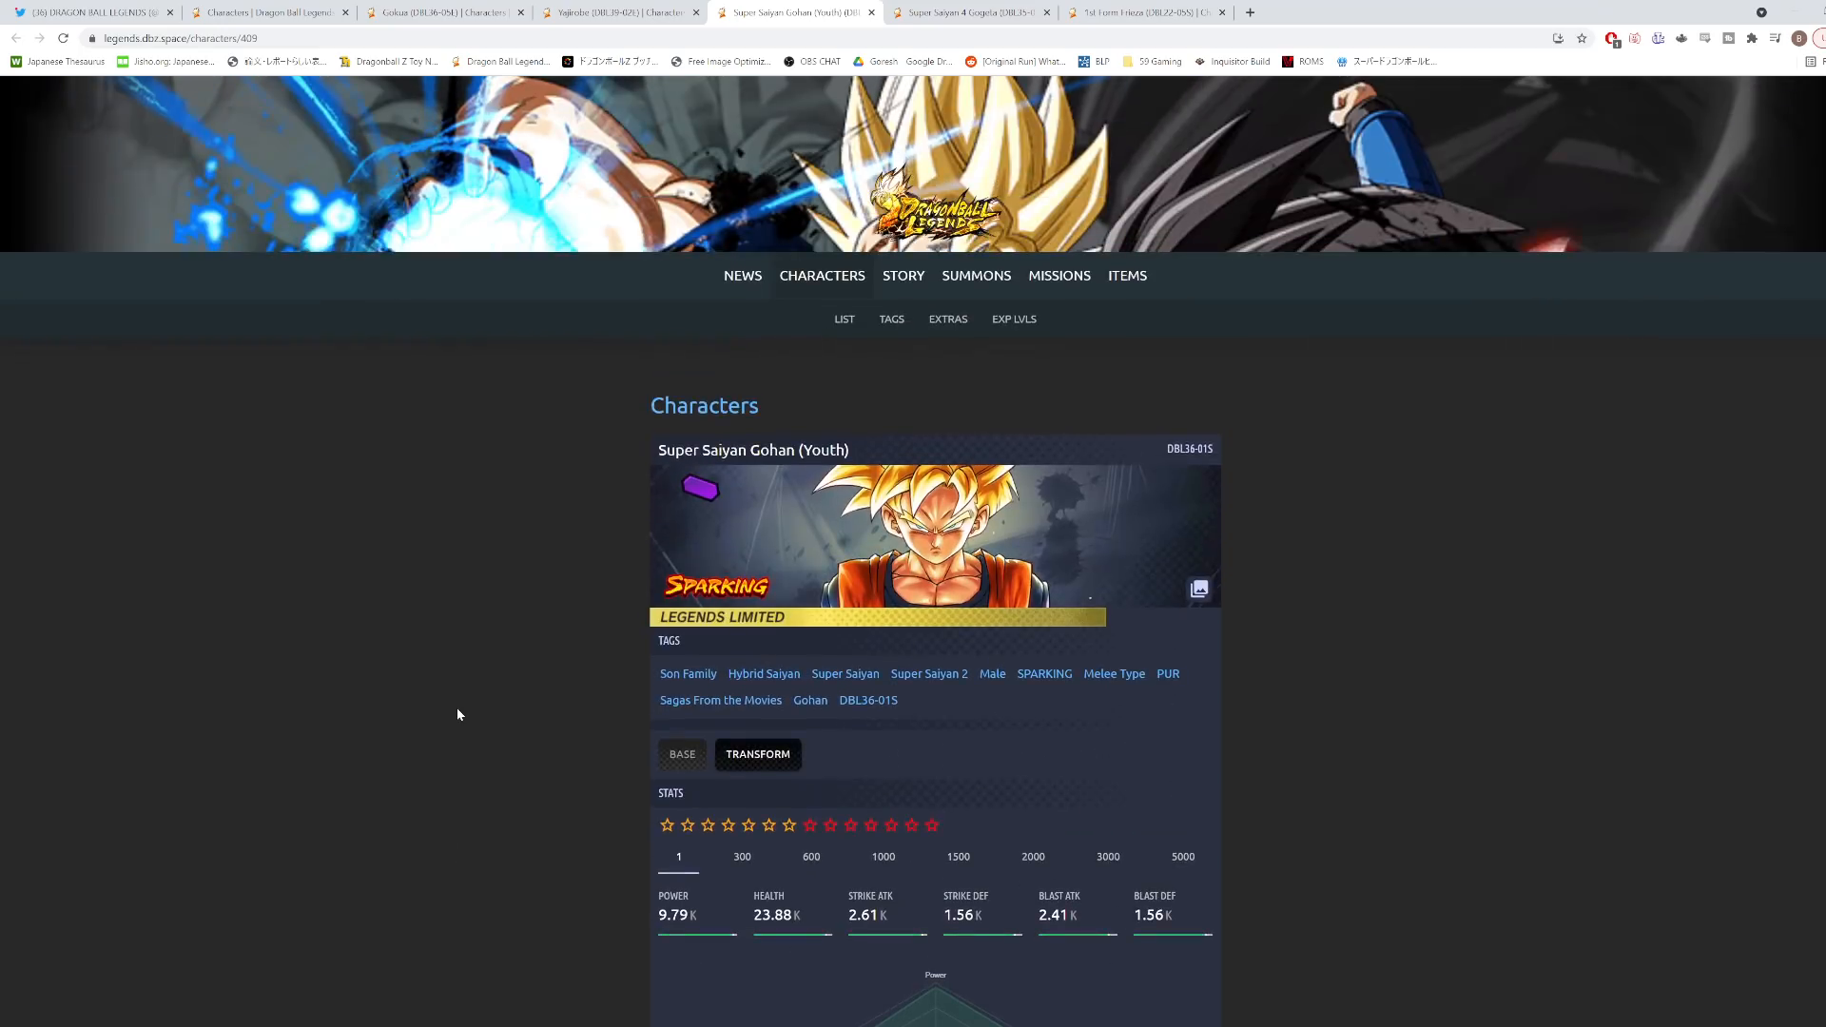
pyautogui.scroll(-3)
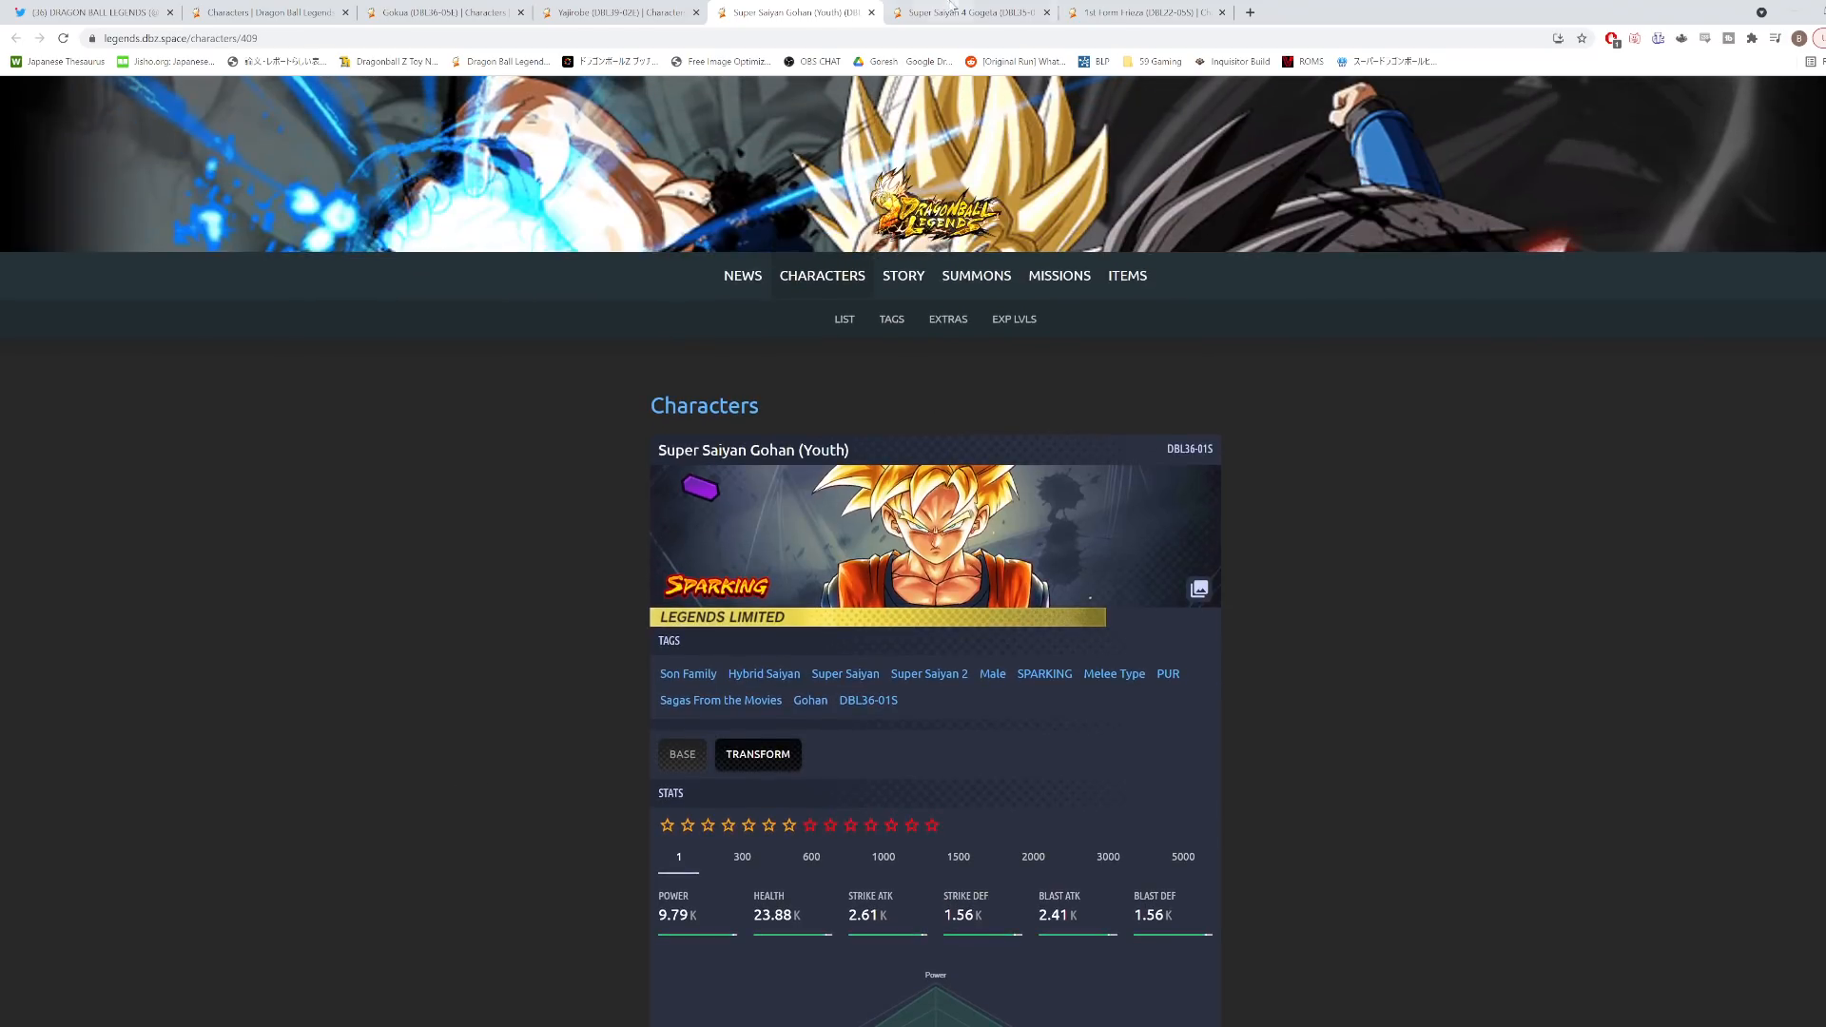
pyautogui.click(964, 13)
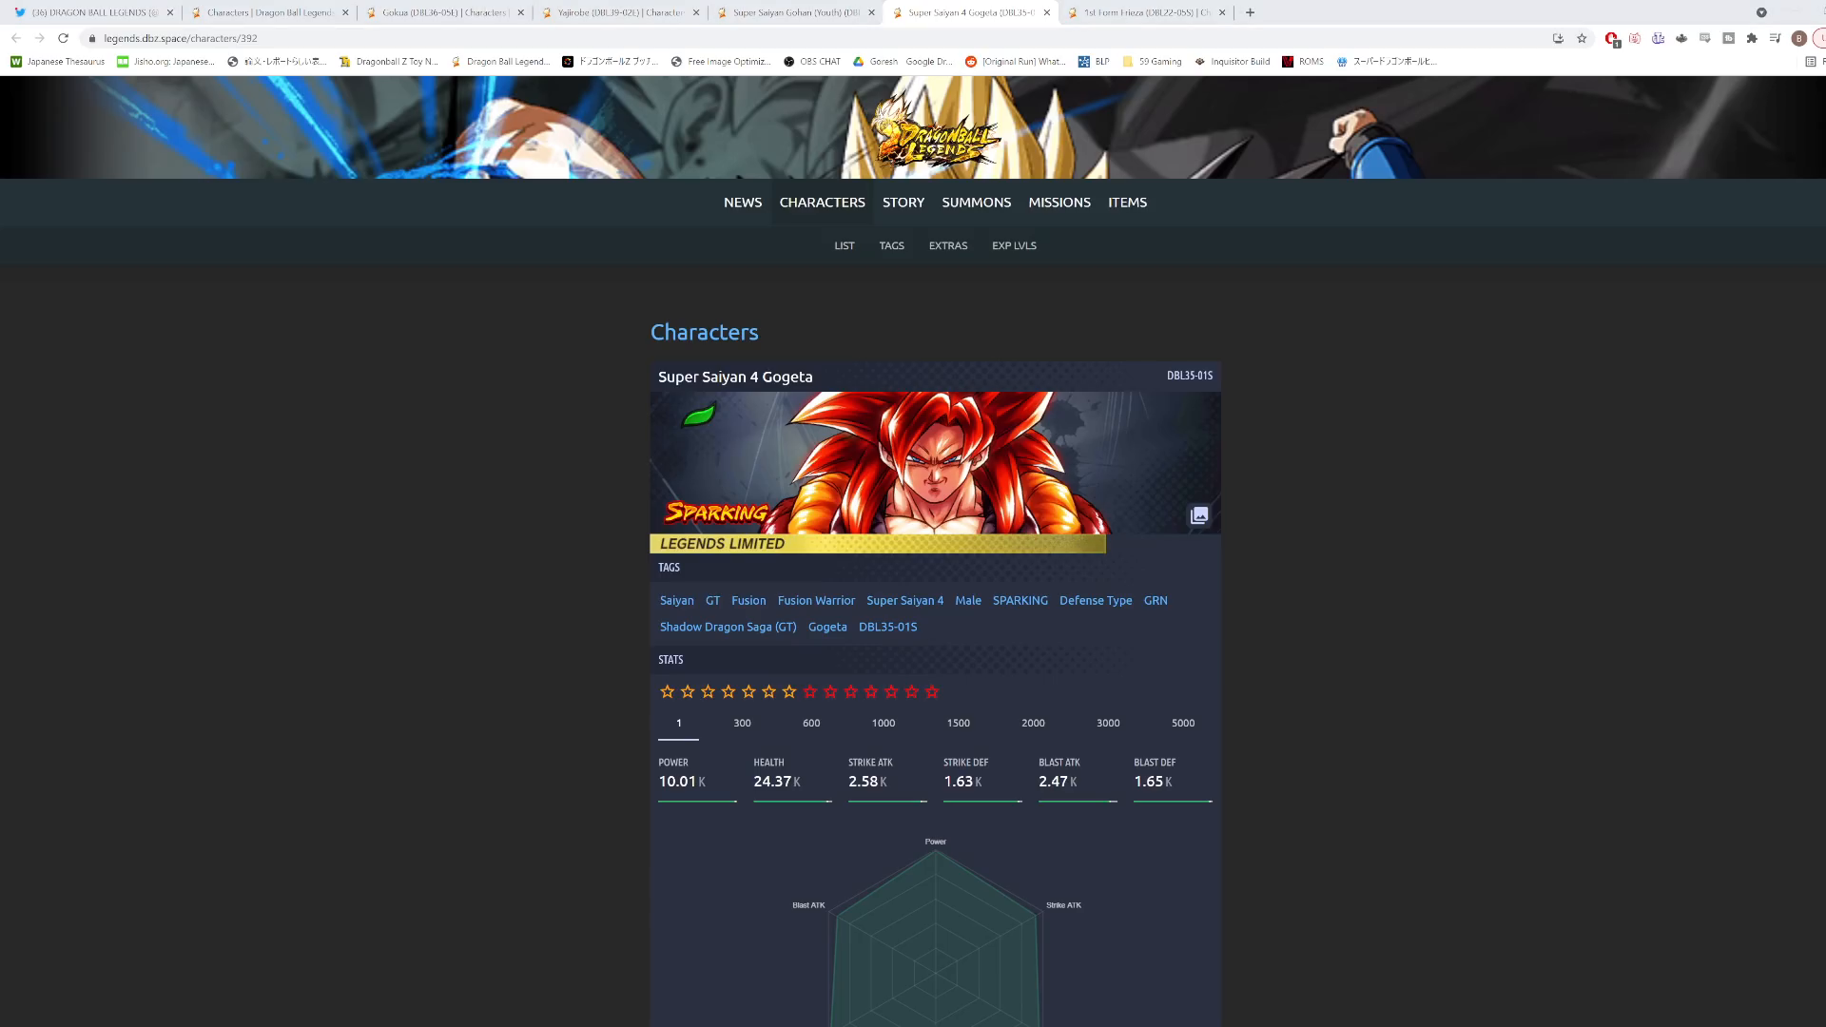
pyautogui.moveTo(211, 653)
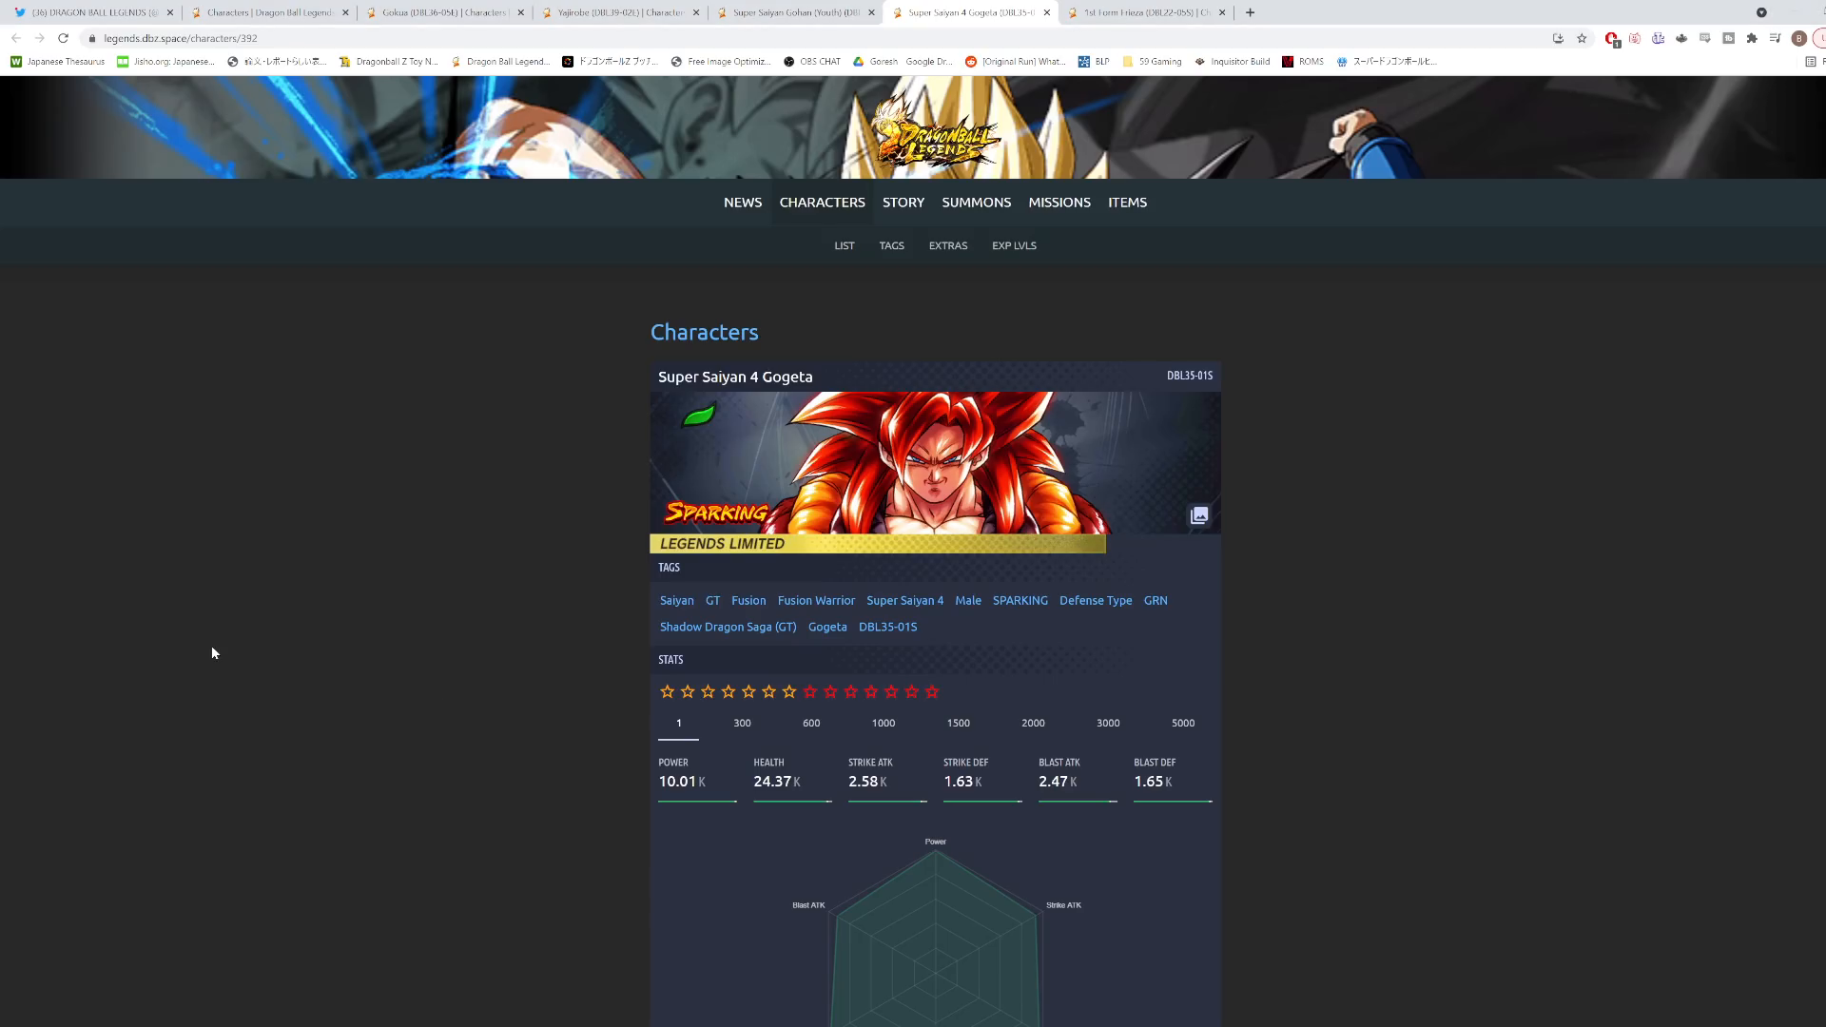
# Scroll Super Saiyan 4 Gogeta's page around its Saiyan, Fusion and Fusion Warrior tags.
pyautogui.scroll(-3)
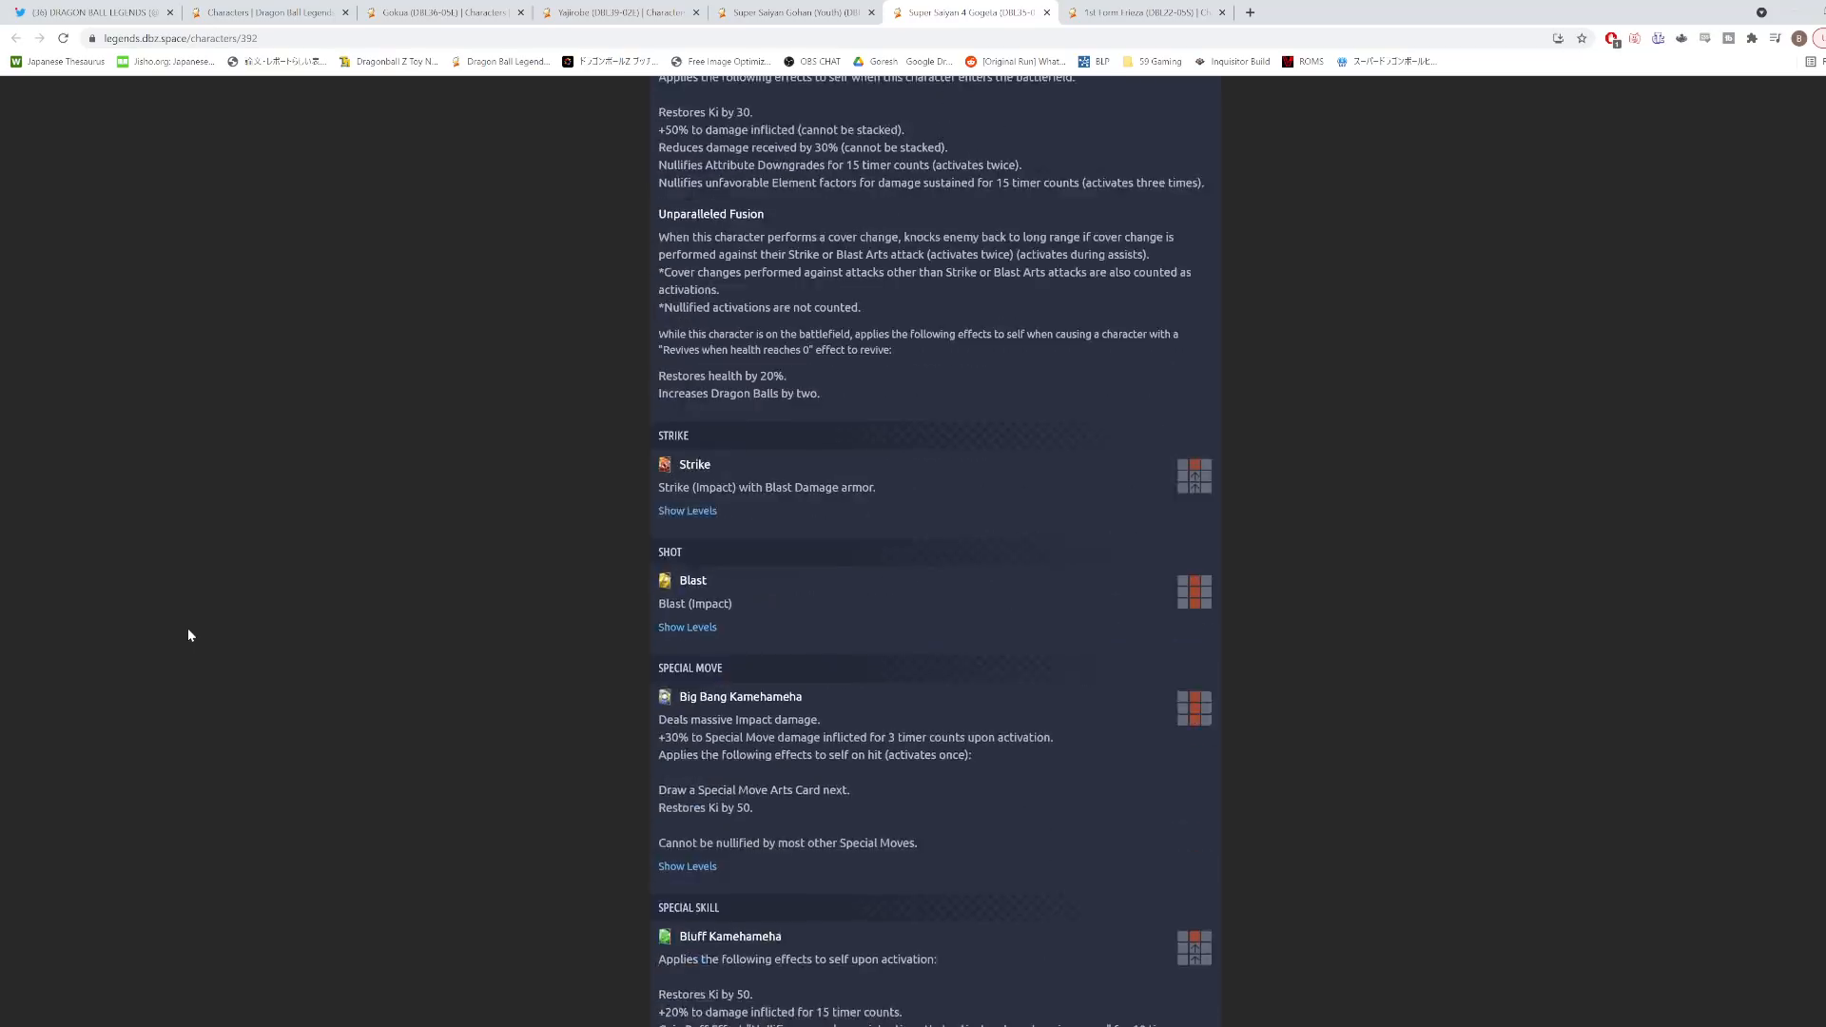
pyautogui.scroll(3)
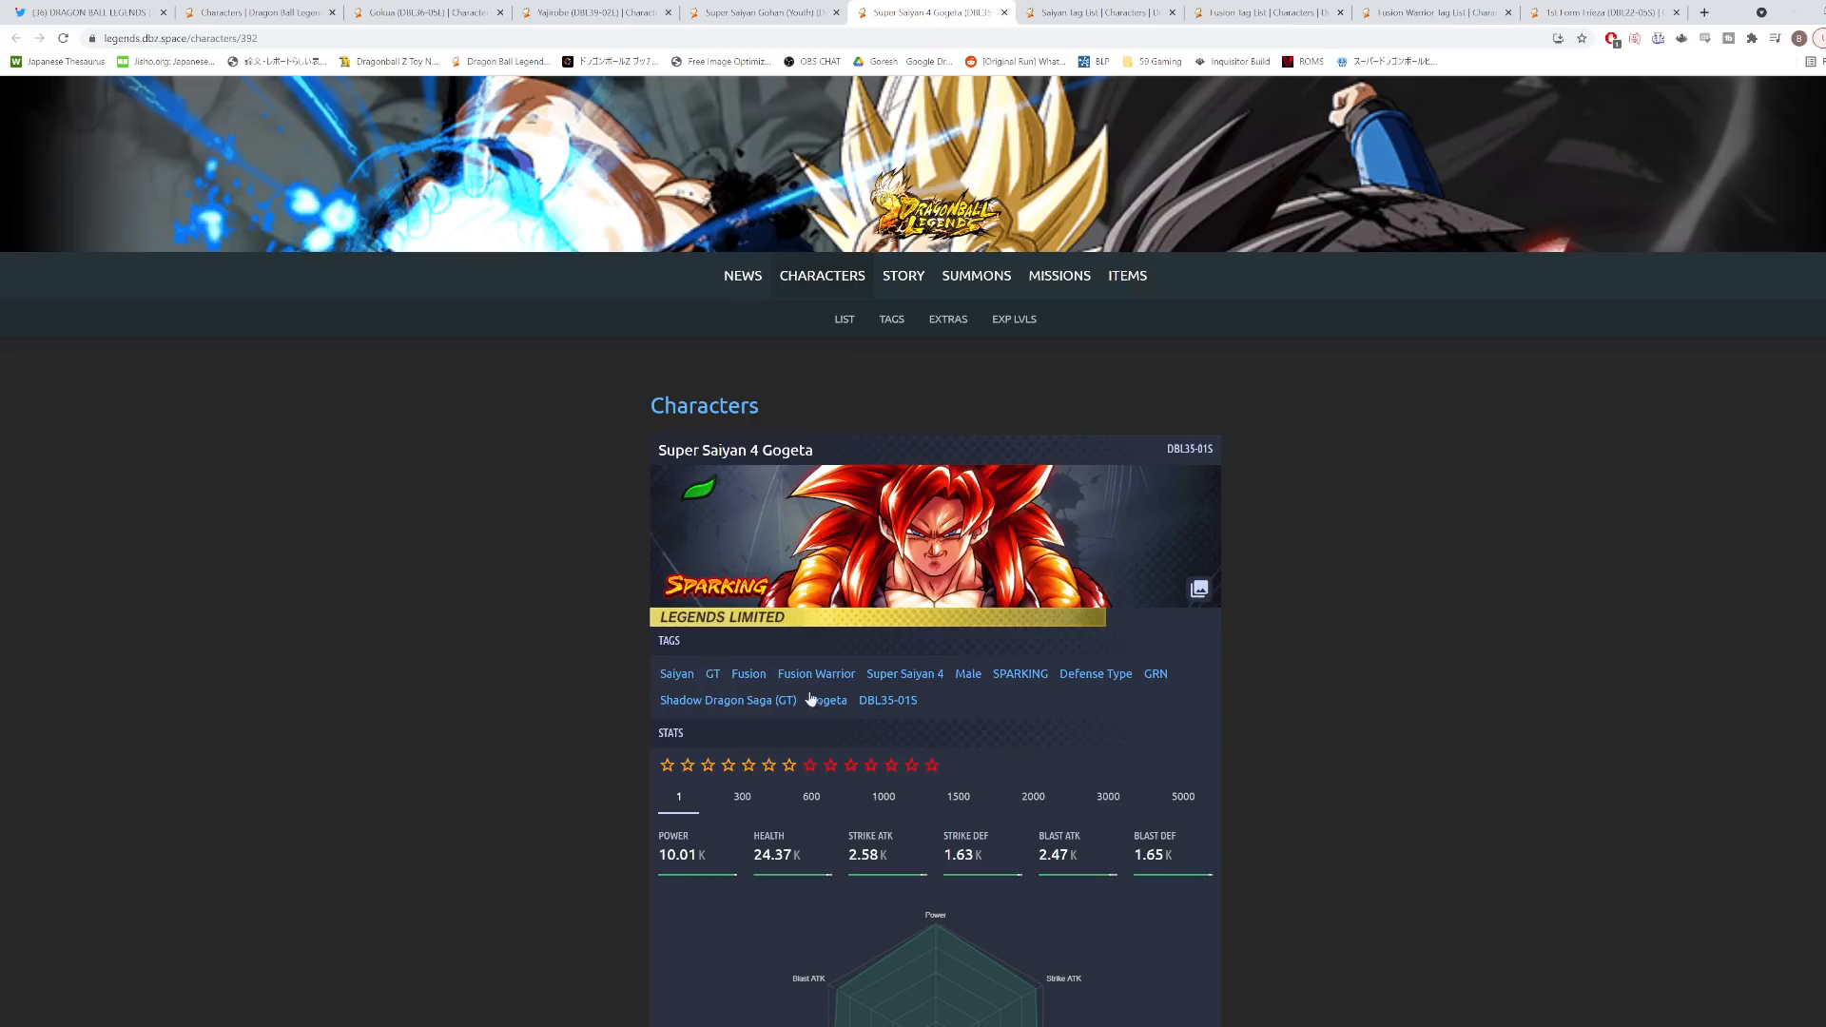
pyautogui.moveTo(694, 650)
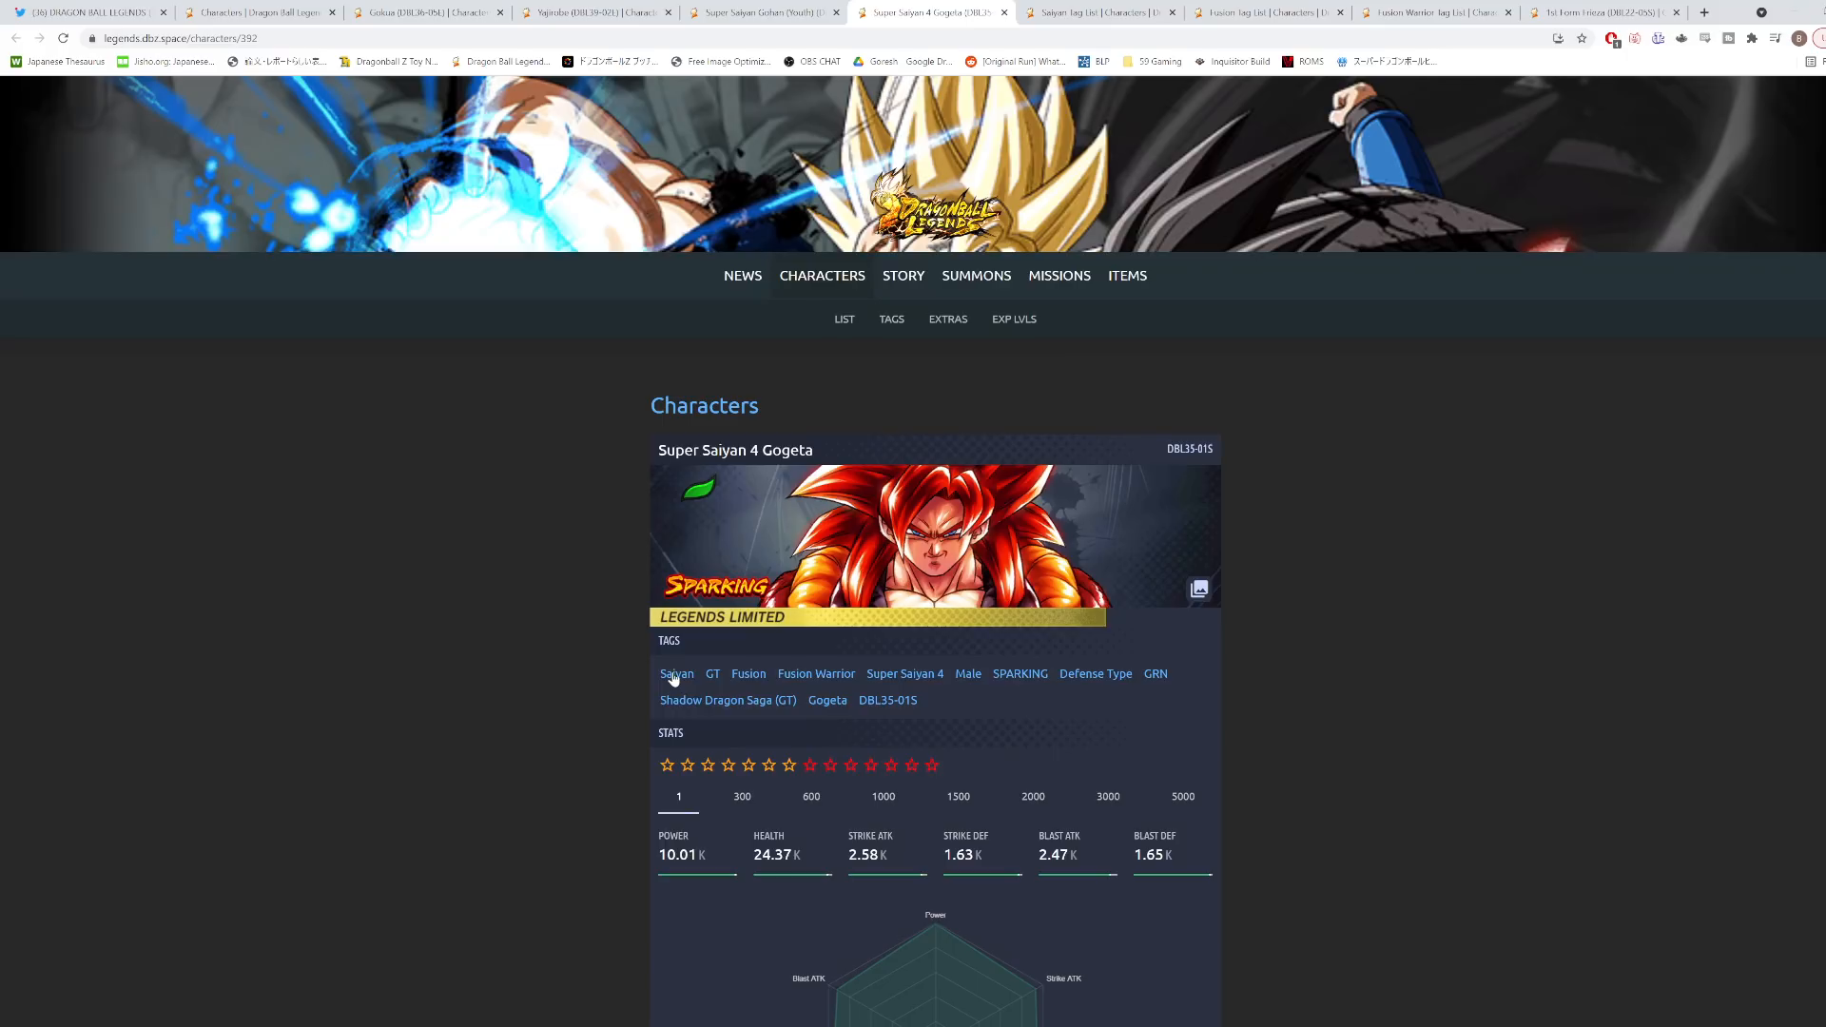
pyautogui.moveTo(647, 683)
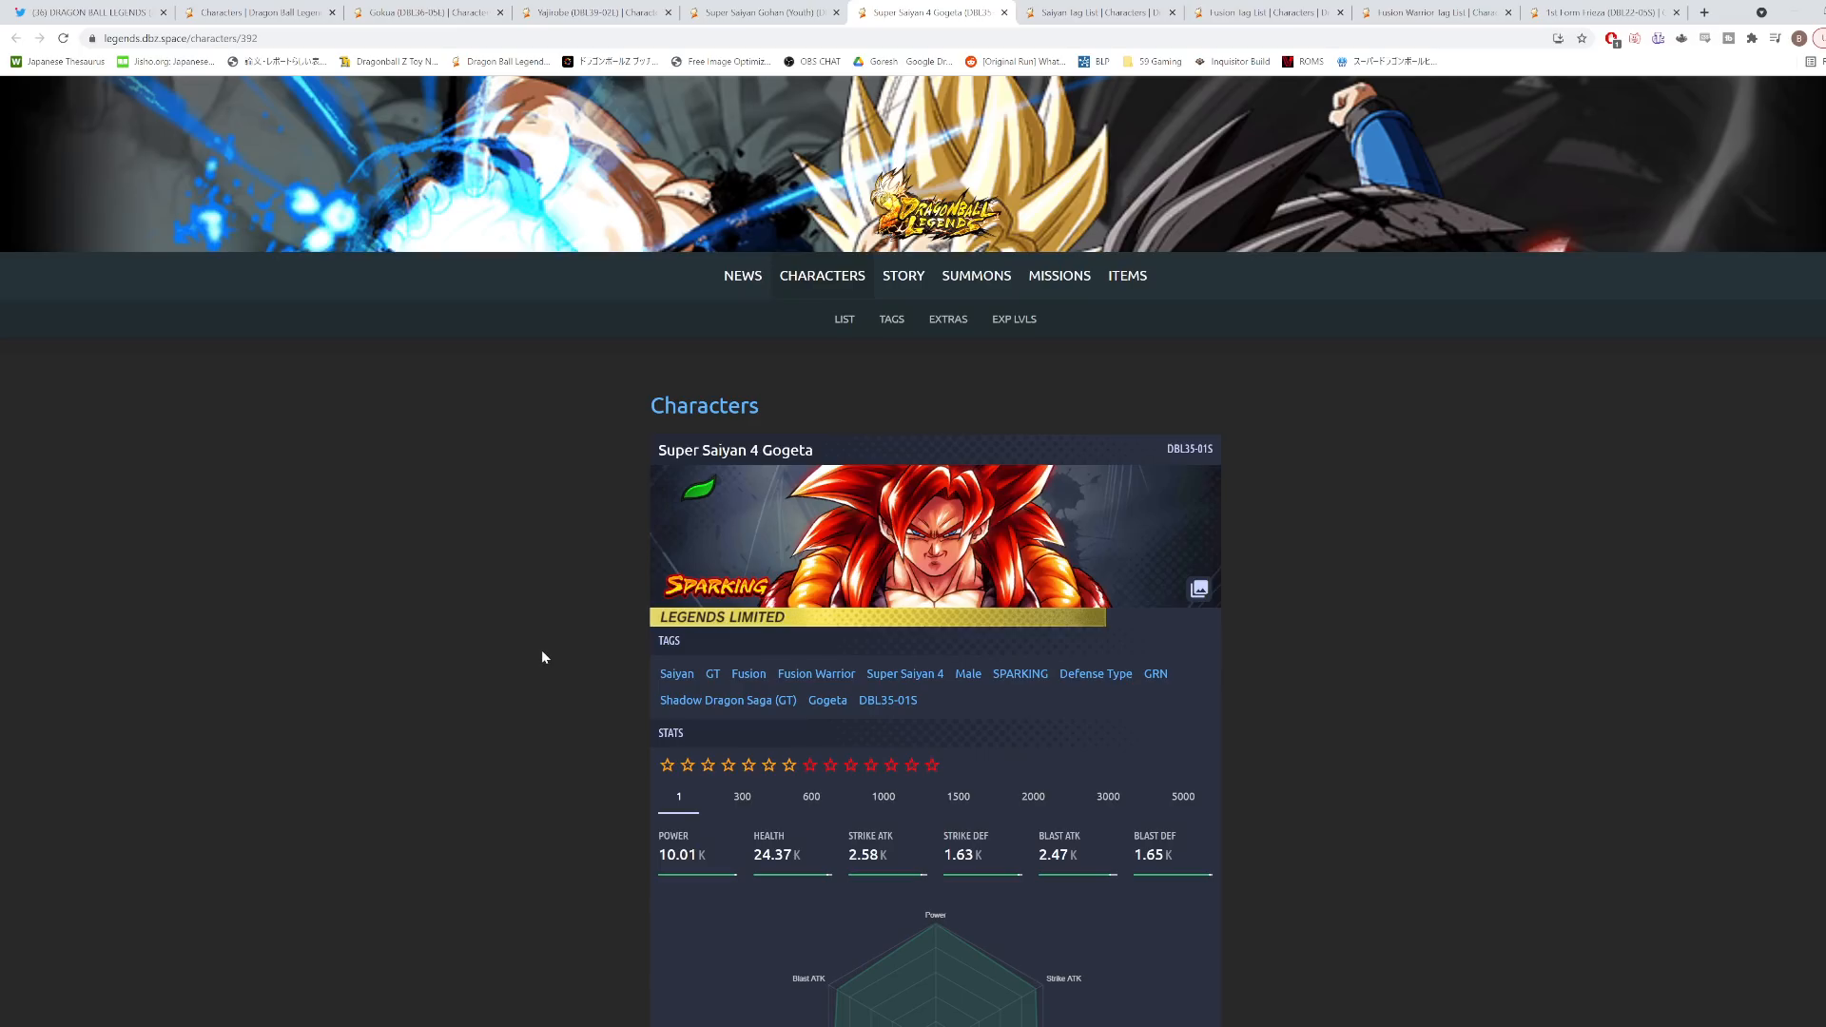
pyautogui.scroll(-3)
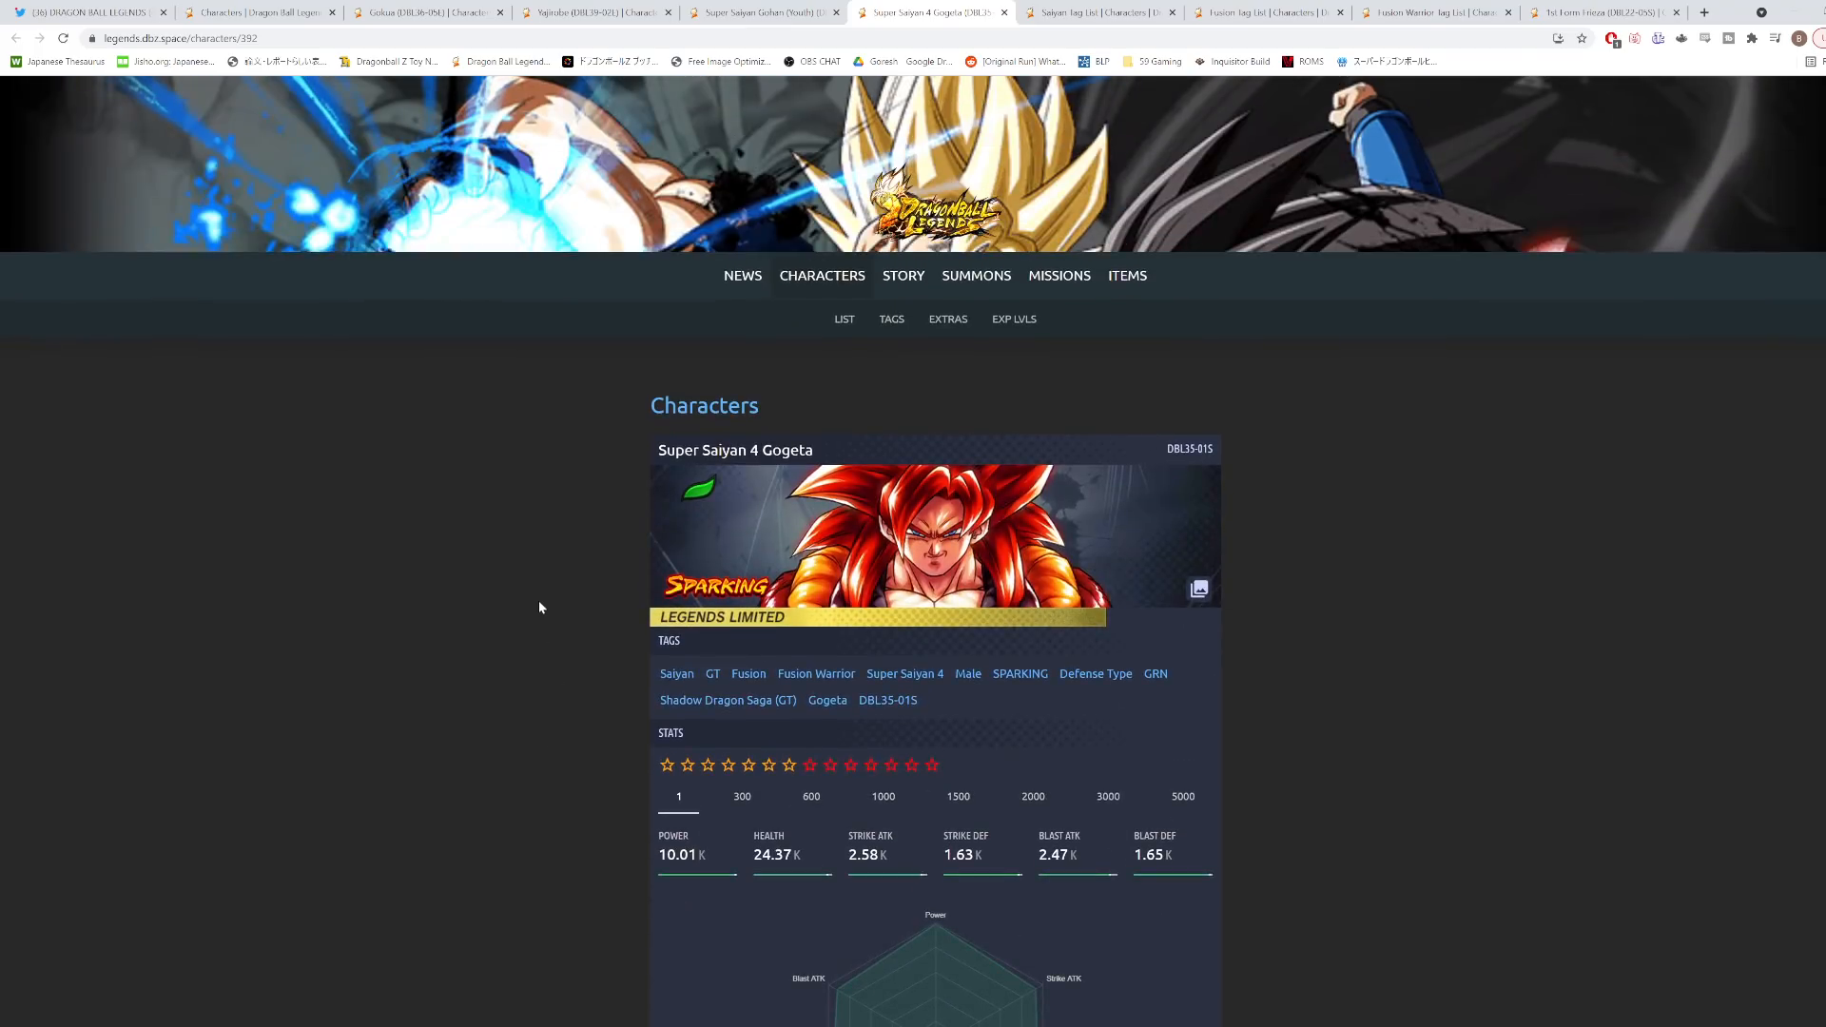
pyautogui.moveTo(533, 611)
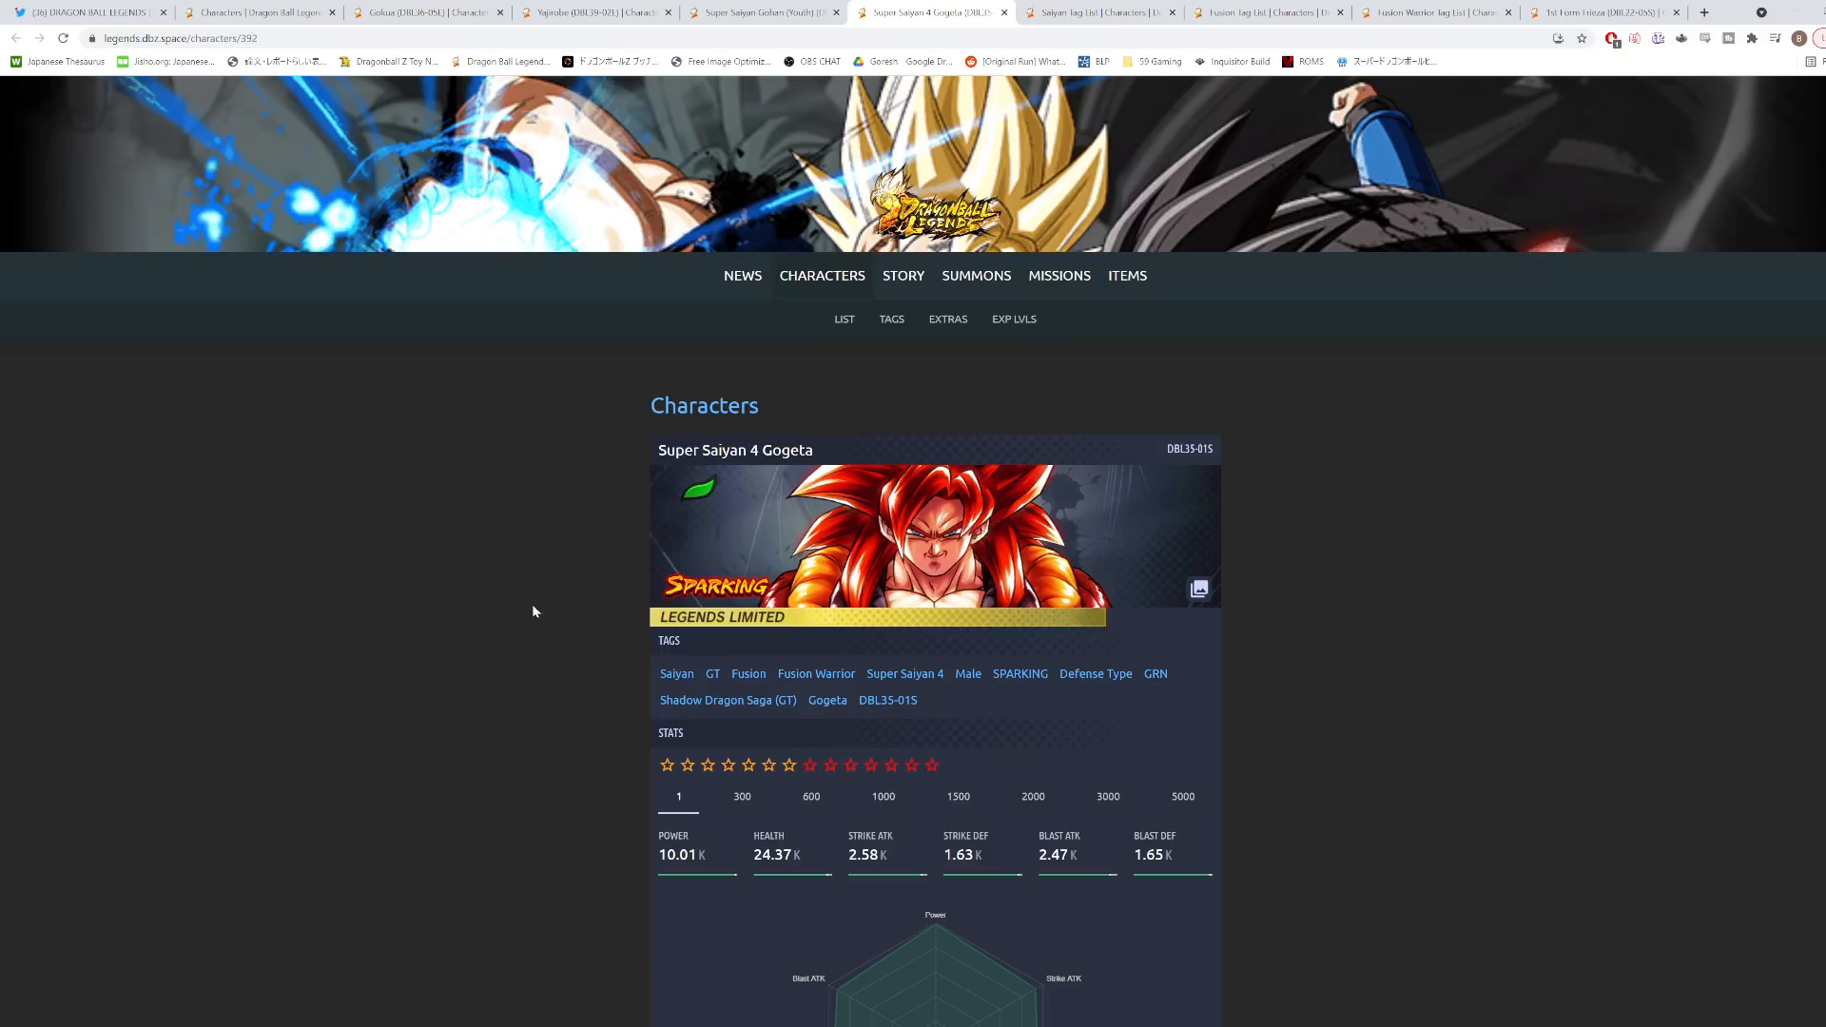
pyautogui.moveTo(542, 615)
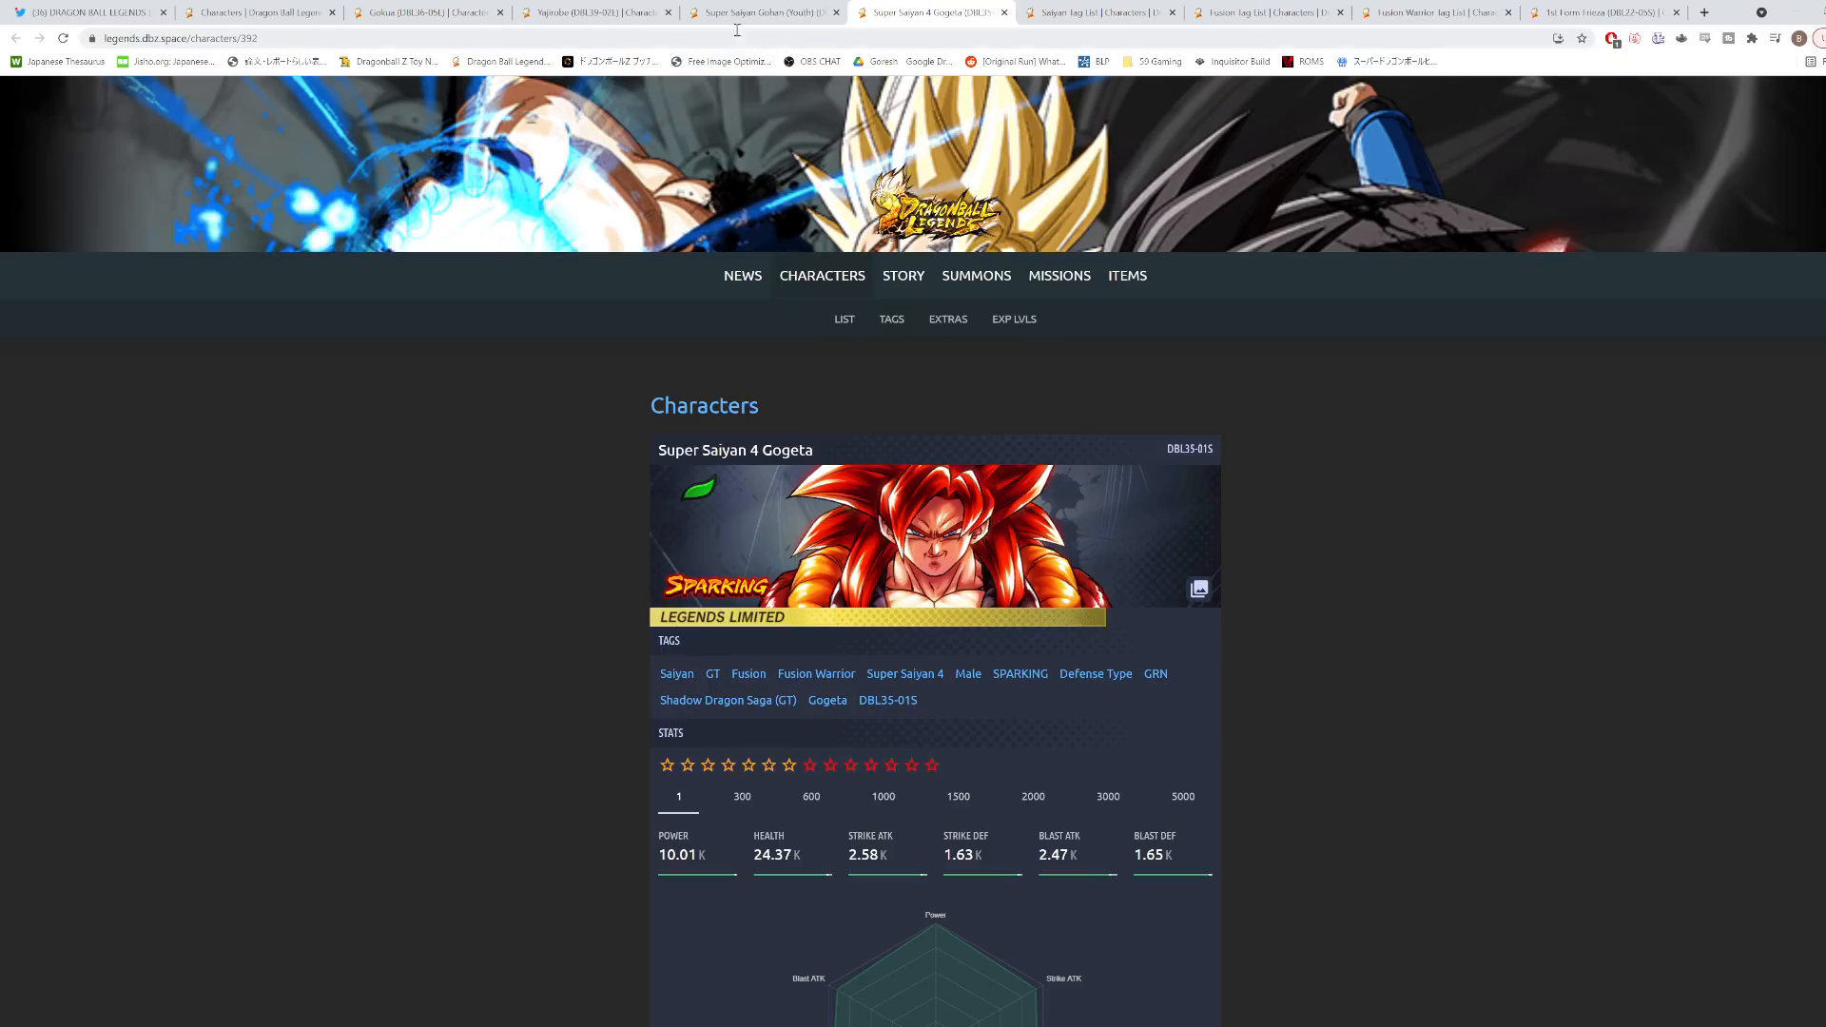
# Glance at Super Saiyan Gohan (Youth)'s page, return to Super Saiyan 4 Gogeta and scroll his stats.
pyautogui.click(762, 12)
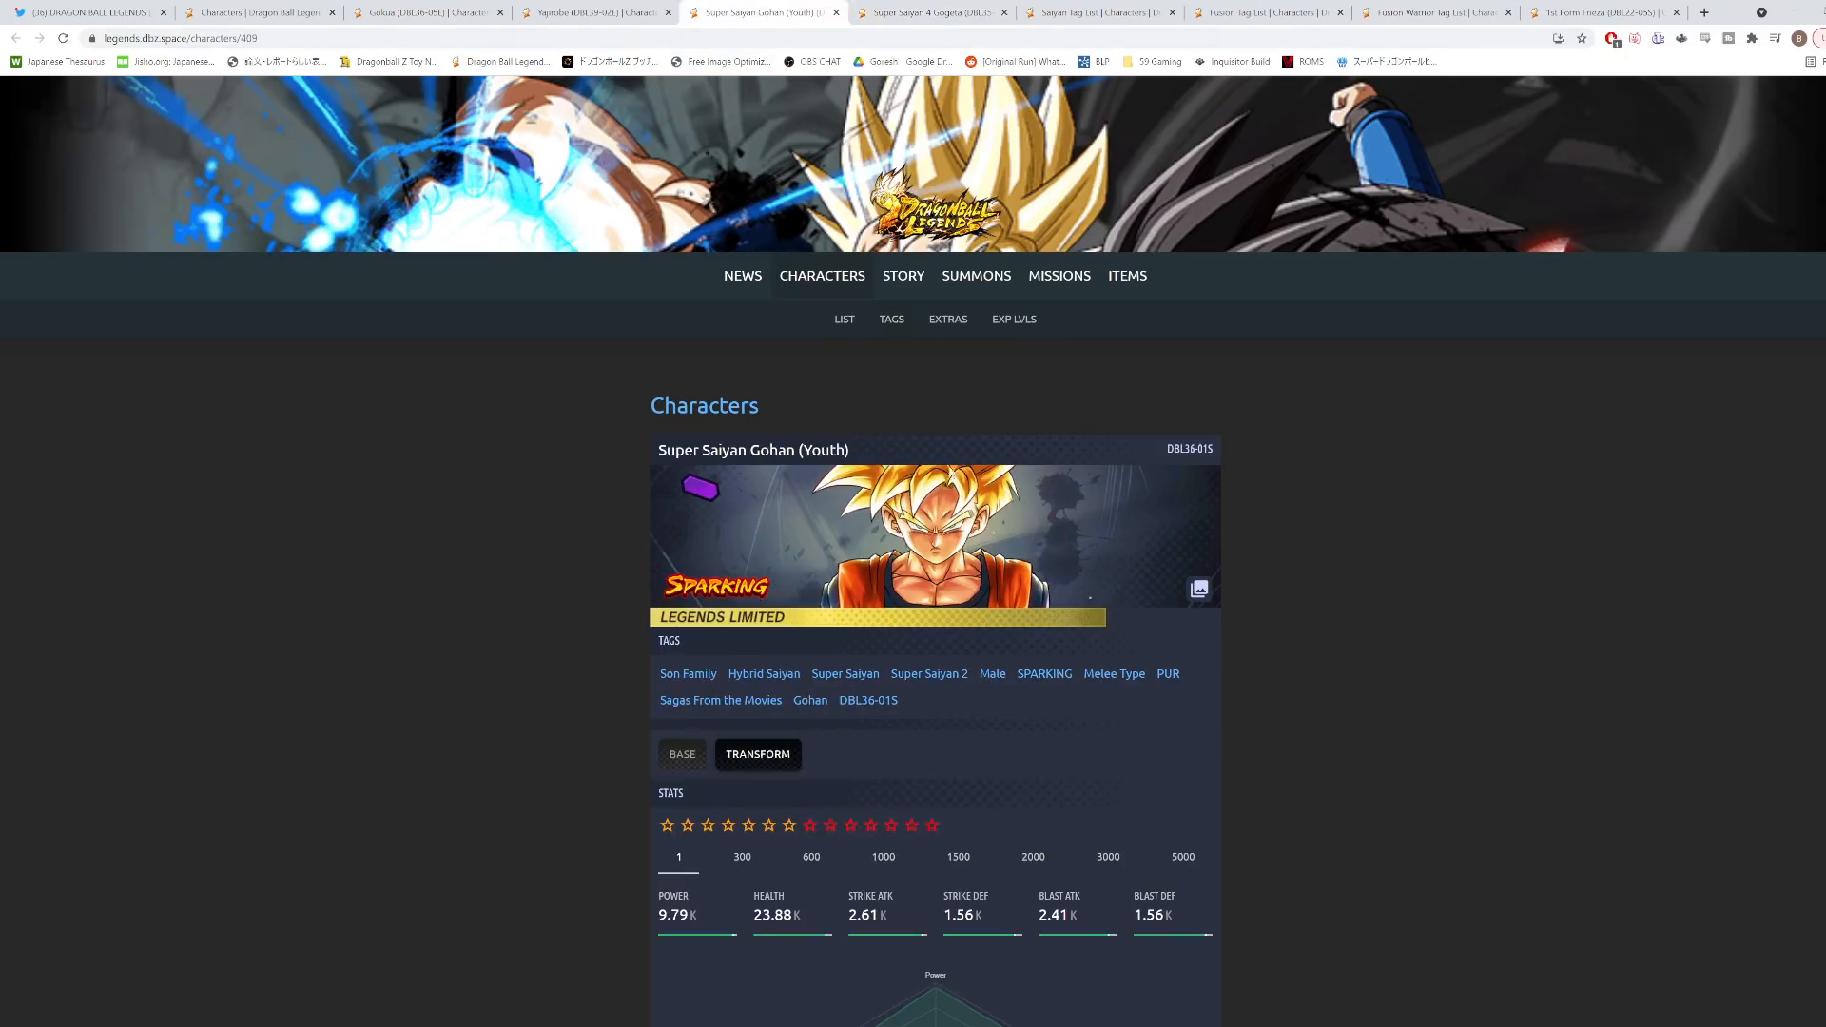
pyautogui.click(925, 11)
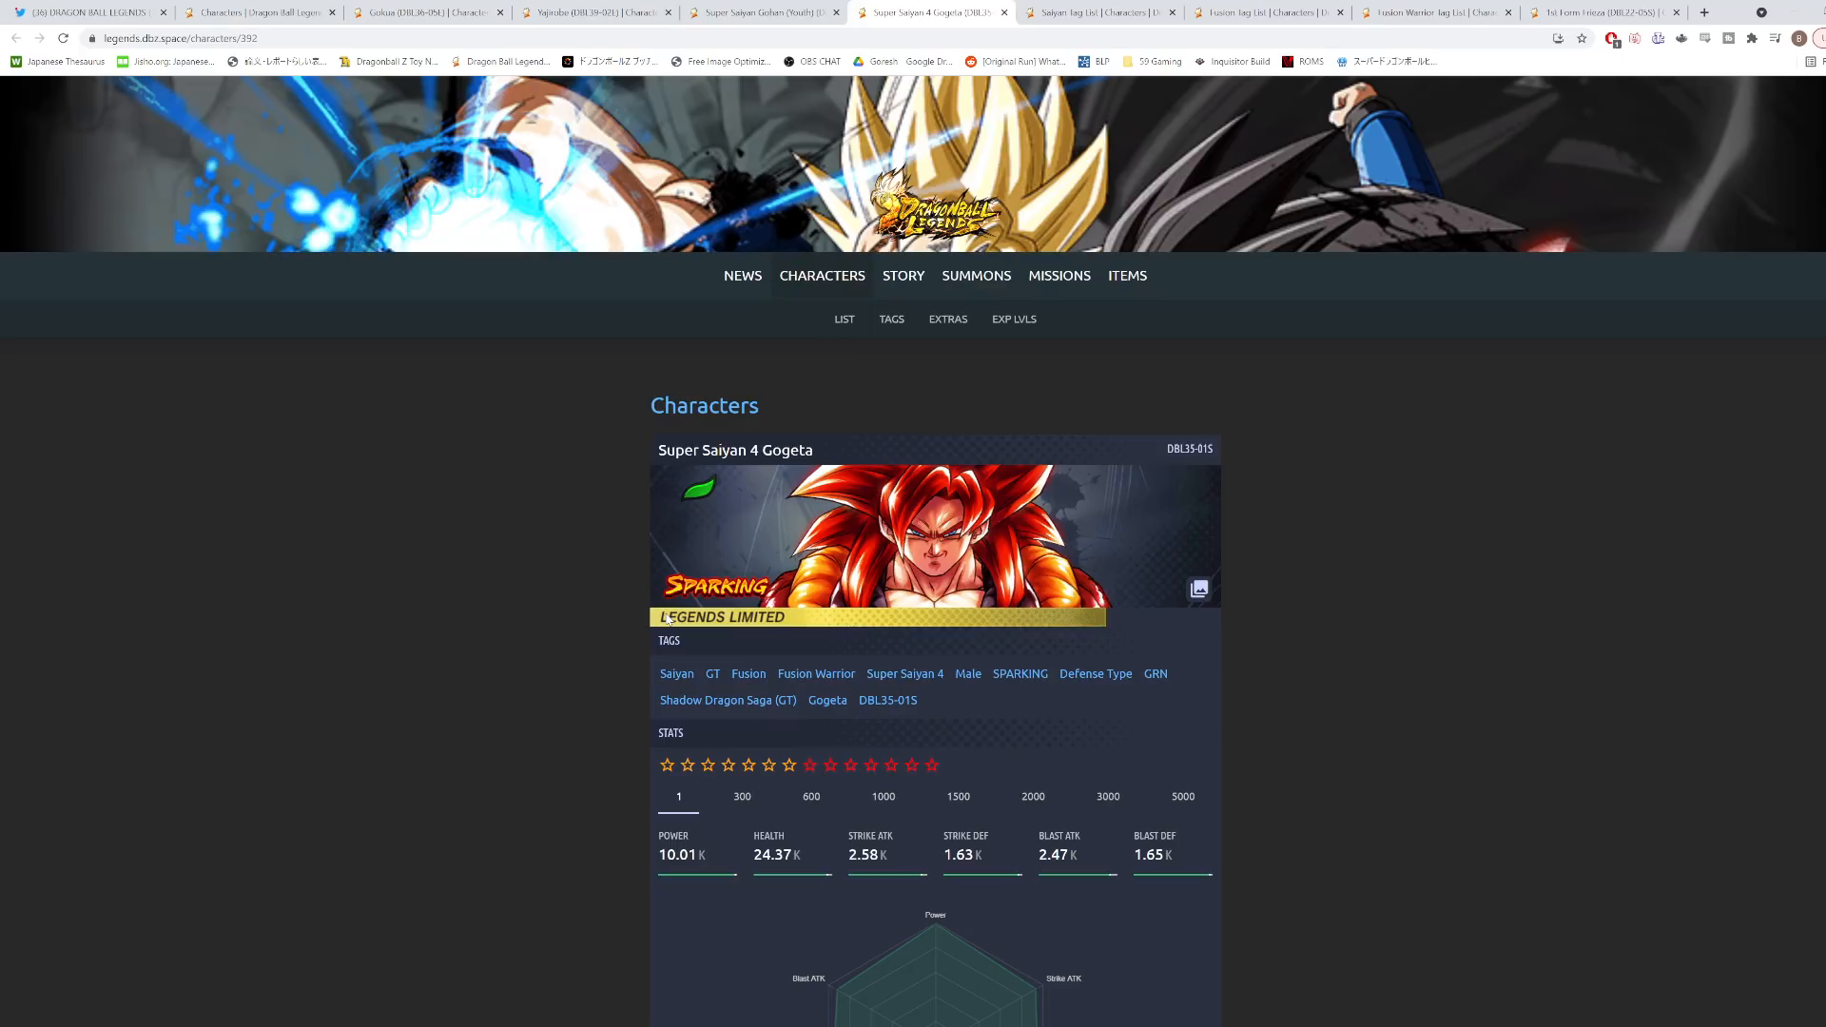
pyautogui.moveTo(553, 527)
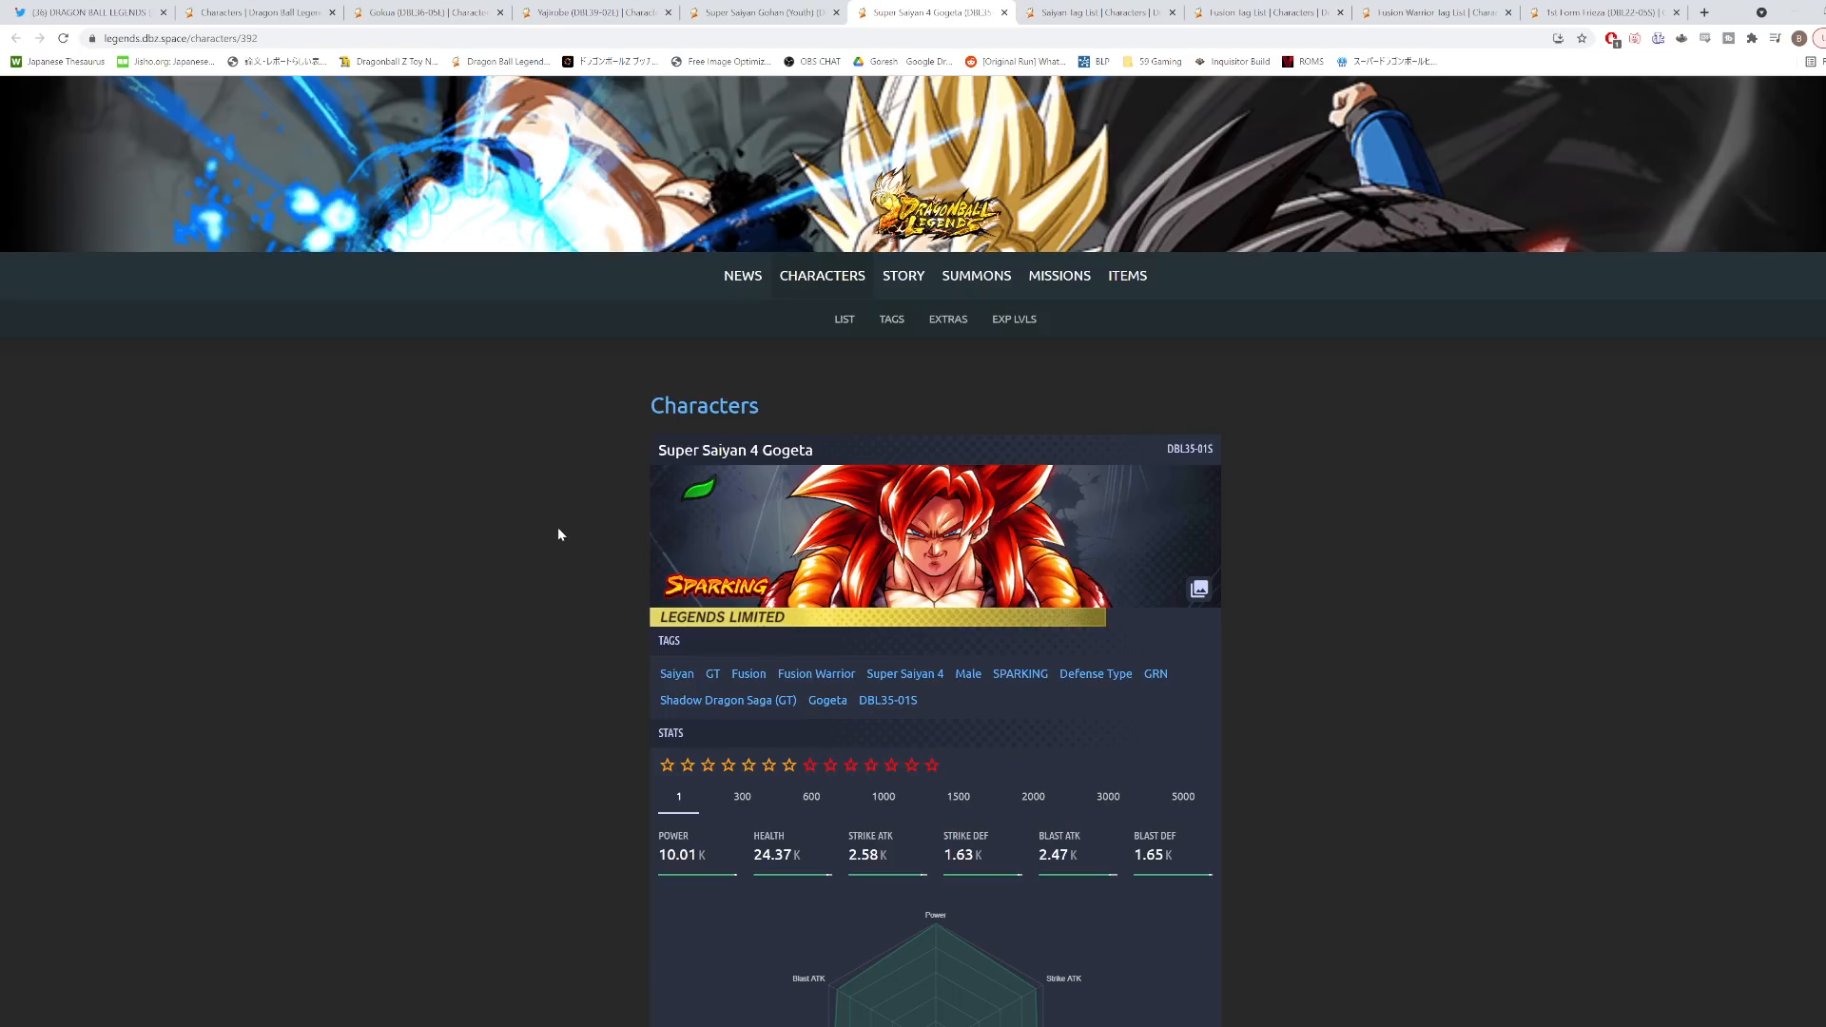
pyautogui.scroll(-3)
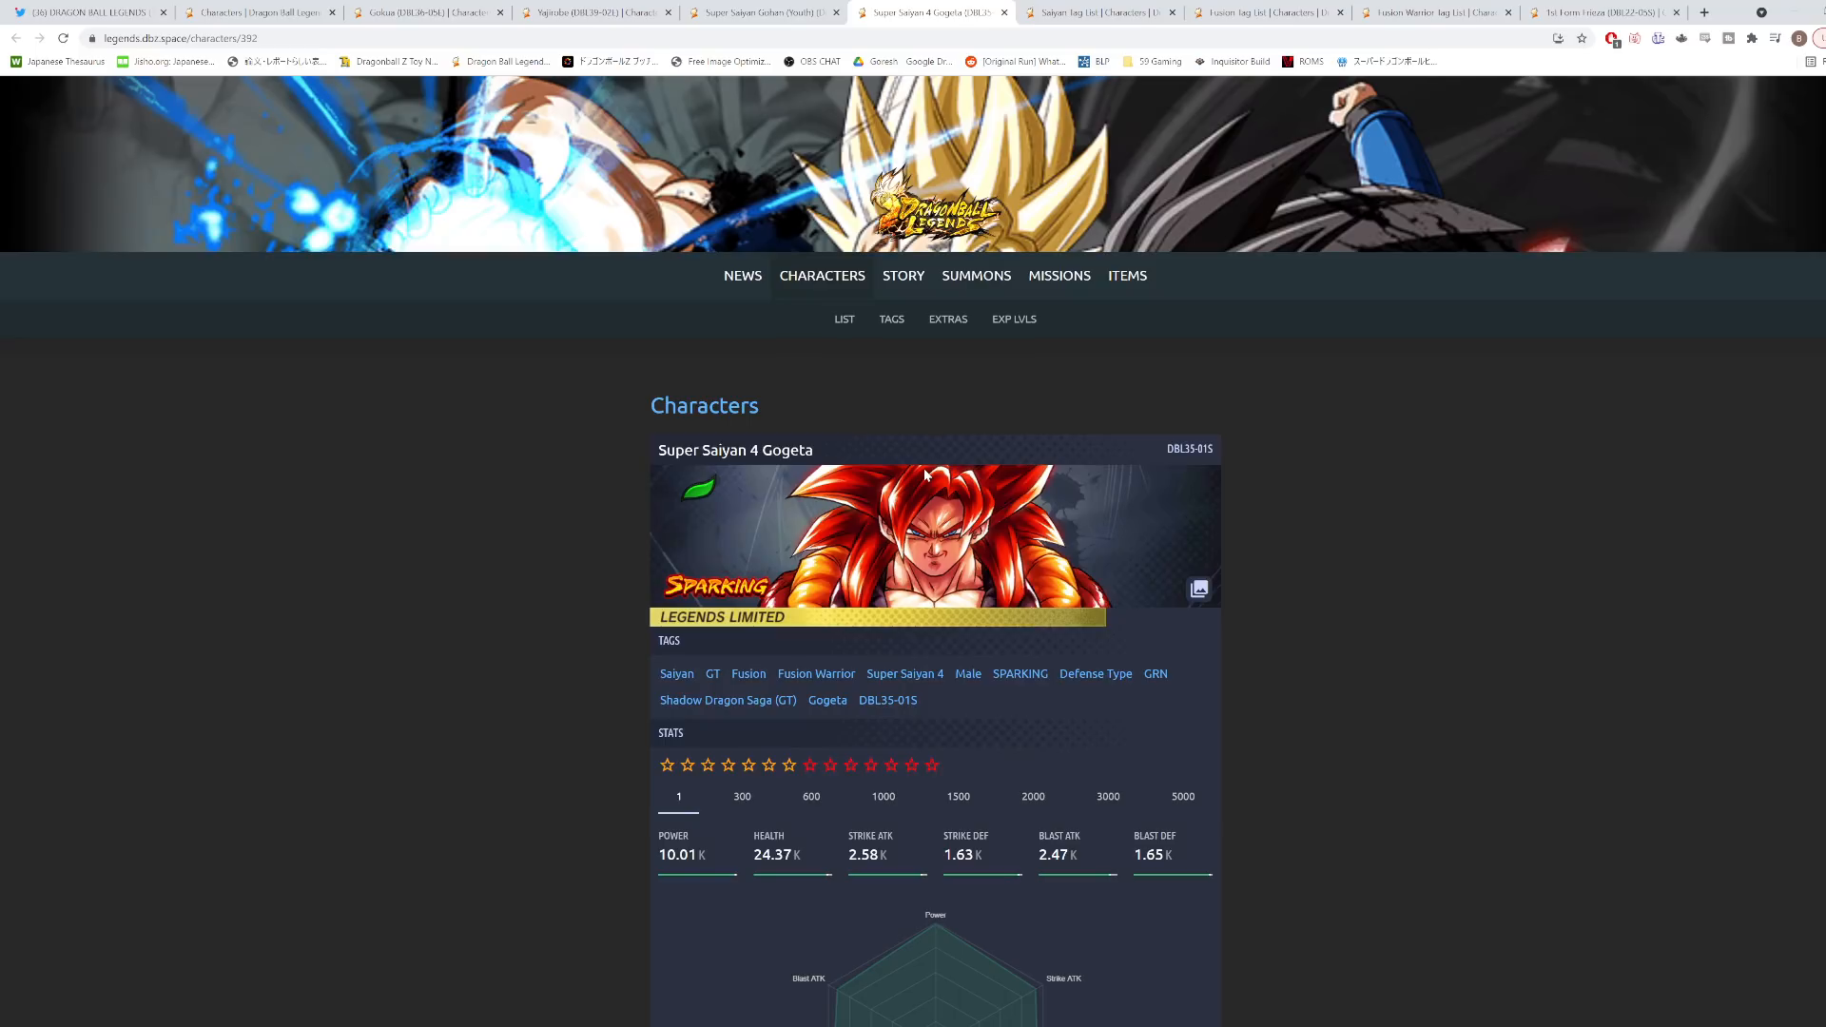
pyautogui.moveTo(497, 490)
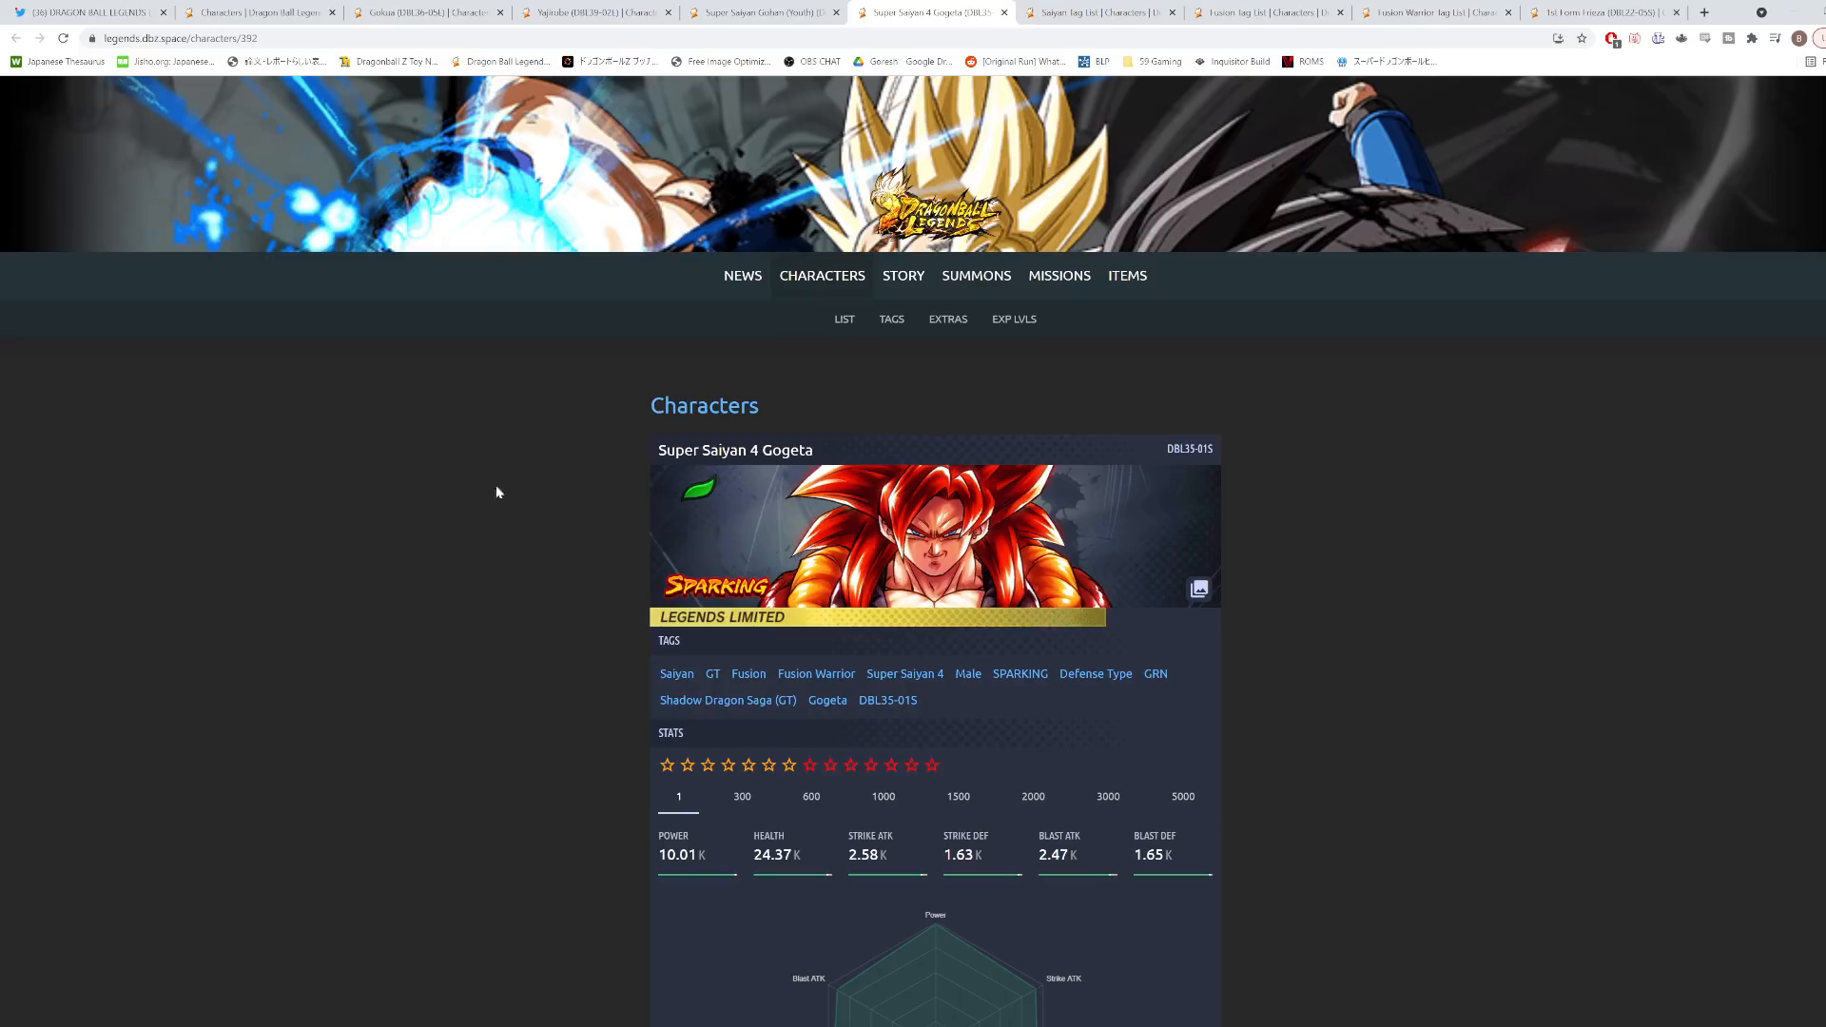
pyautogui.moveTo(290, 572)
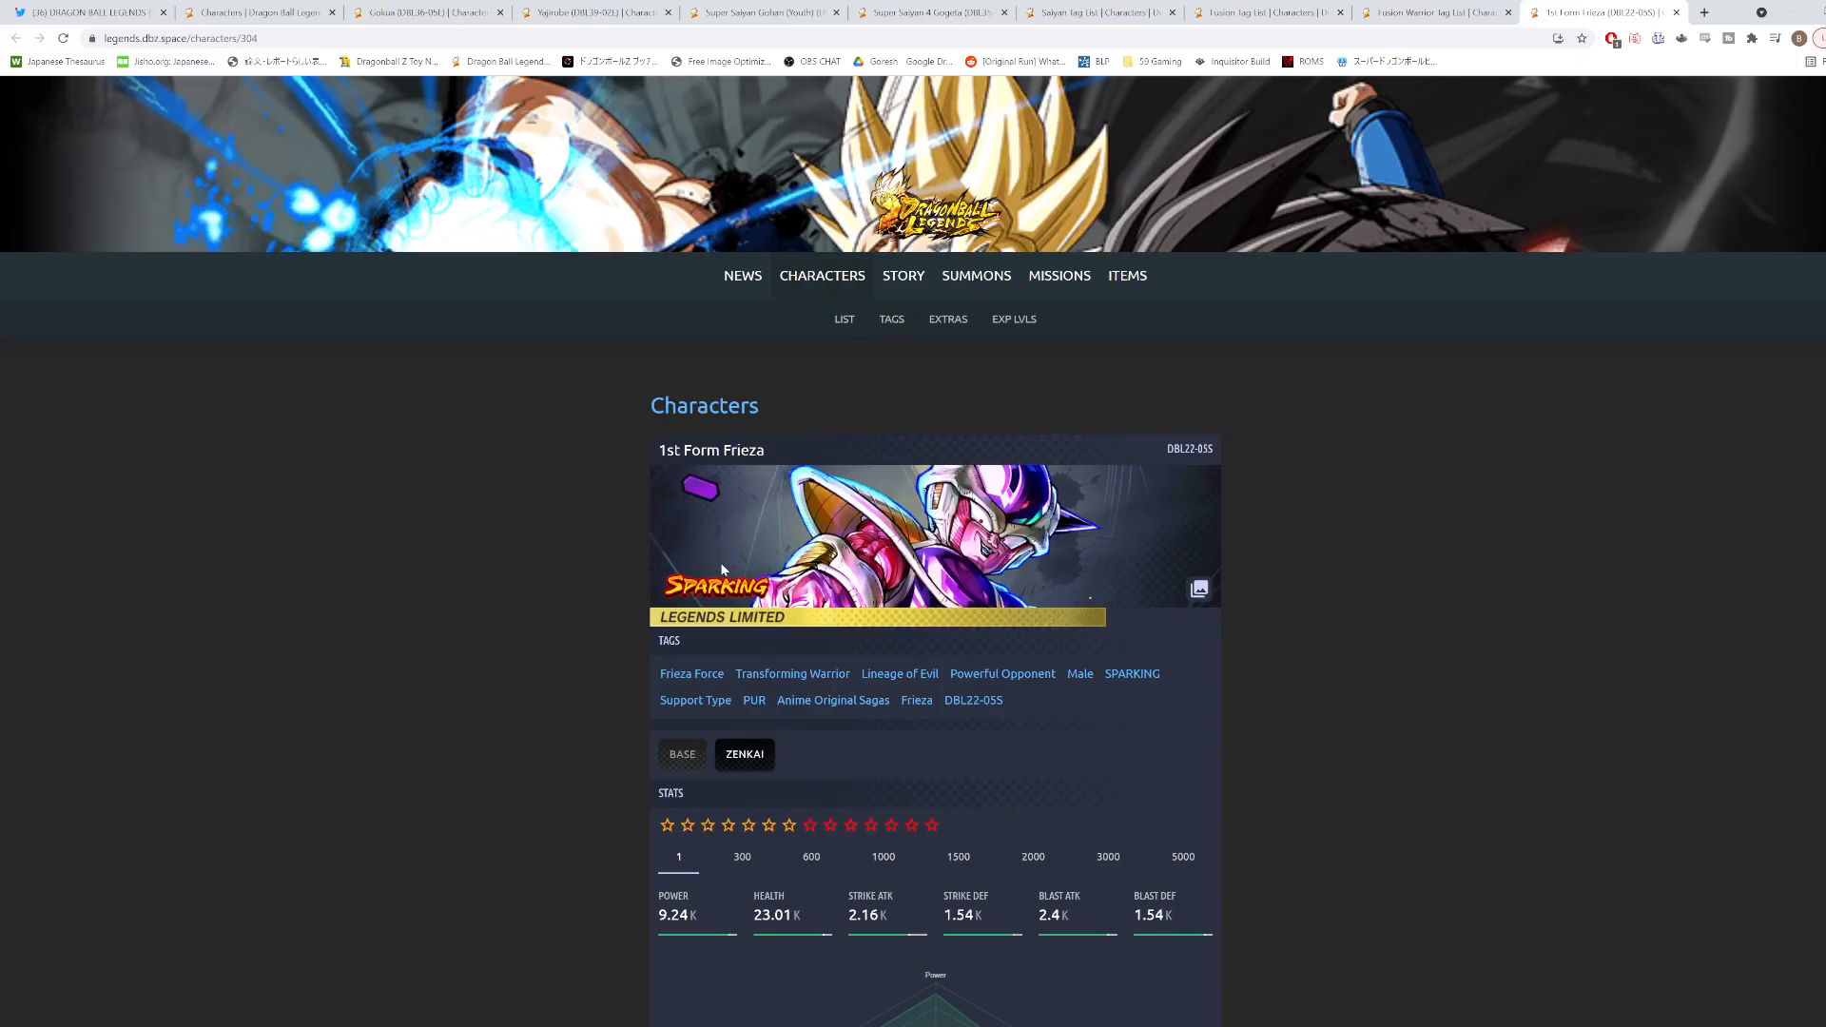
pyautogui.scroll(-3)
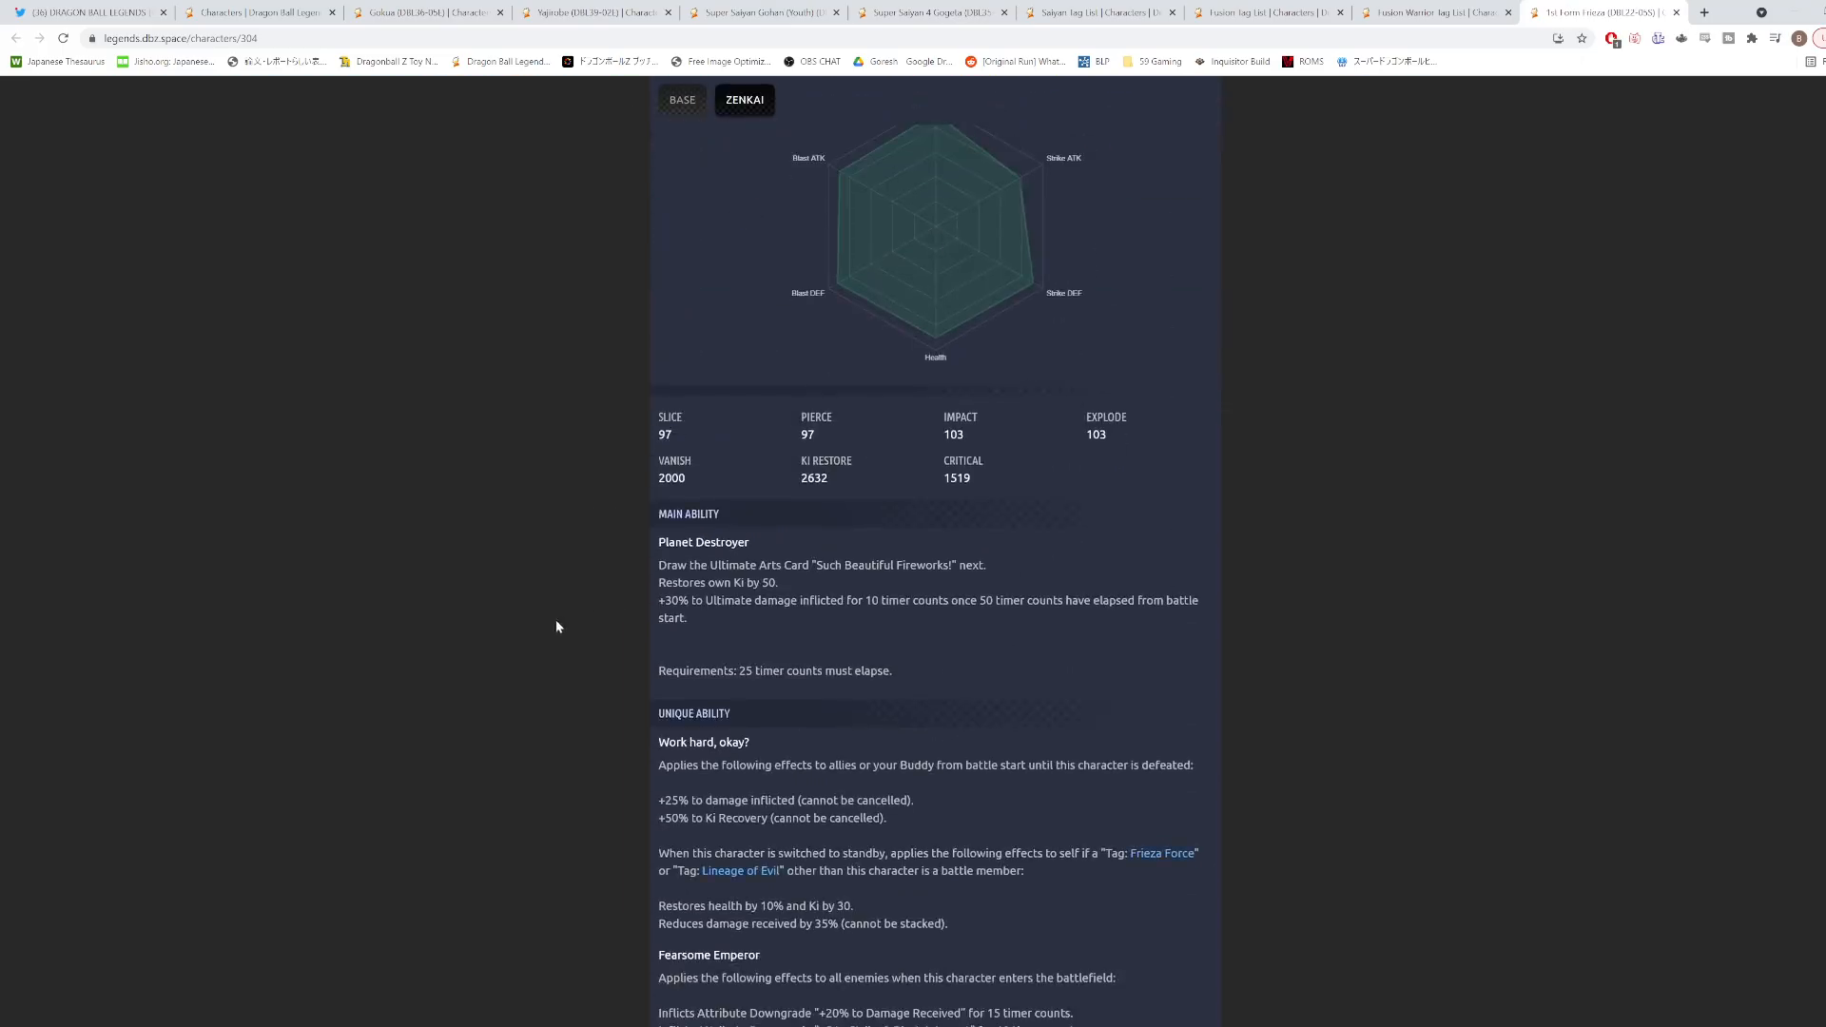
pyautogui.scroll(-3)
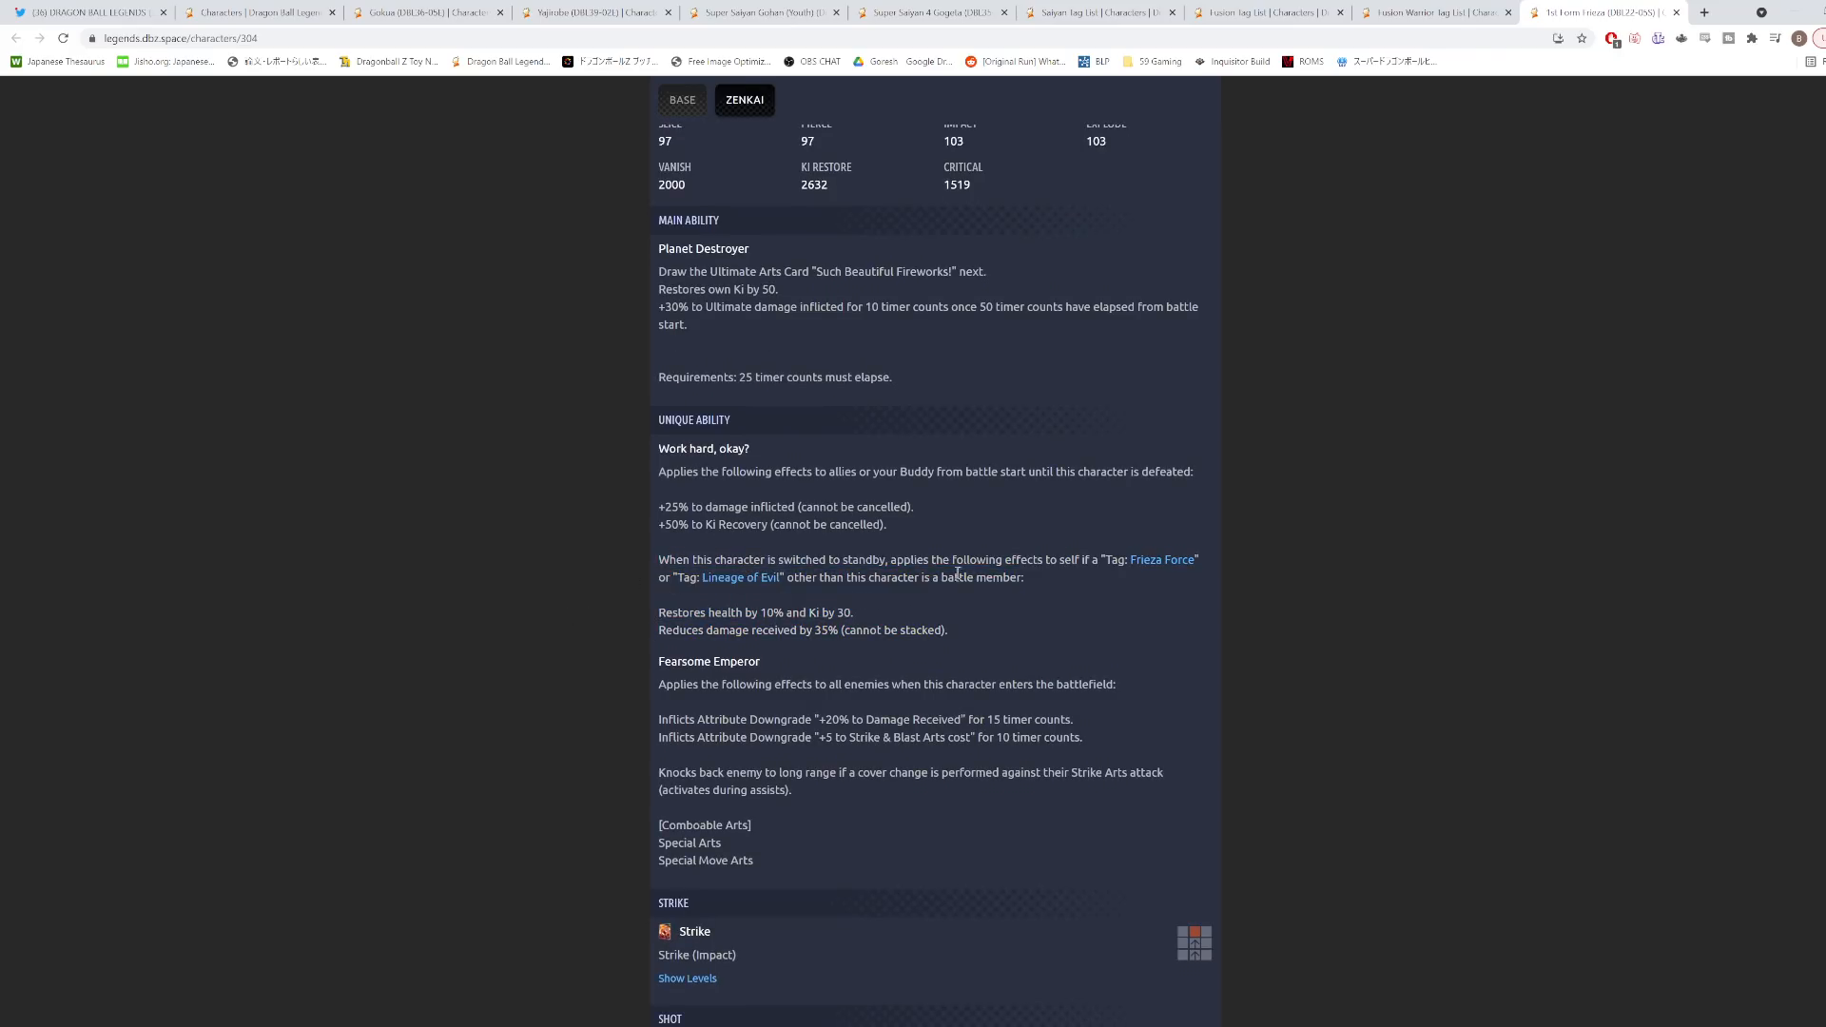
pyautogui.moveTo(966, 577)
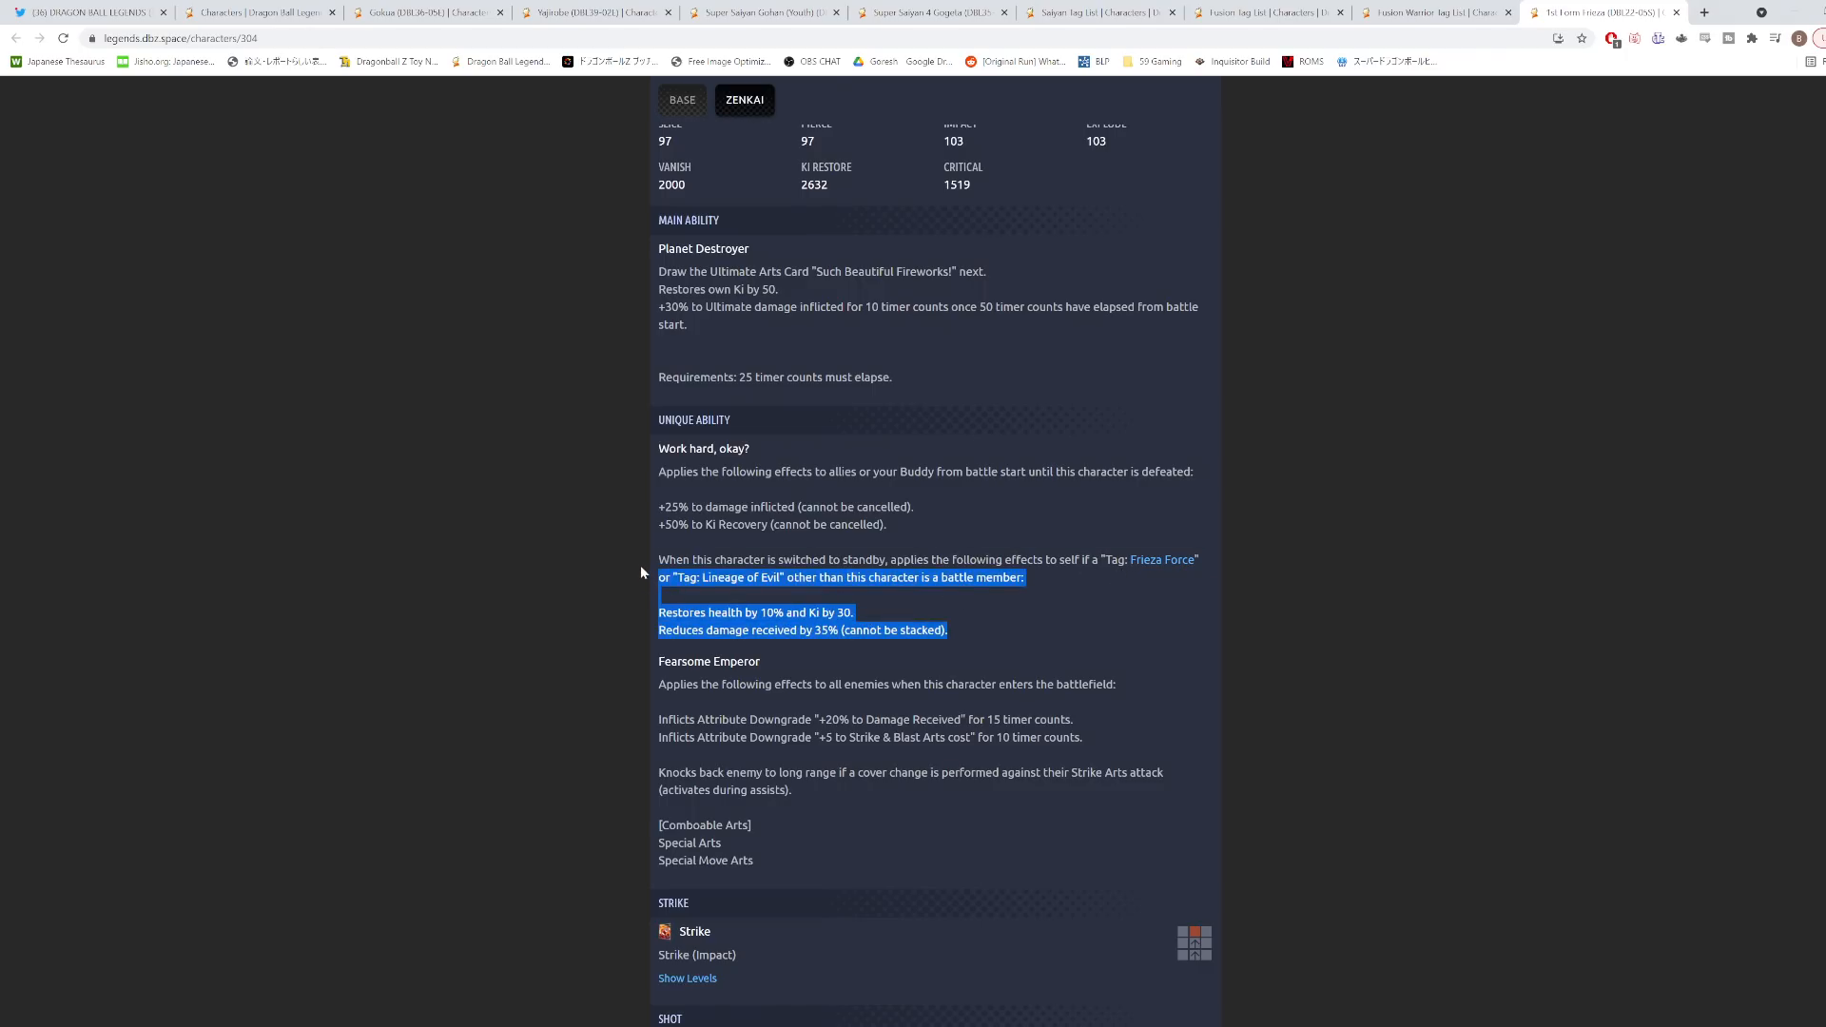
pyautogui.scroll(-3)
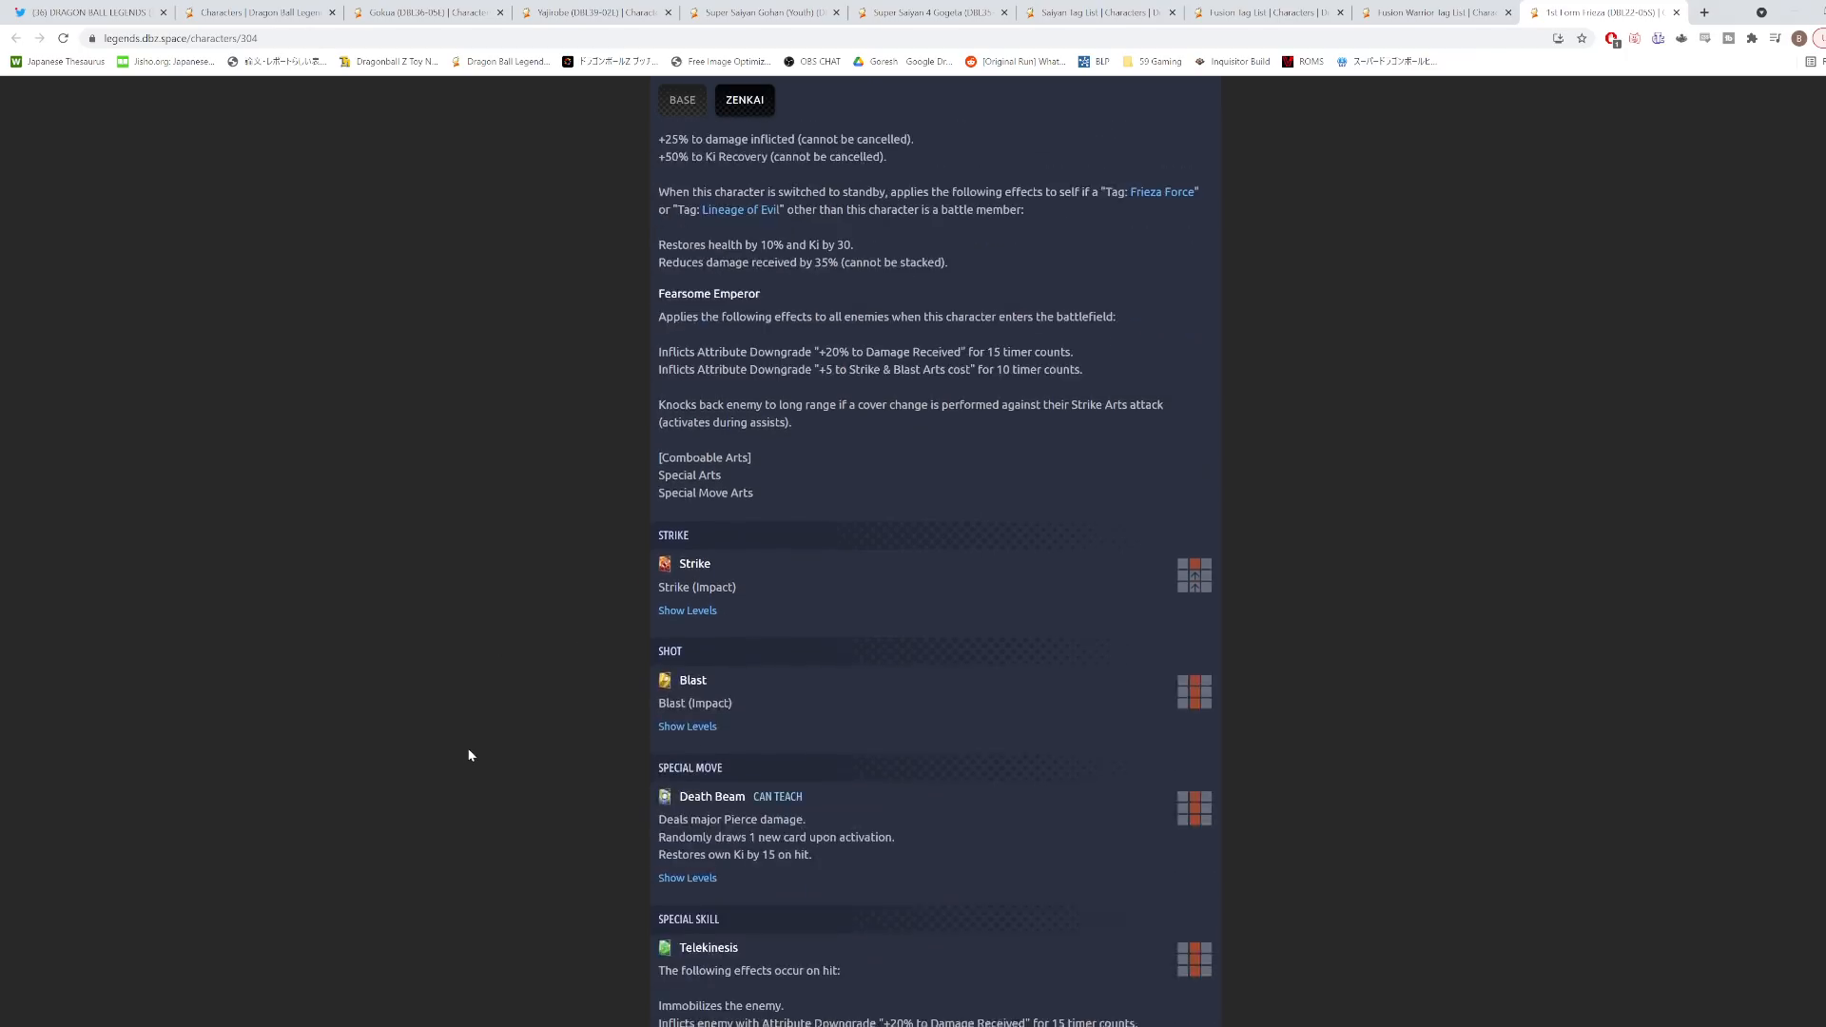
pyautogui.scroll(-3)
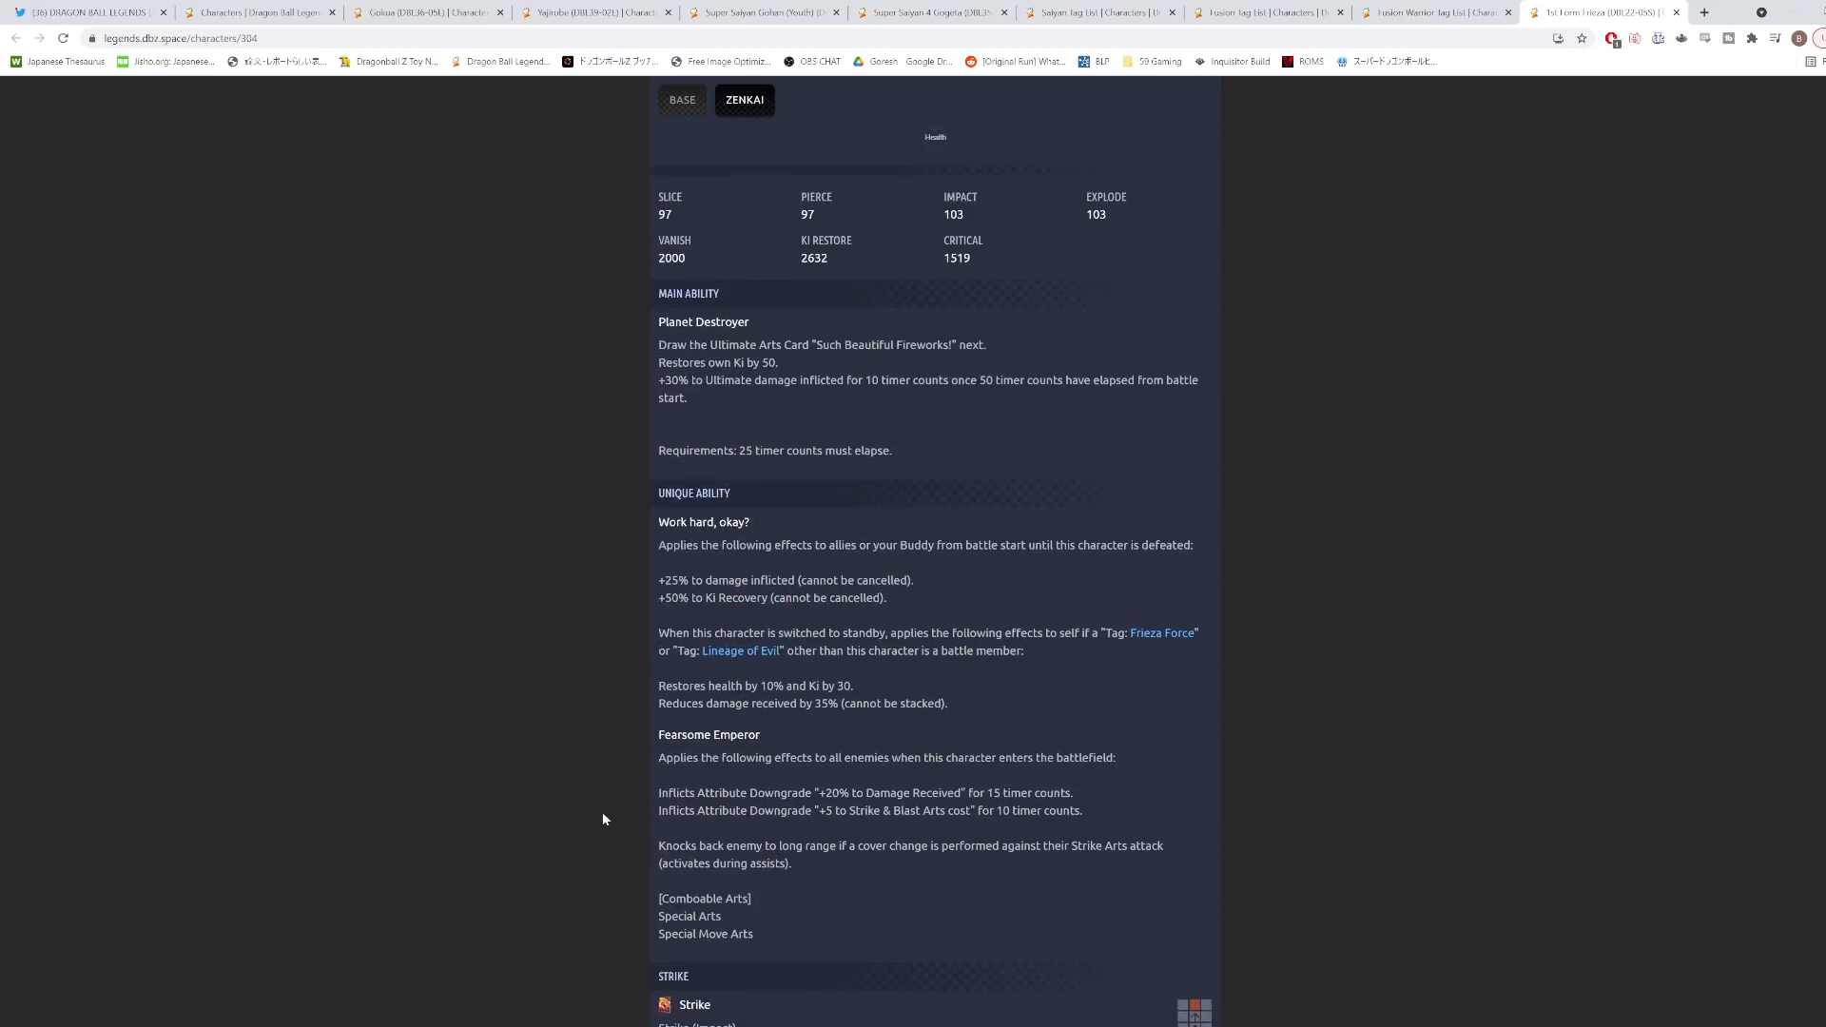
pyautogui.scroll(3)
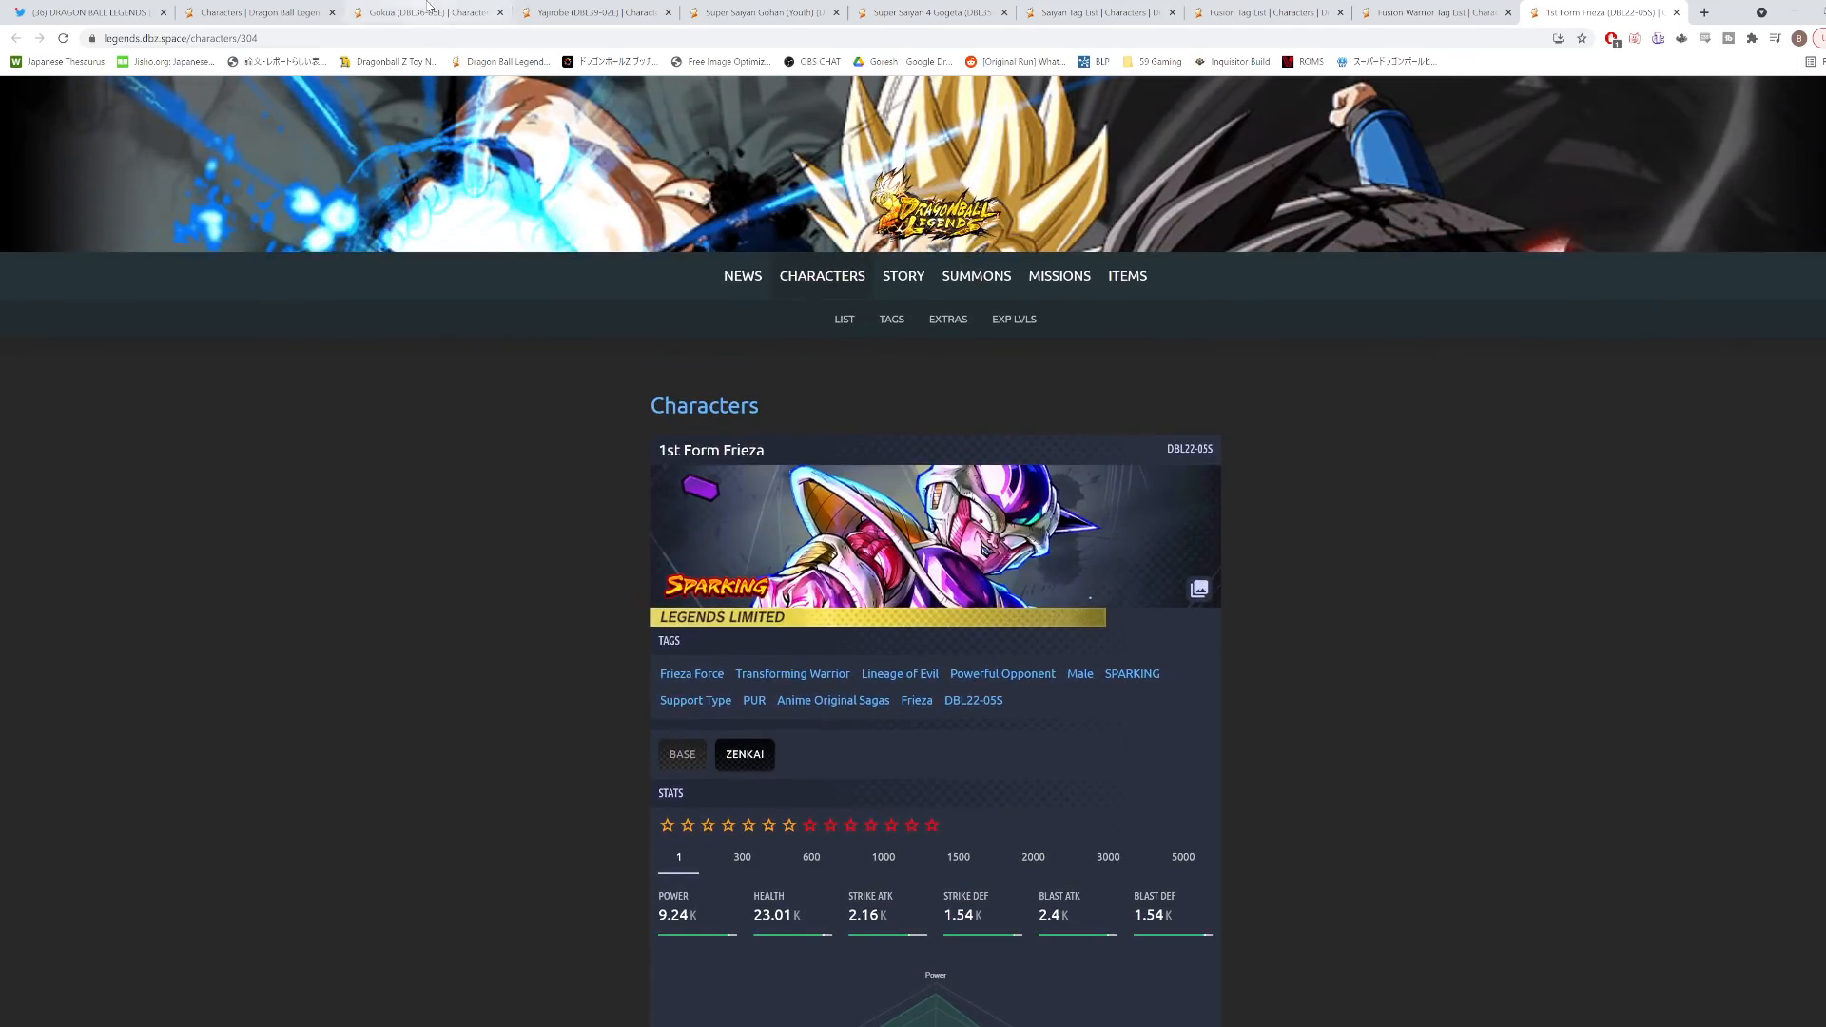
# Check 1st Form Frieza's level IV Z ability boost after a quick look at the Gogeta page.
pyautogui.click(926, 13)
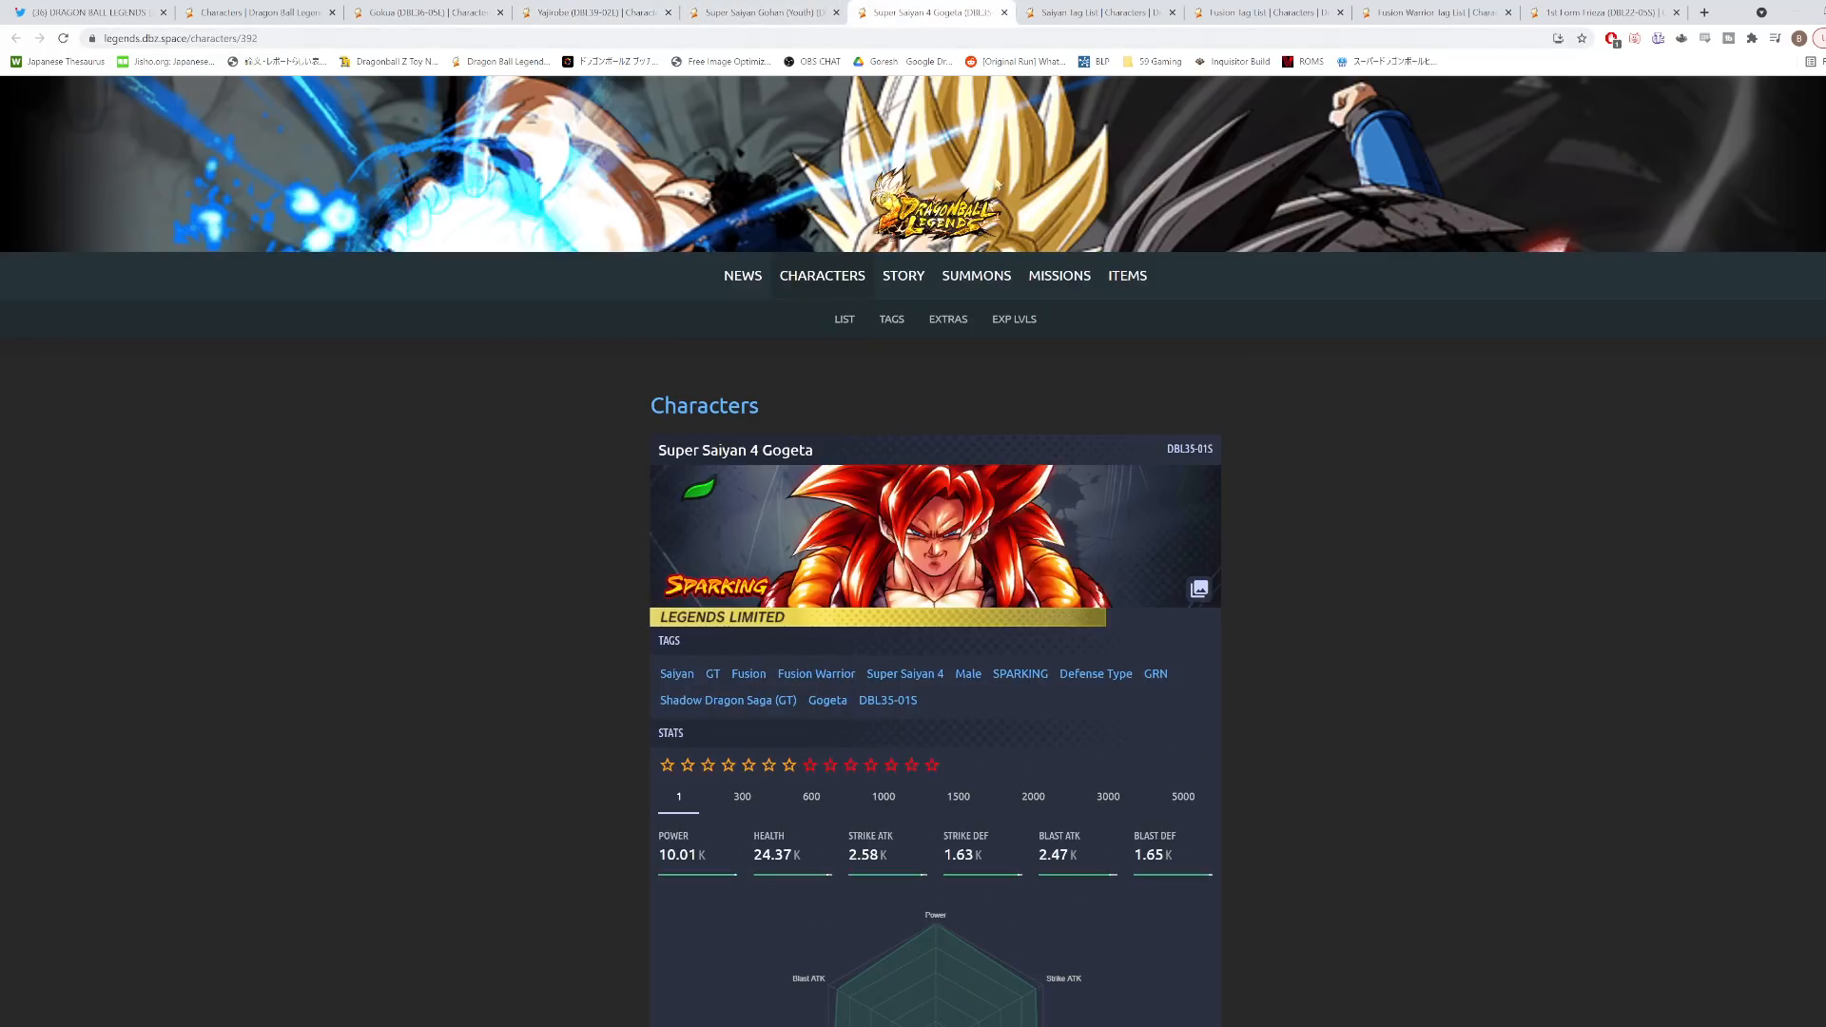
pyautogui.click(1607, 11)
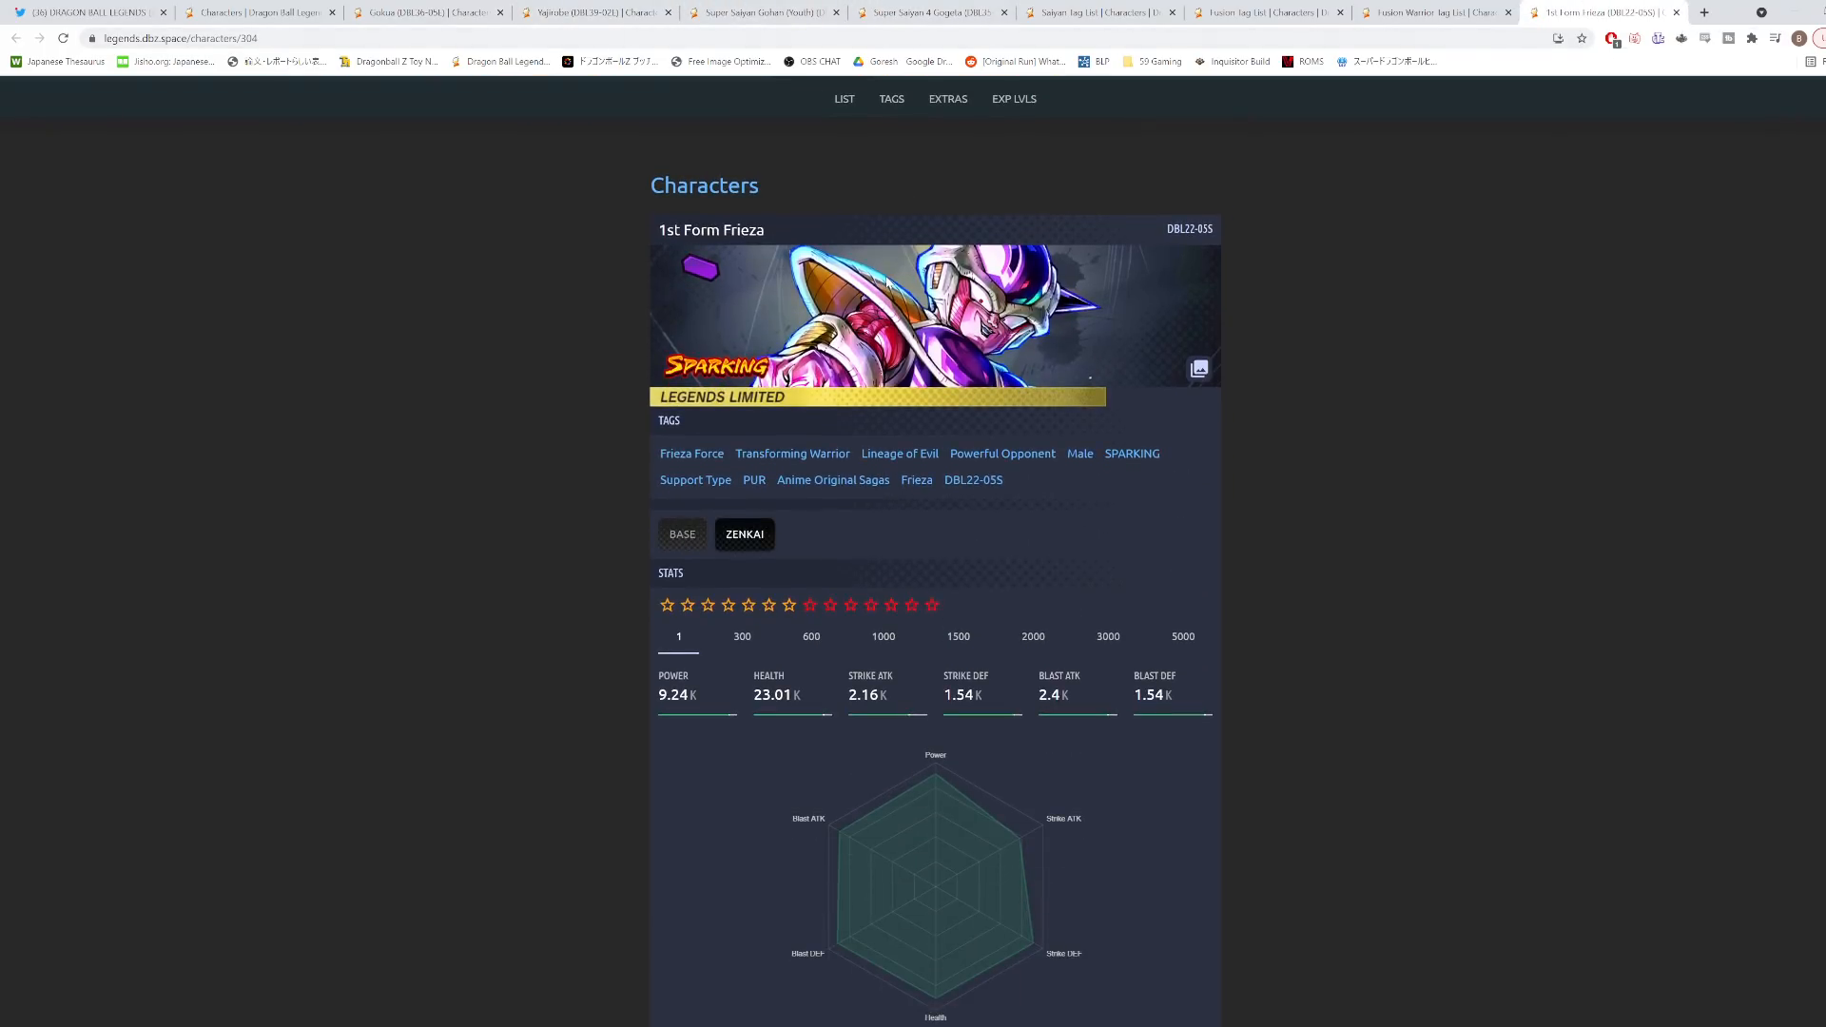
pyautogui.scroll(-3)
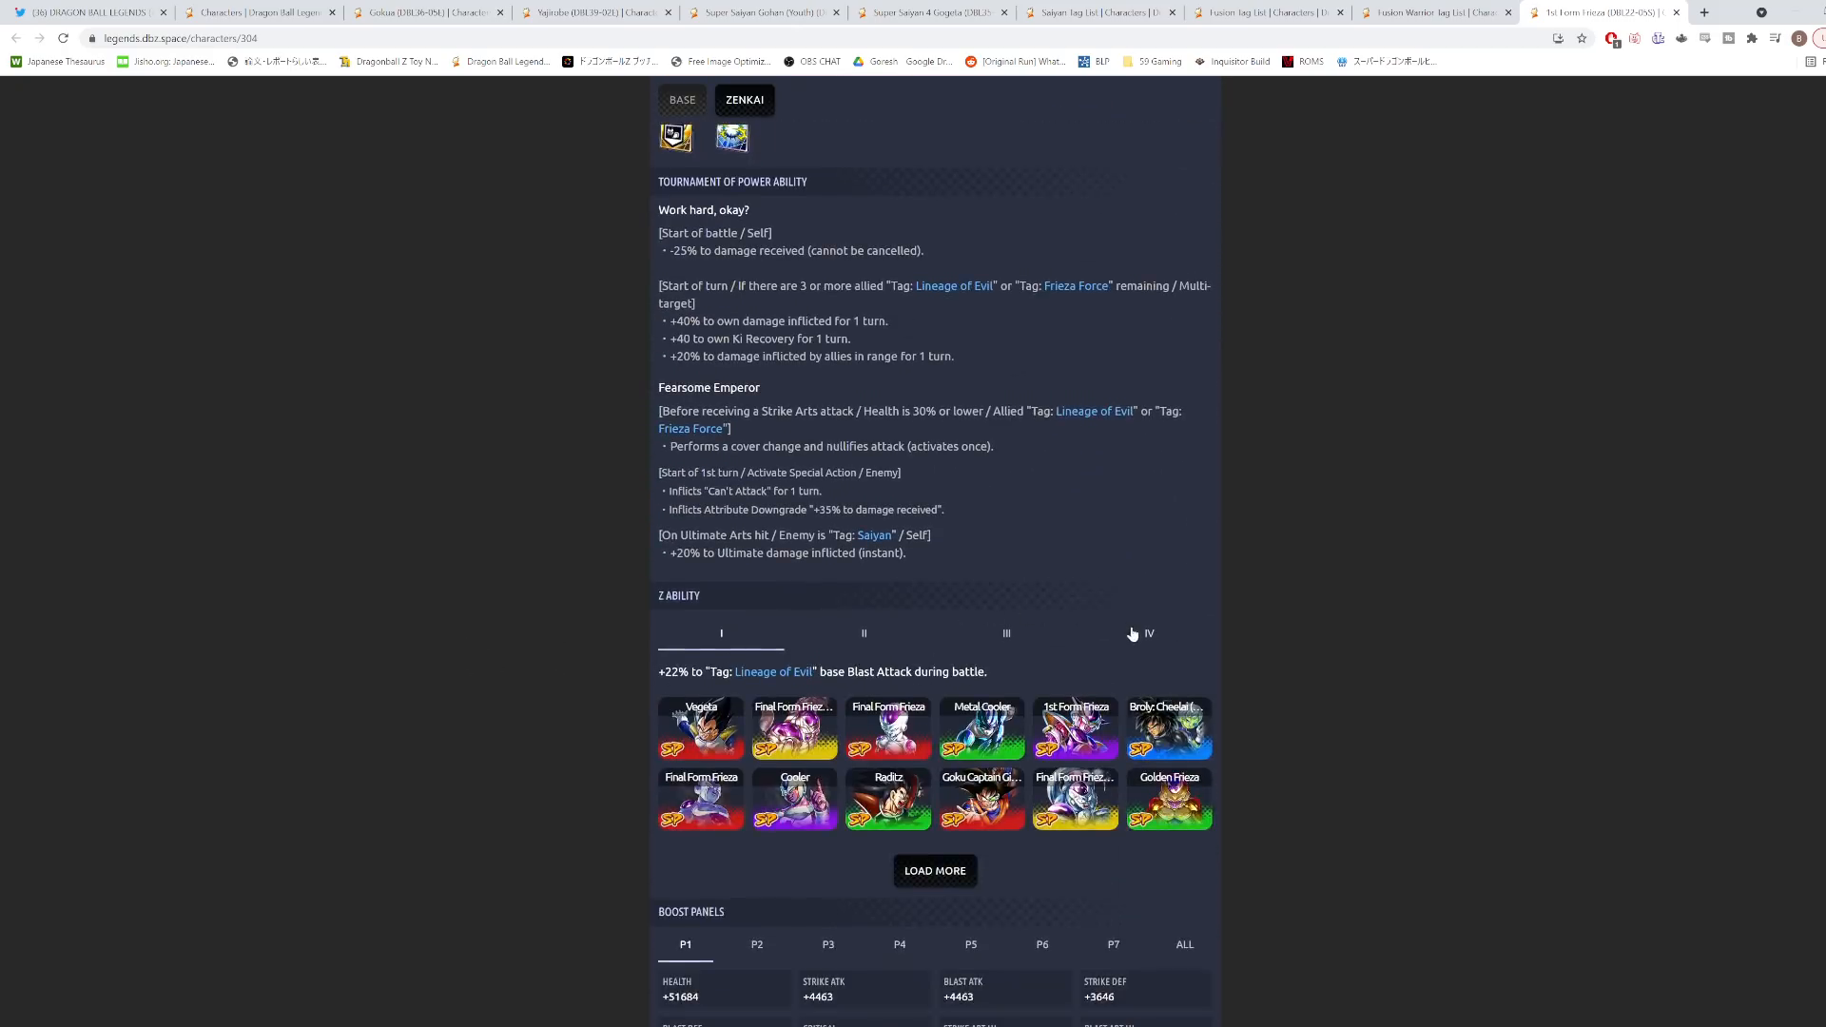
pyautogui.click(1149, 631)
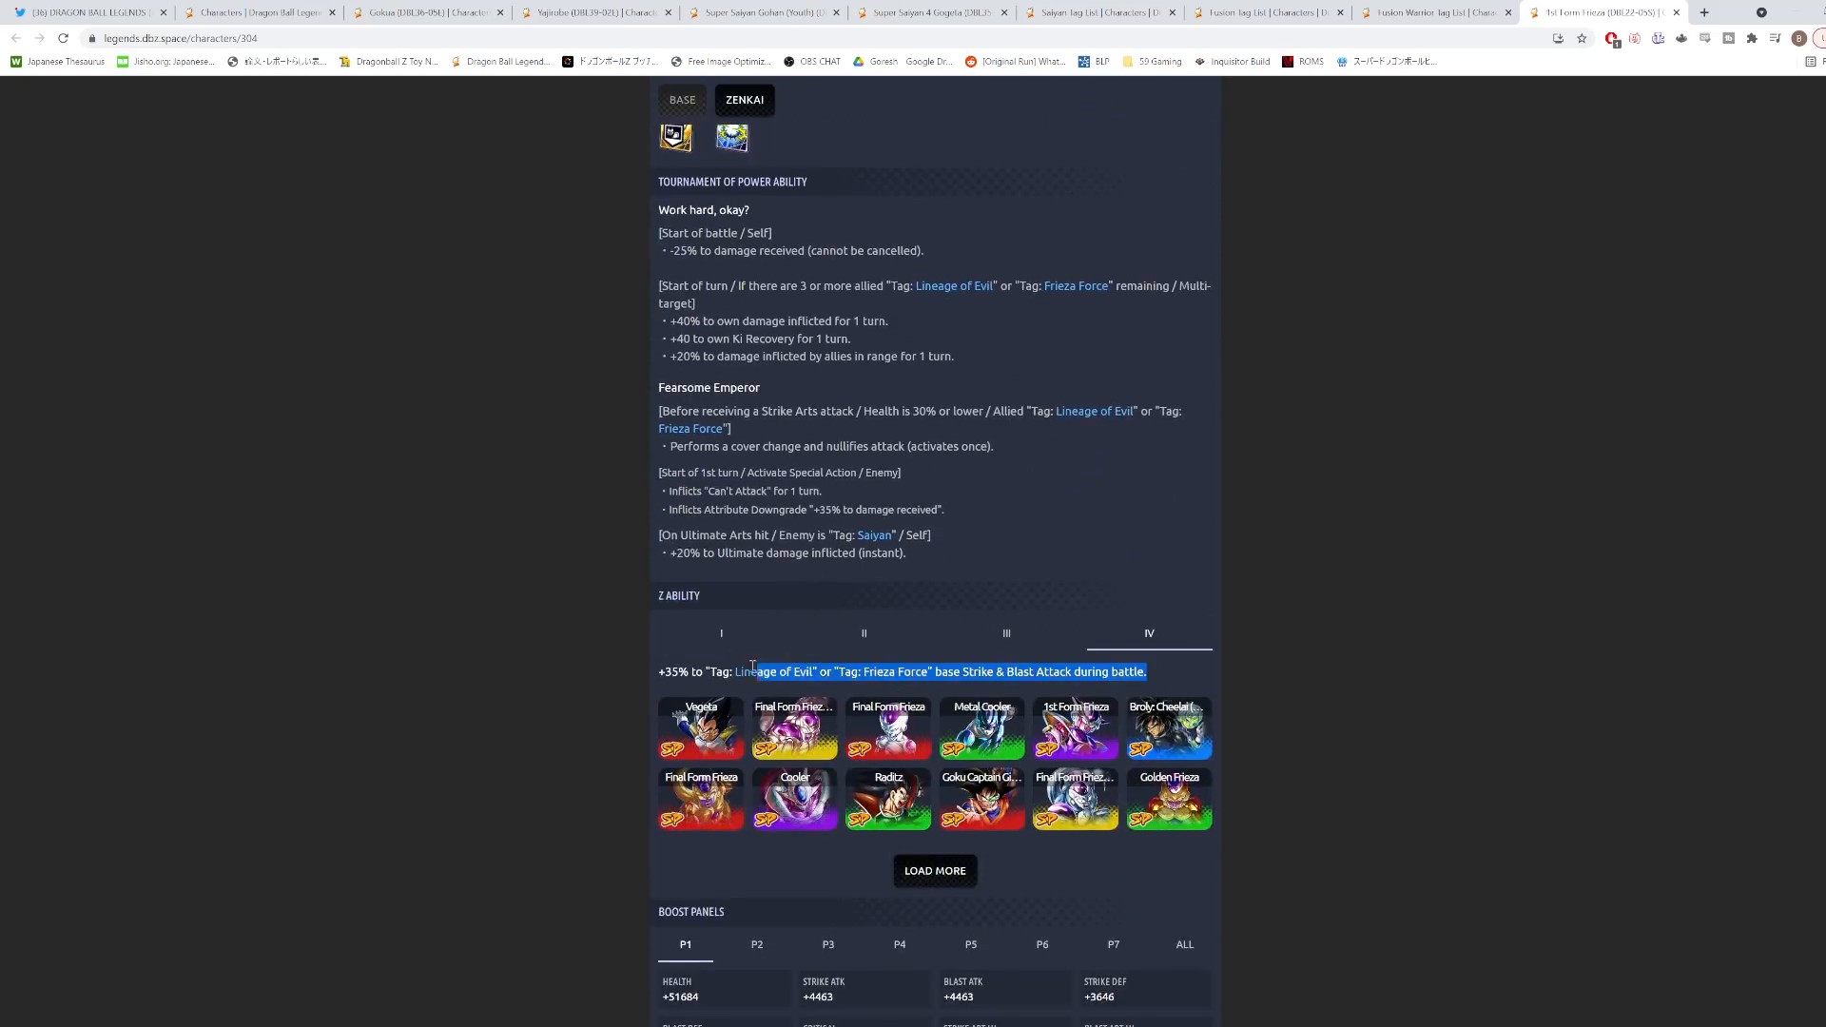
pyautogui.click(443, 563)
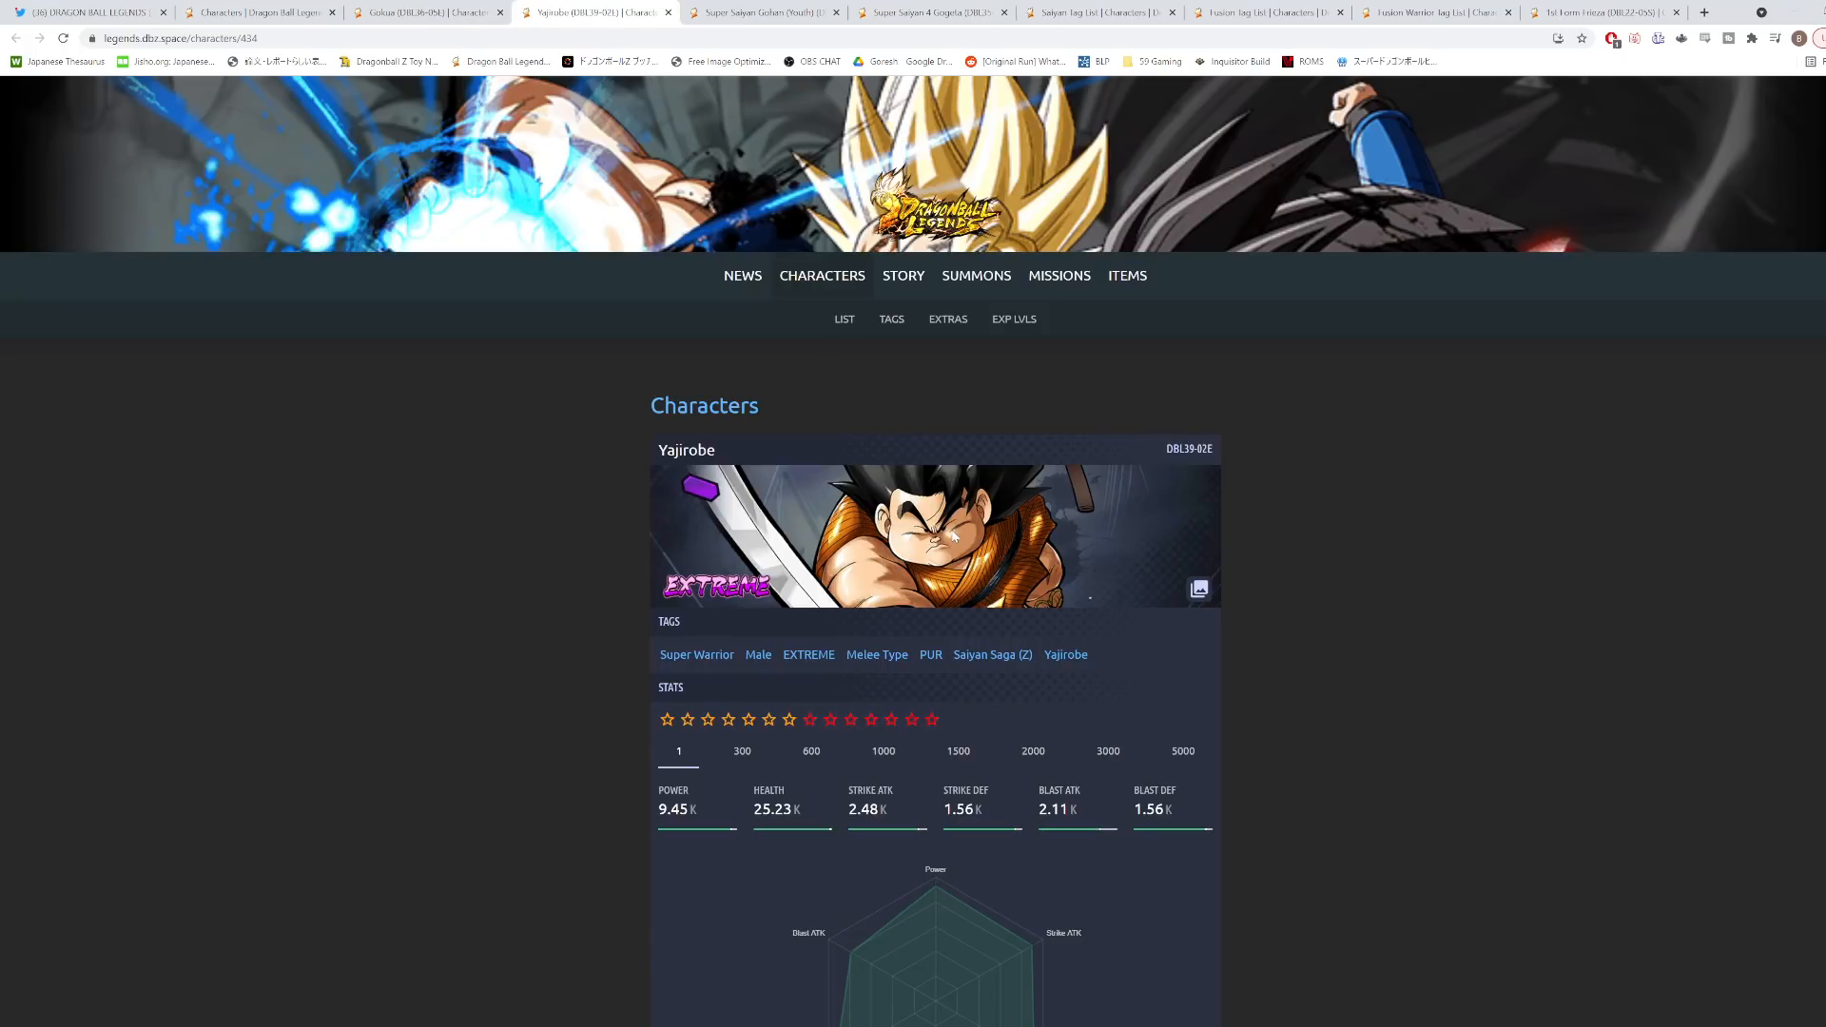
pyautogui.moveTo(1592, 82)
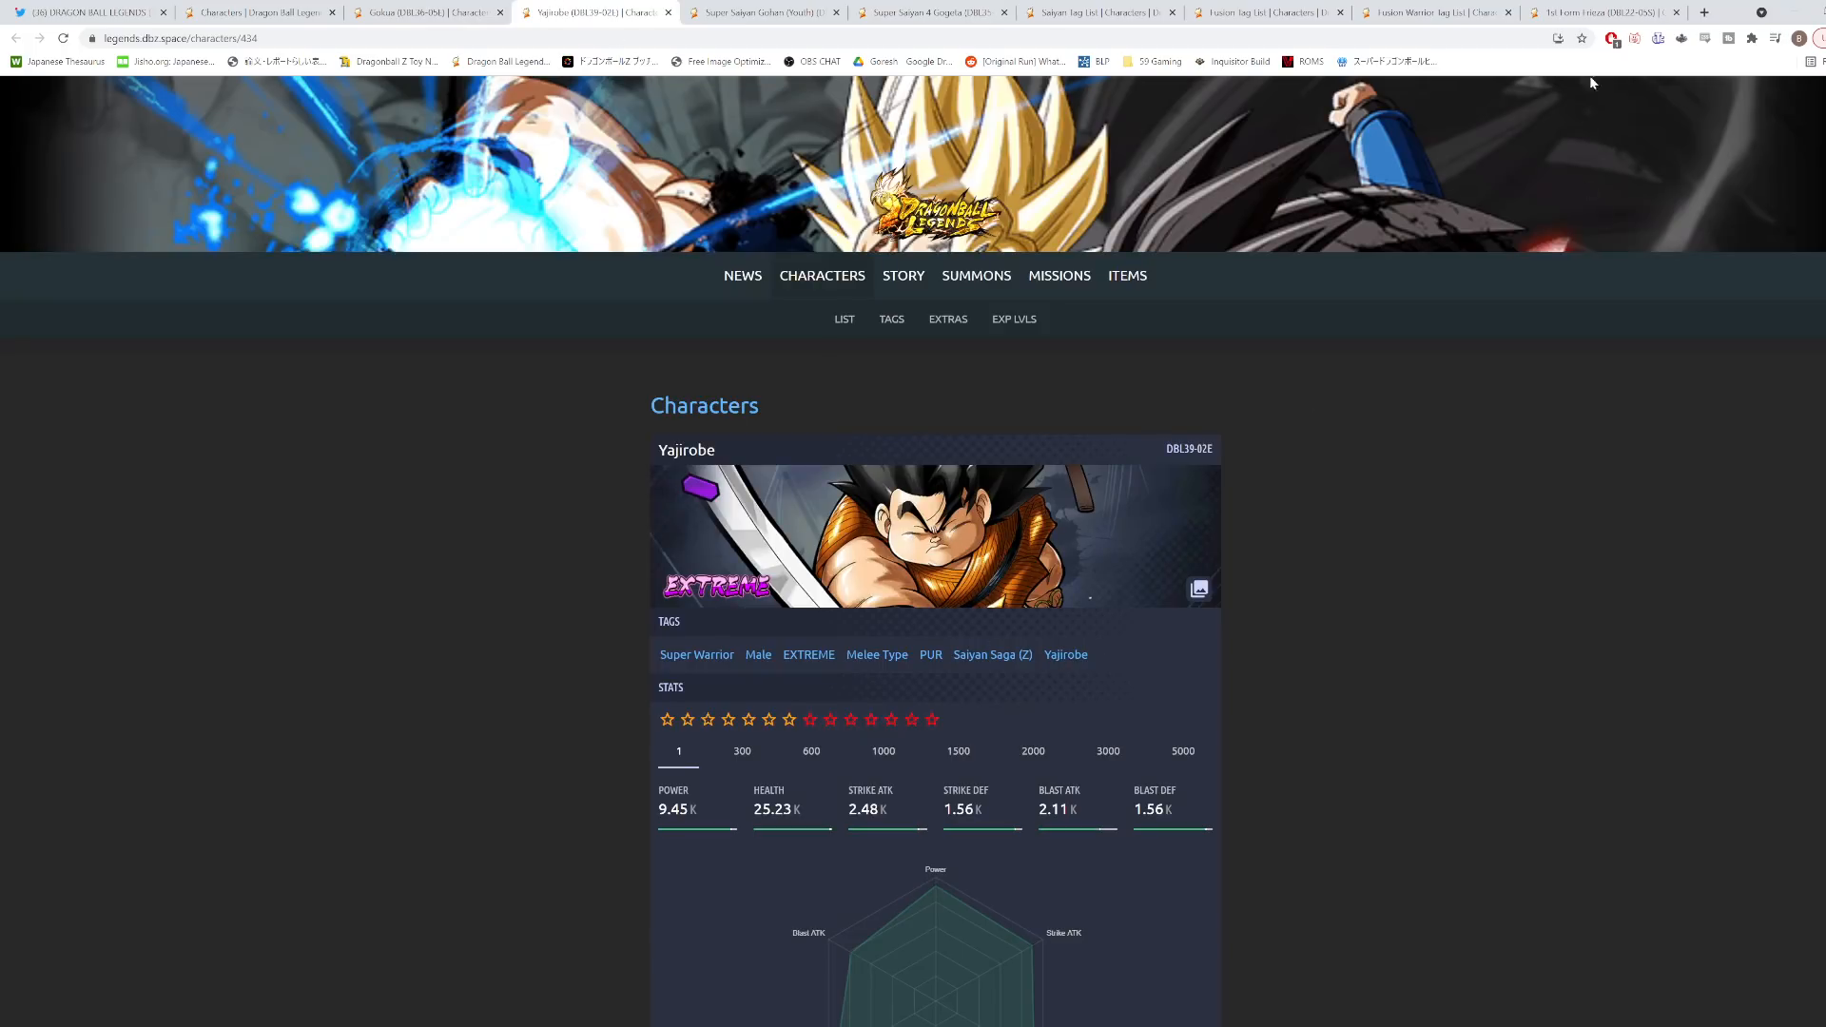
pyautogui.click(1596, 11)
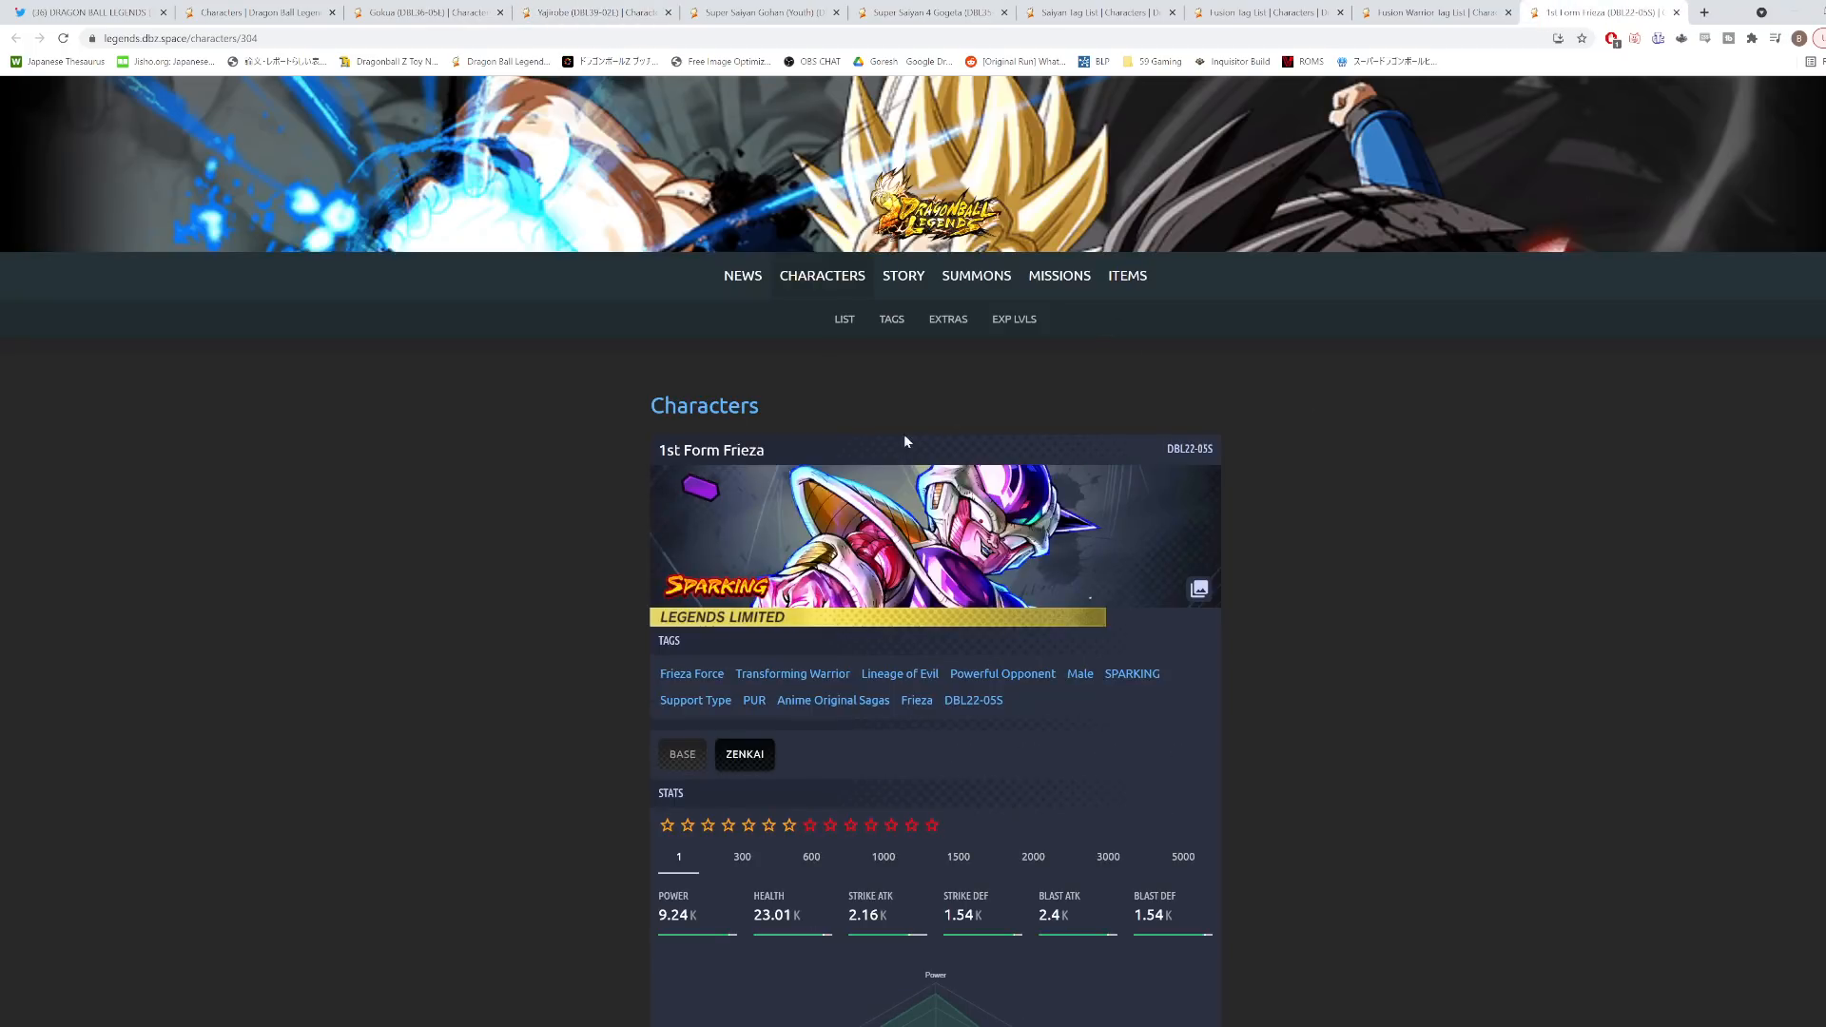
pyautogui.click(593, 12)
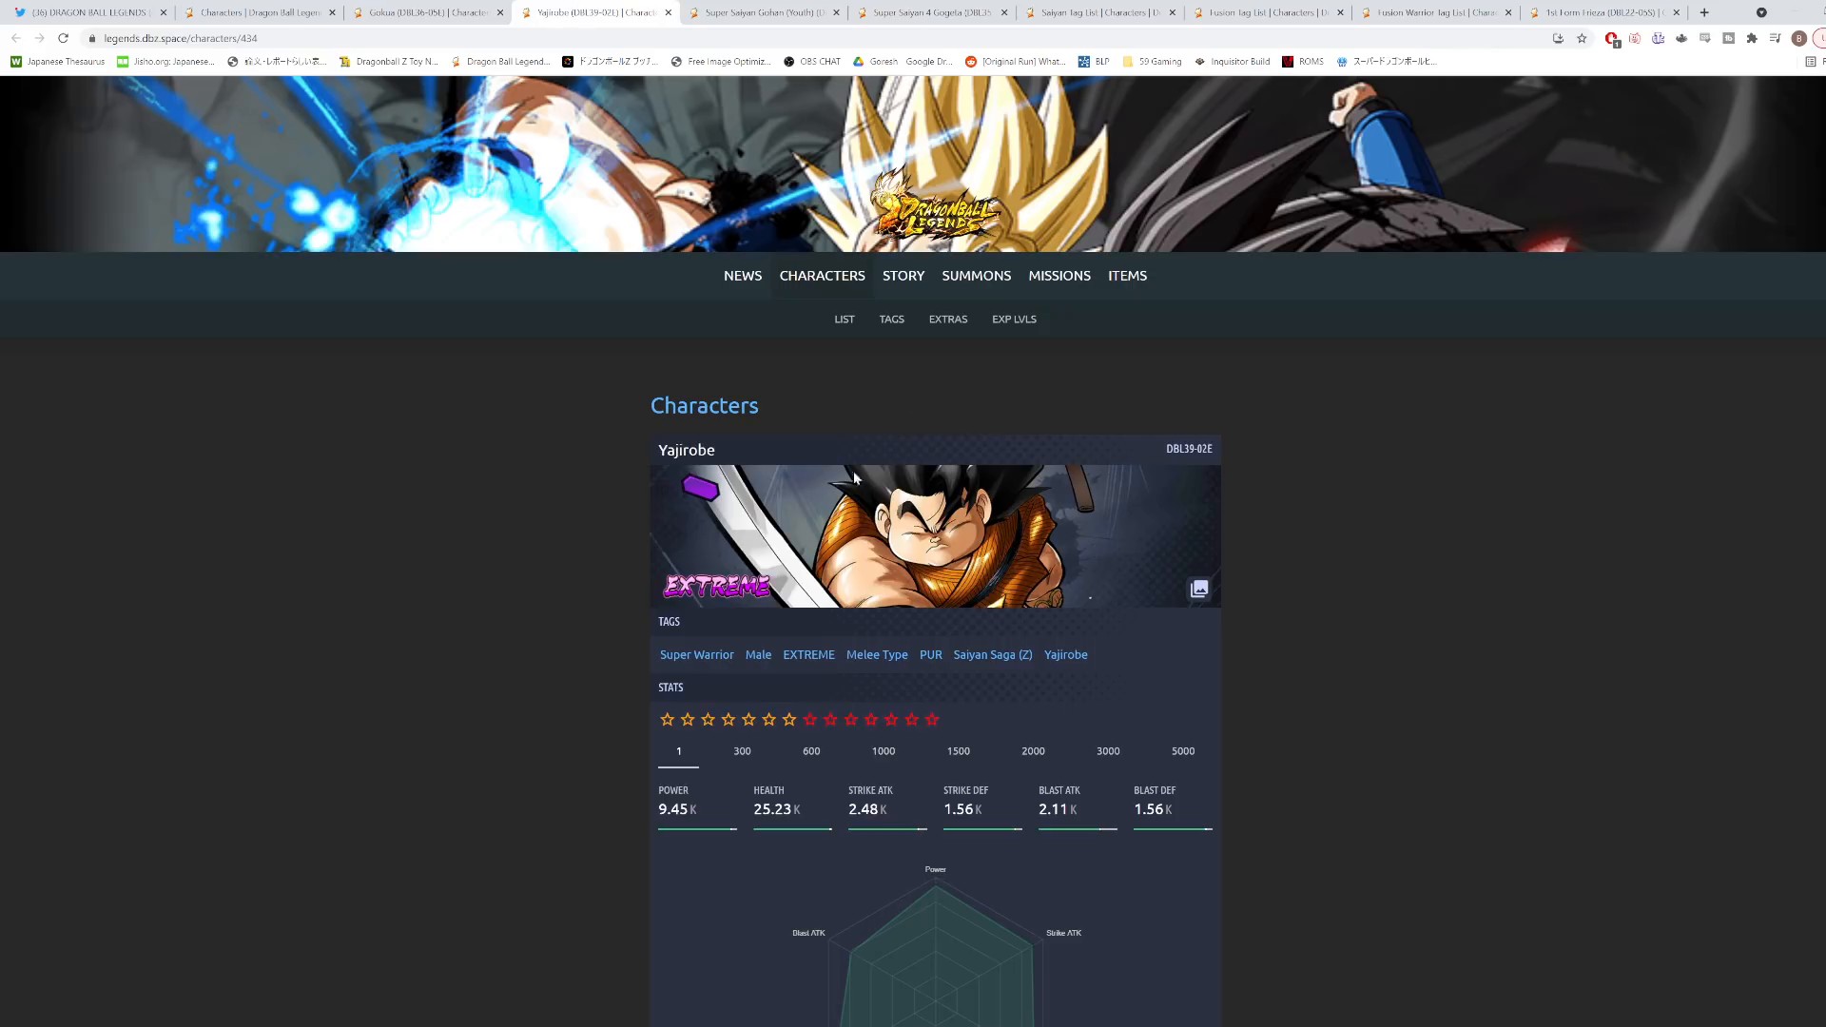
pyautogui.click(1595, 11)
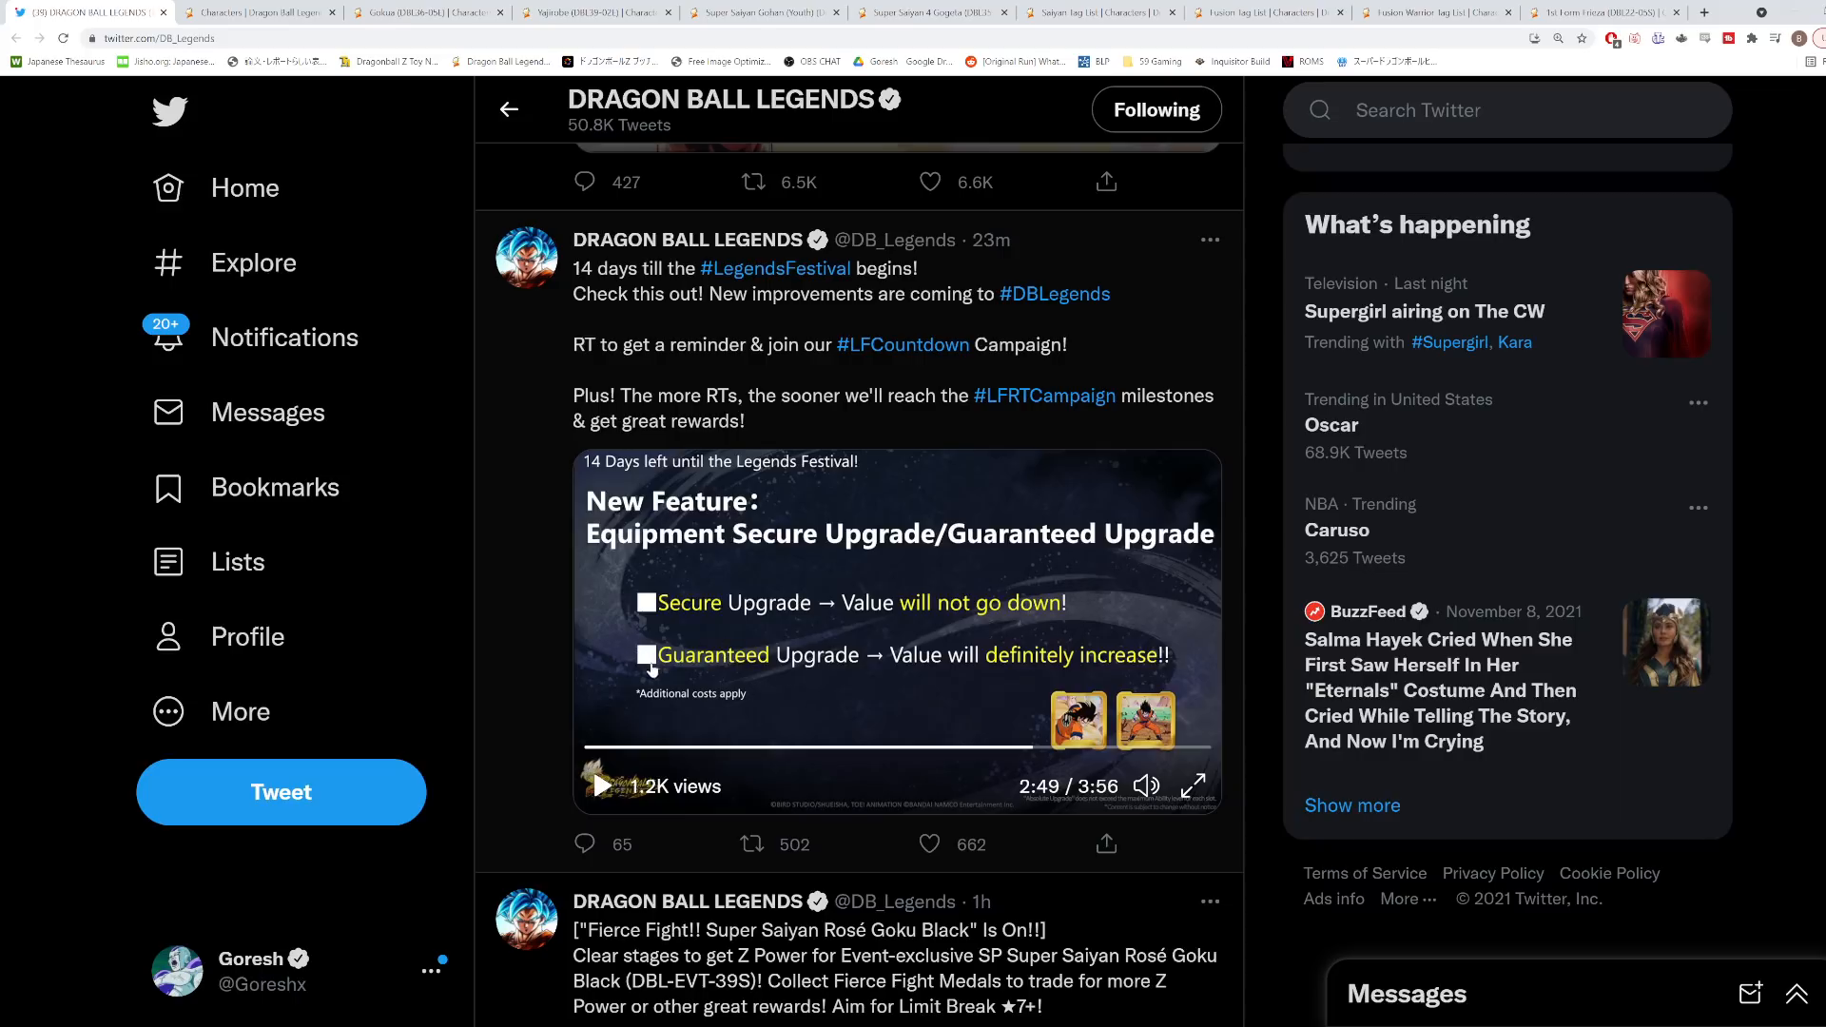
pyautogui.moveTo(848, 642)
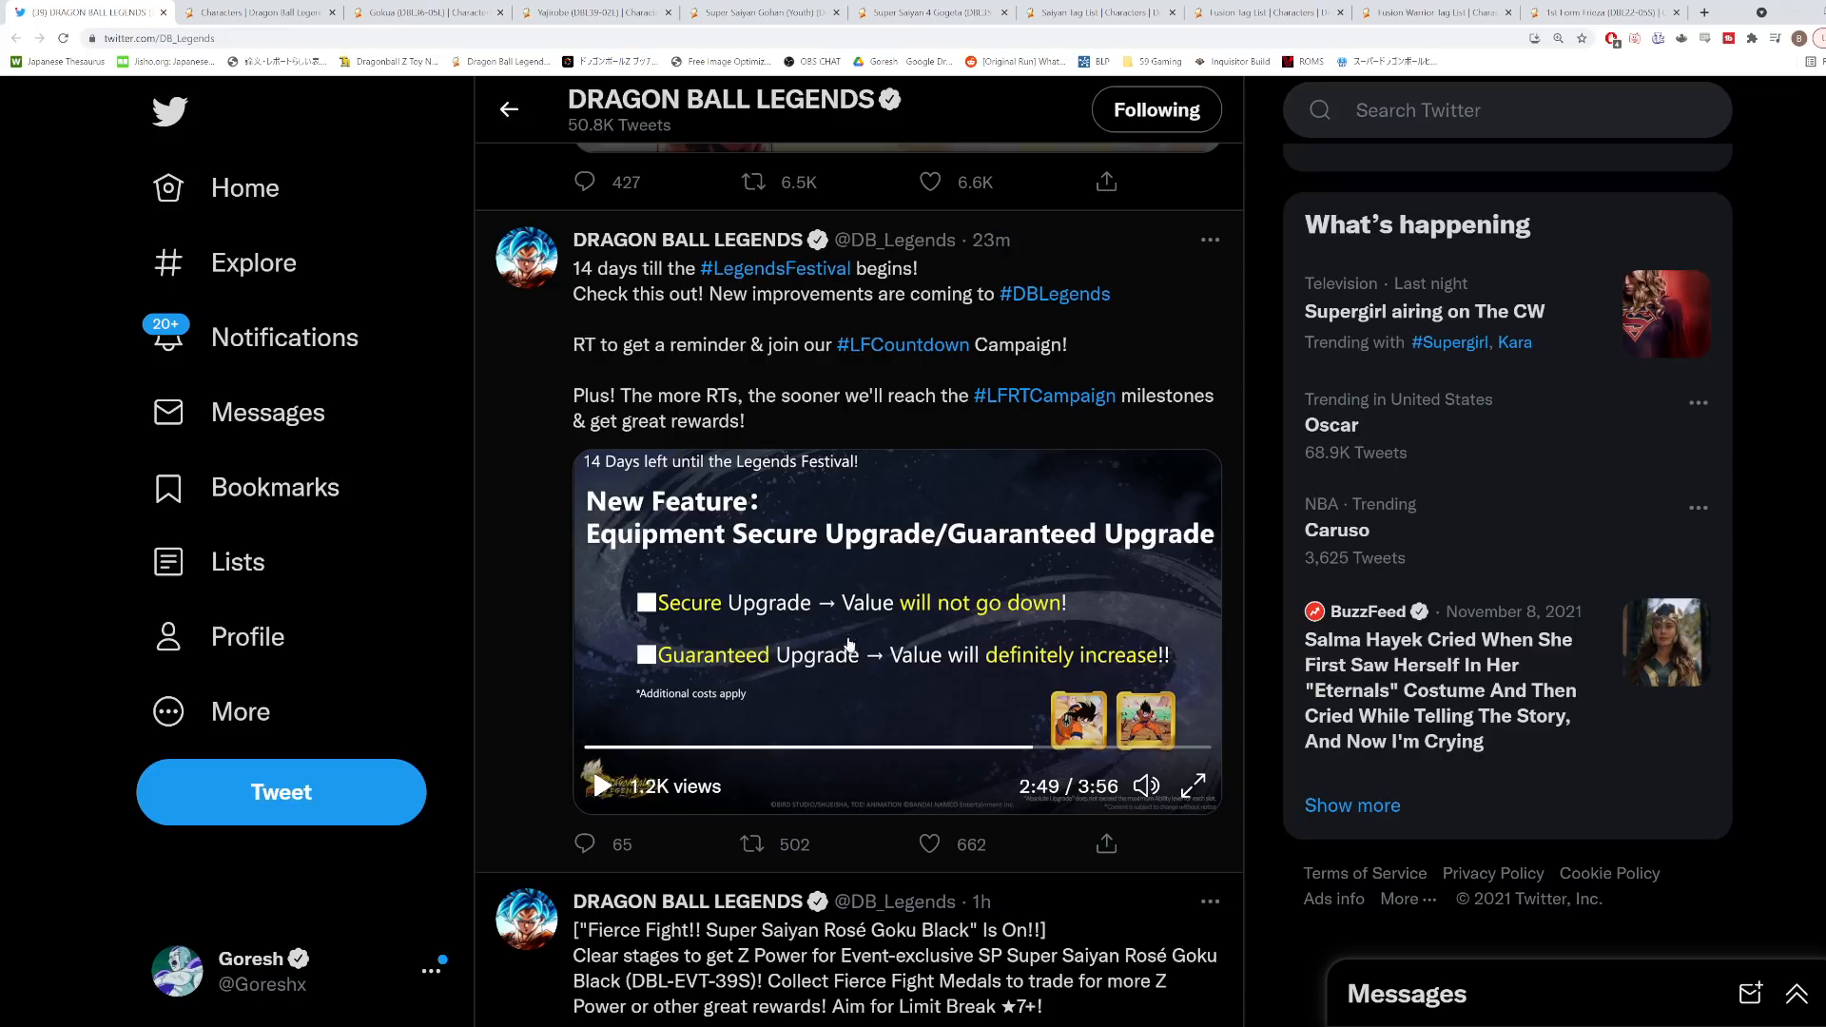
pyautogui.moveTo(841, 644)
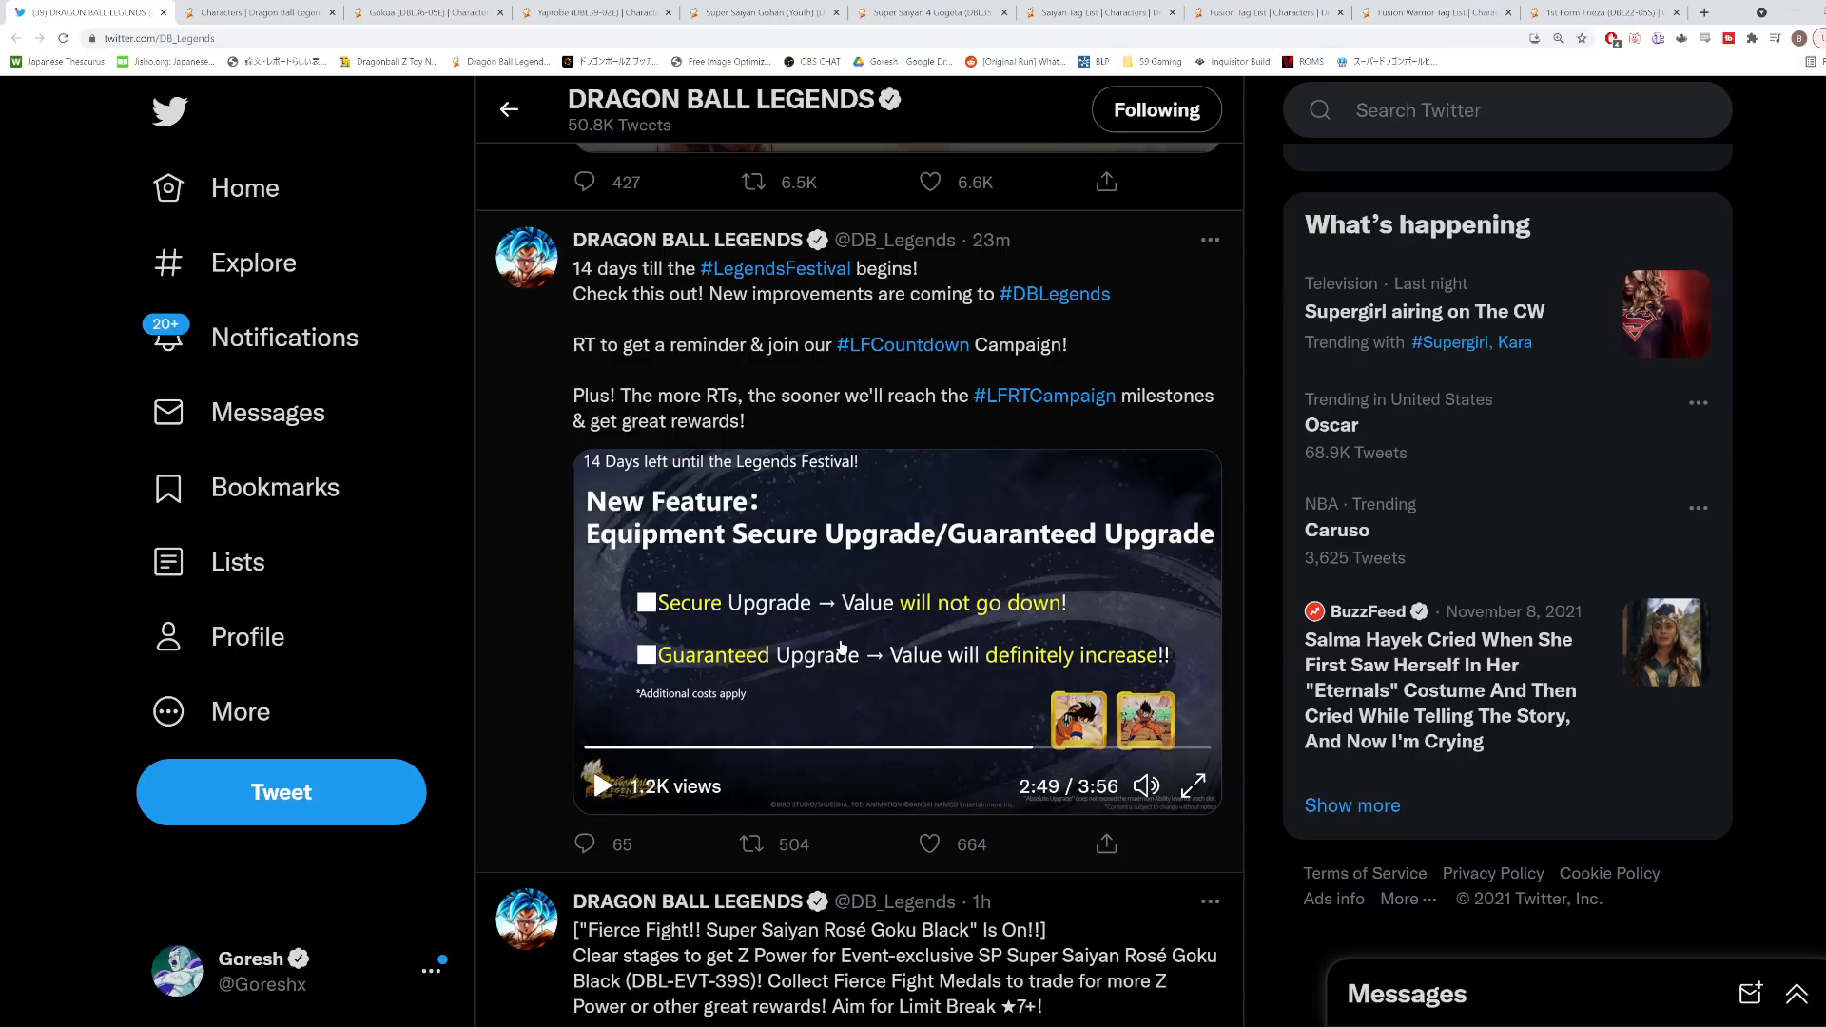
pyautogui.click(751, 842)
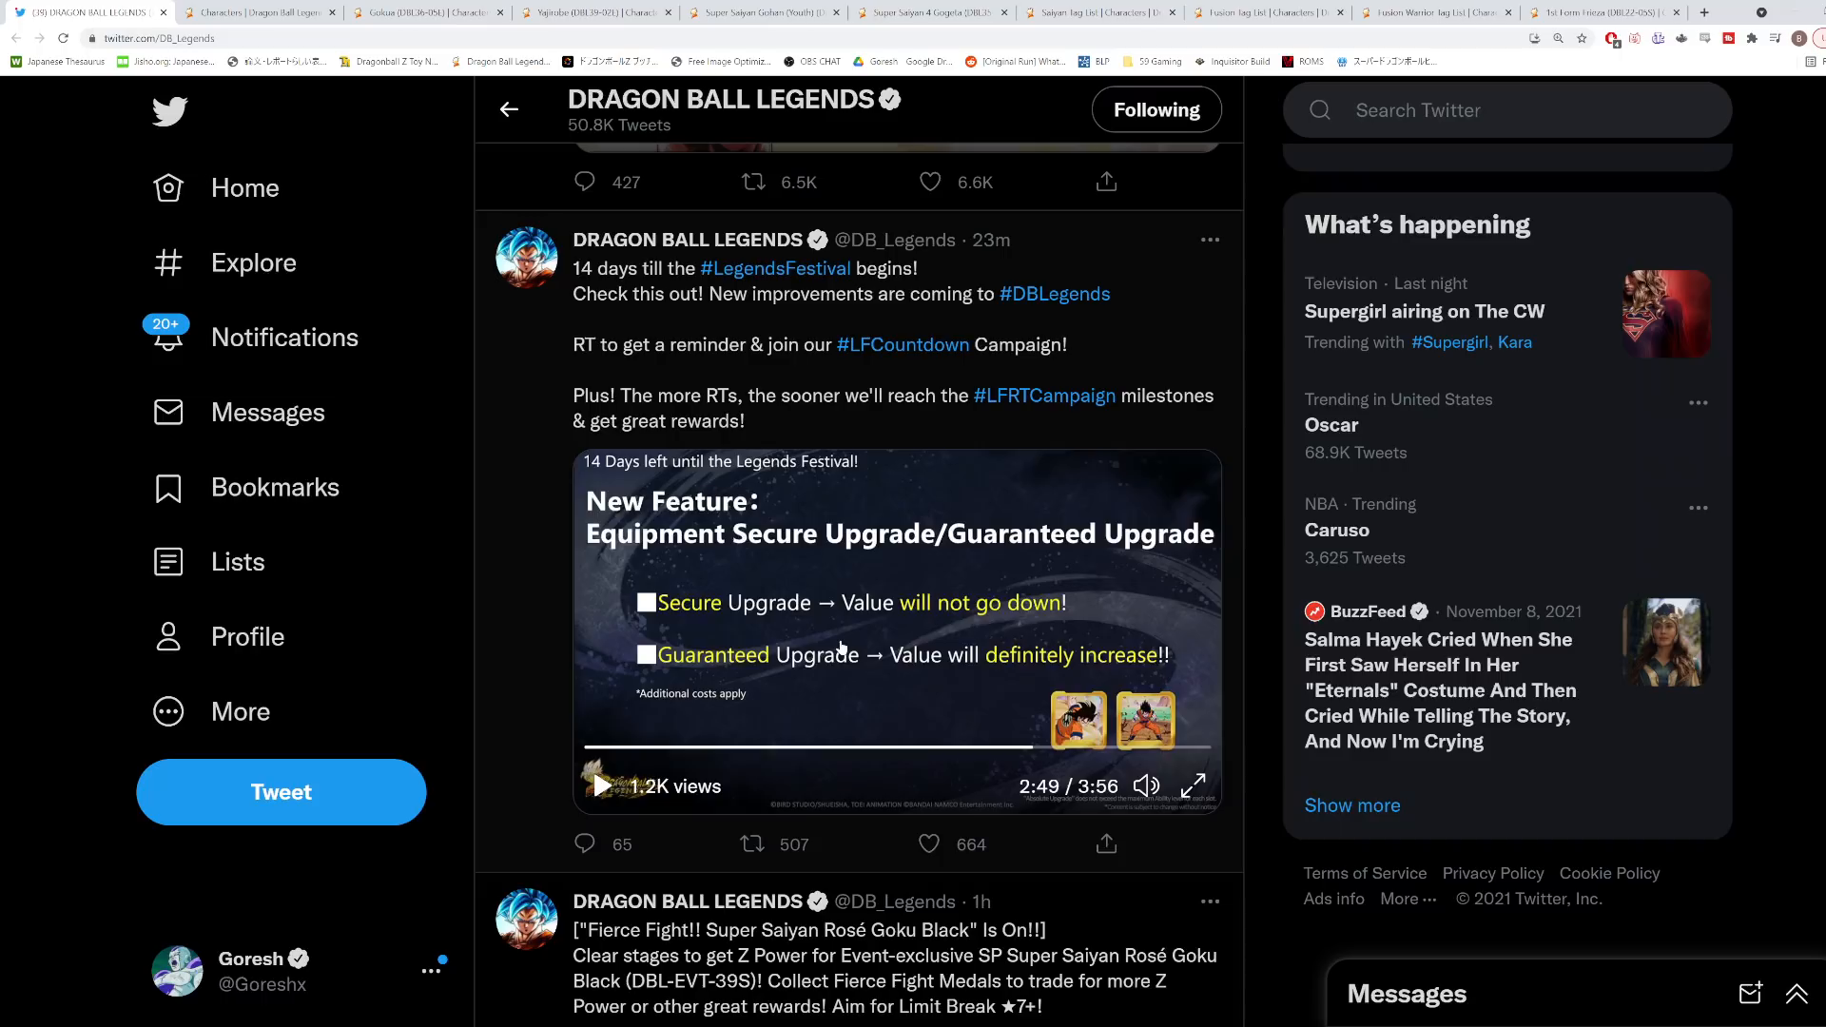
pyautogui.click(928, 843)
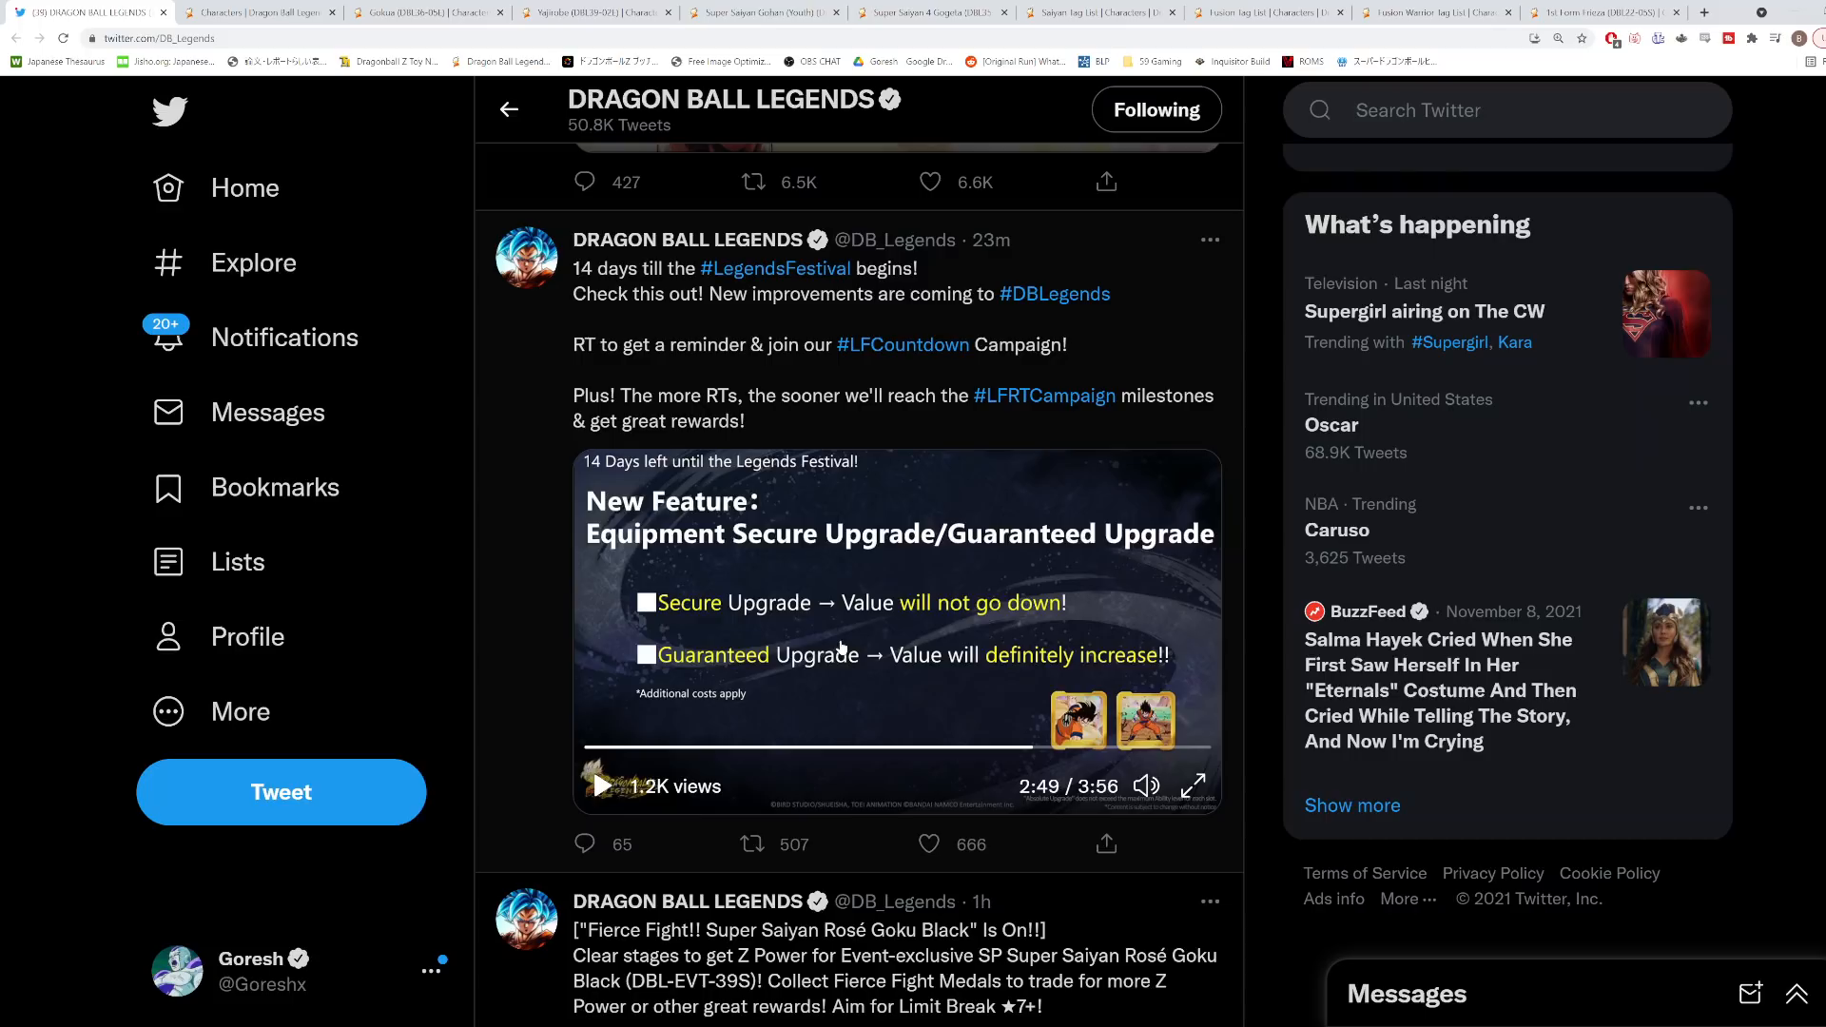
pyautogui.moveTo(707, 646)
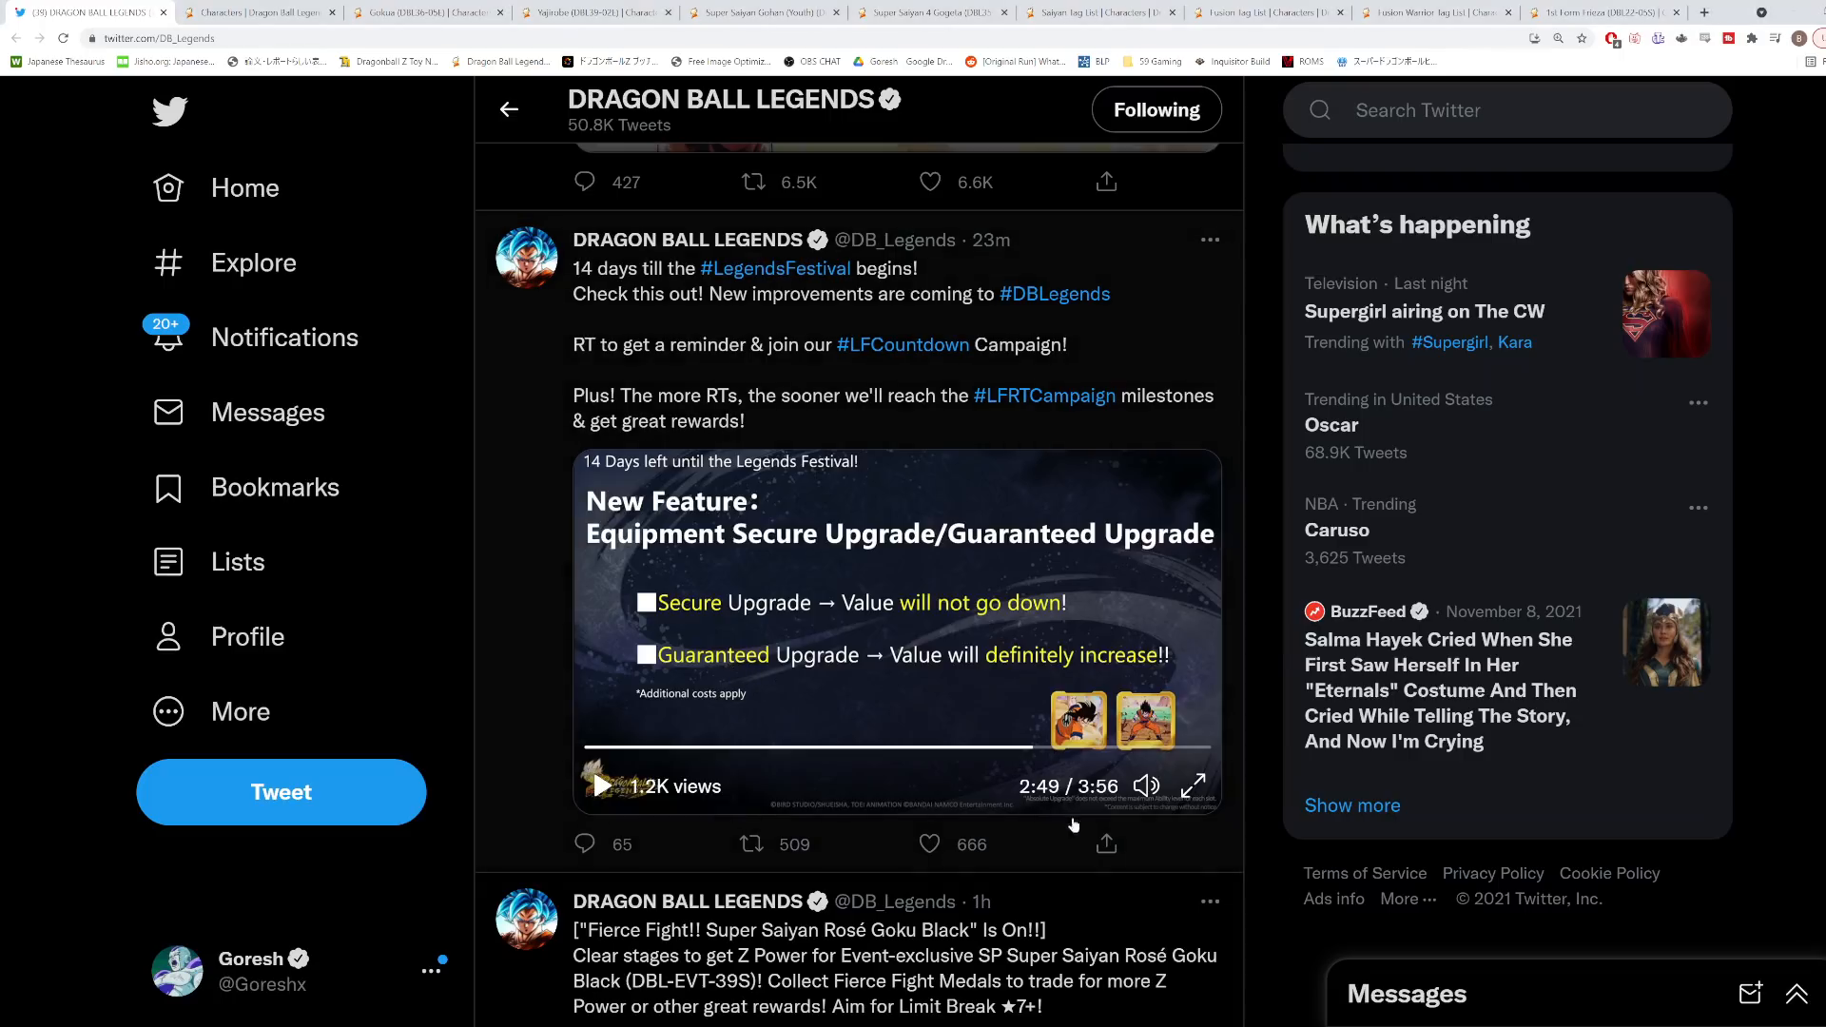
pyautogui.click(751, 842)
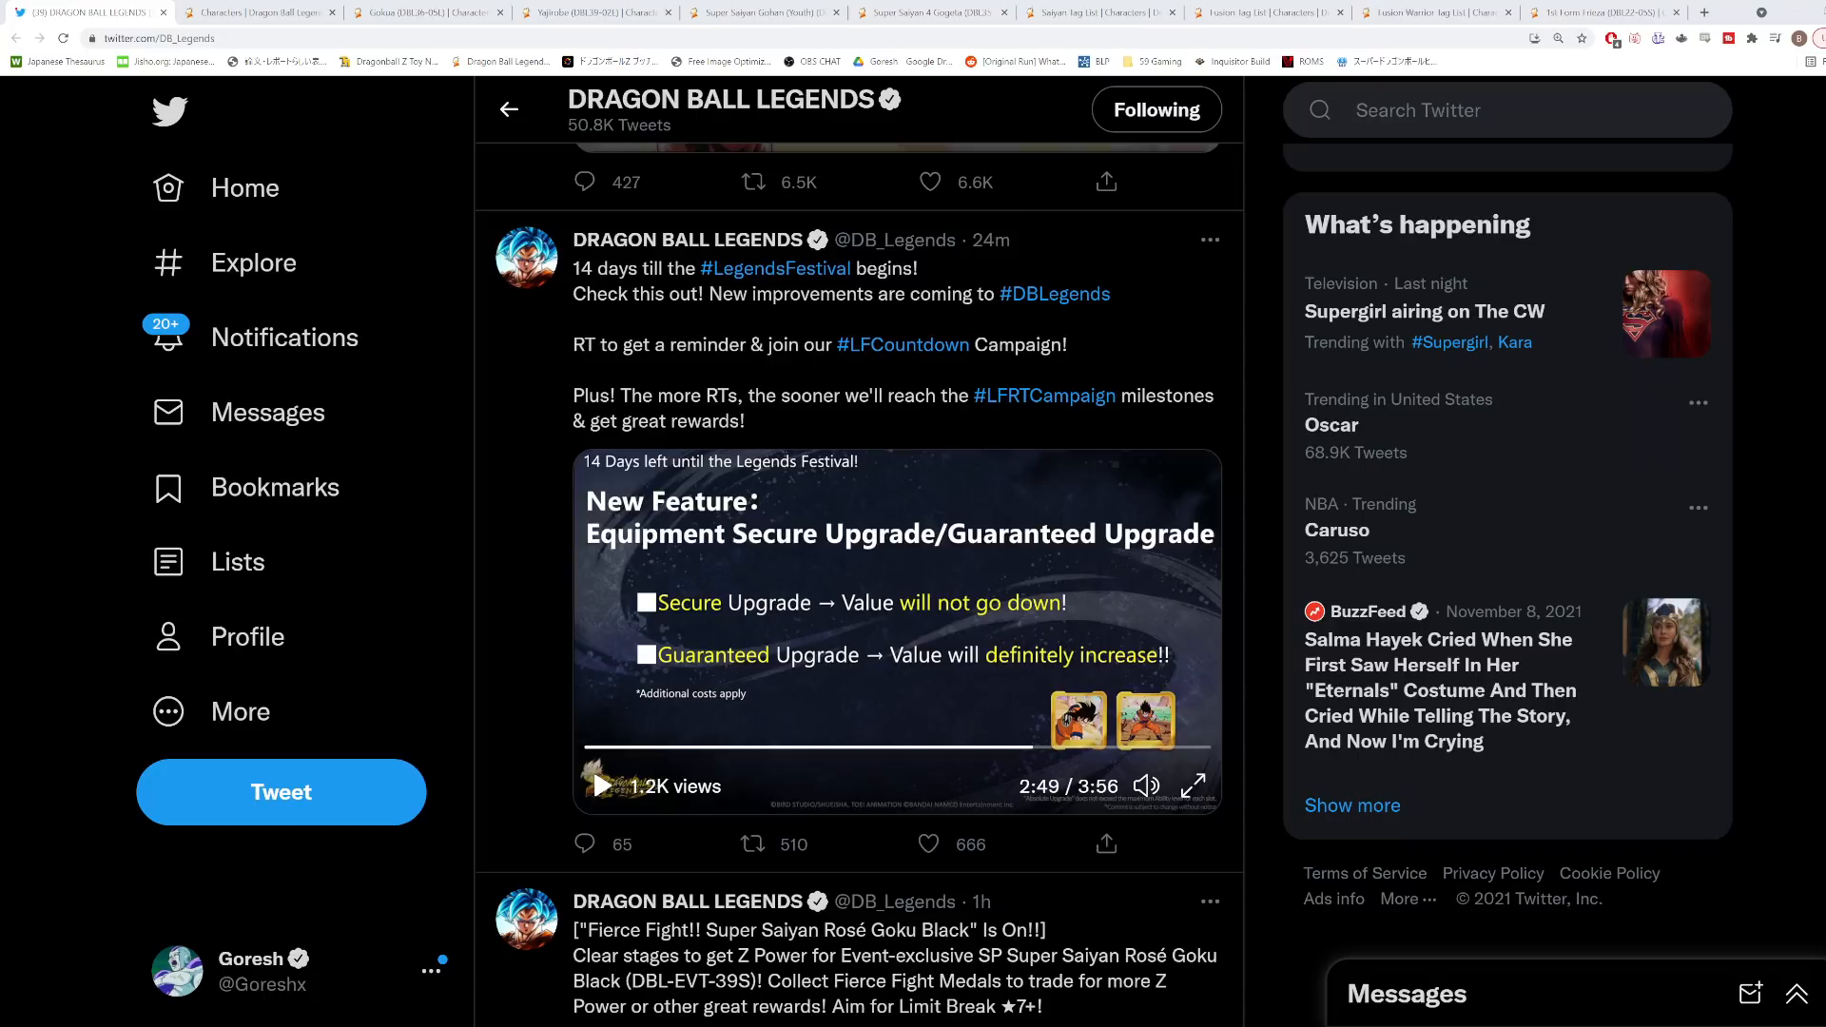